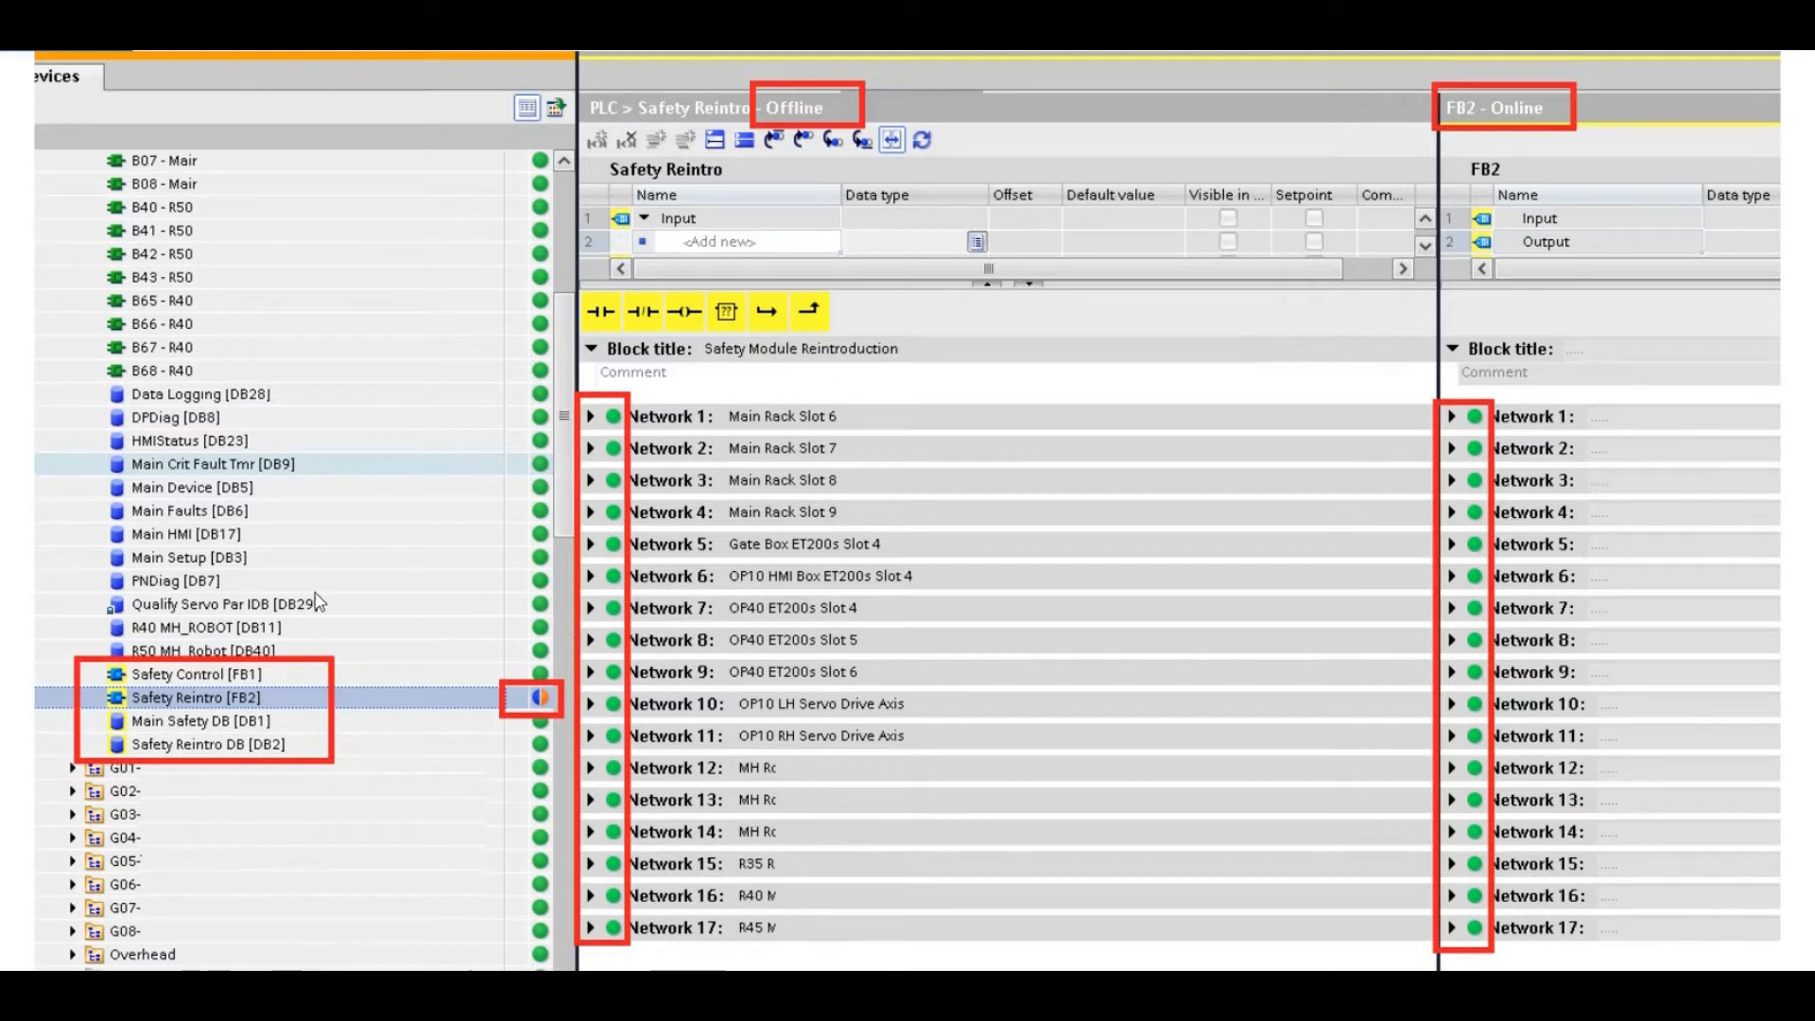
pyautogui.moveTo(569, 298)
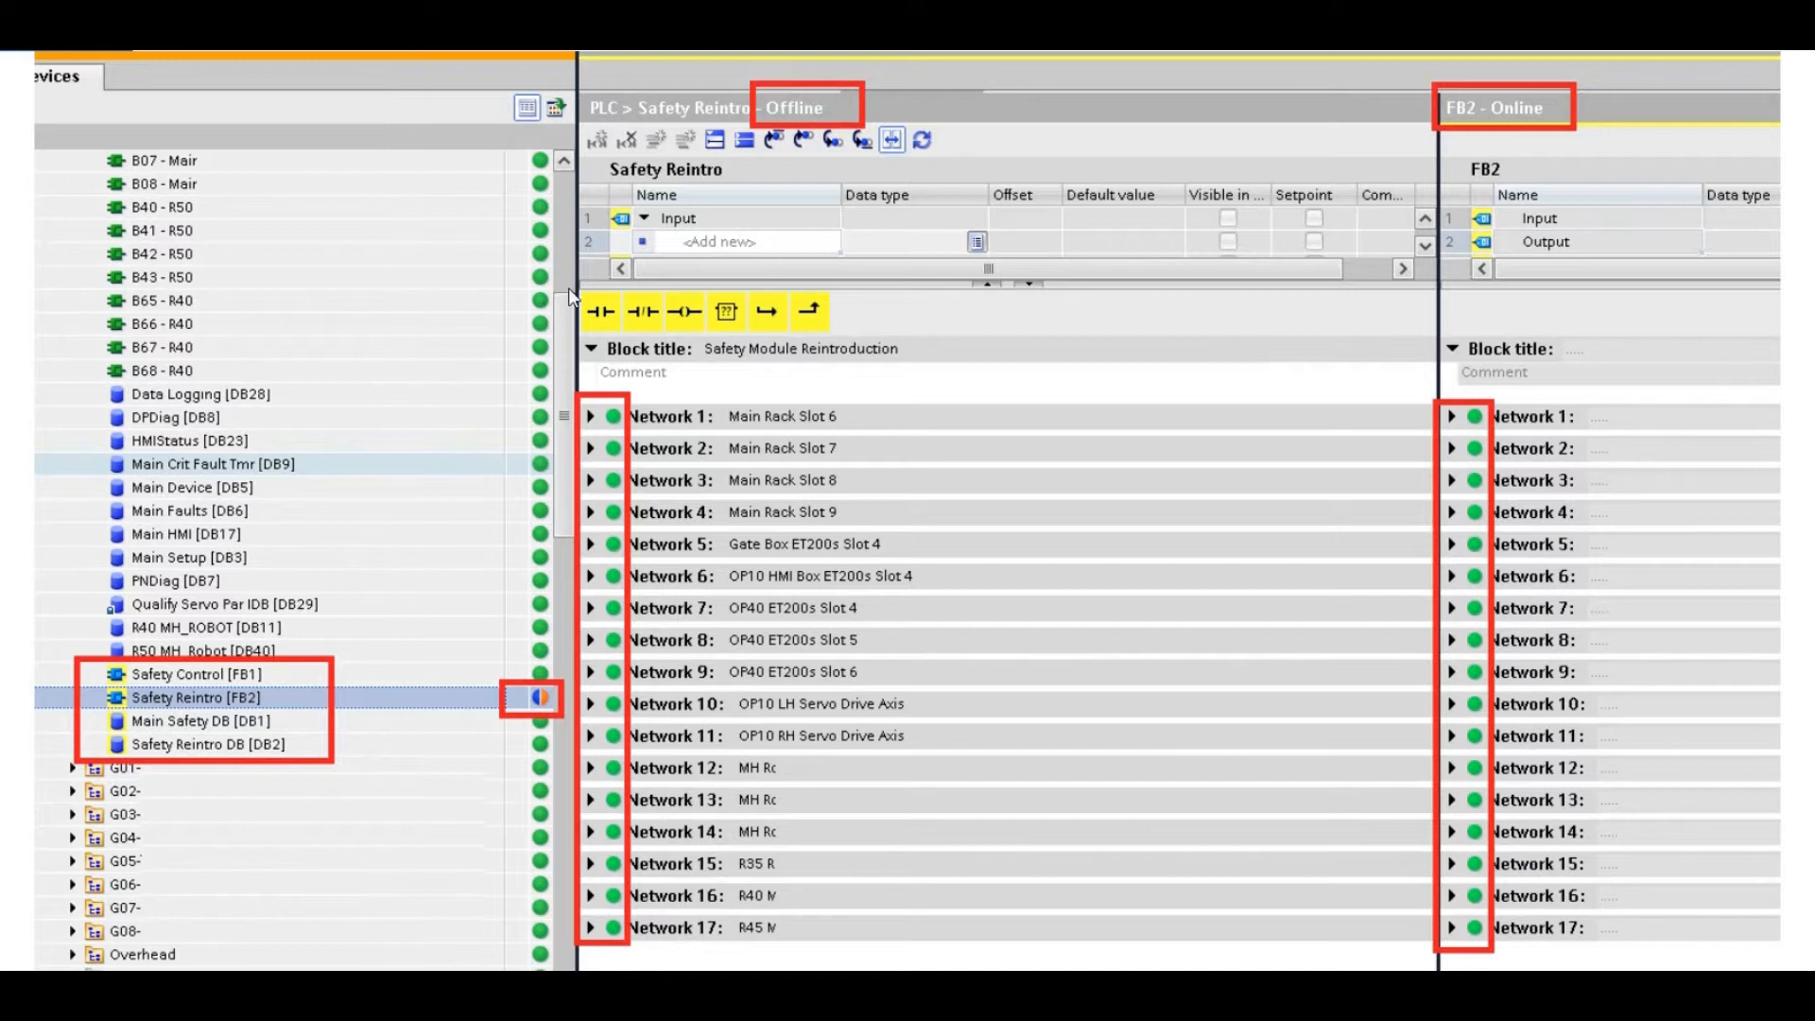
pyautogui.moveTo(491, 574)
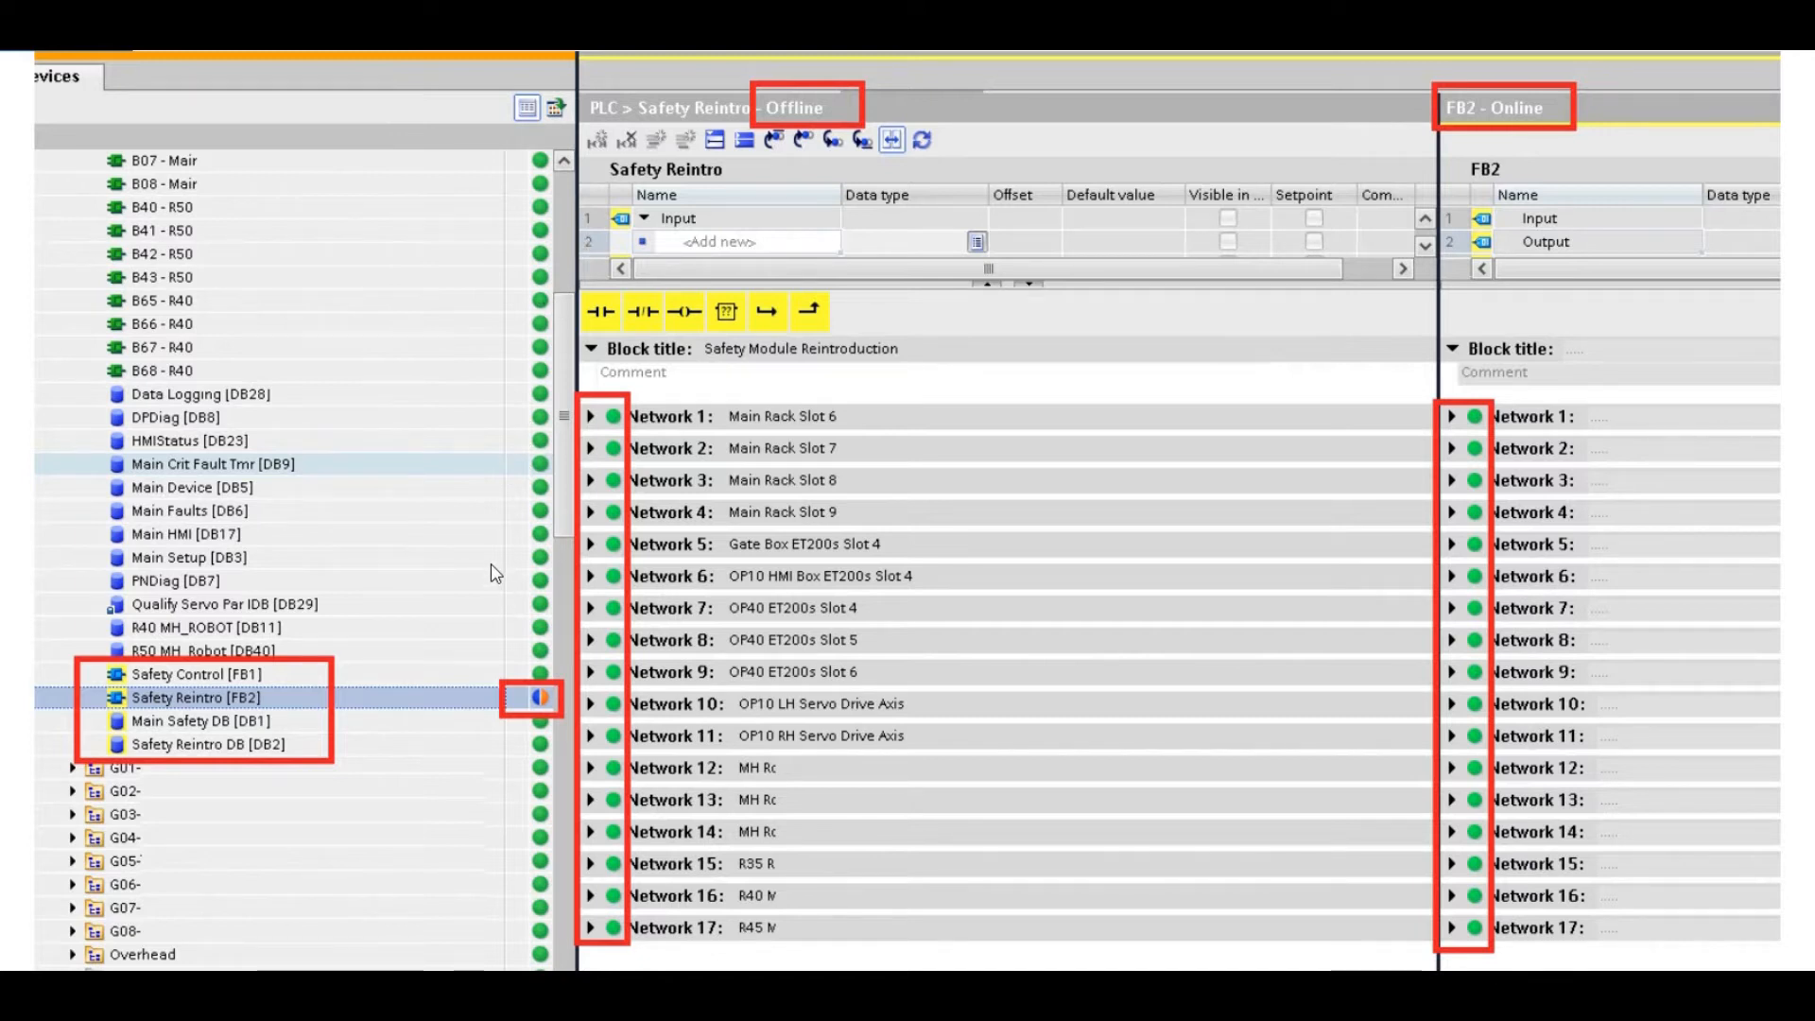
pyautogui.moveTo(515, 636)
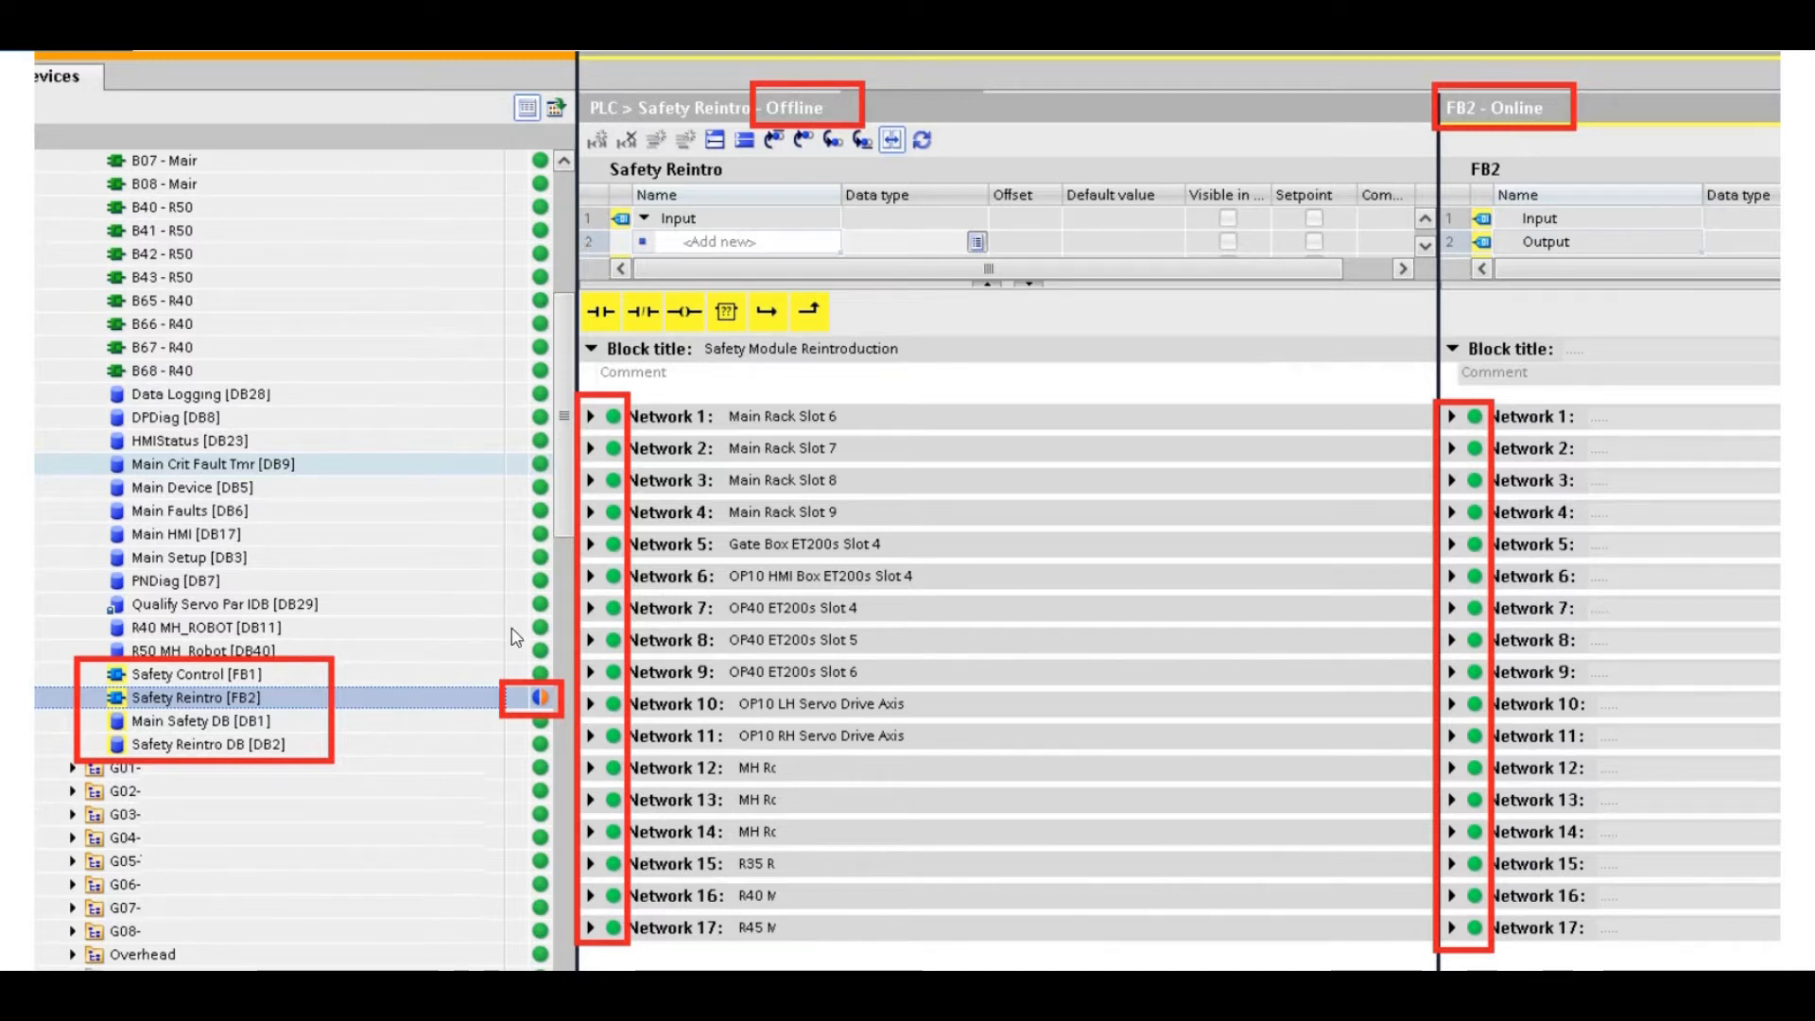
pyautogui.moveTo(293, 696)
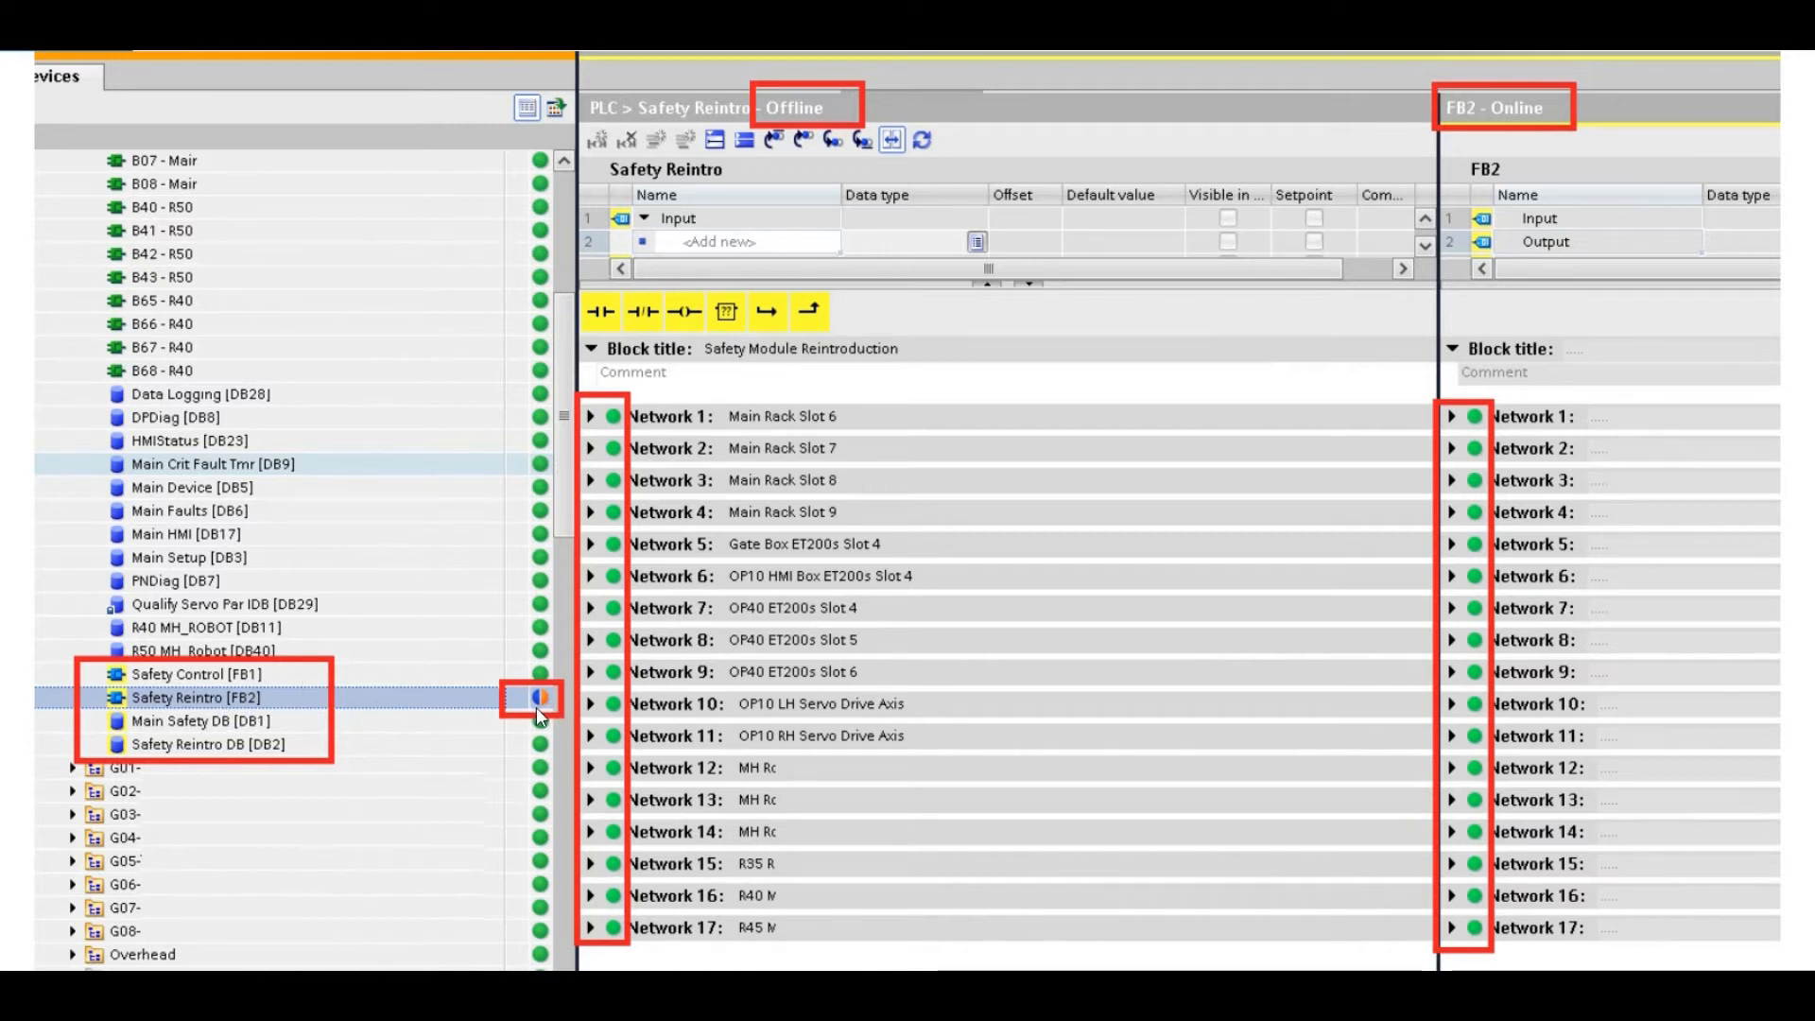
pyautogui.moveTo(453, 710)
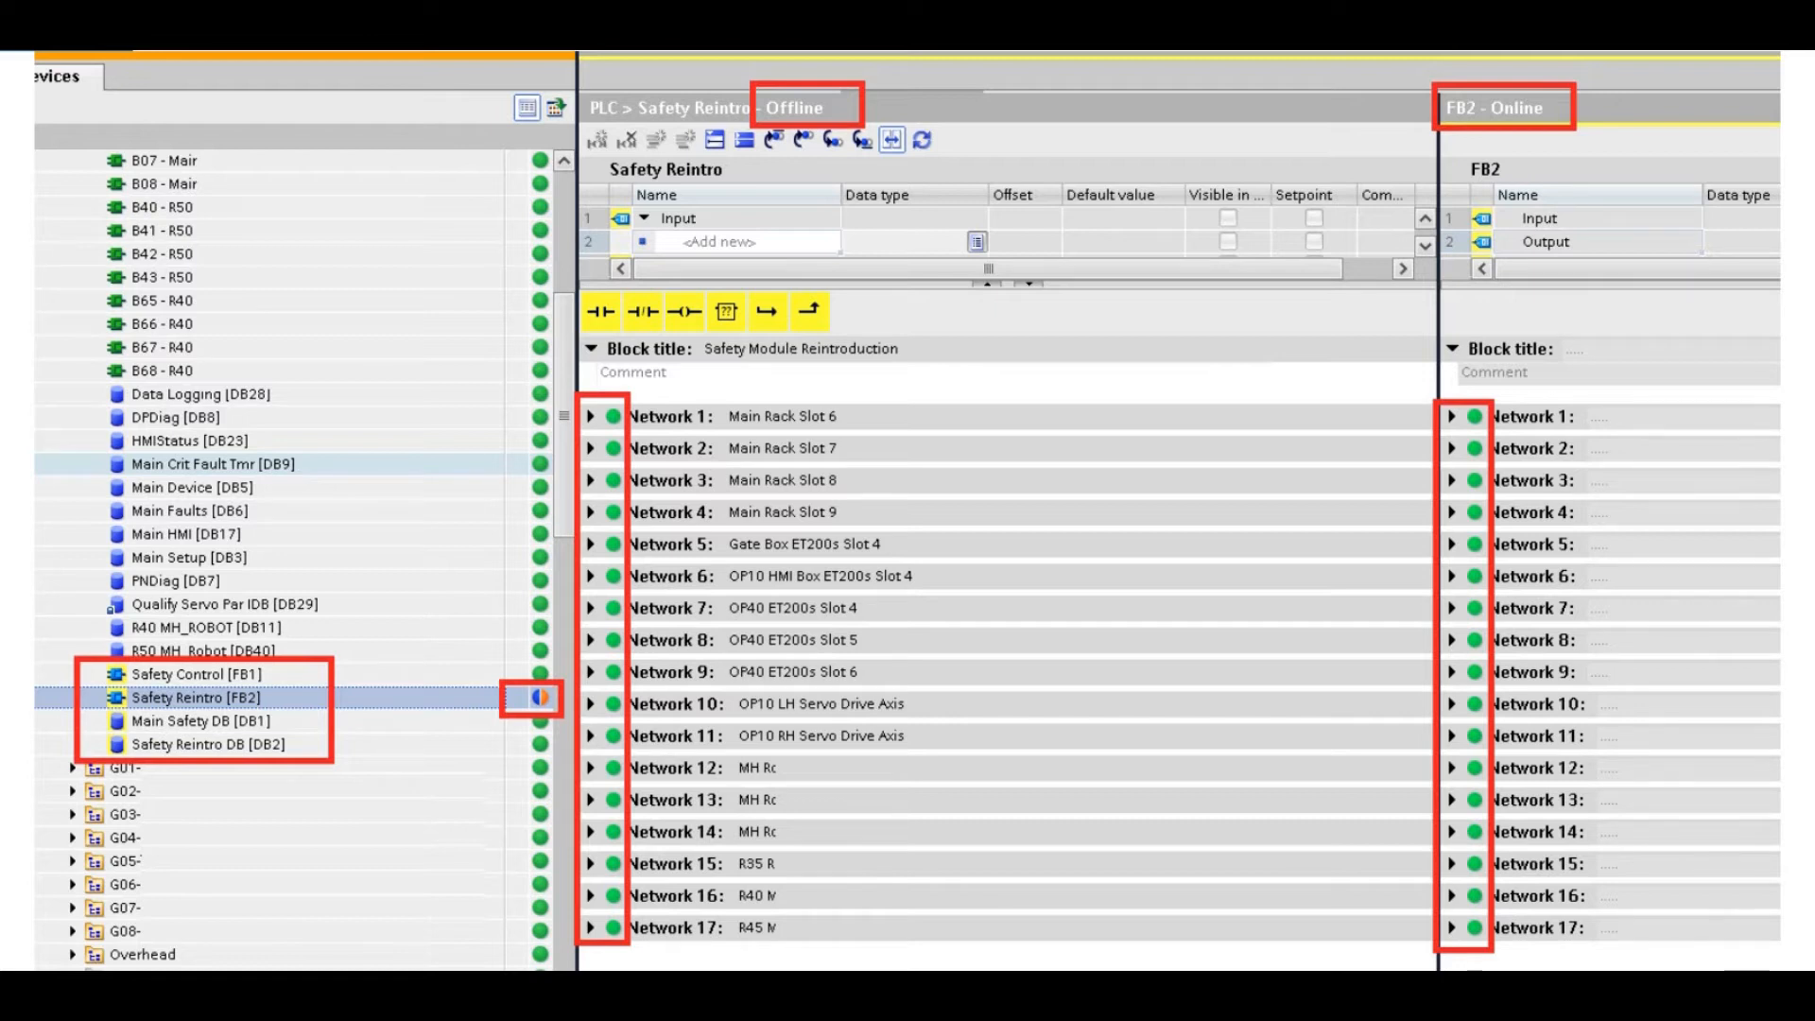
pyautogui.moveTo(651, 625)
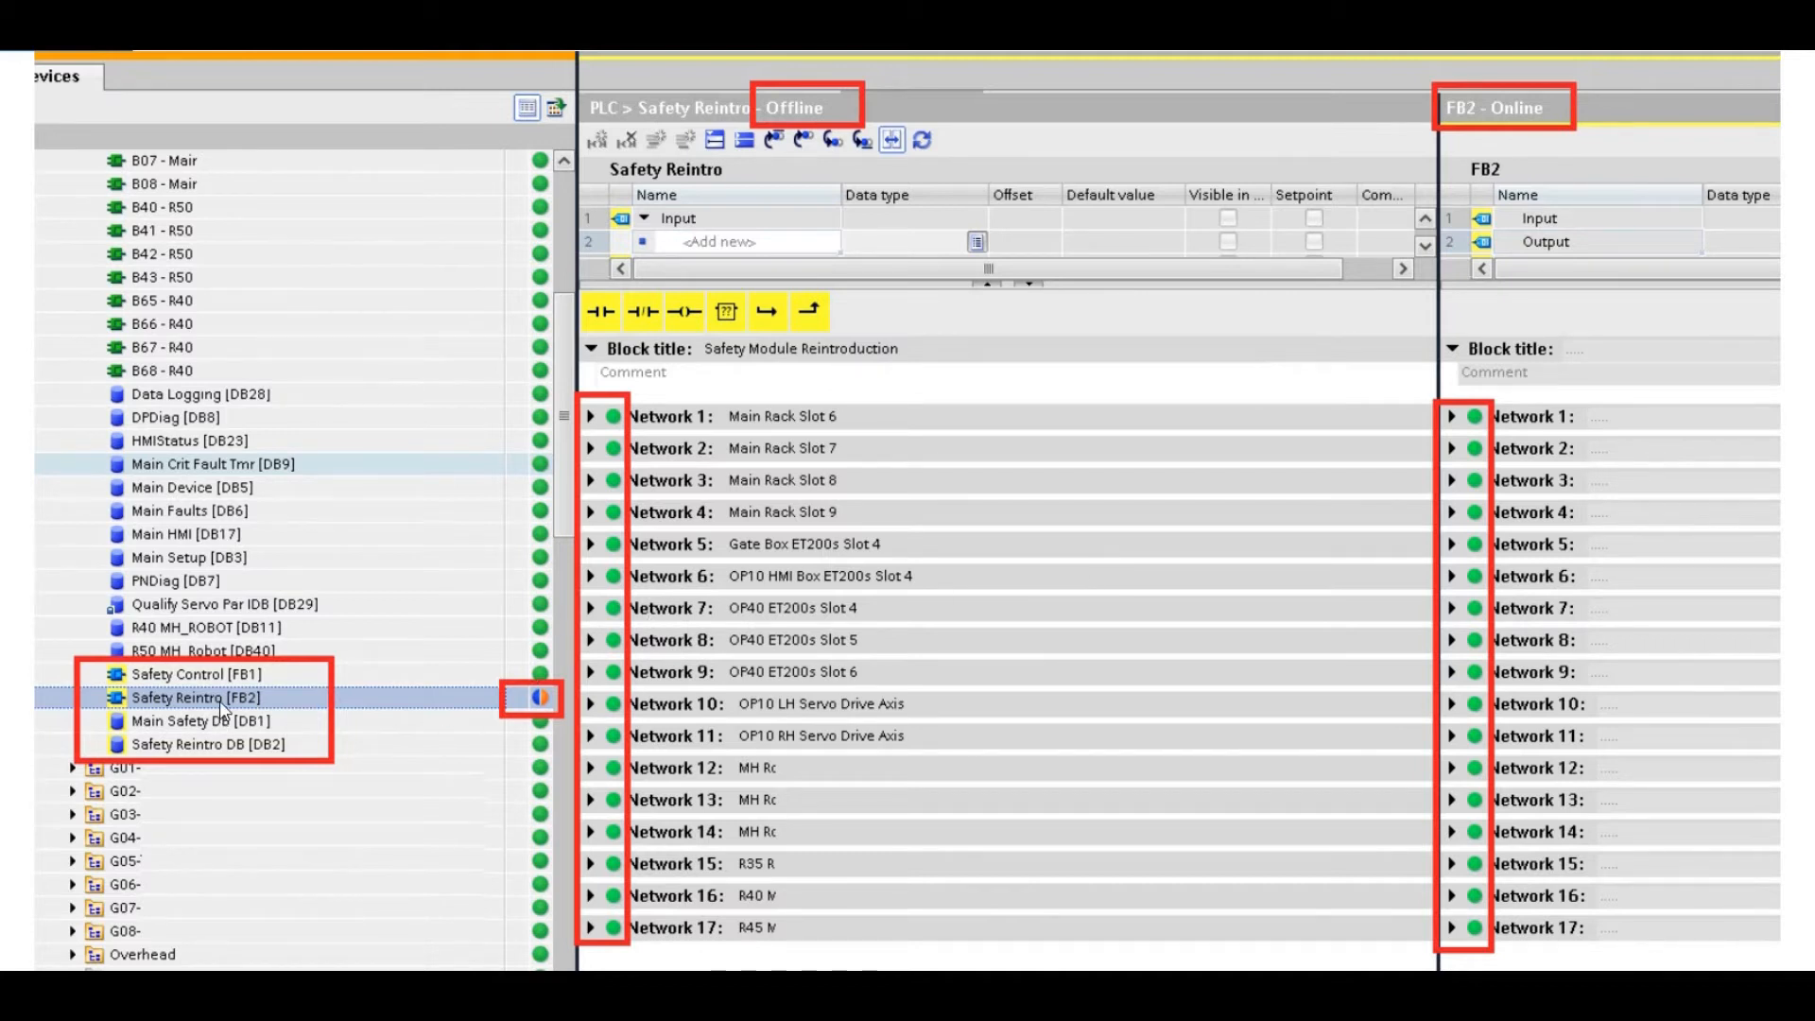
pyautogui.moveTo(643, 507)
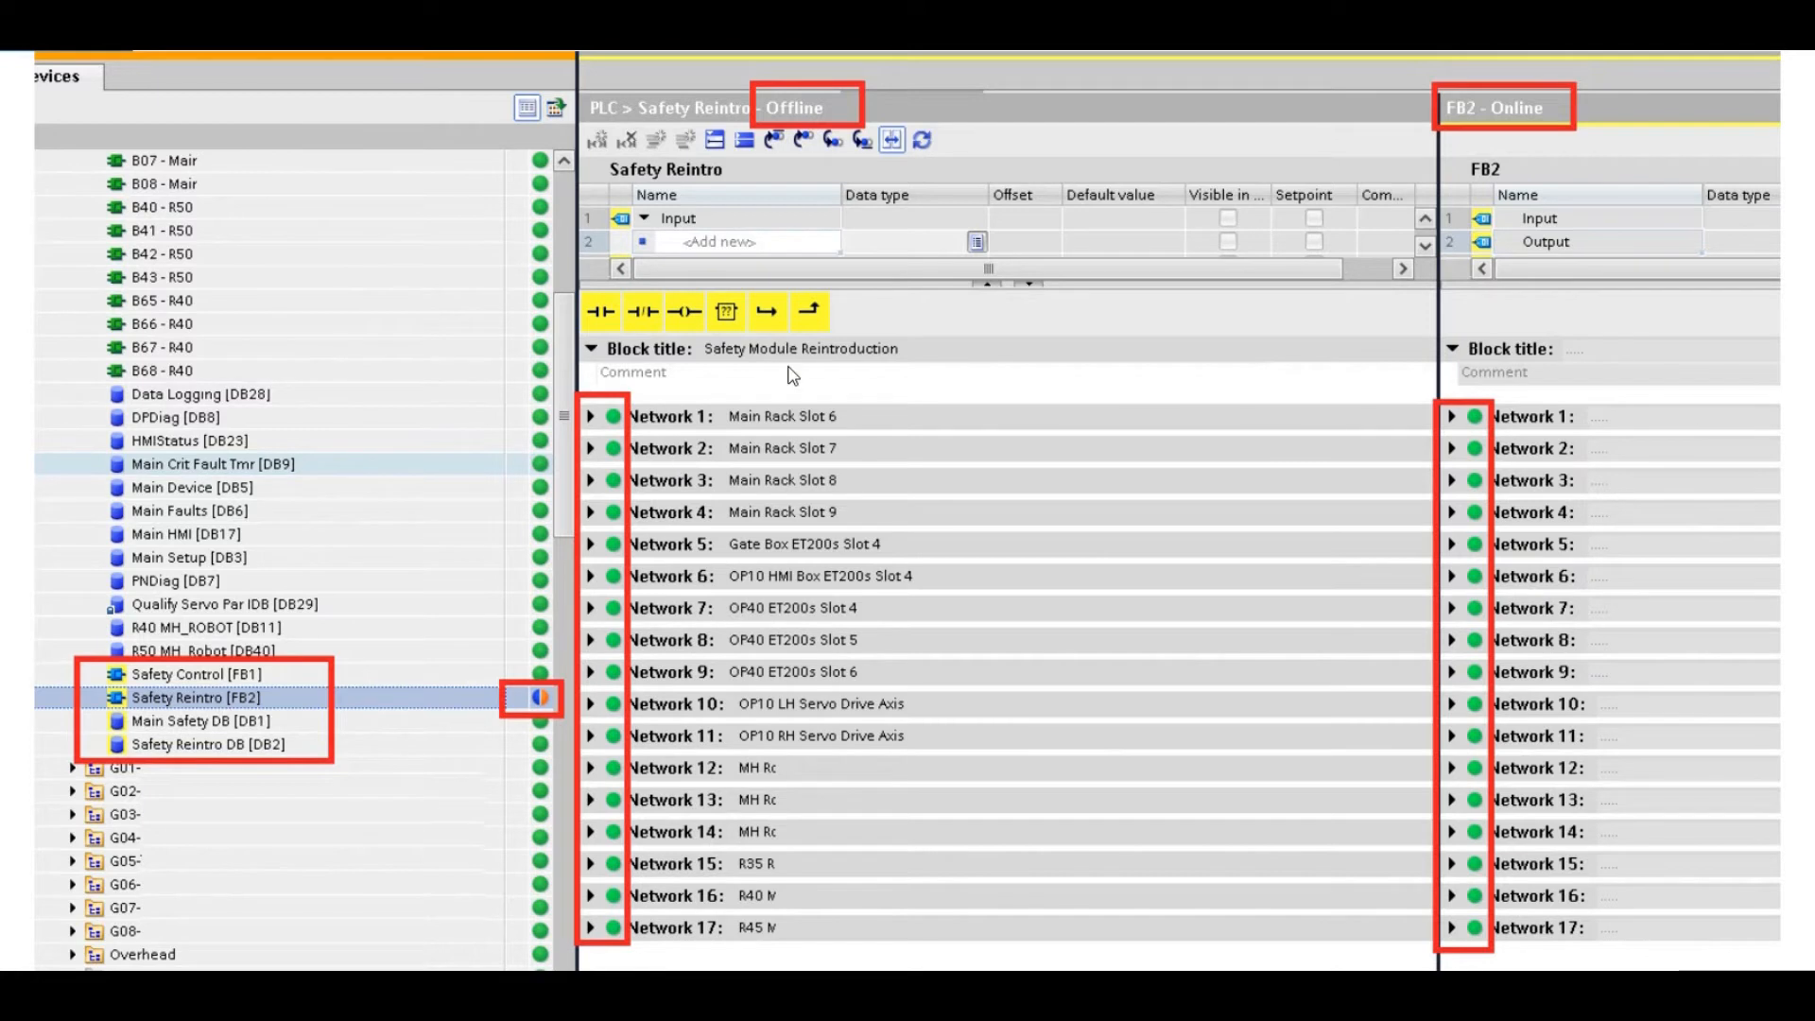
pyautogui.moveTo(862, 92)
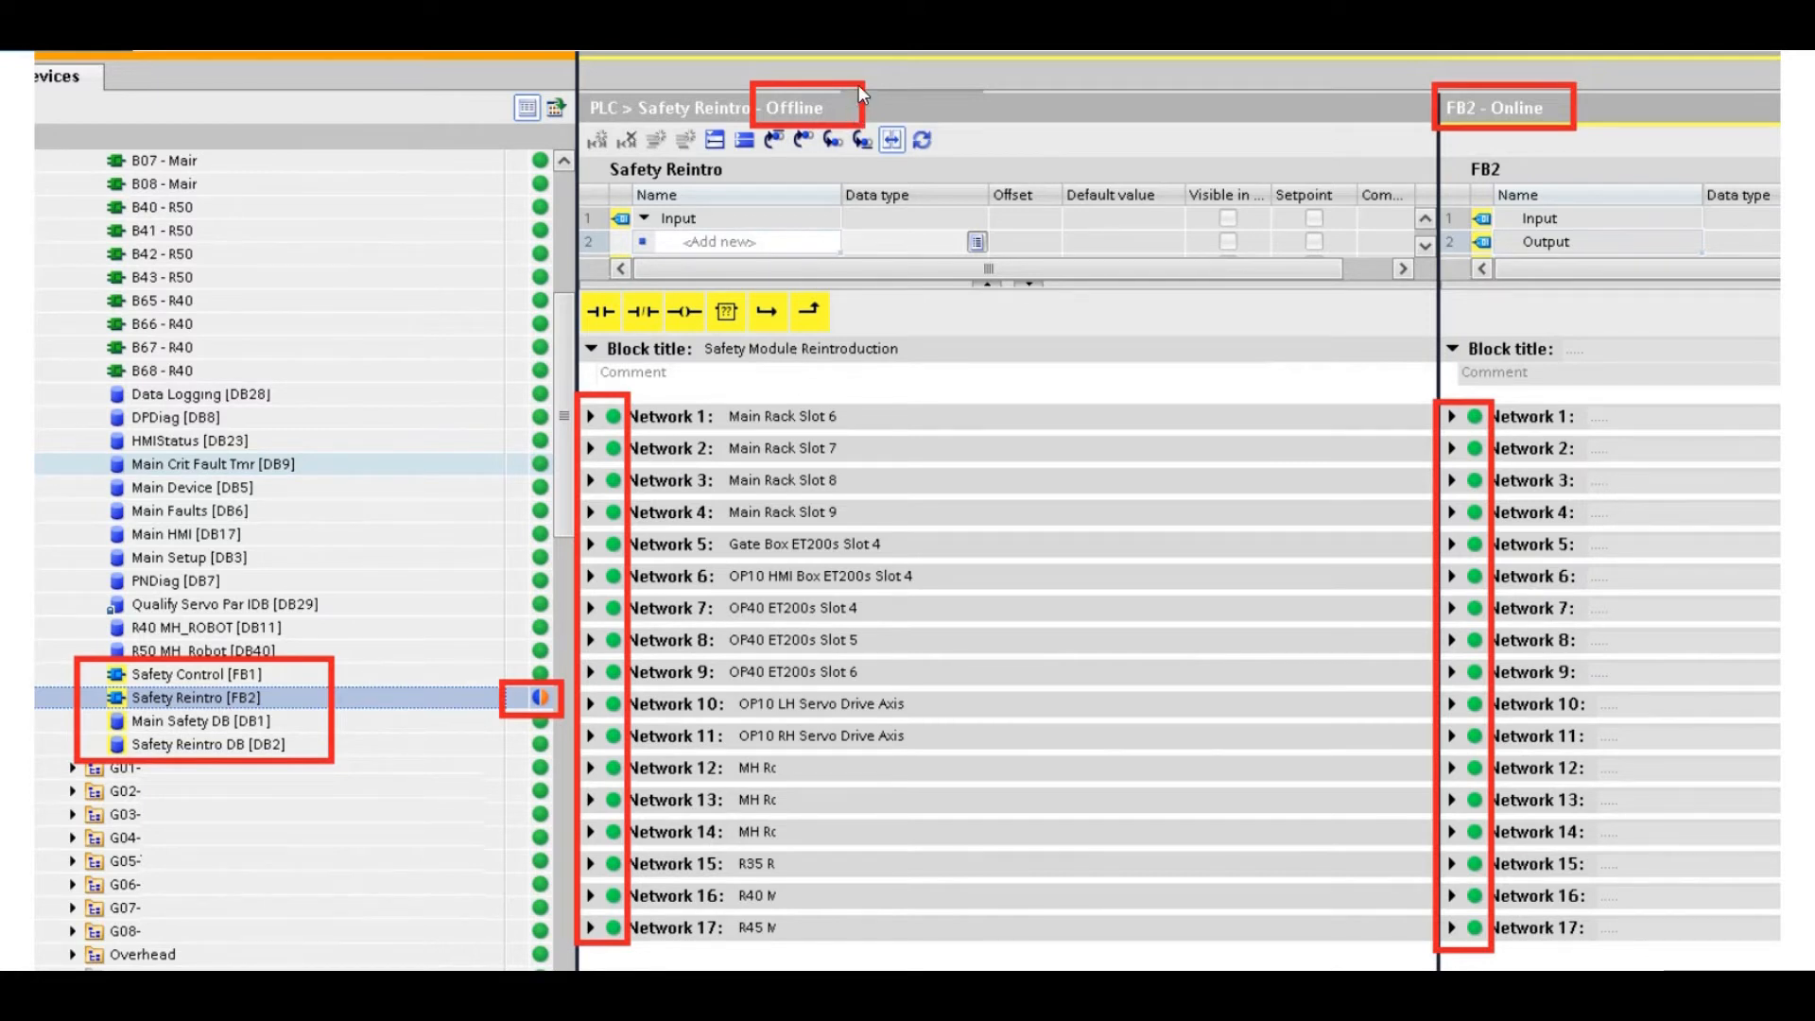
pyautogui.moveTo(876, 179)
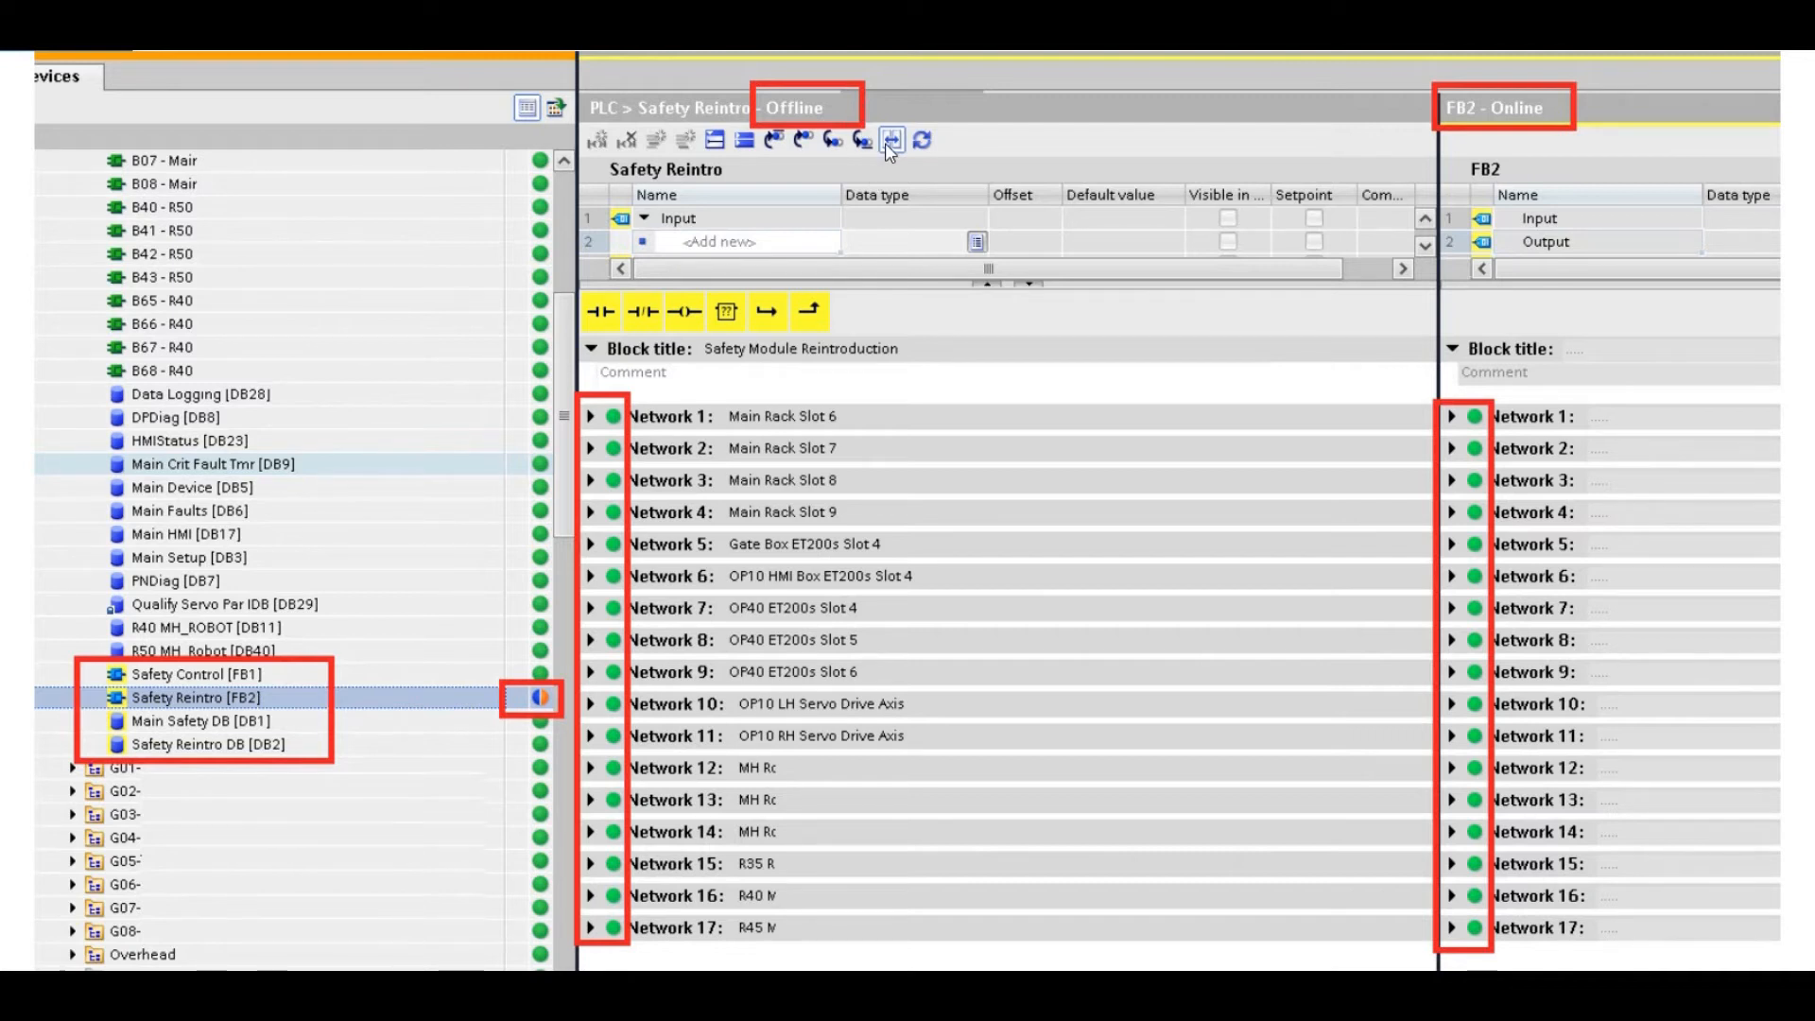
pyautogui.moveTo(810, 128)
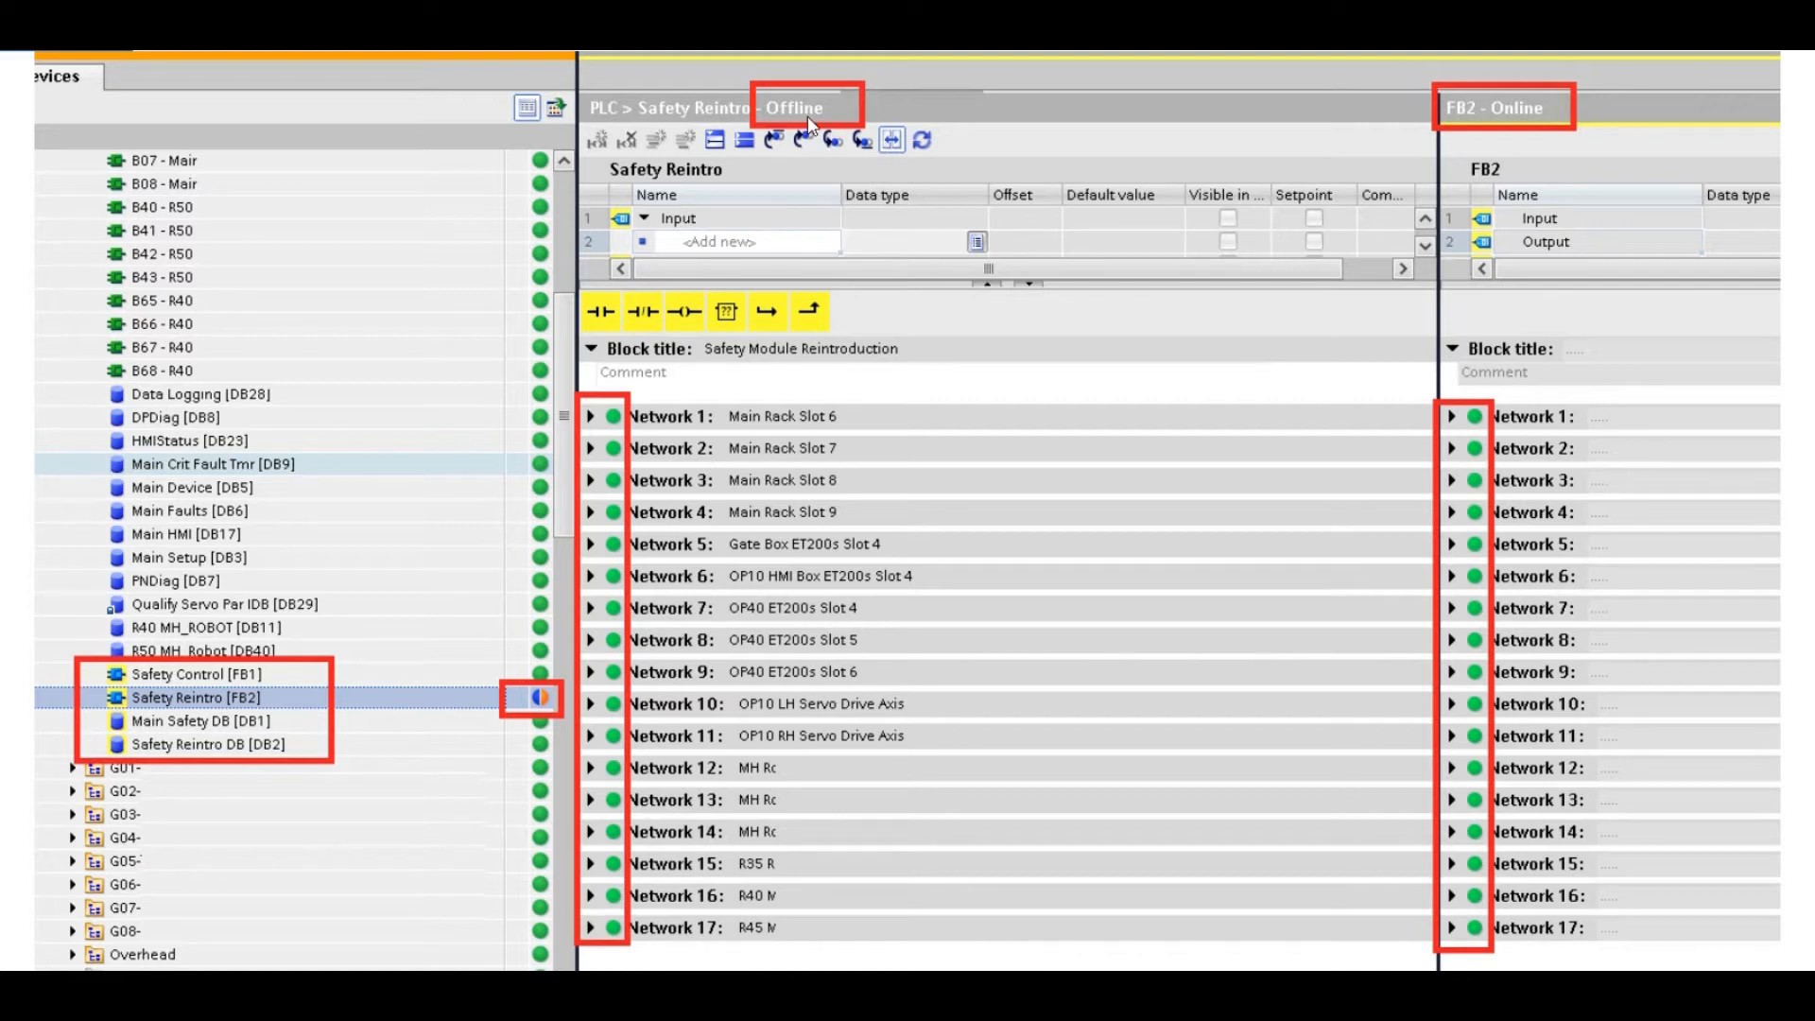
pyautogui.moveTo(1386, 154)
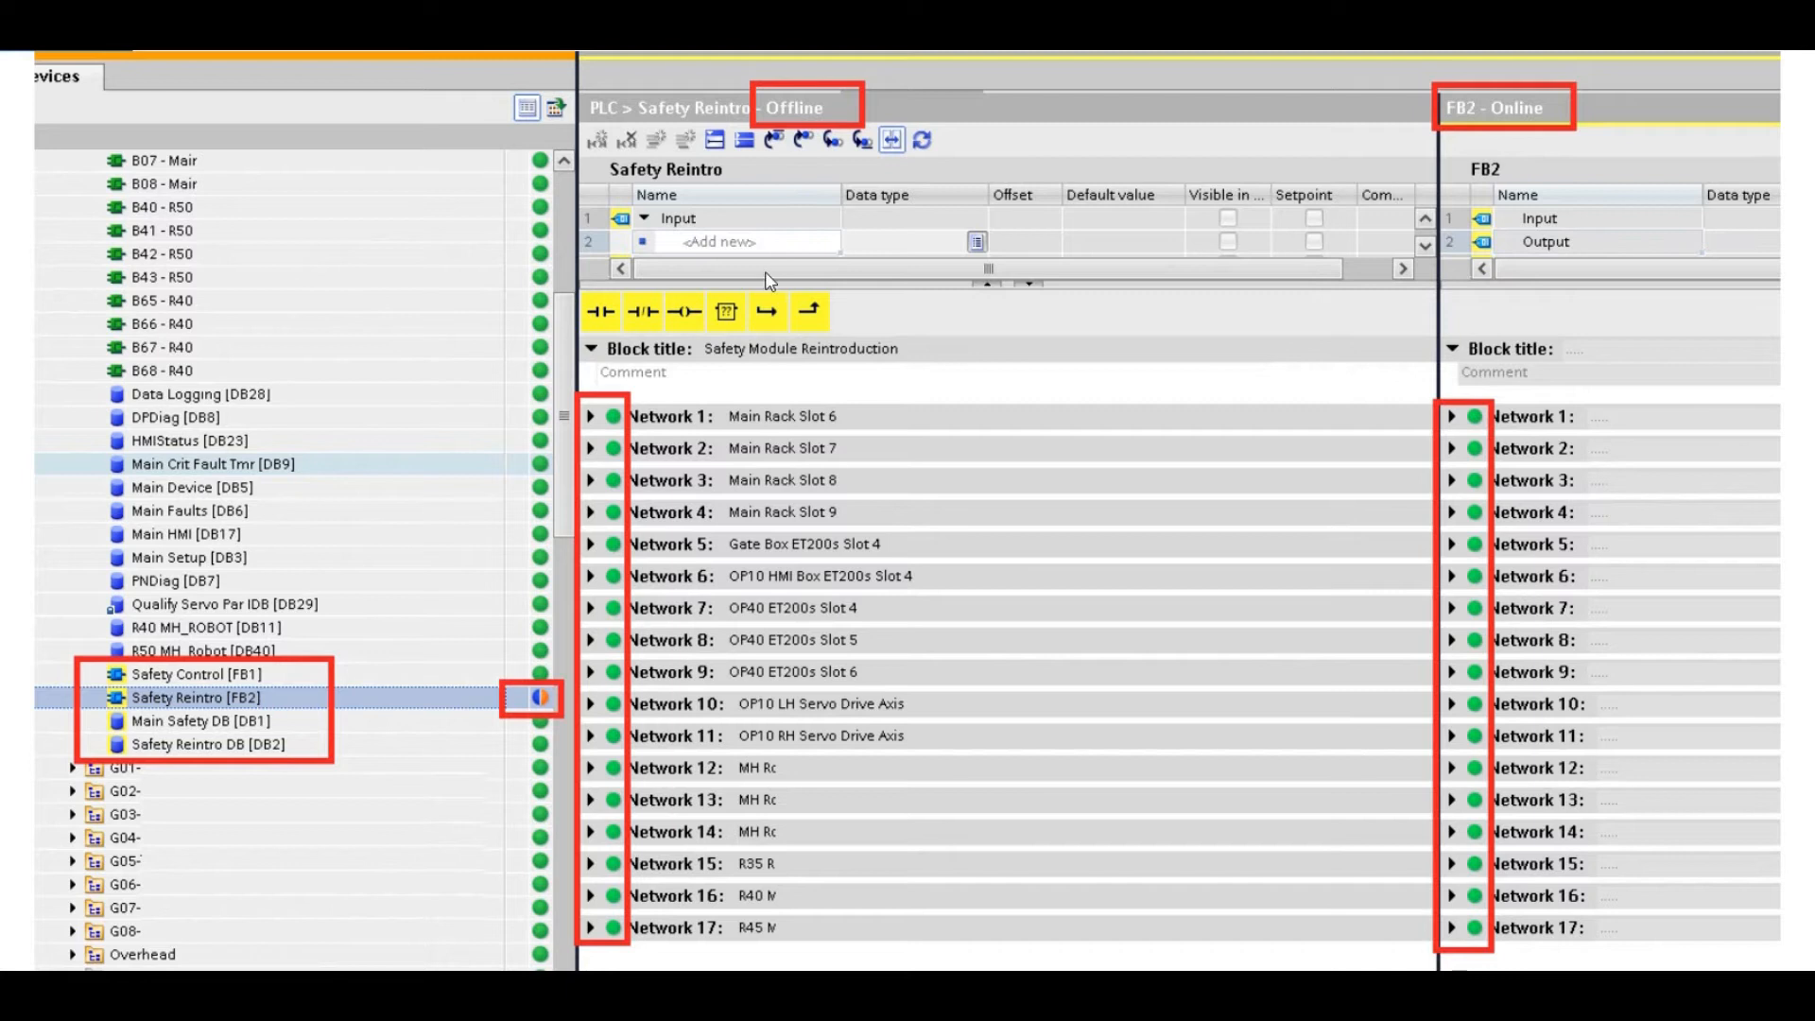
pyautogui.moveTo(1071, 511)
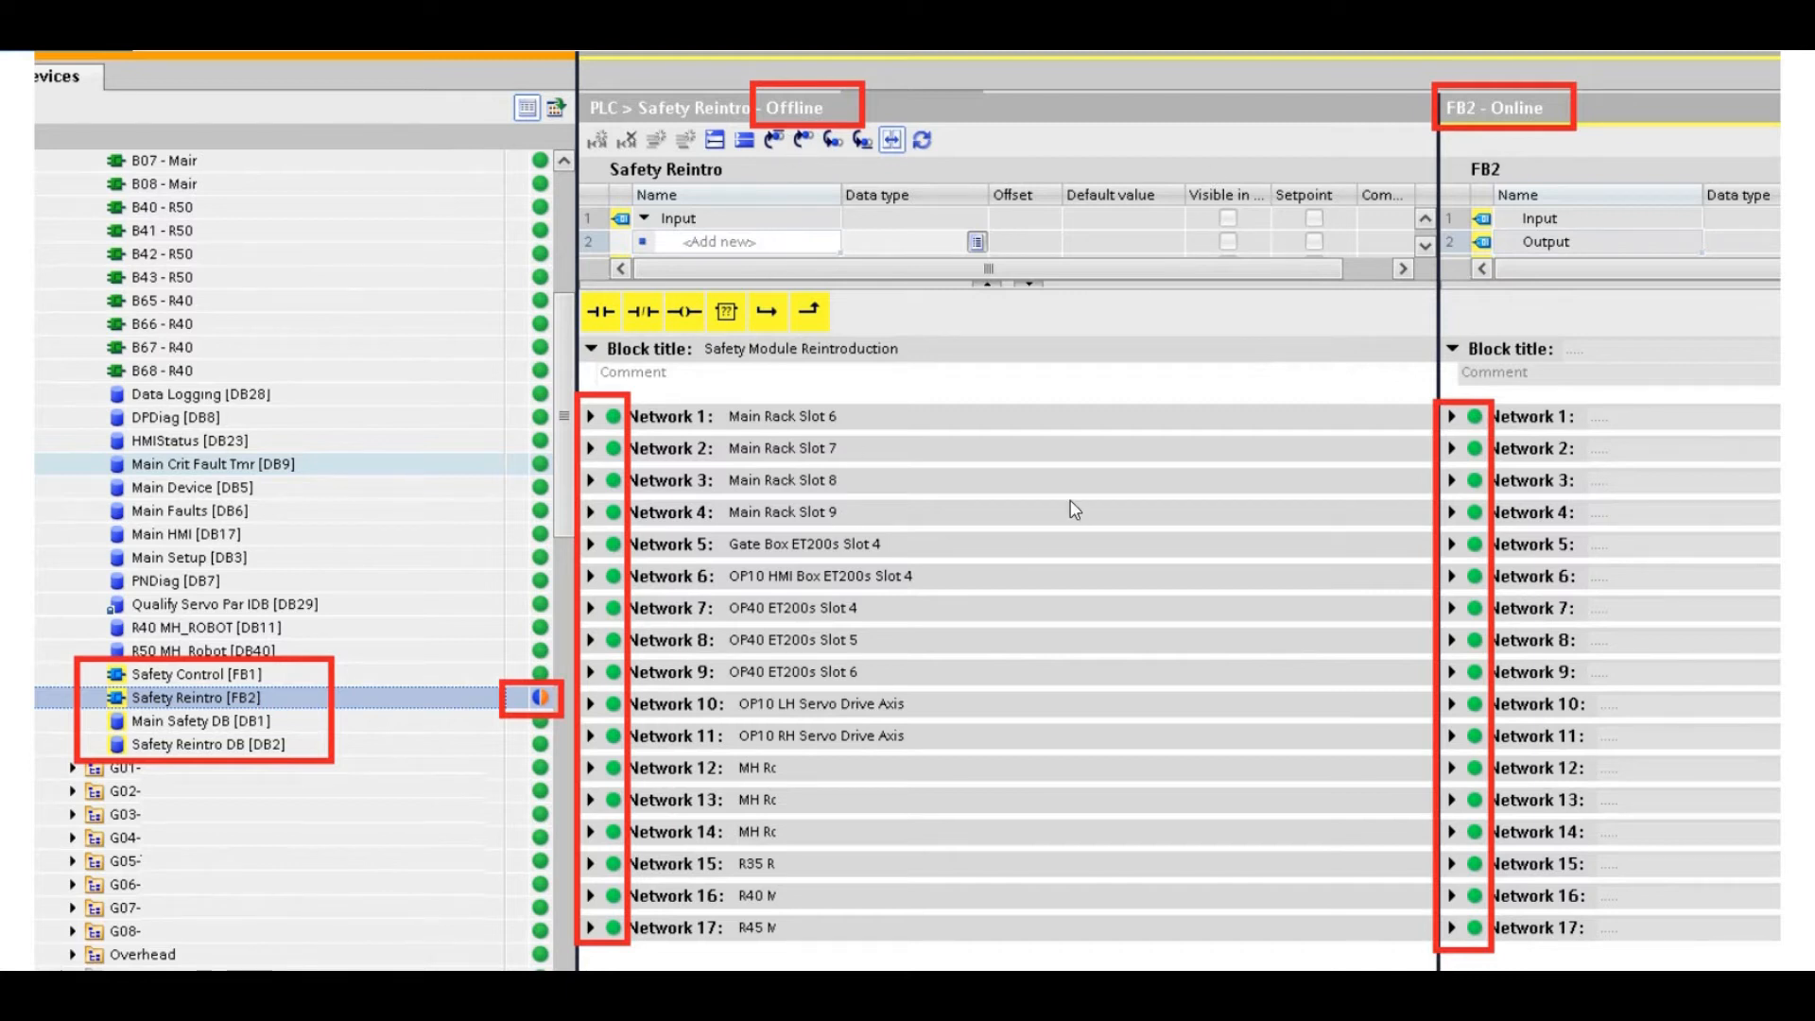
pyautogui.moveTo(840, 940)
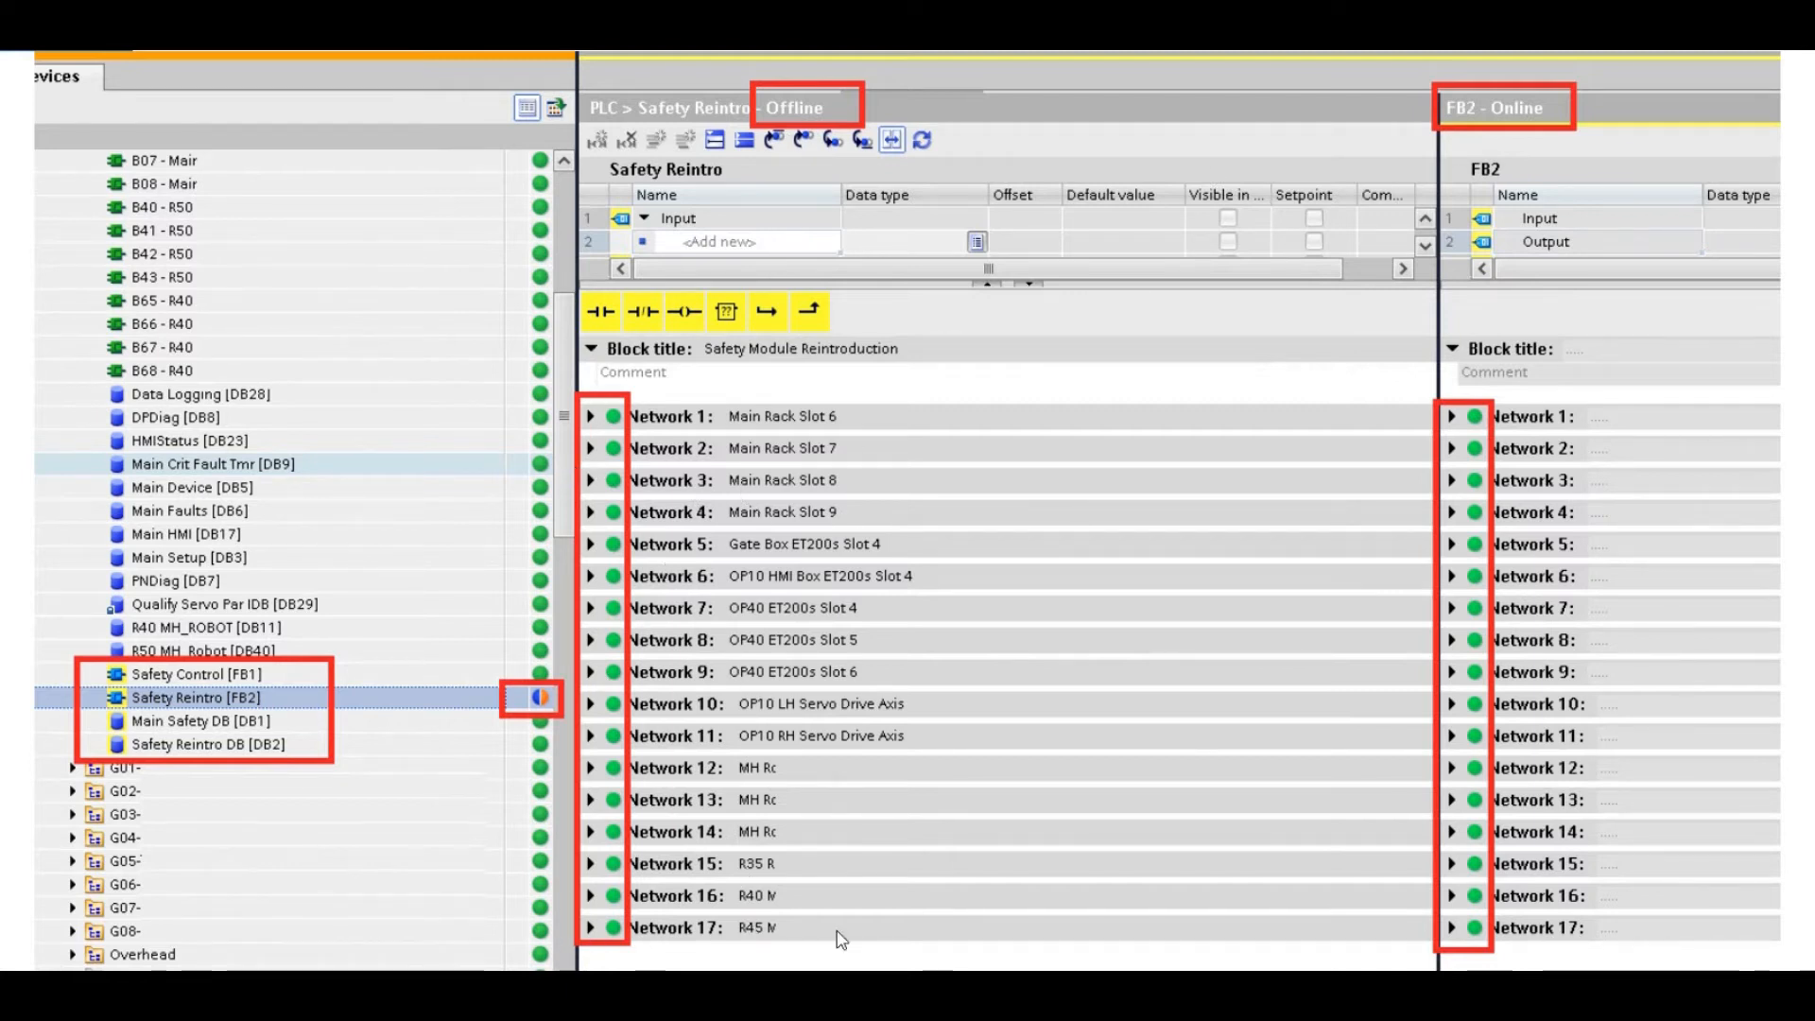
pyautogui.moveTo(1440, 683)
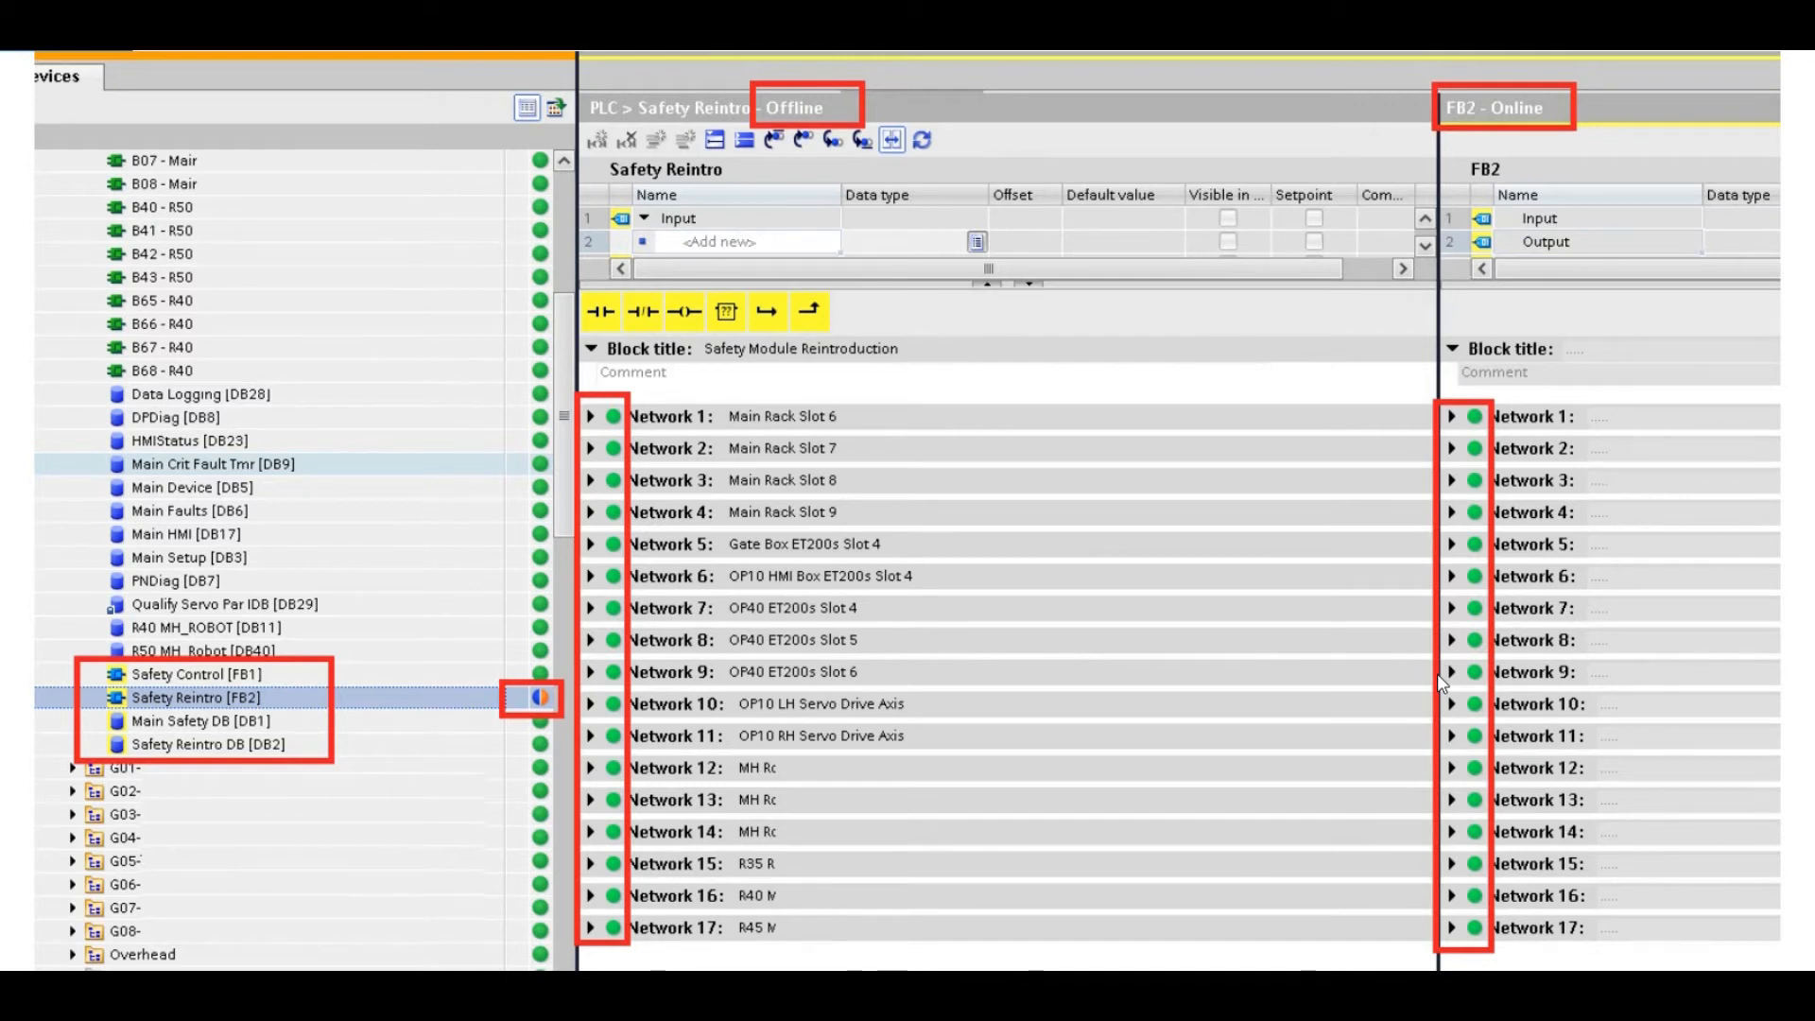
pyautogui.moveTo(1402, 676)
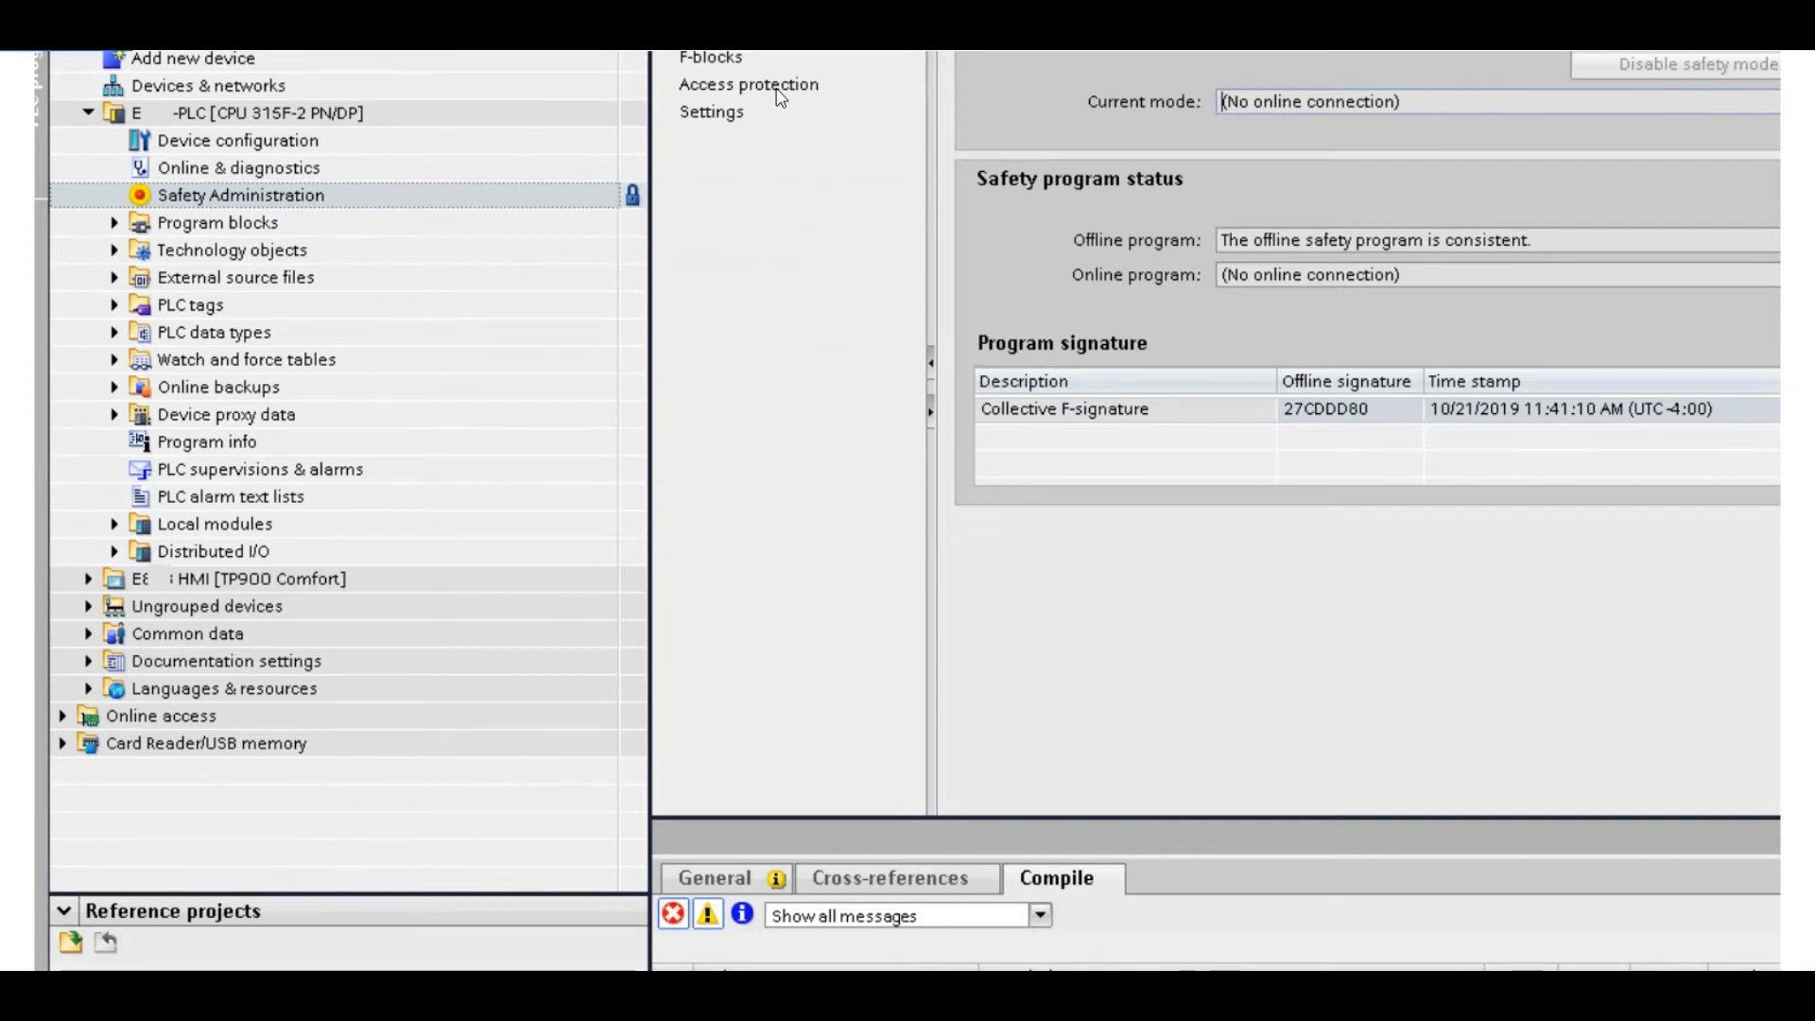
pyautogui.moveTo(1010, 365)
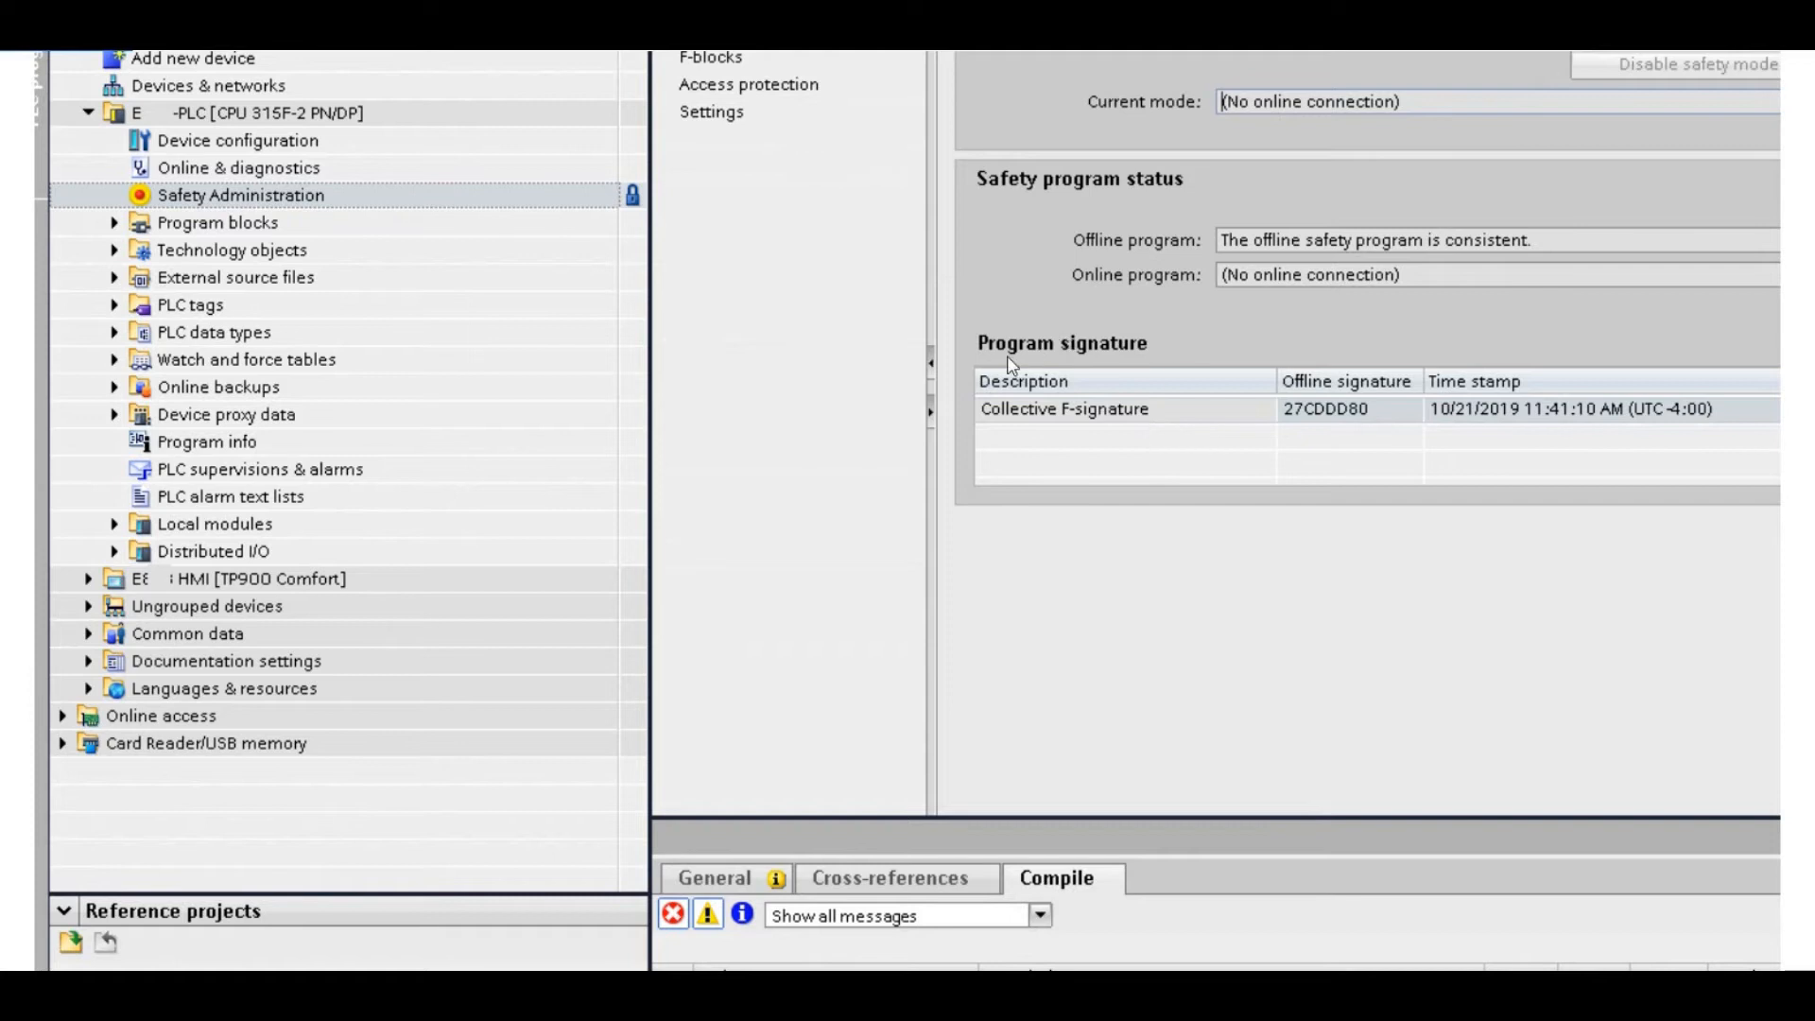
pyautogui.moveTo(1370, 427)
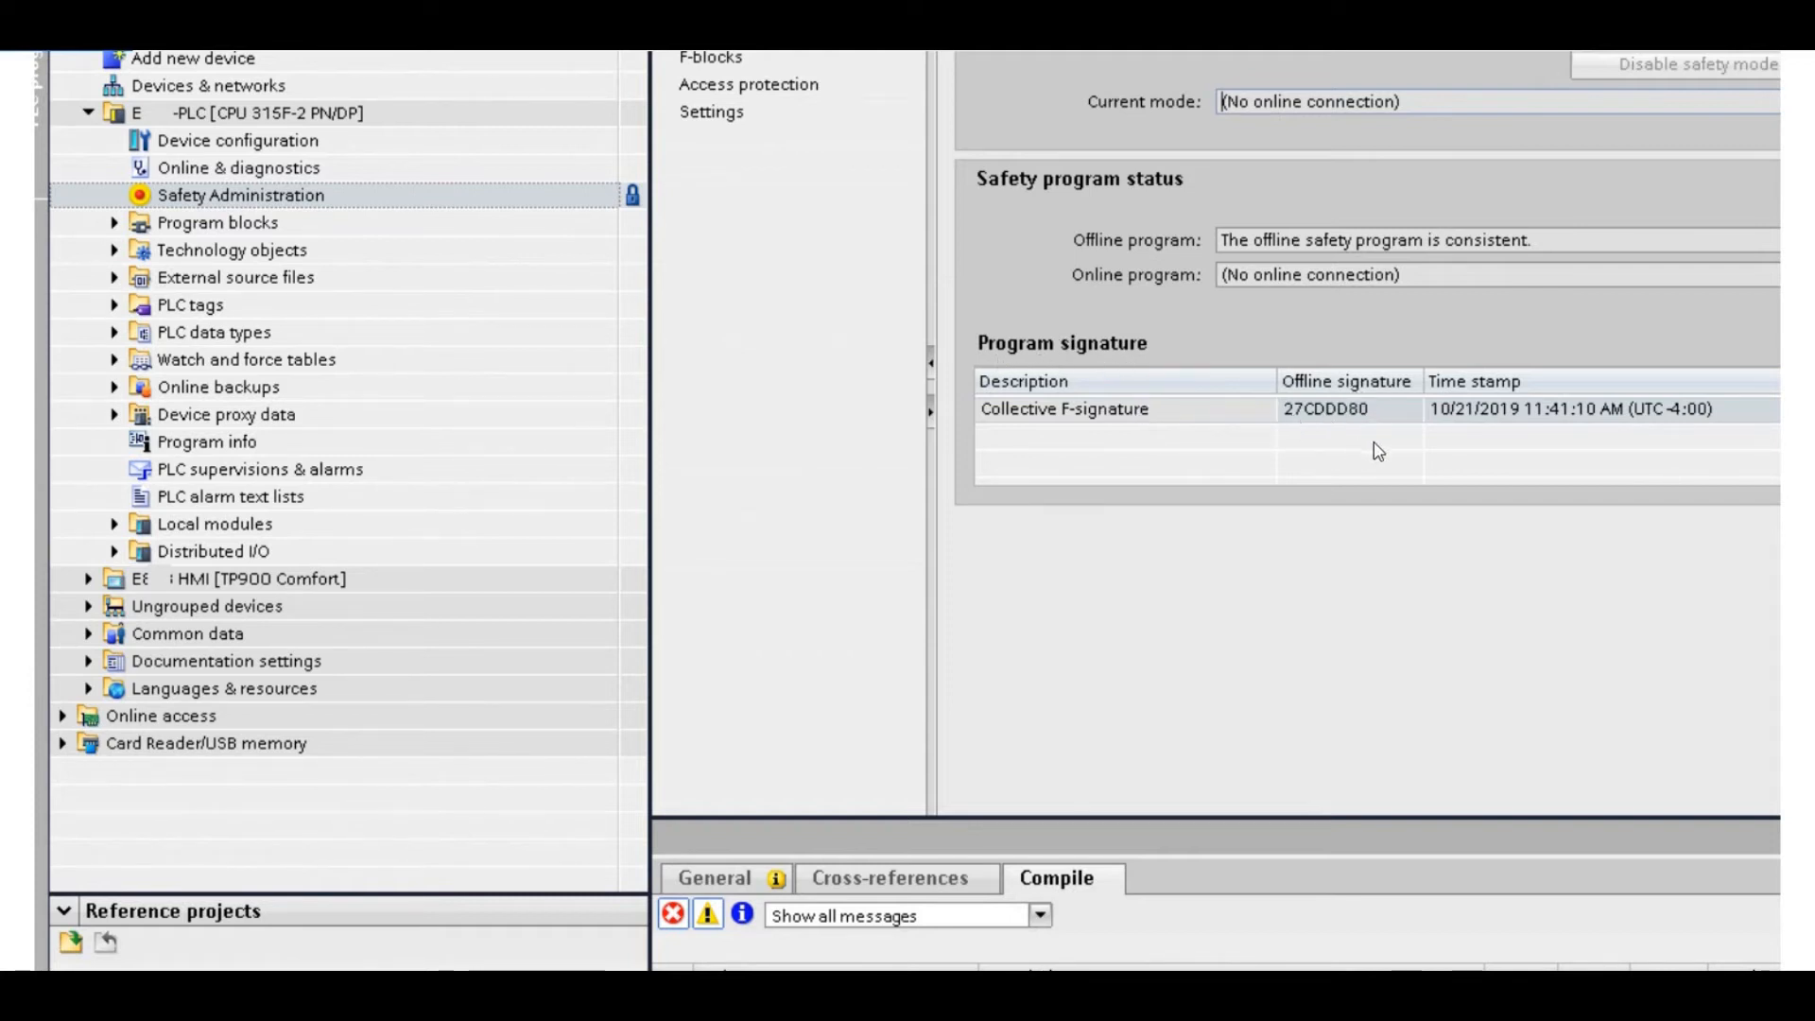
pyautogui.moveTo(1589, 501)
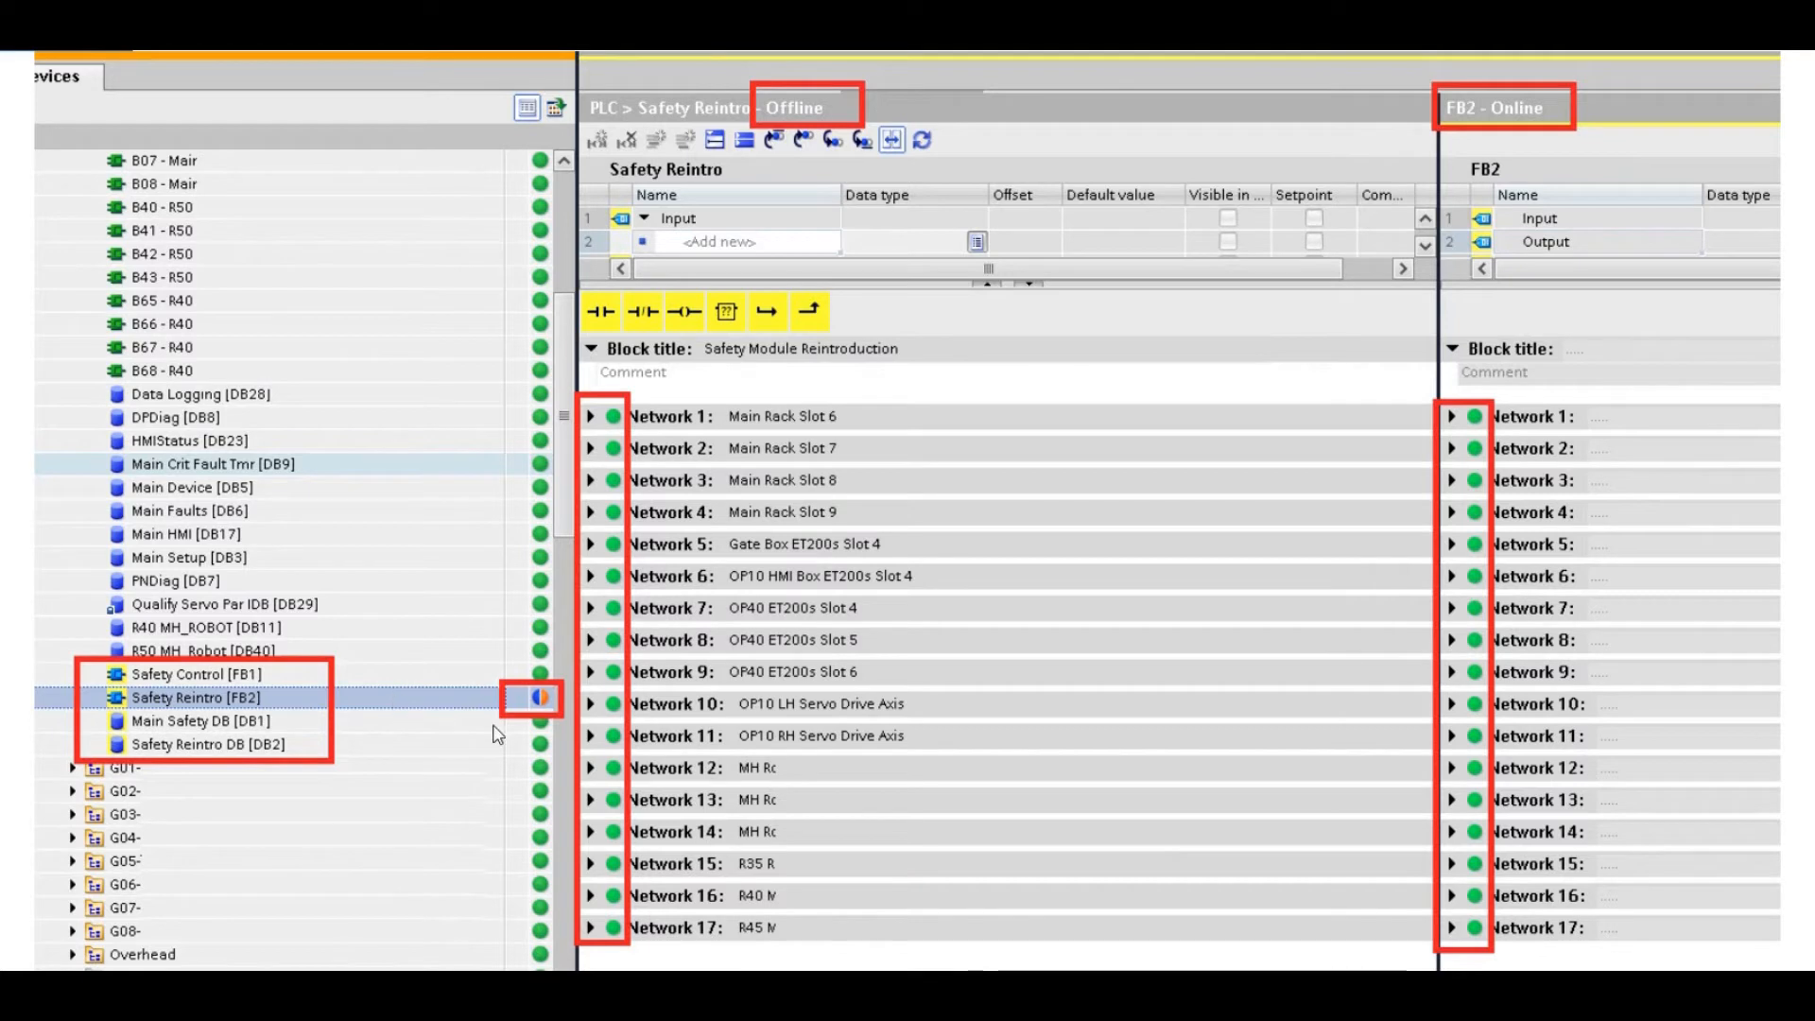
pyautogui.moveTo(197, 721)
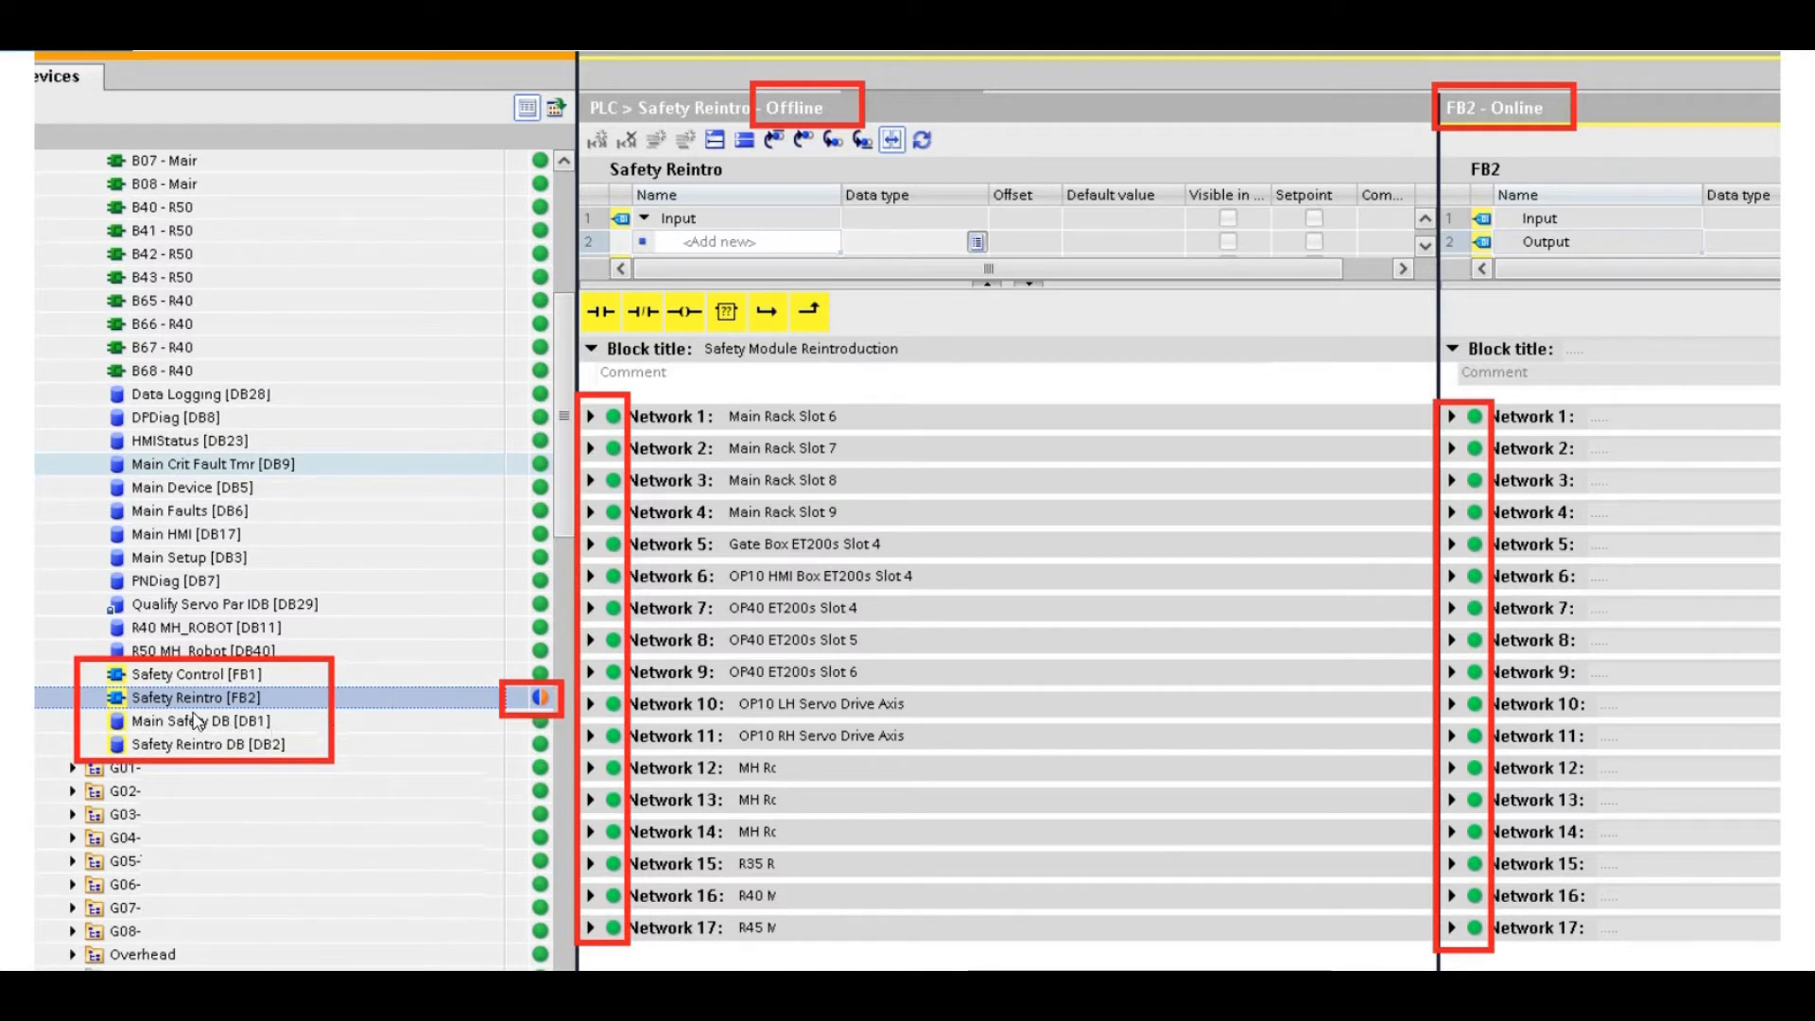
pyautogui.moveTo(220, 726)
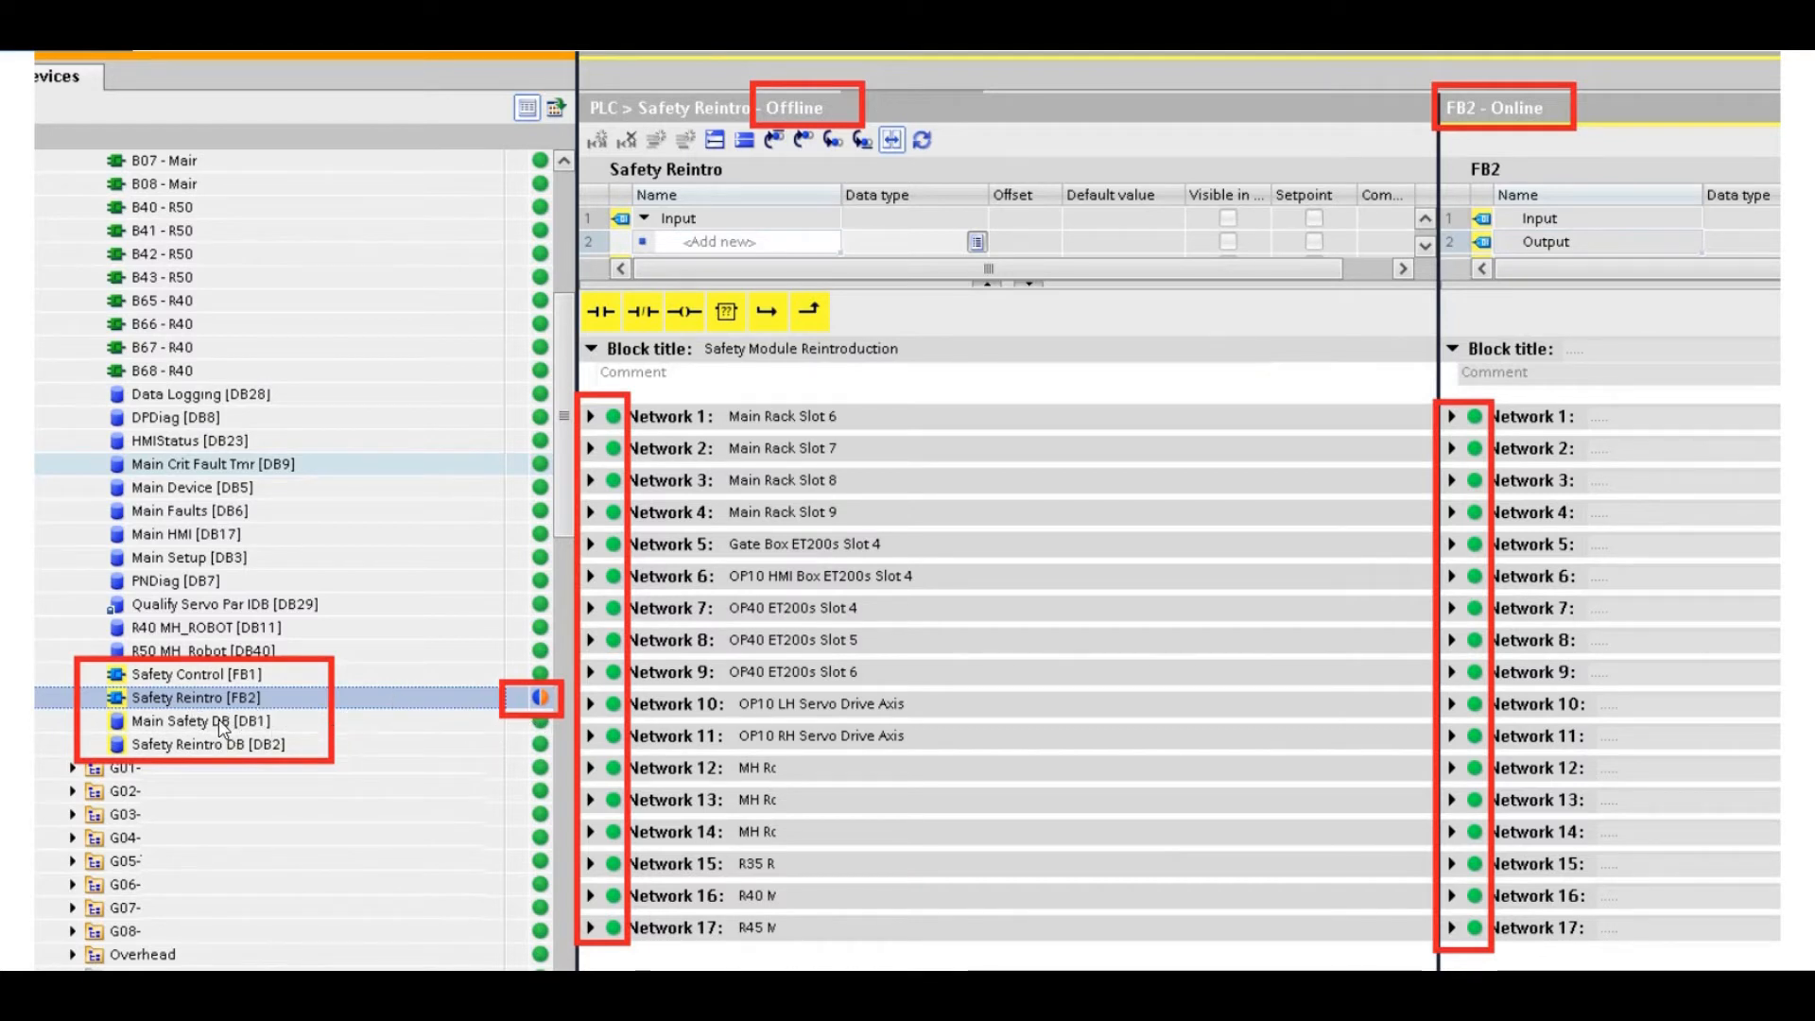
pyautogui.moveTo(1238, 650)
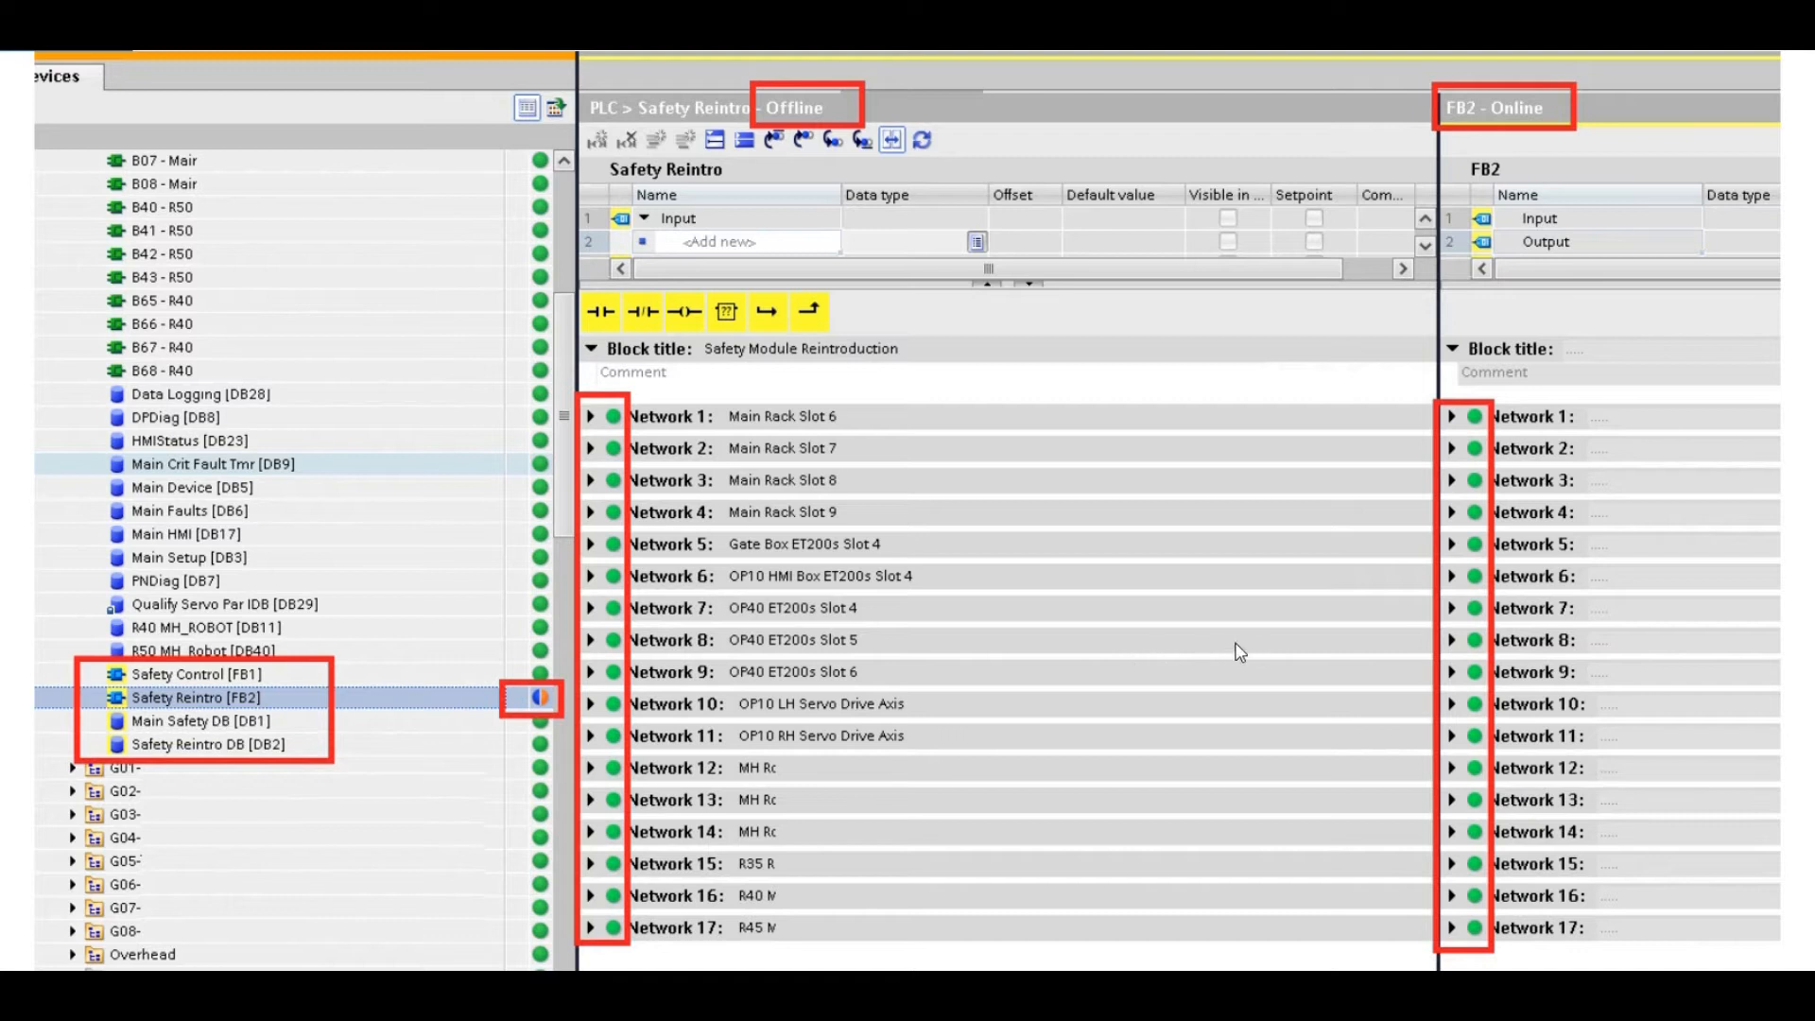
pyautogui.moveTo(1527, 141)
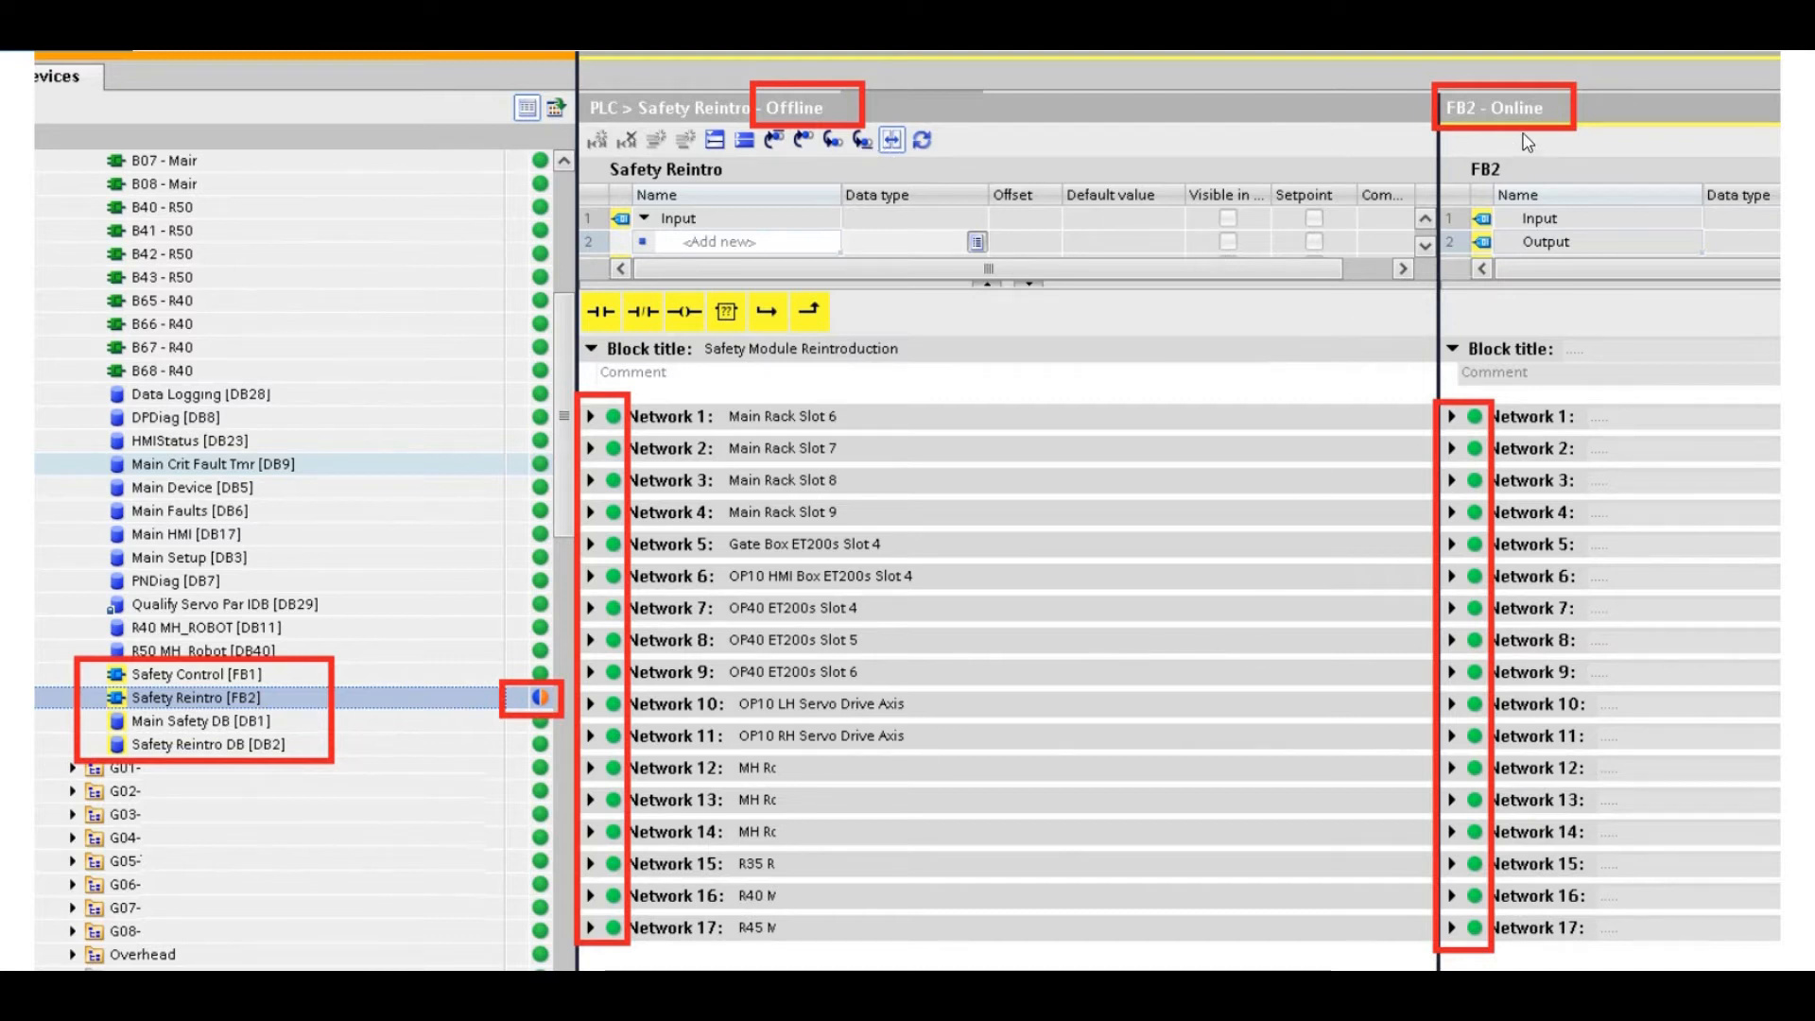
pyautogui.moveTo(1408, 298)
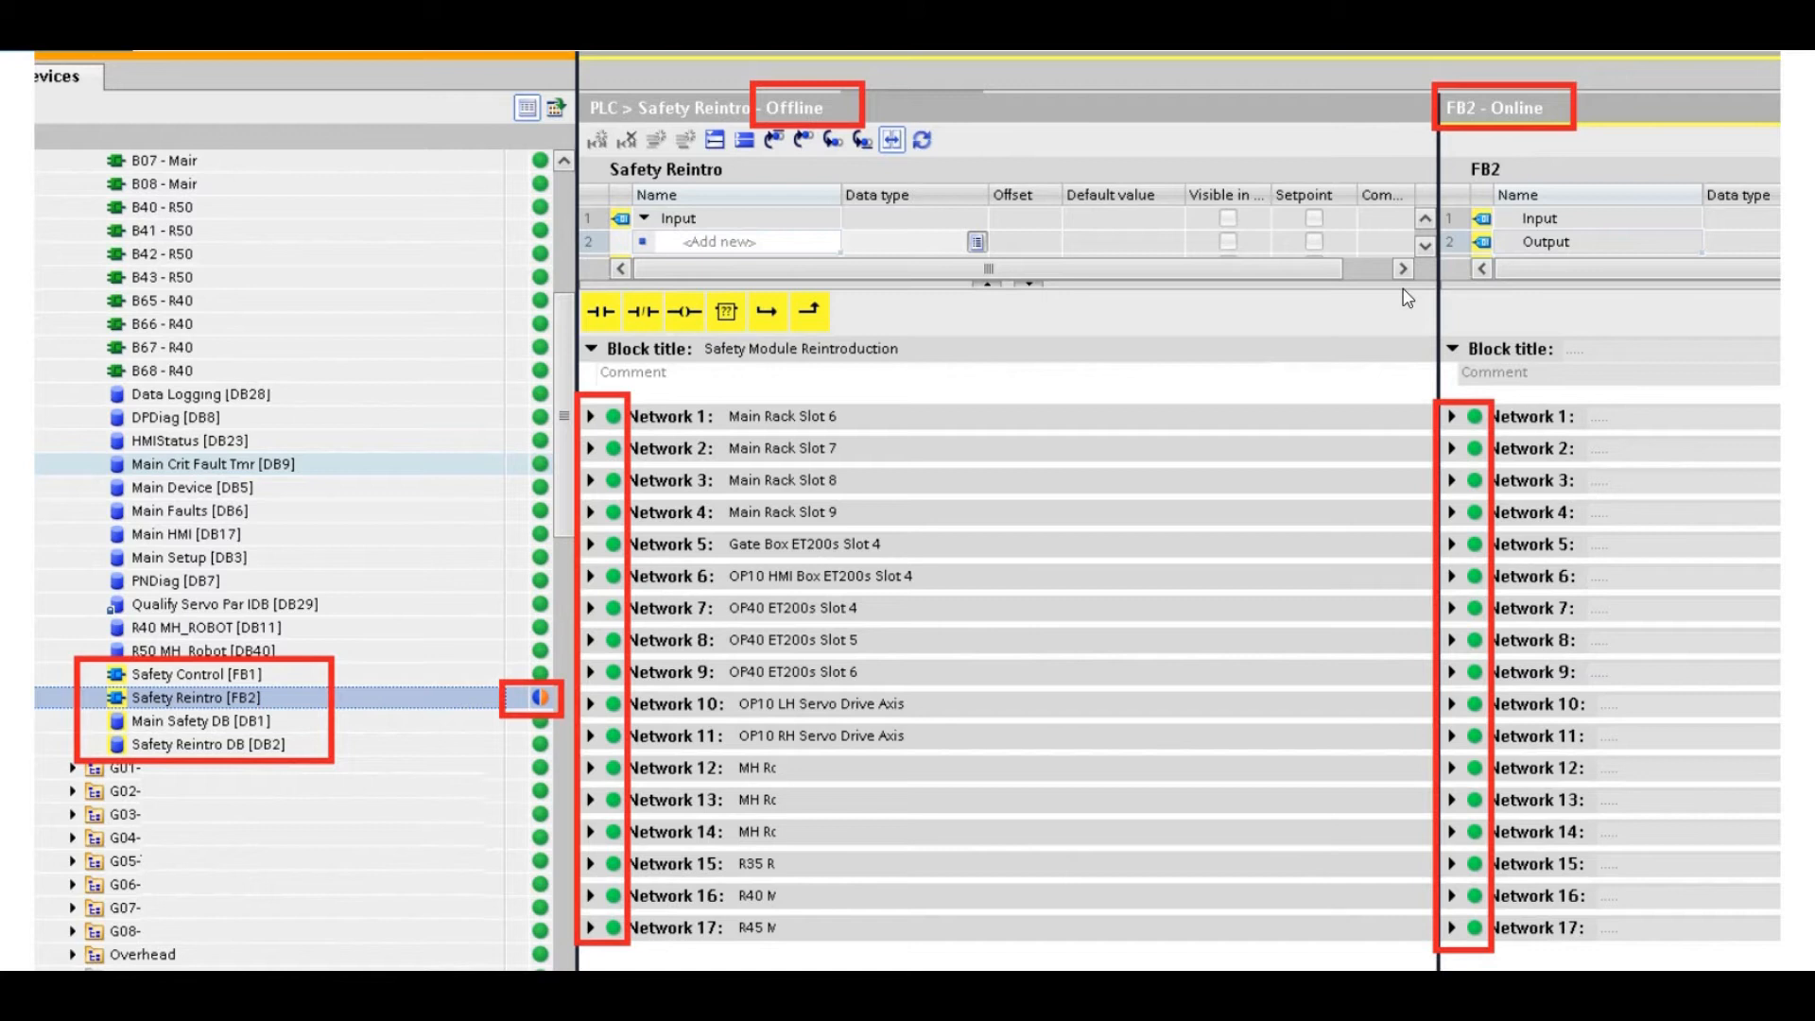
pyautogui.moveTo(583, 725)
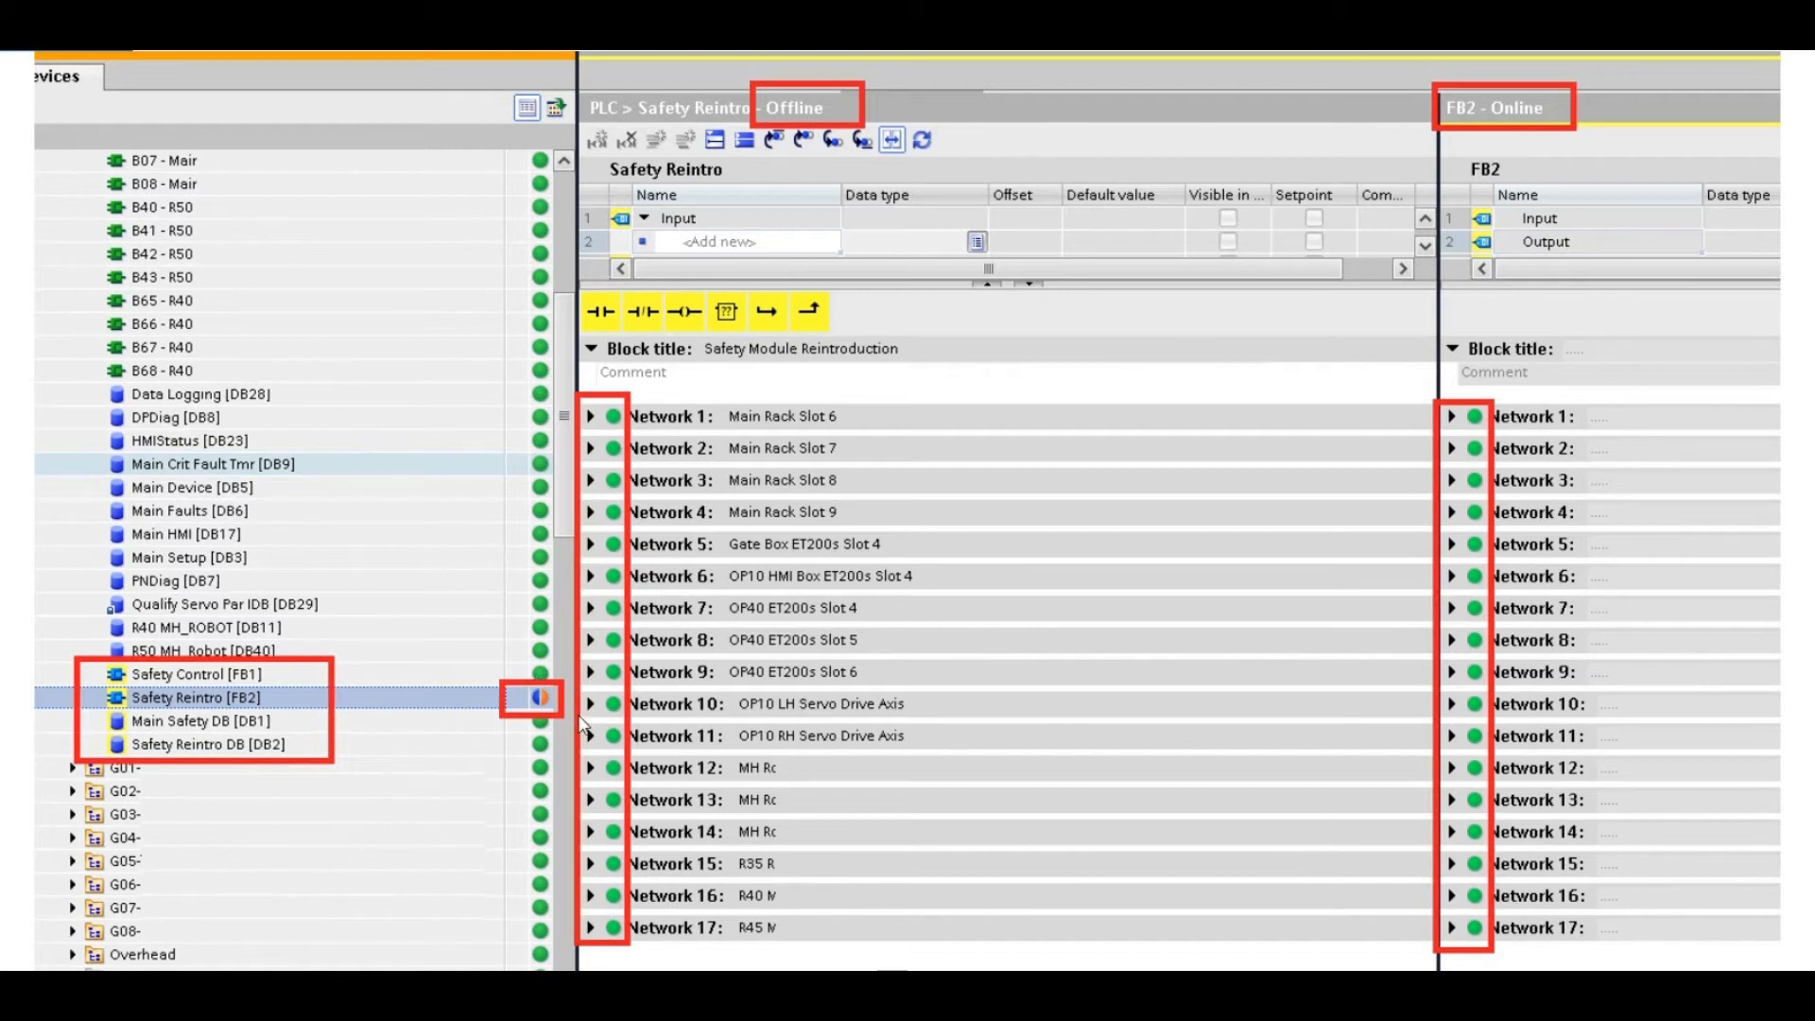
pyautogui.moveTo(582, 726)
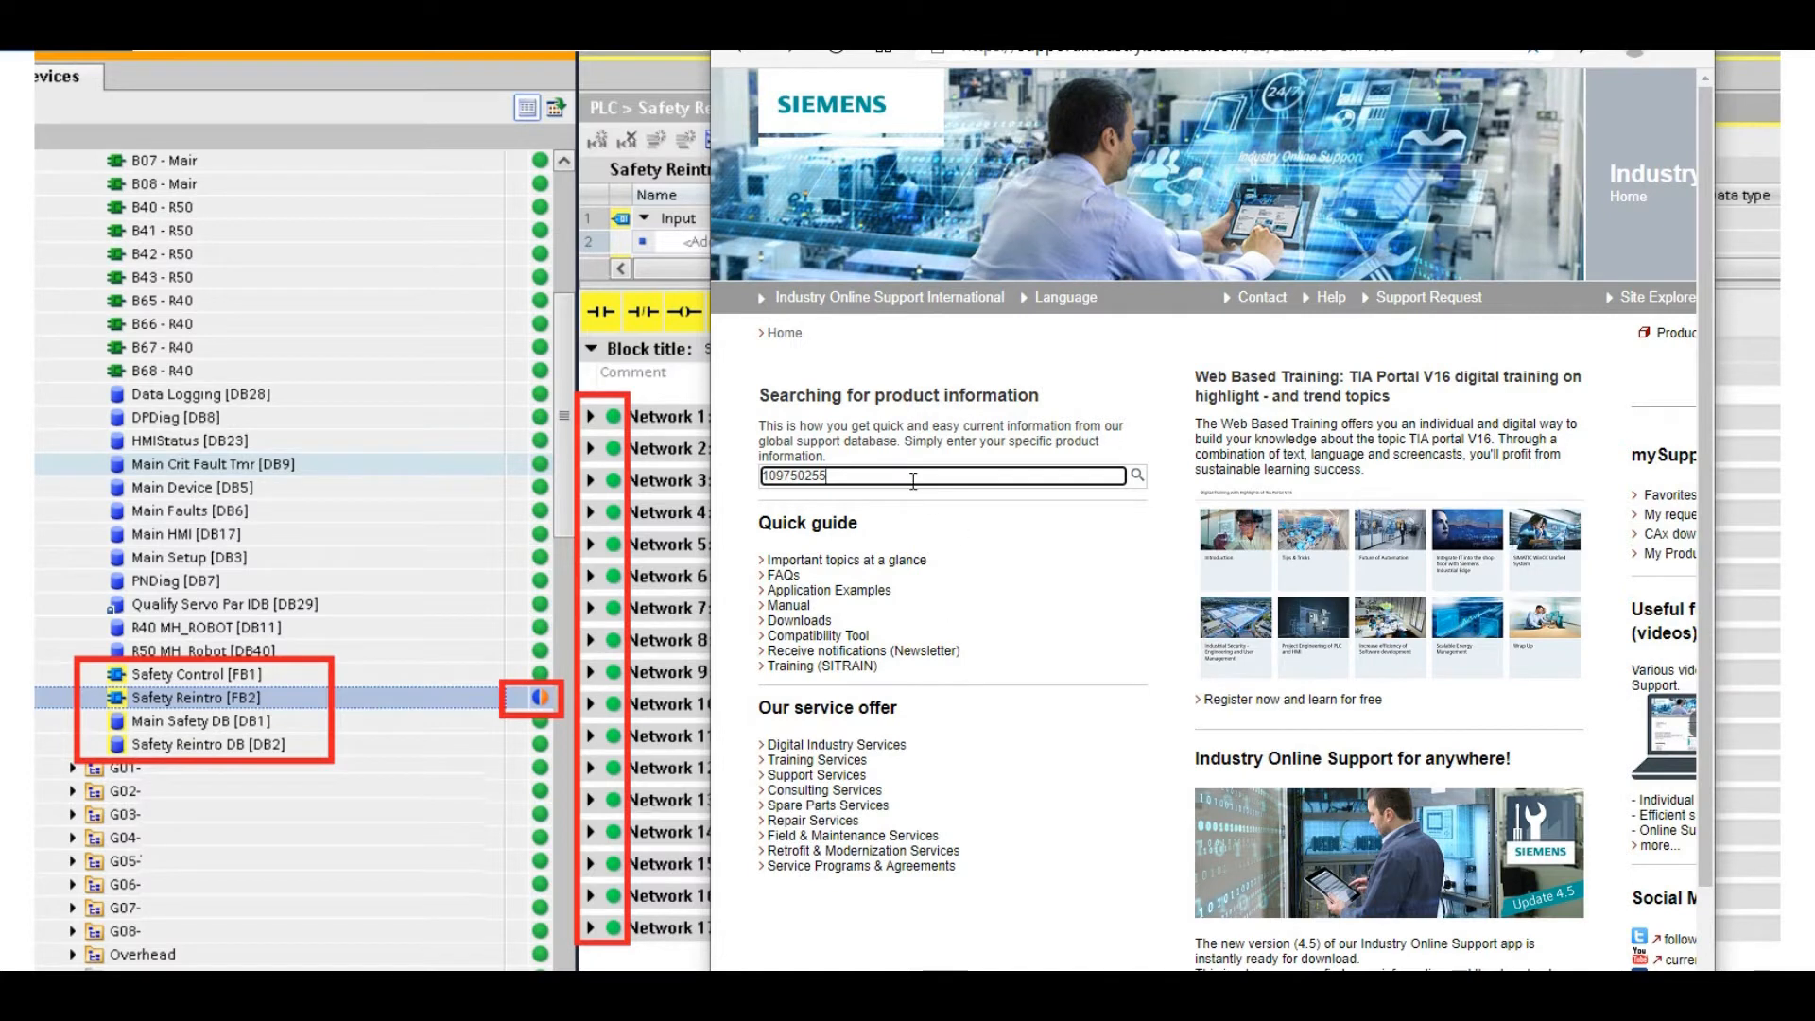
pyautogui.moveTo(773, 506)
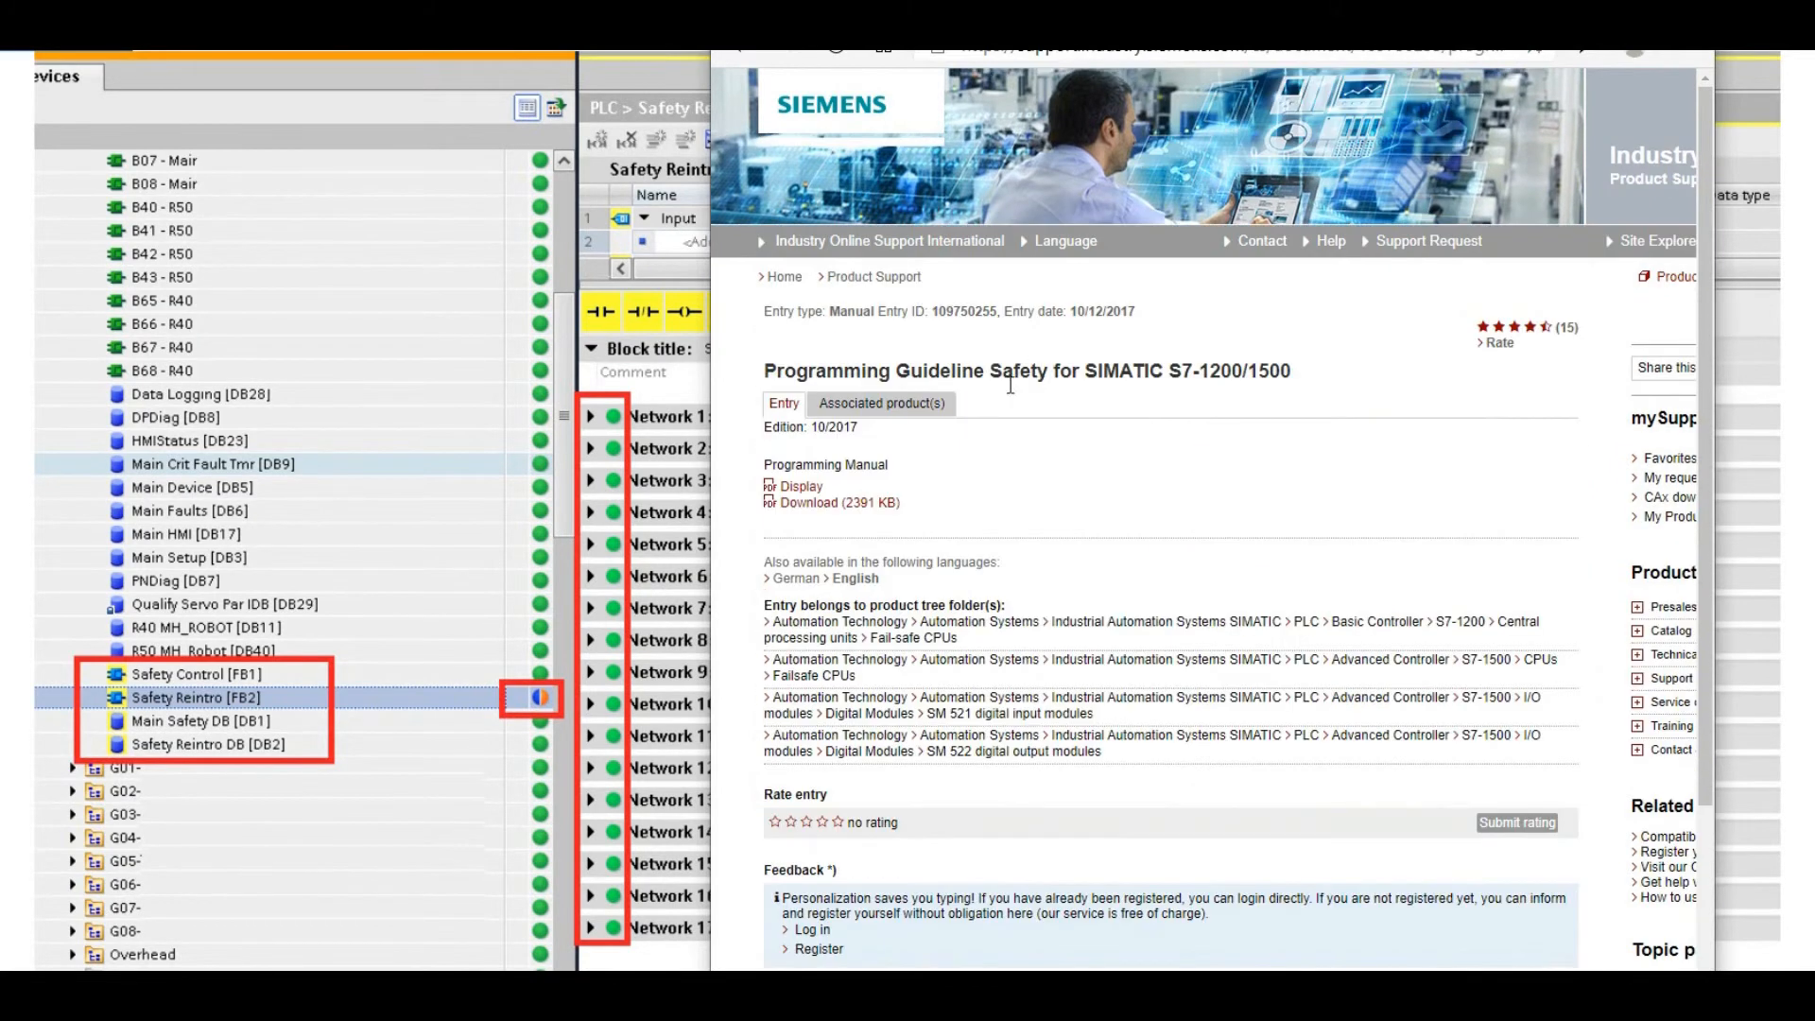
pyautogui.moveTo(872, 361)
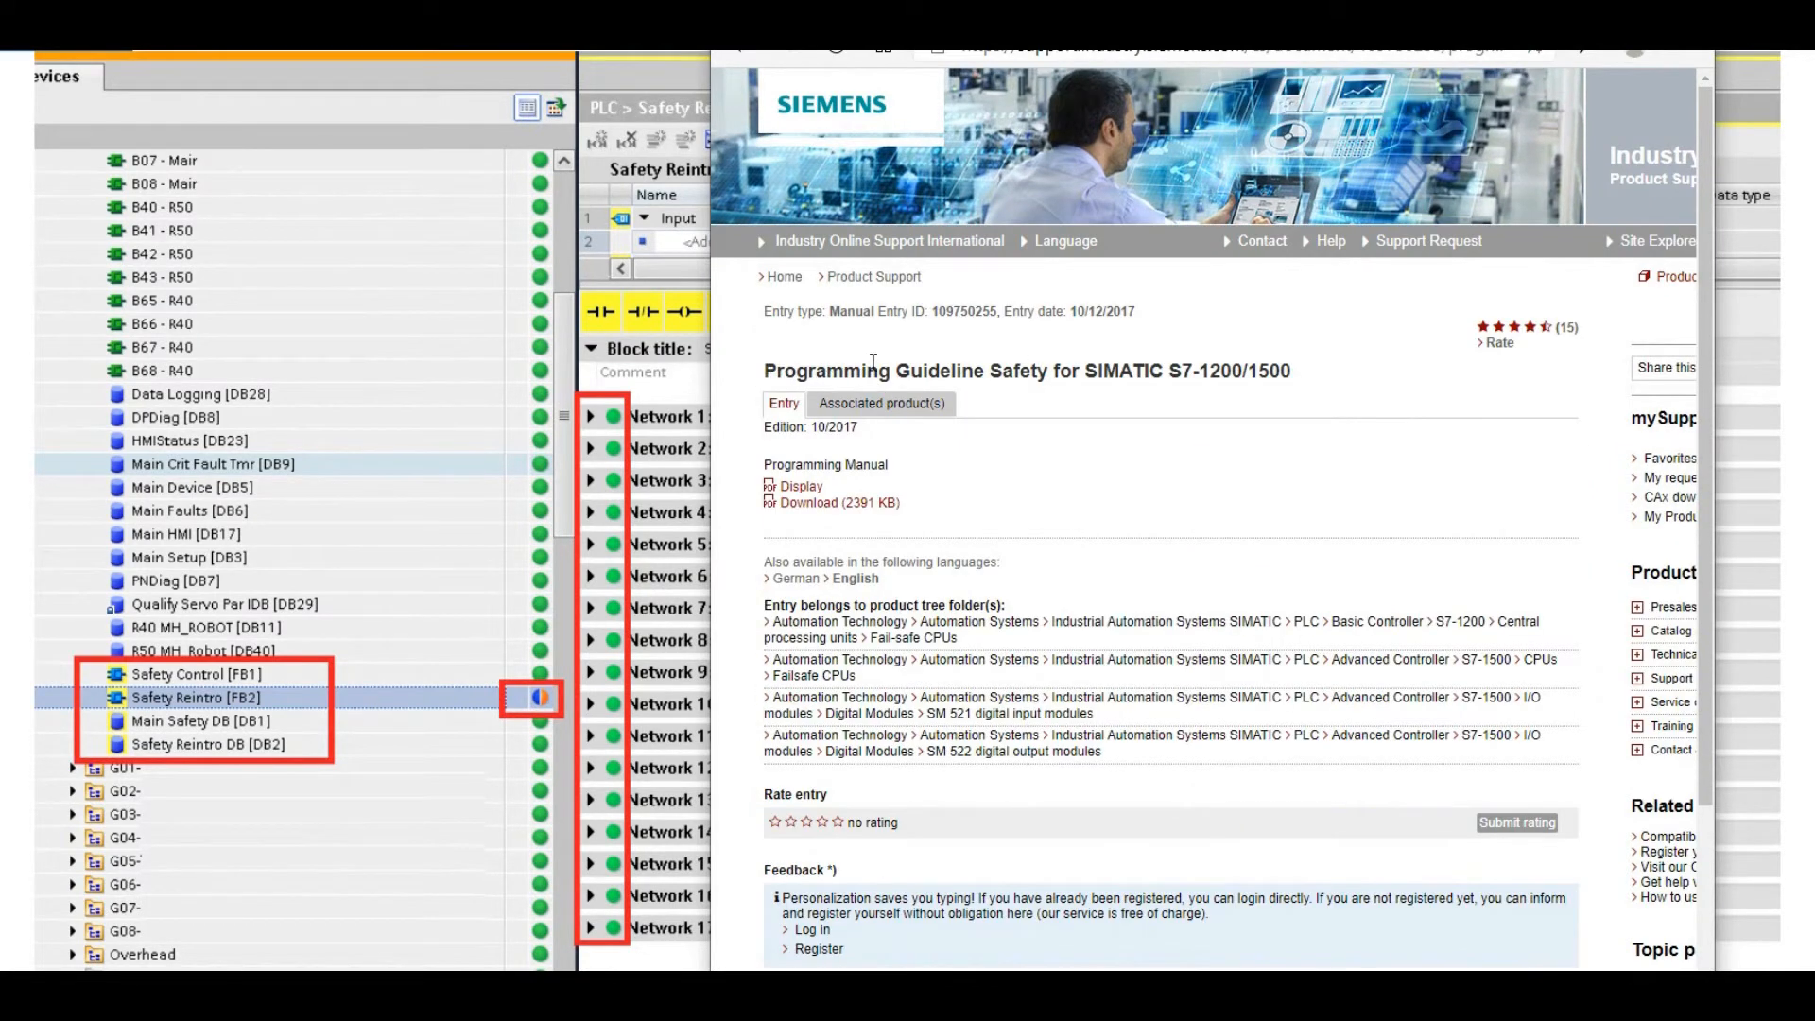
pyautogui.moveTo(1073, 372)
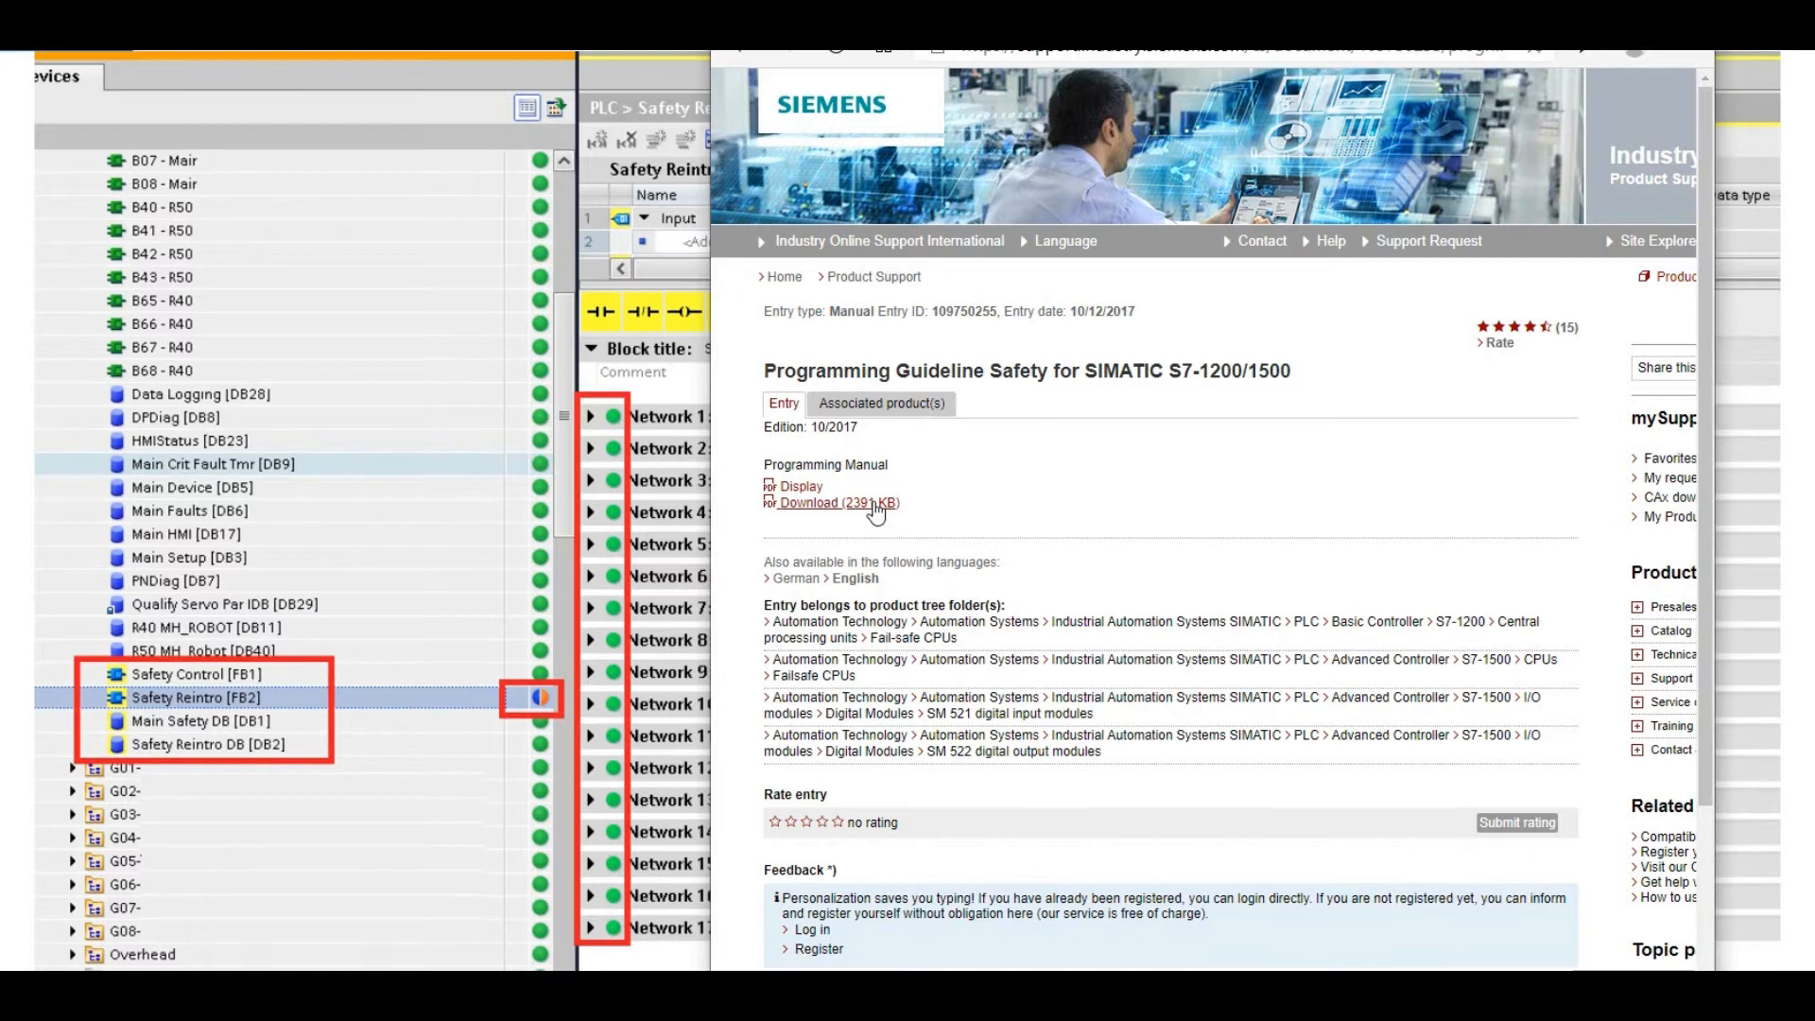
# Download the Programming Guideline Safety manual (2391 KB PDF) from the Siemens support entry
pyautogui.click(833, 502)
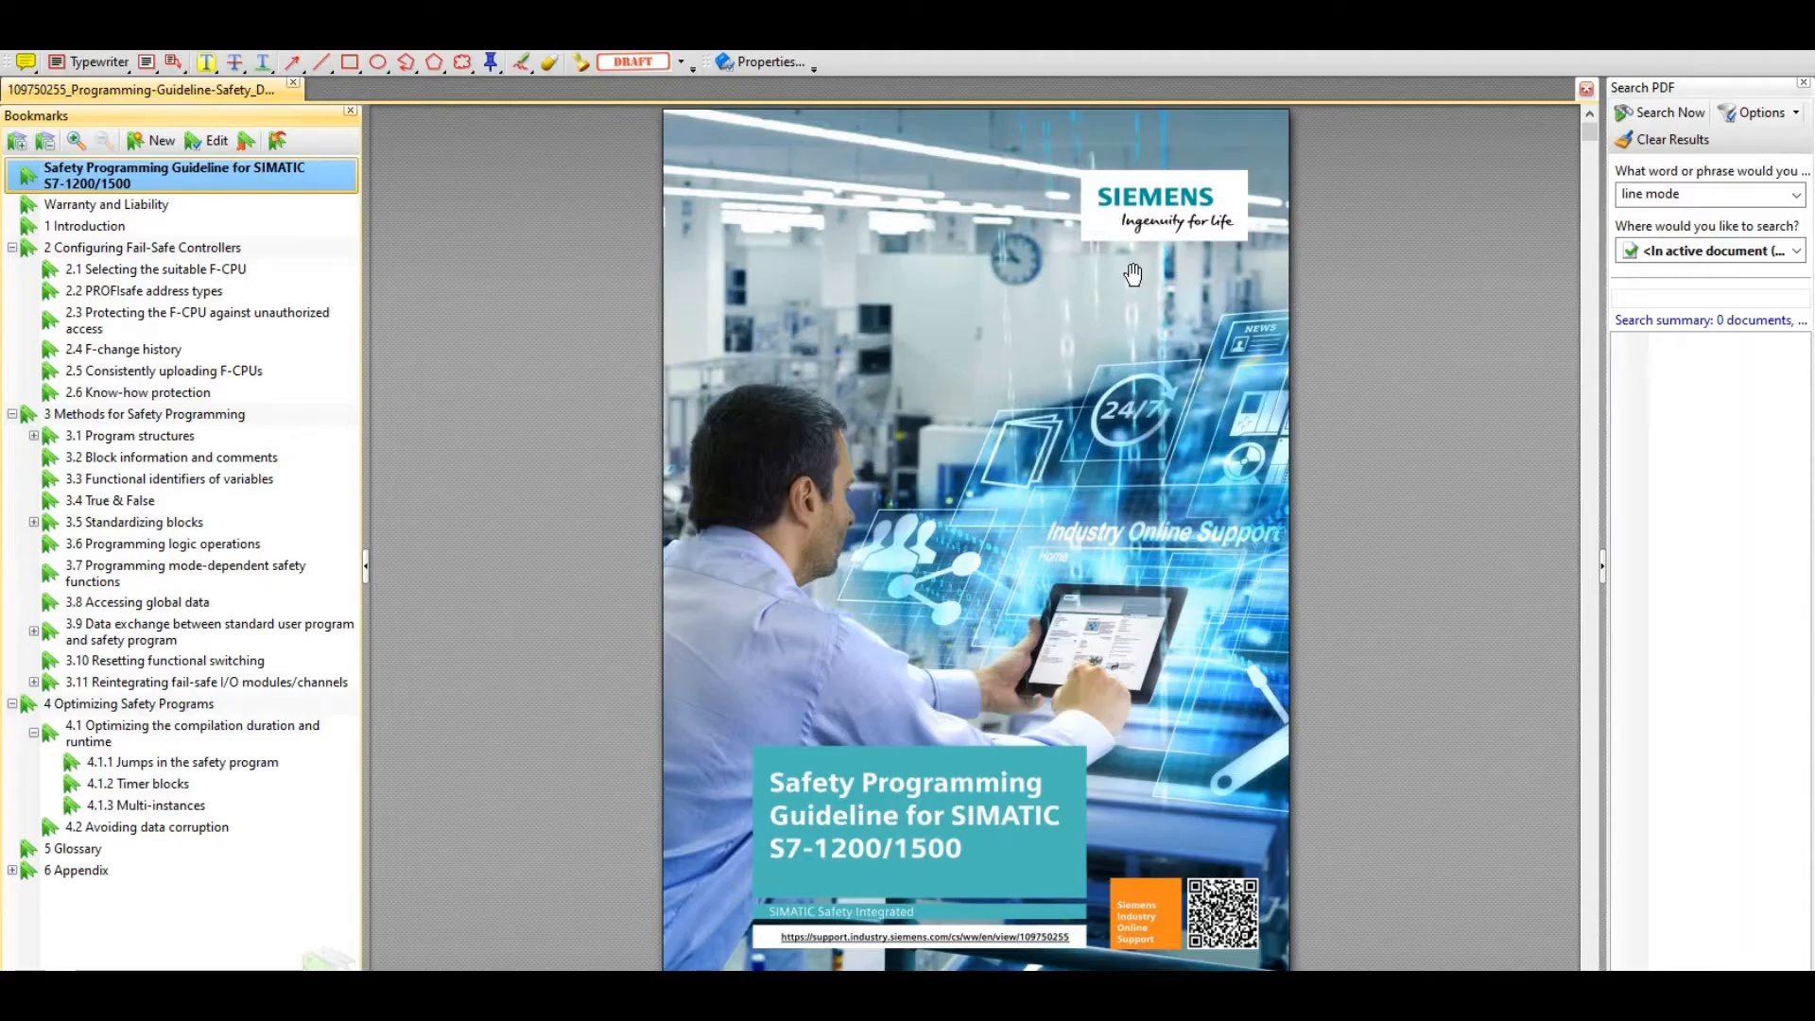
pyautogui.moveTo(806, 434)
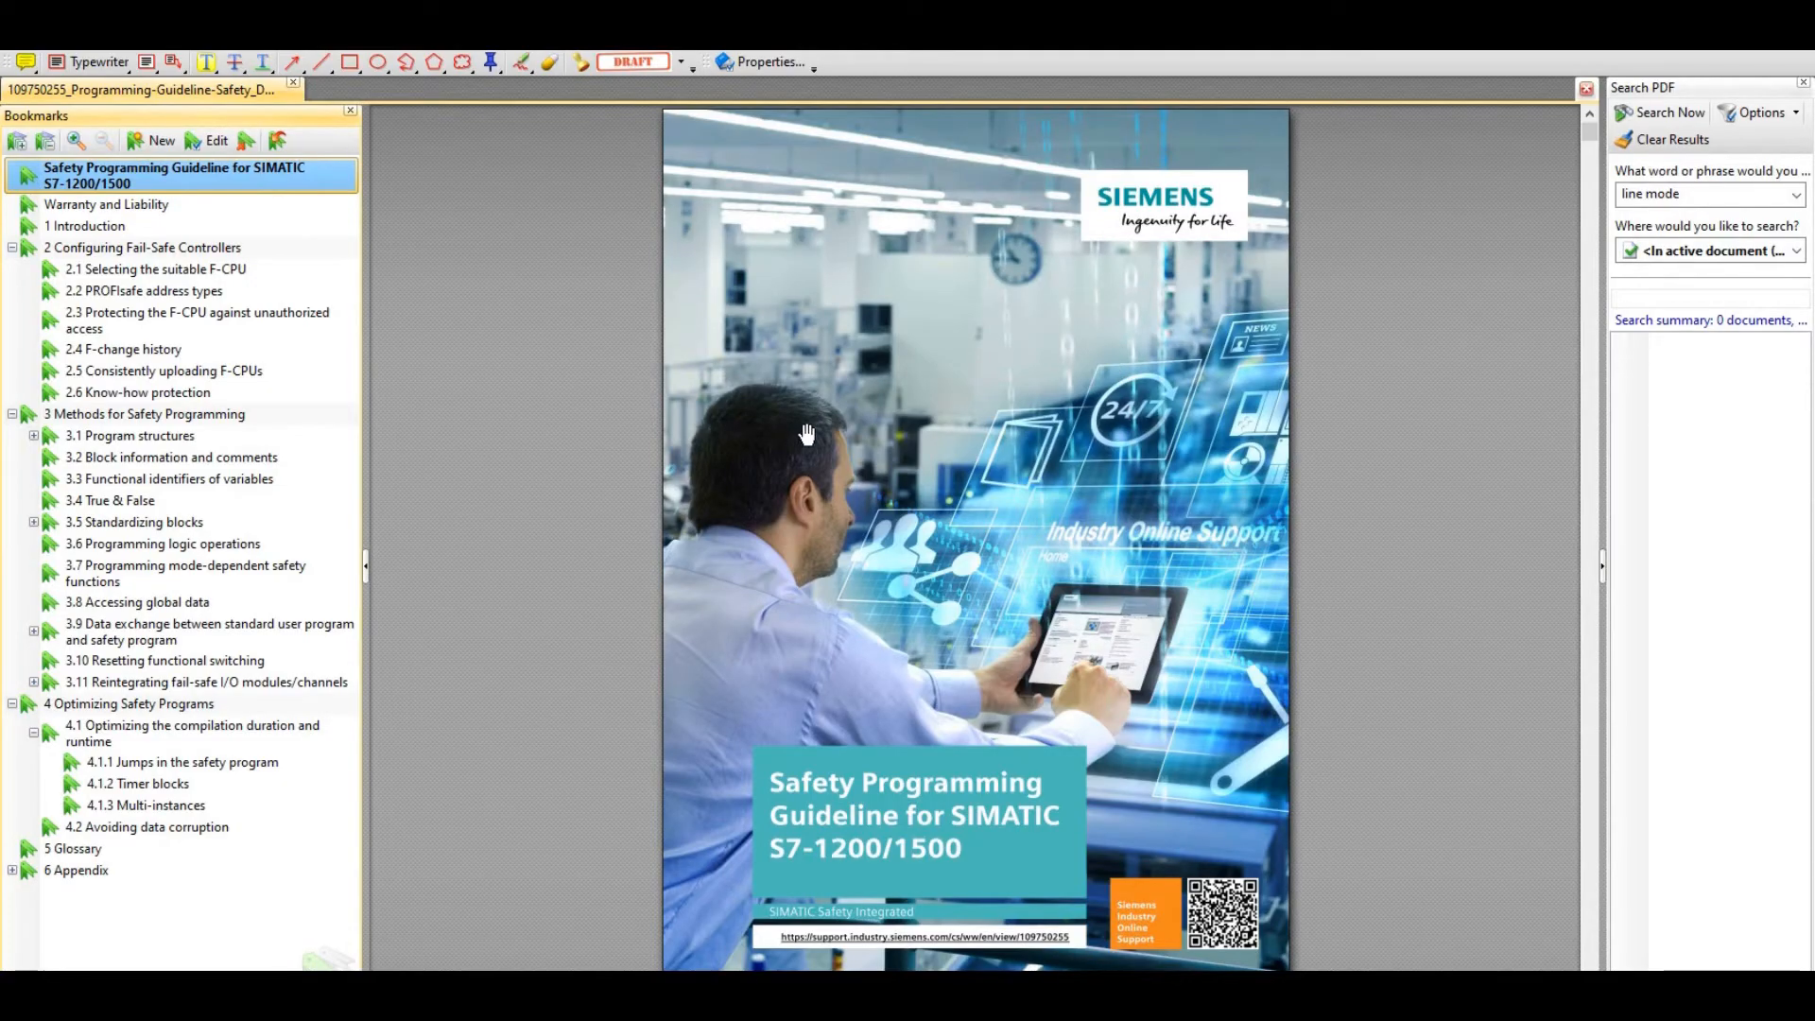
pyautogui.moveTo(122, 206)
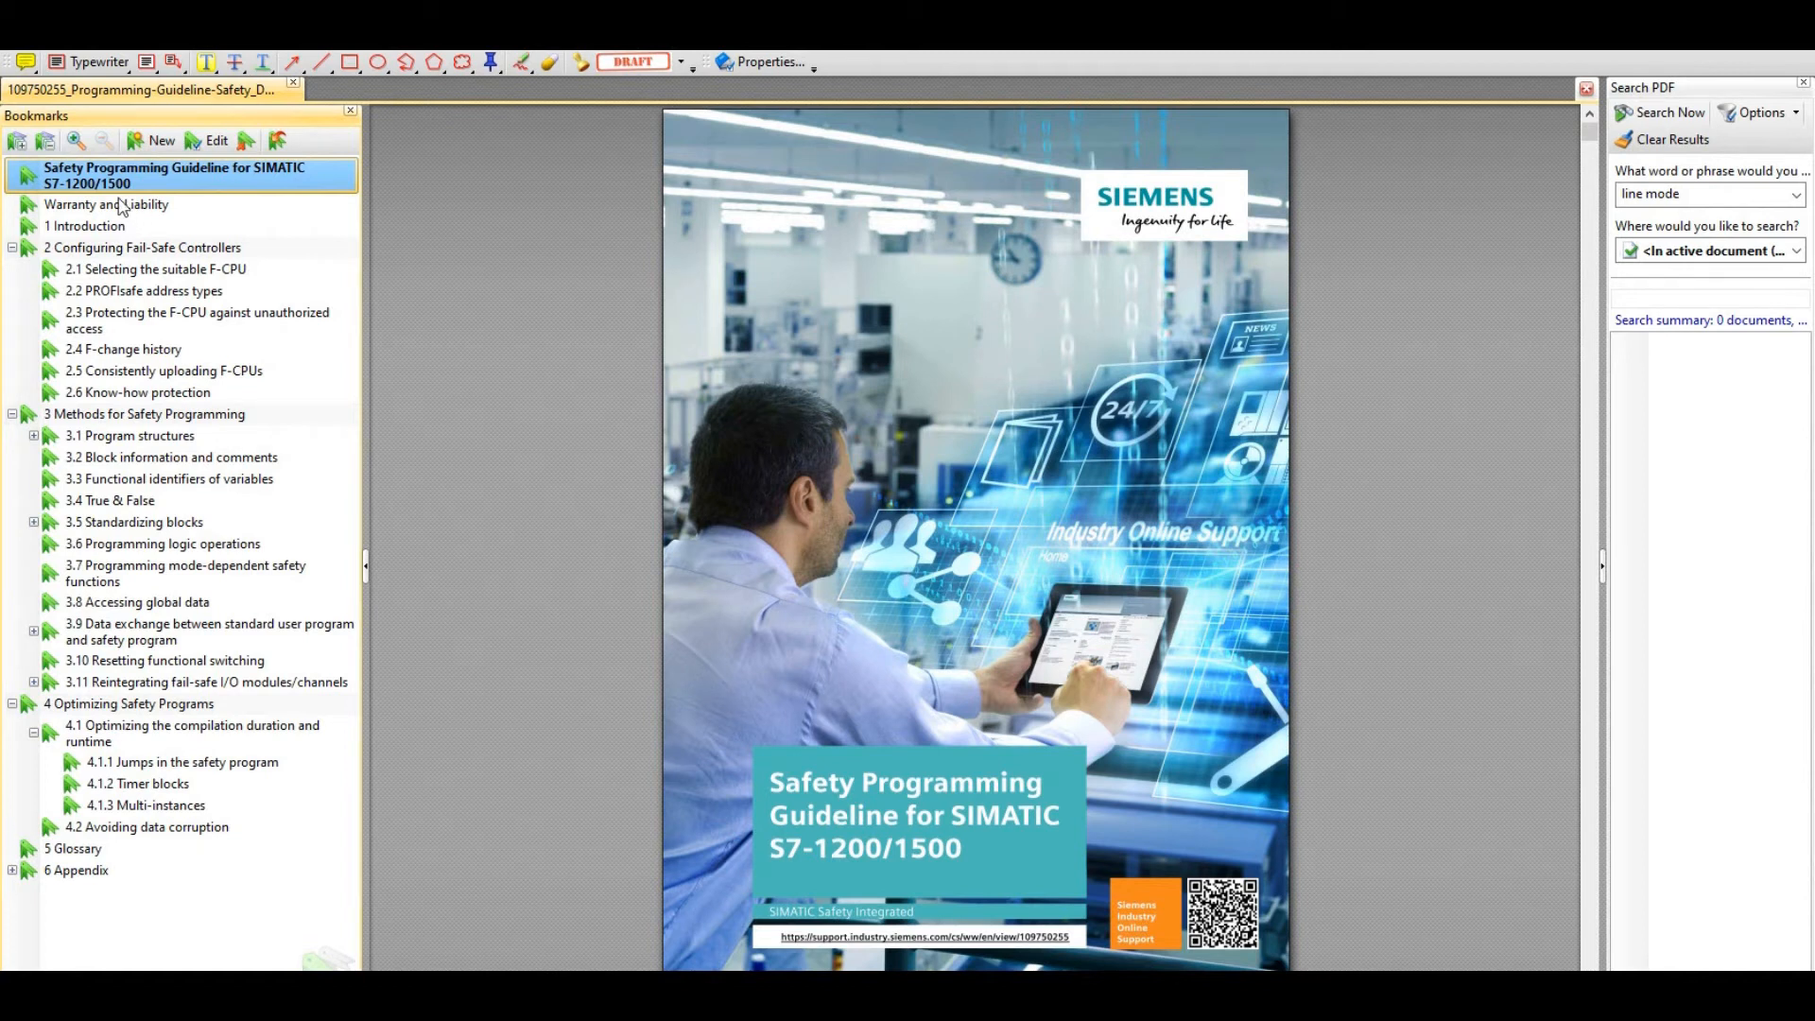
pyautogui.moveTo(121, 185)
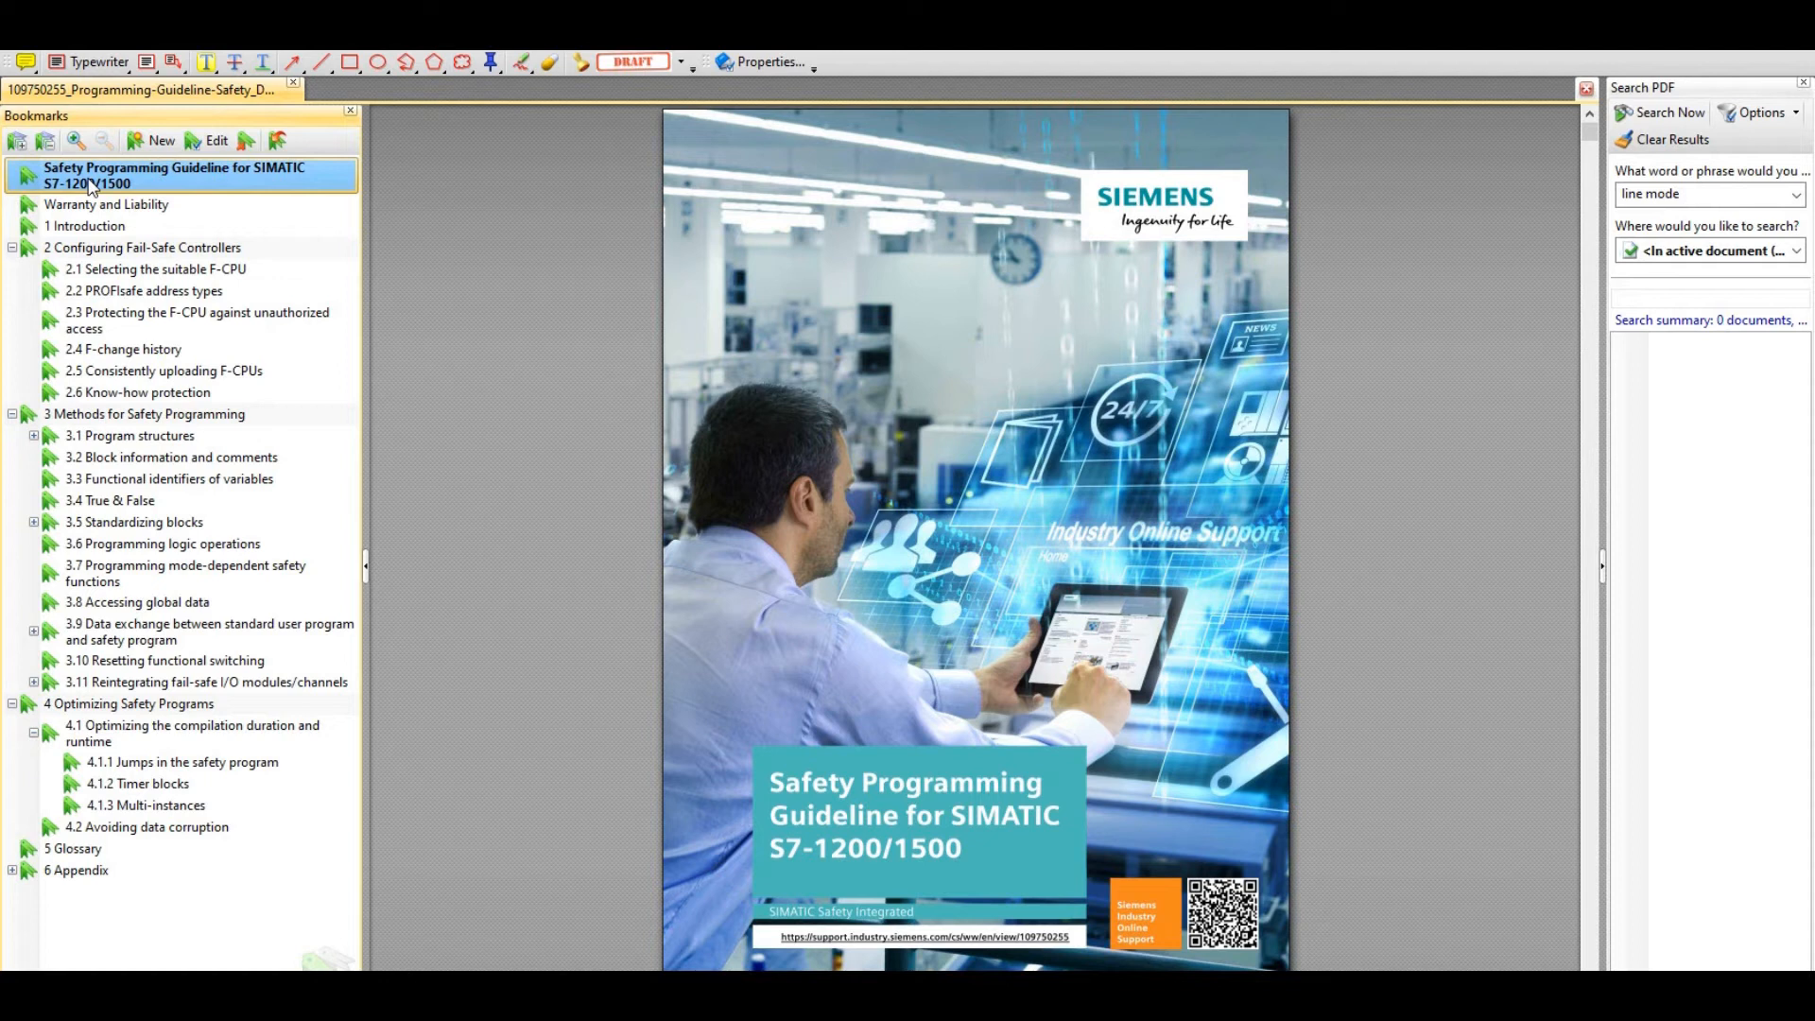
pyautogui.moveTo(520, 237)
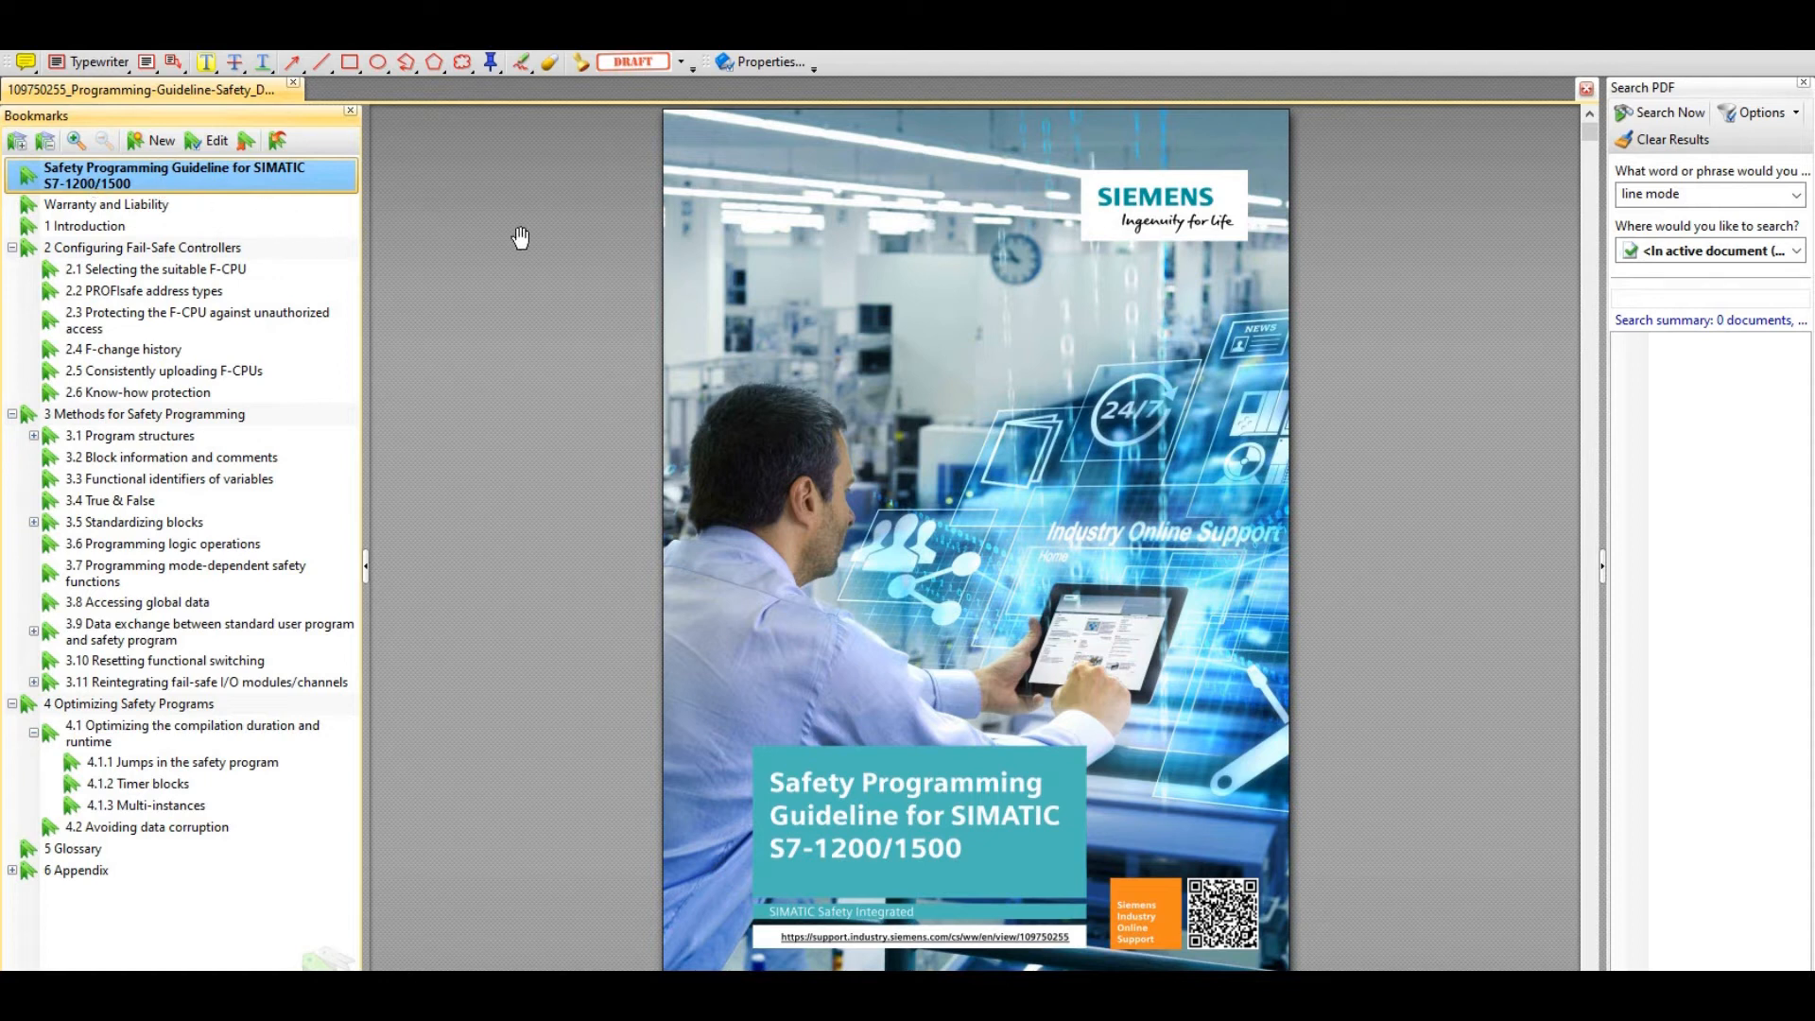
pyautogui.moveTo(515, 360)
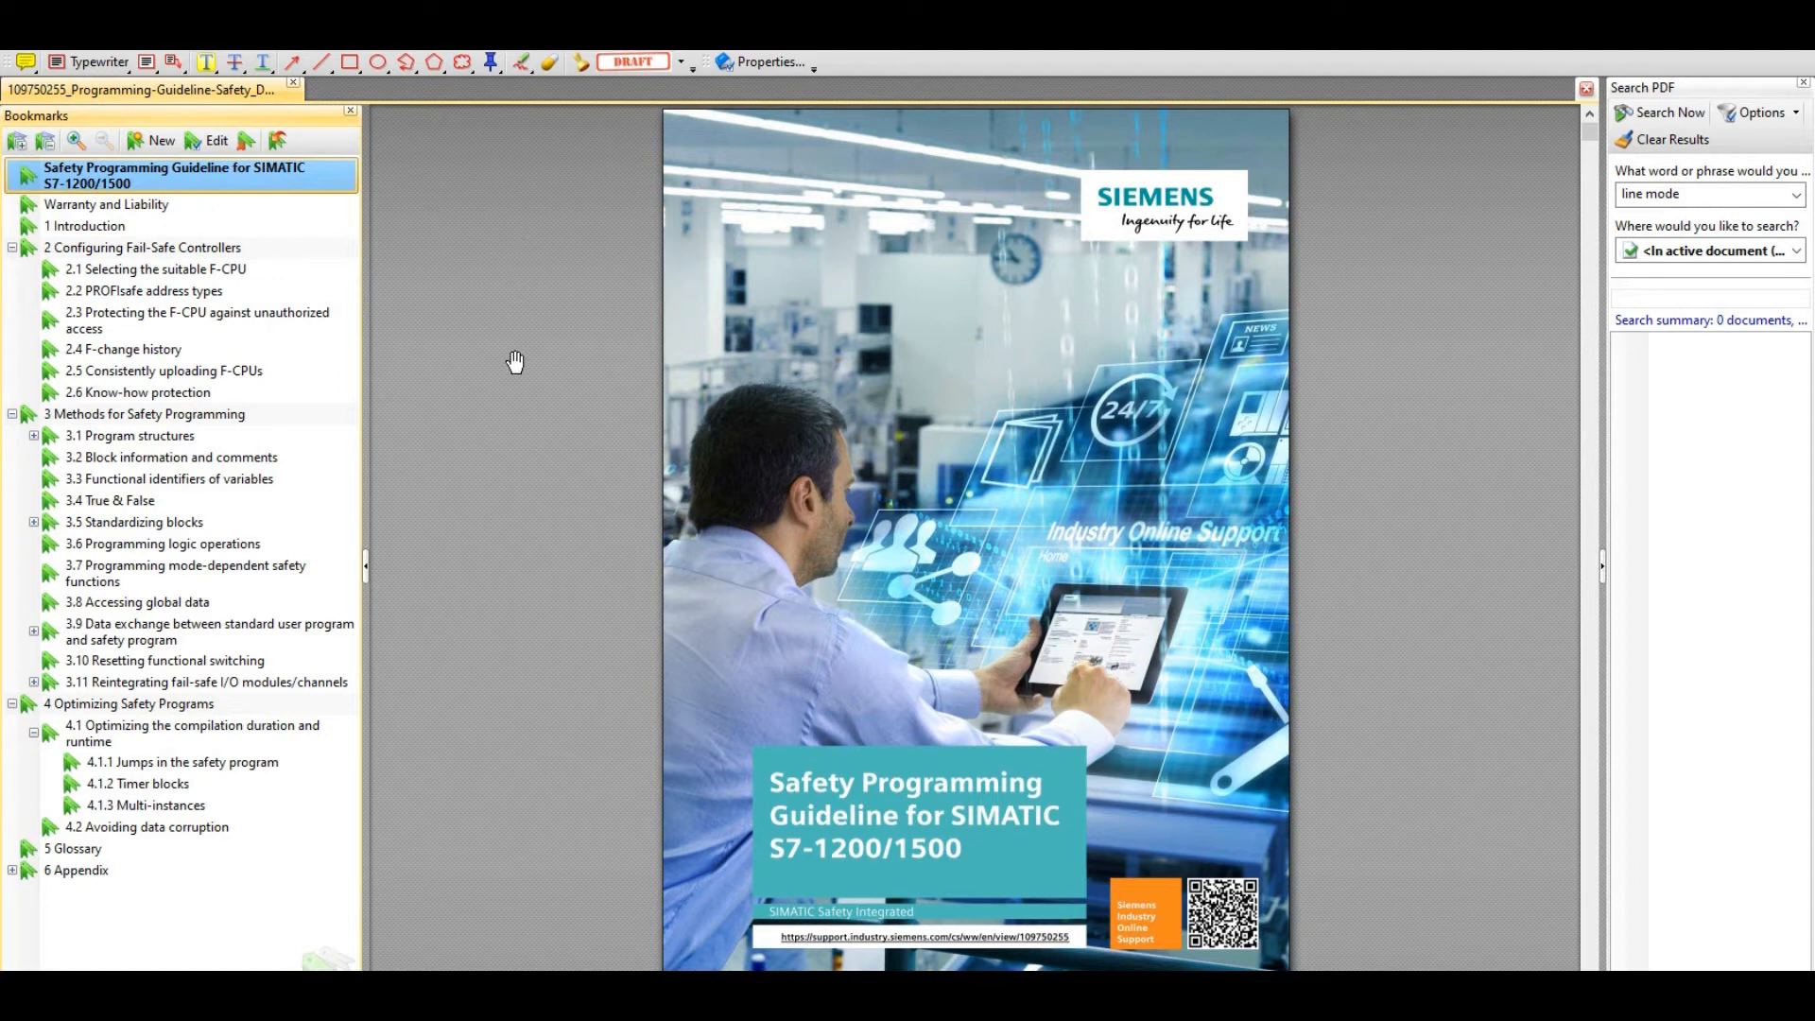
pyautogui.moveTo(131, 645)
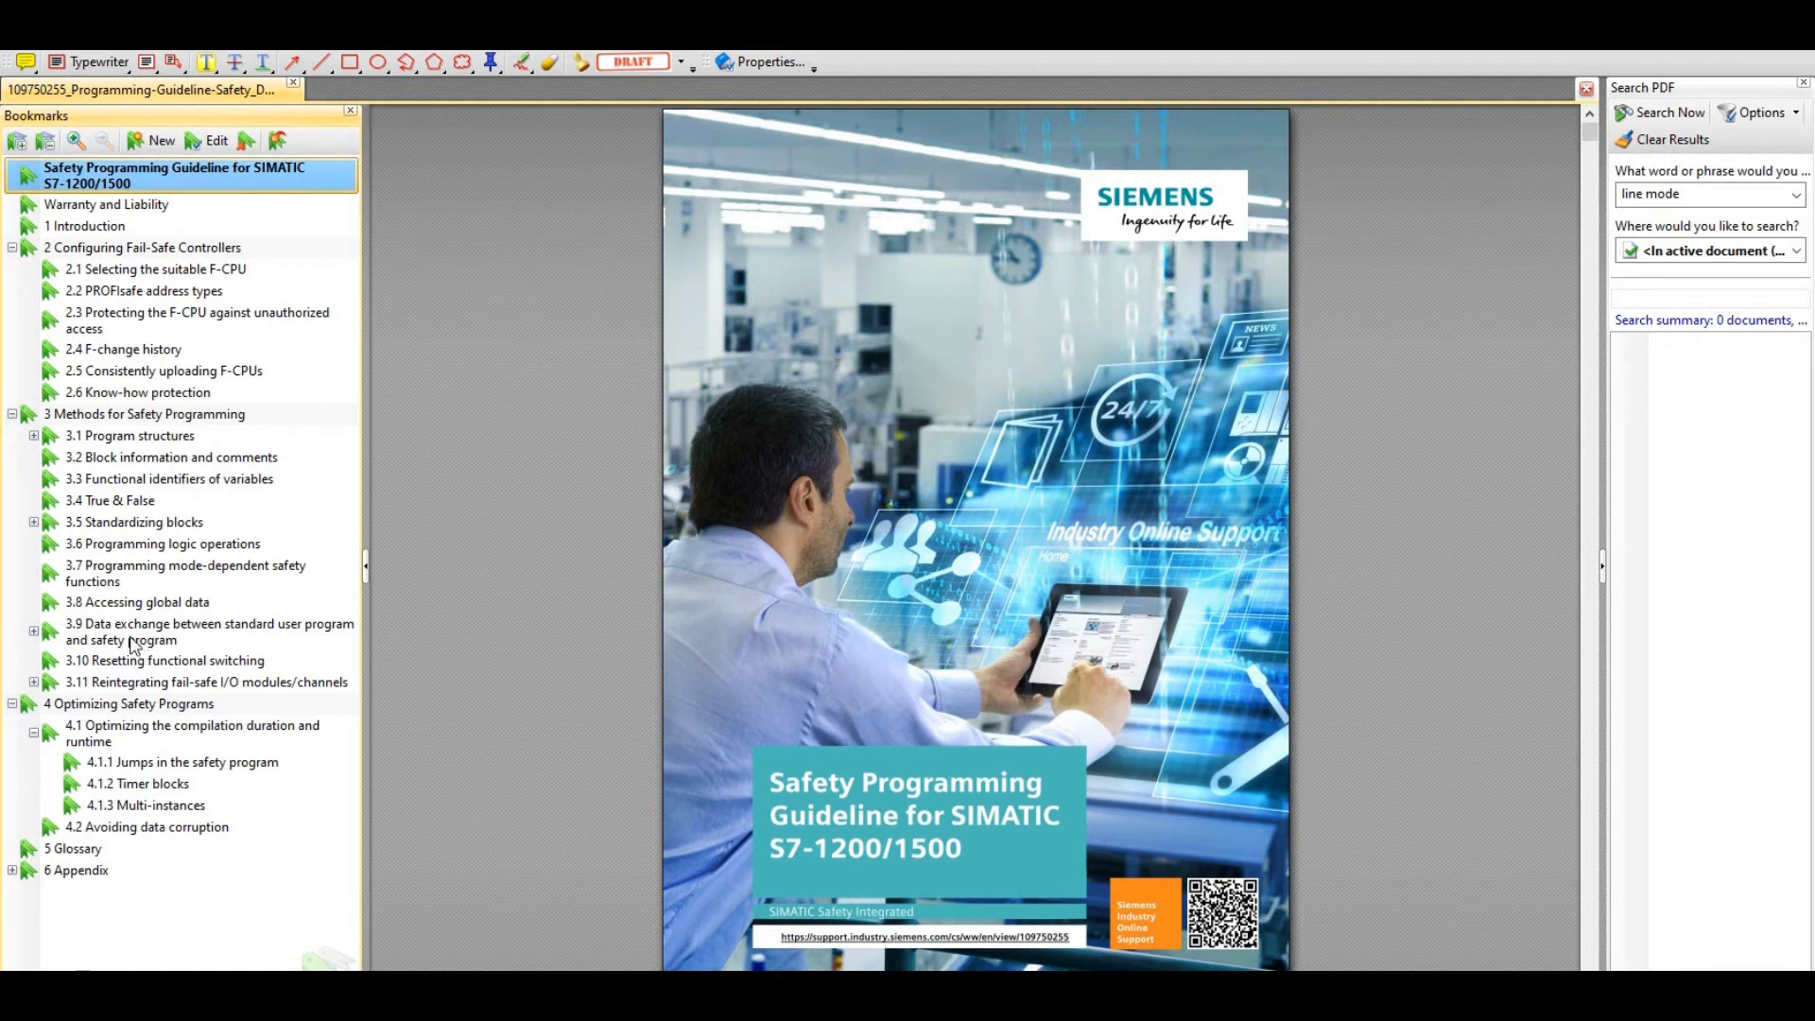
# Jump via the bookmark to section 3.9, Data exchange between standard user program and safety program
pyautogui.click(208, 630)
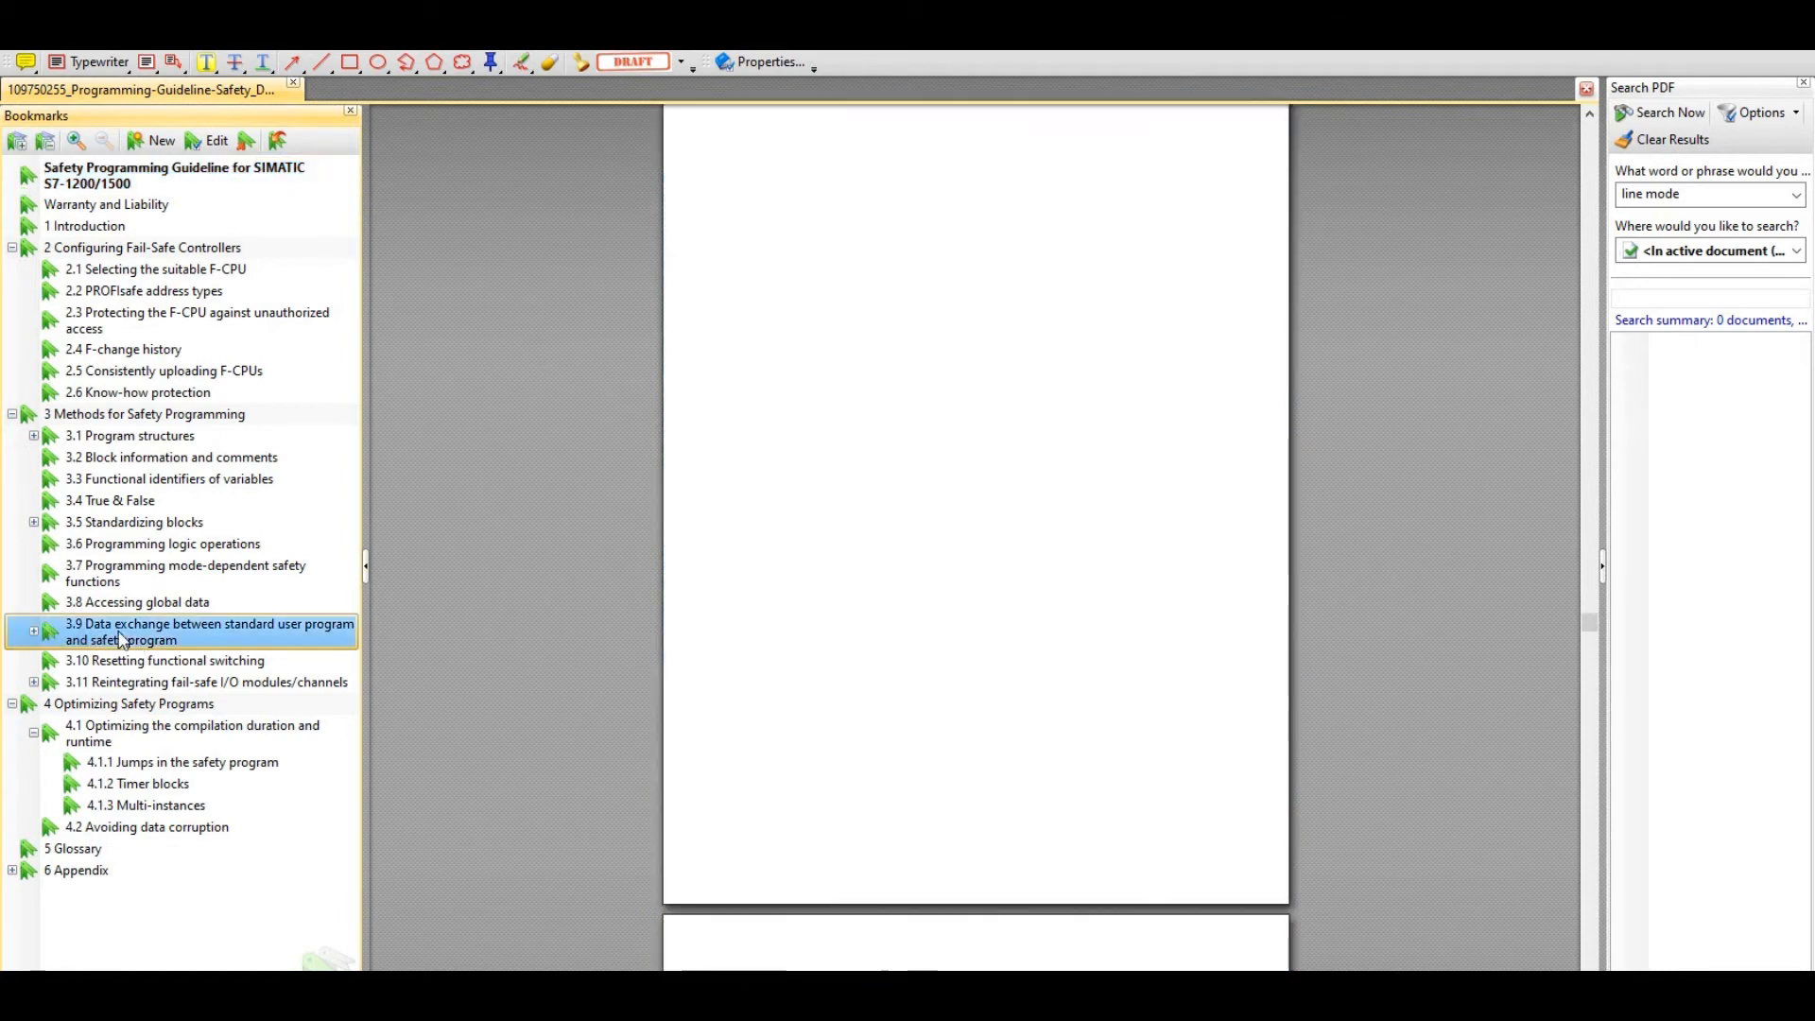
# Scroll section 3.9 past the Recommendation to Figure 3-10 with the DataToSafety and DataFromSafety blocks
pyautogui.click(208, 633)
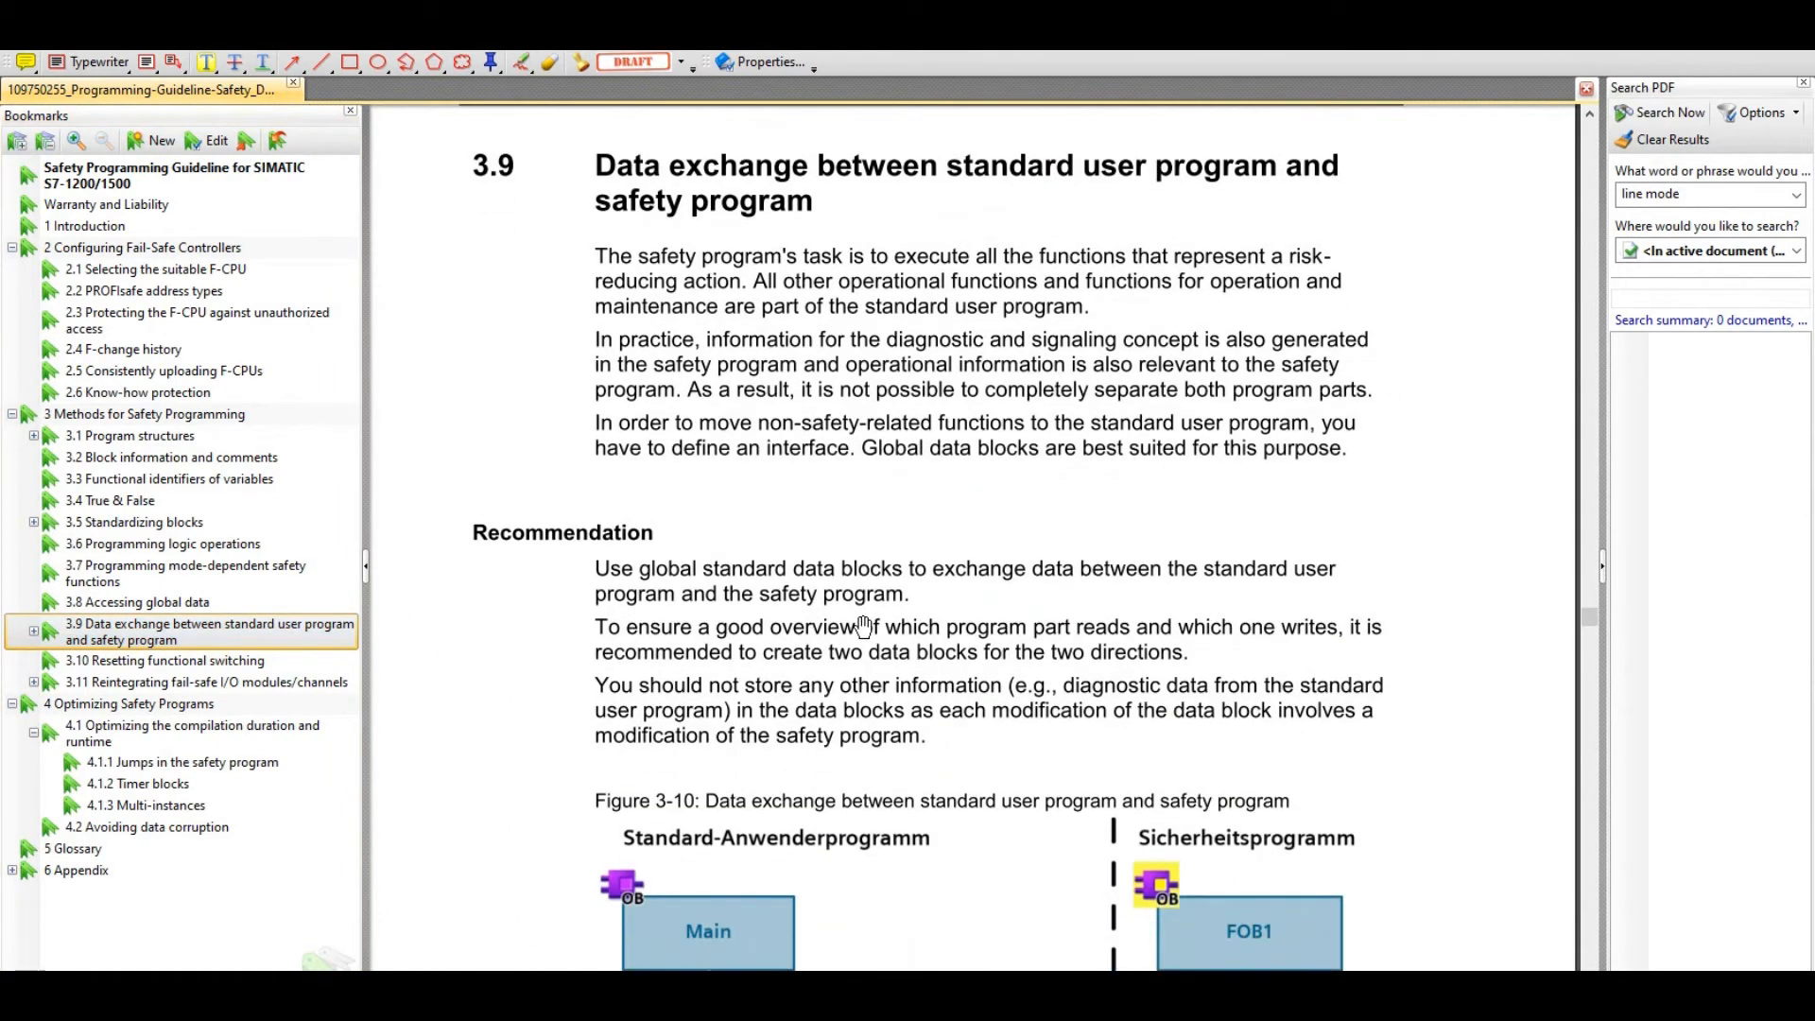
pyautogui.scroll(3)
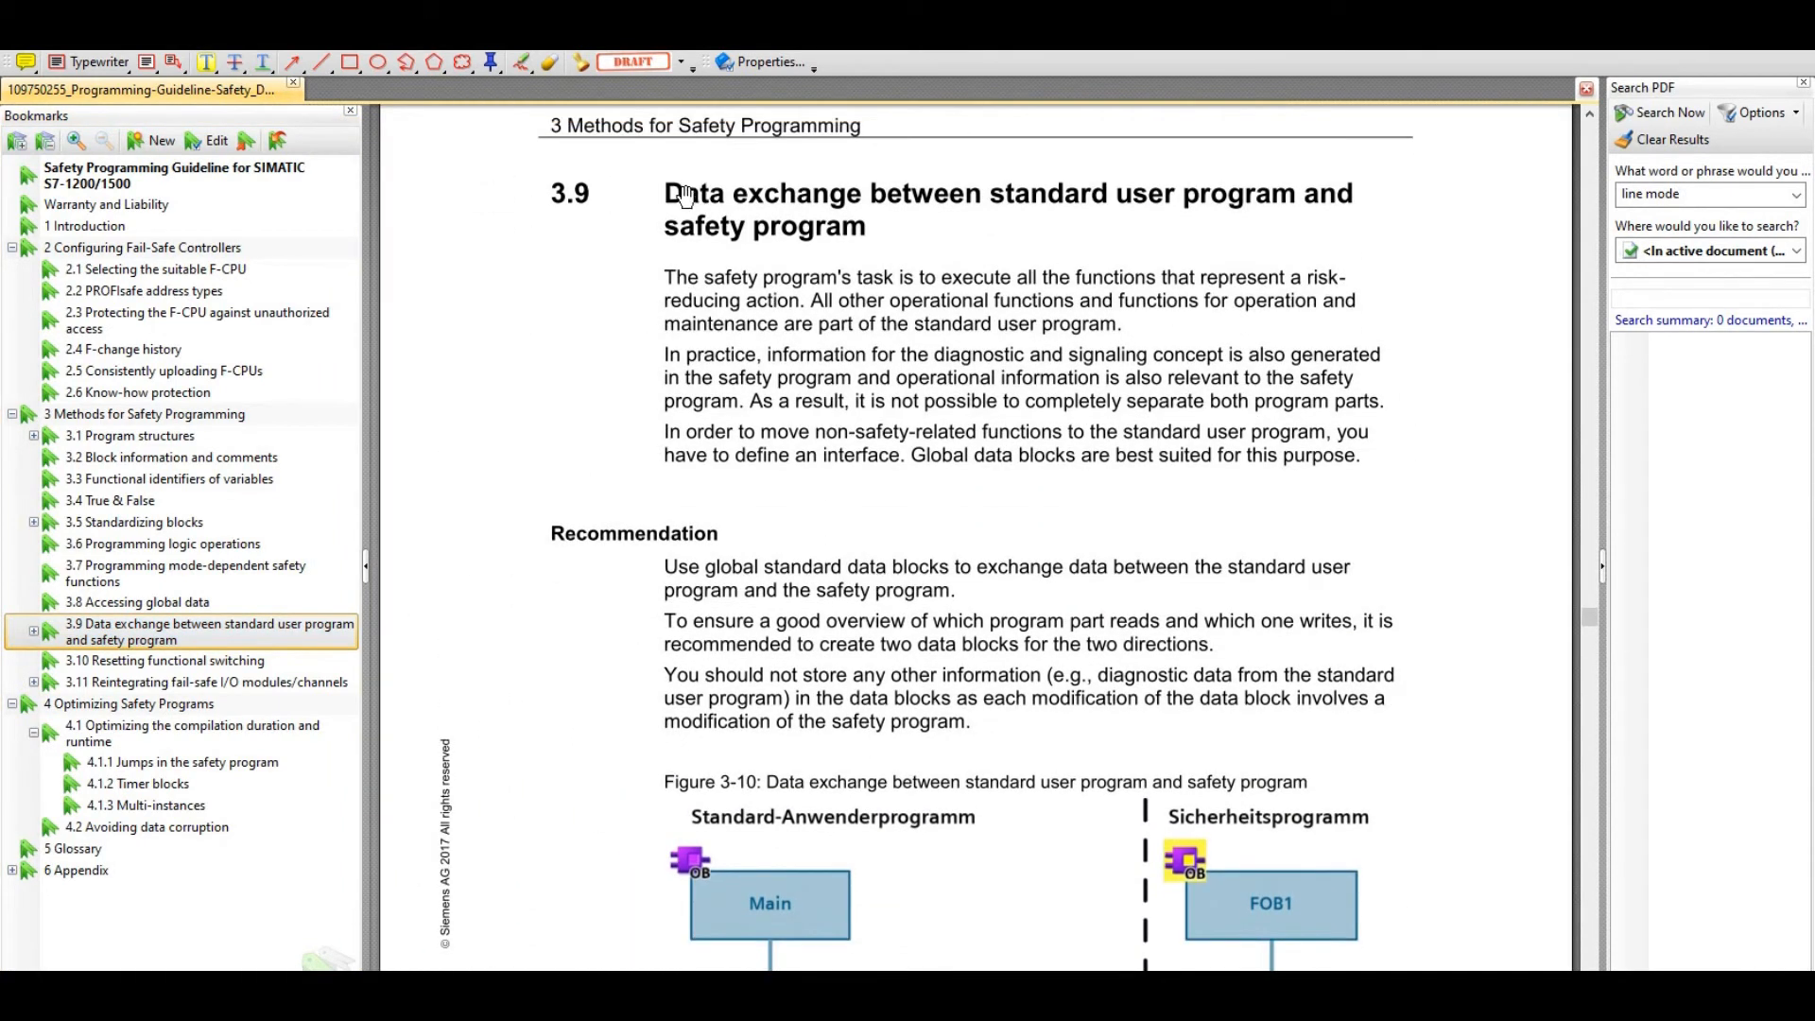
pyautogui.moveTo(1166, 202)
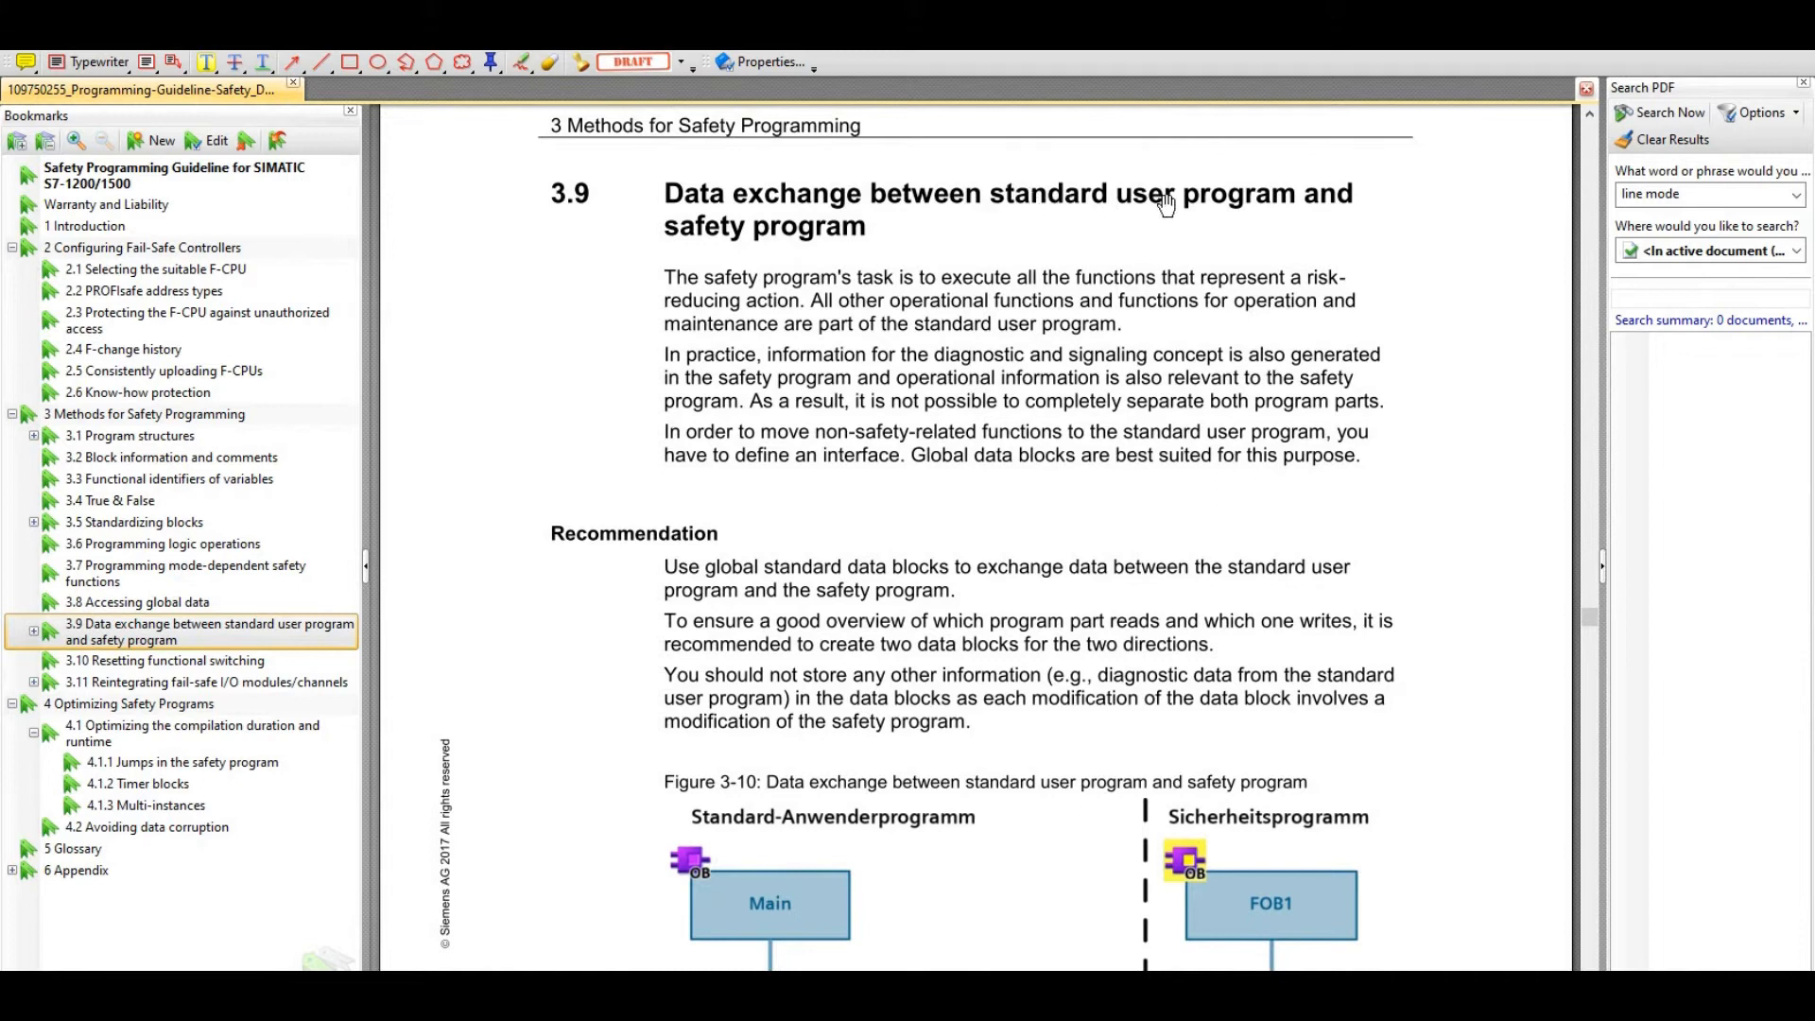
pyautogui.moveTo(1002, 607)
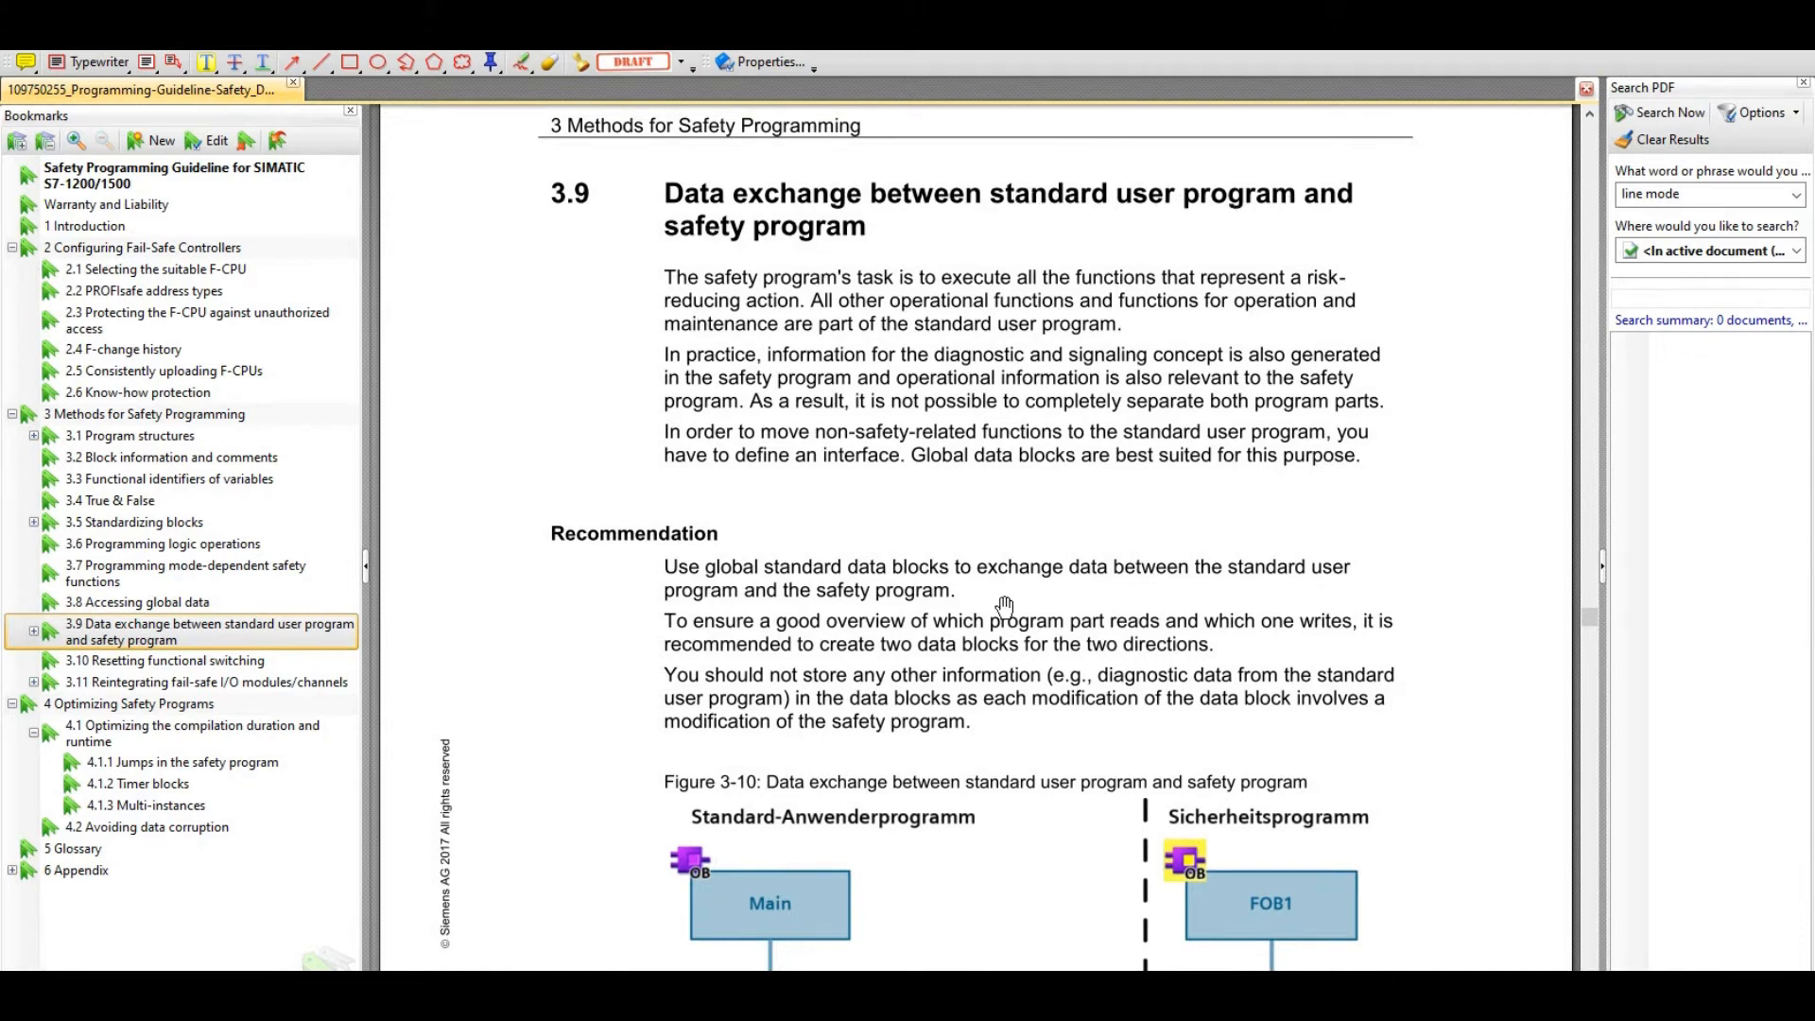
pyautogui.moveTo(655, 391)
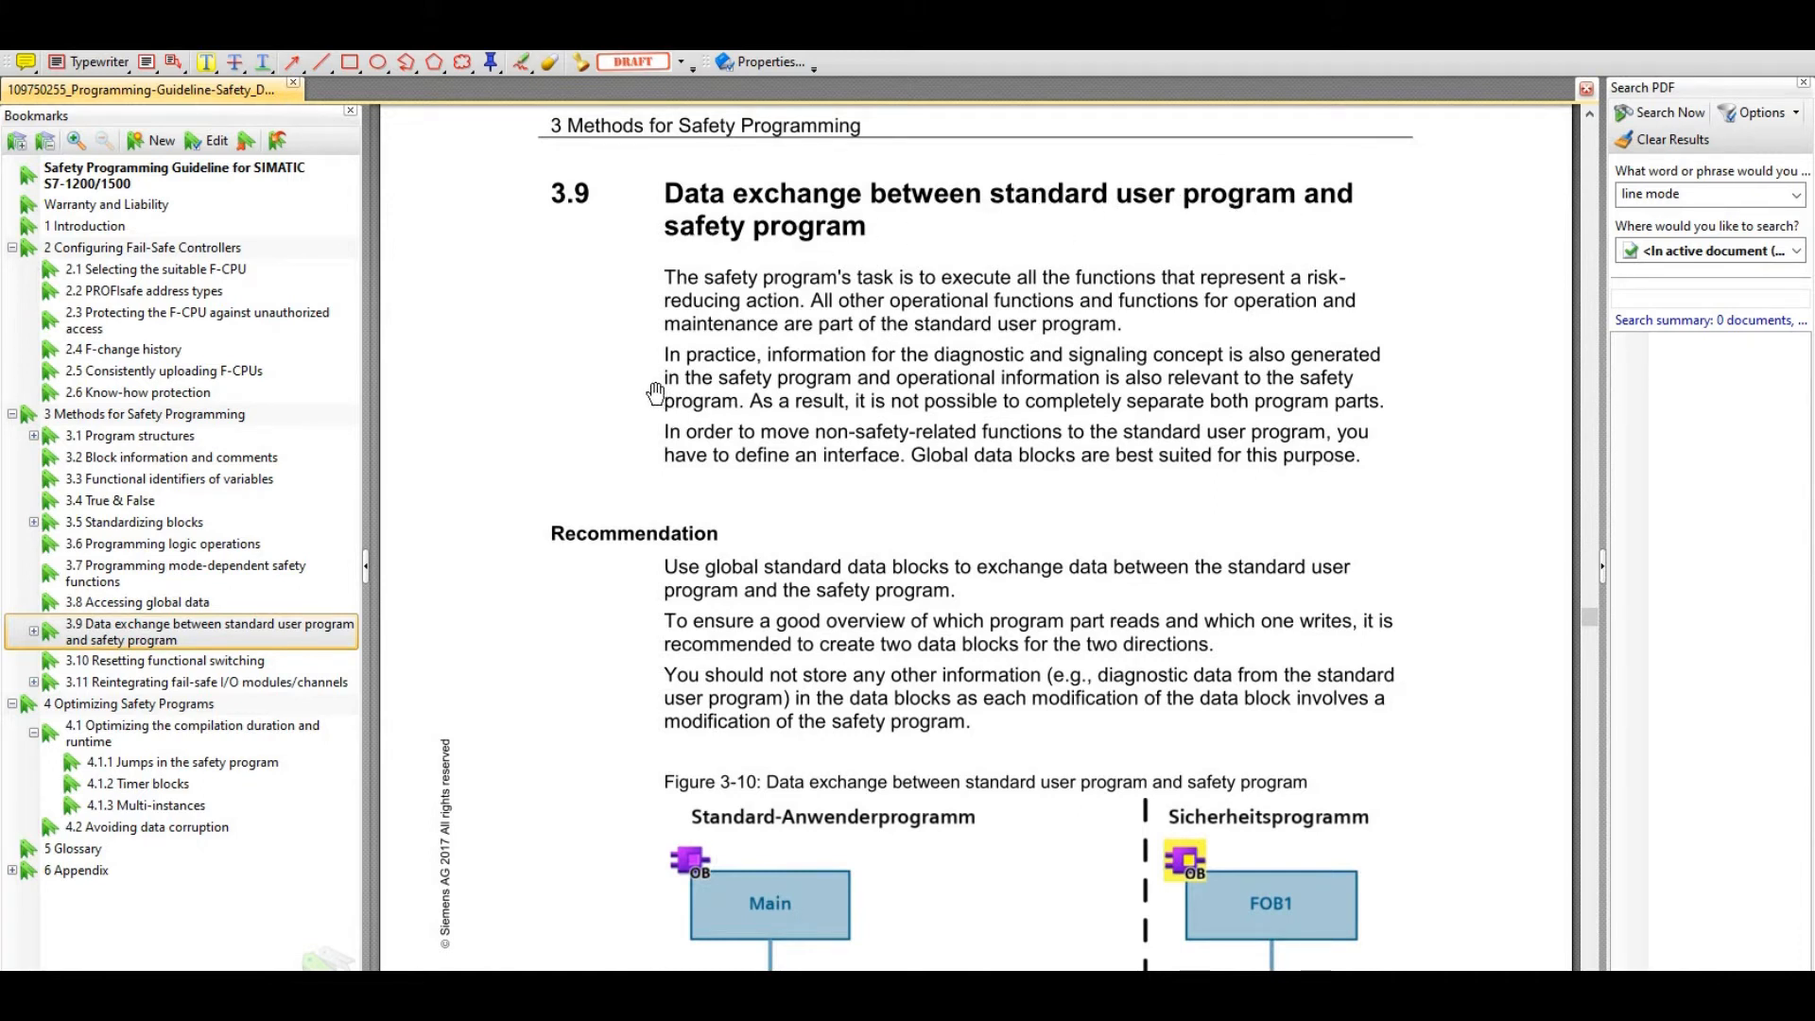
pyautogui.moveTo(729, 463)
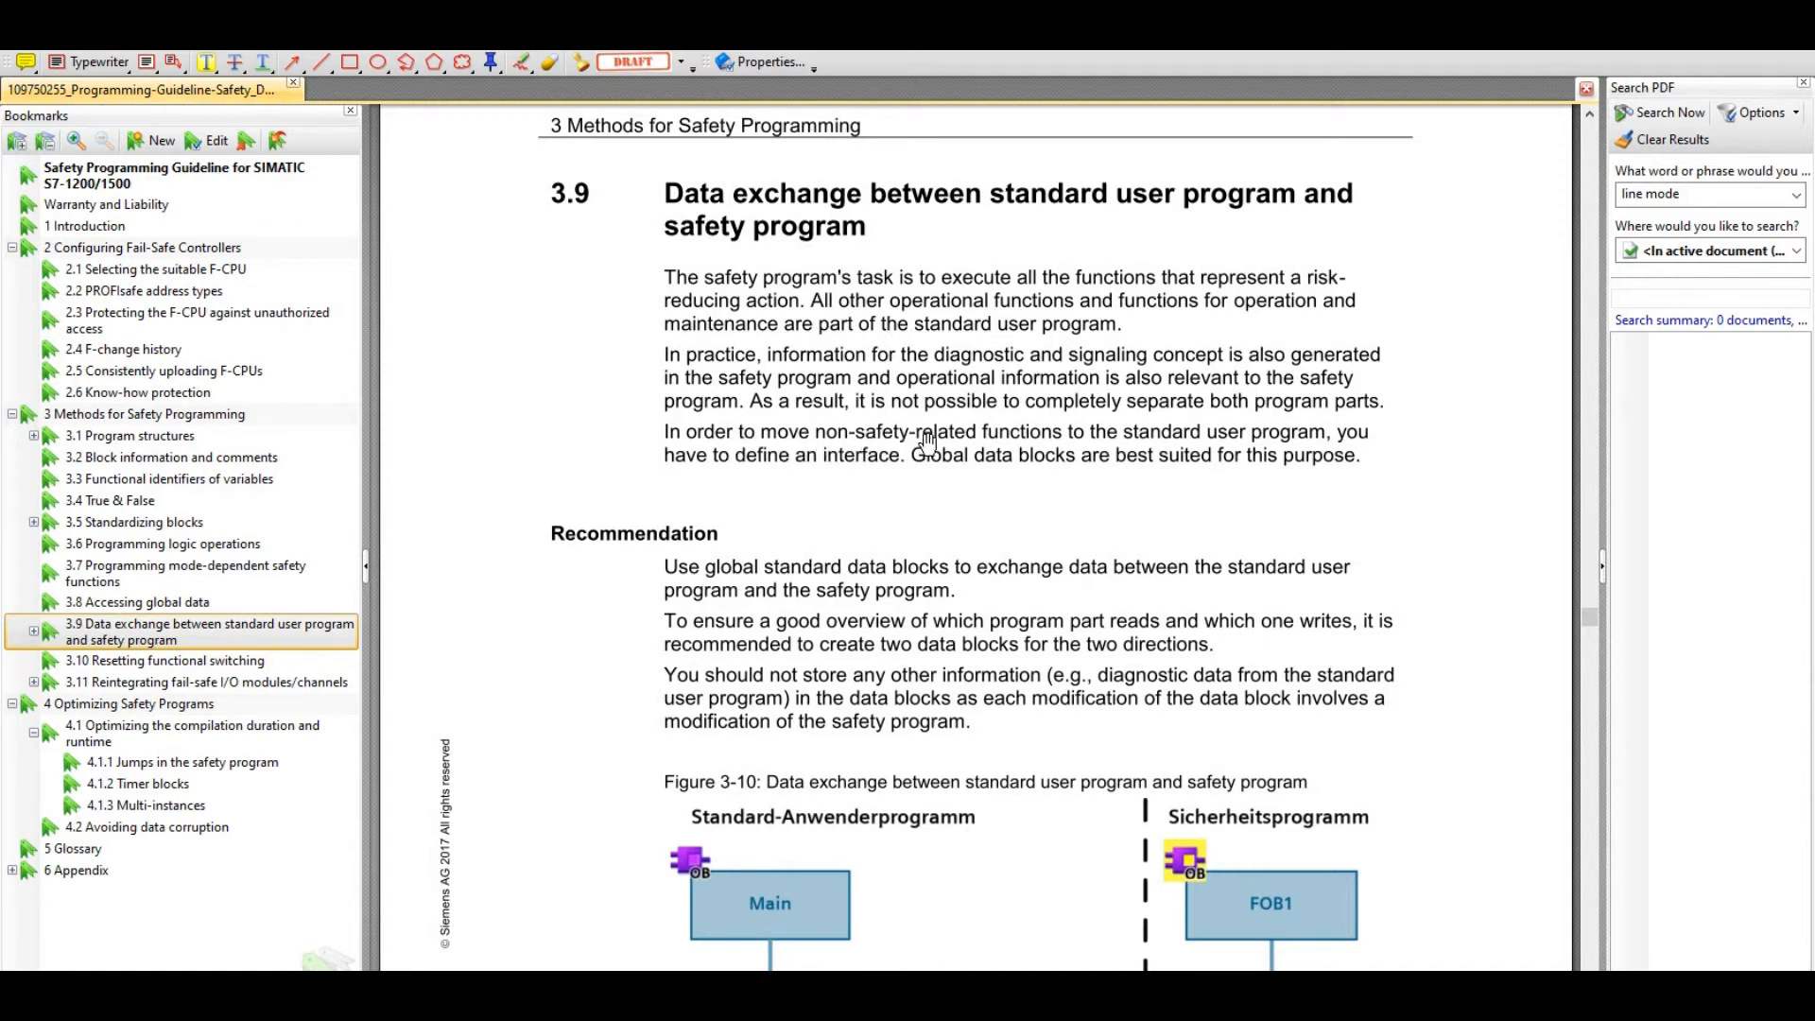
pyautogui.moveTo(1210, 452)
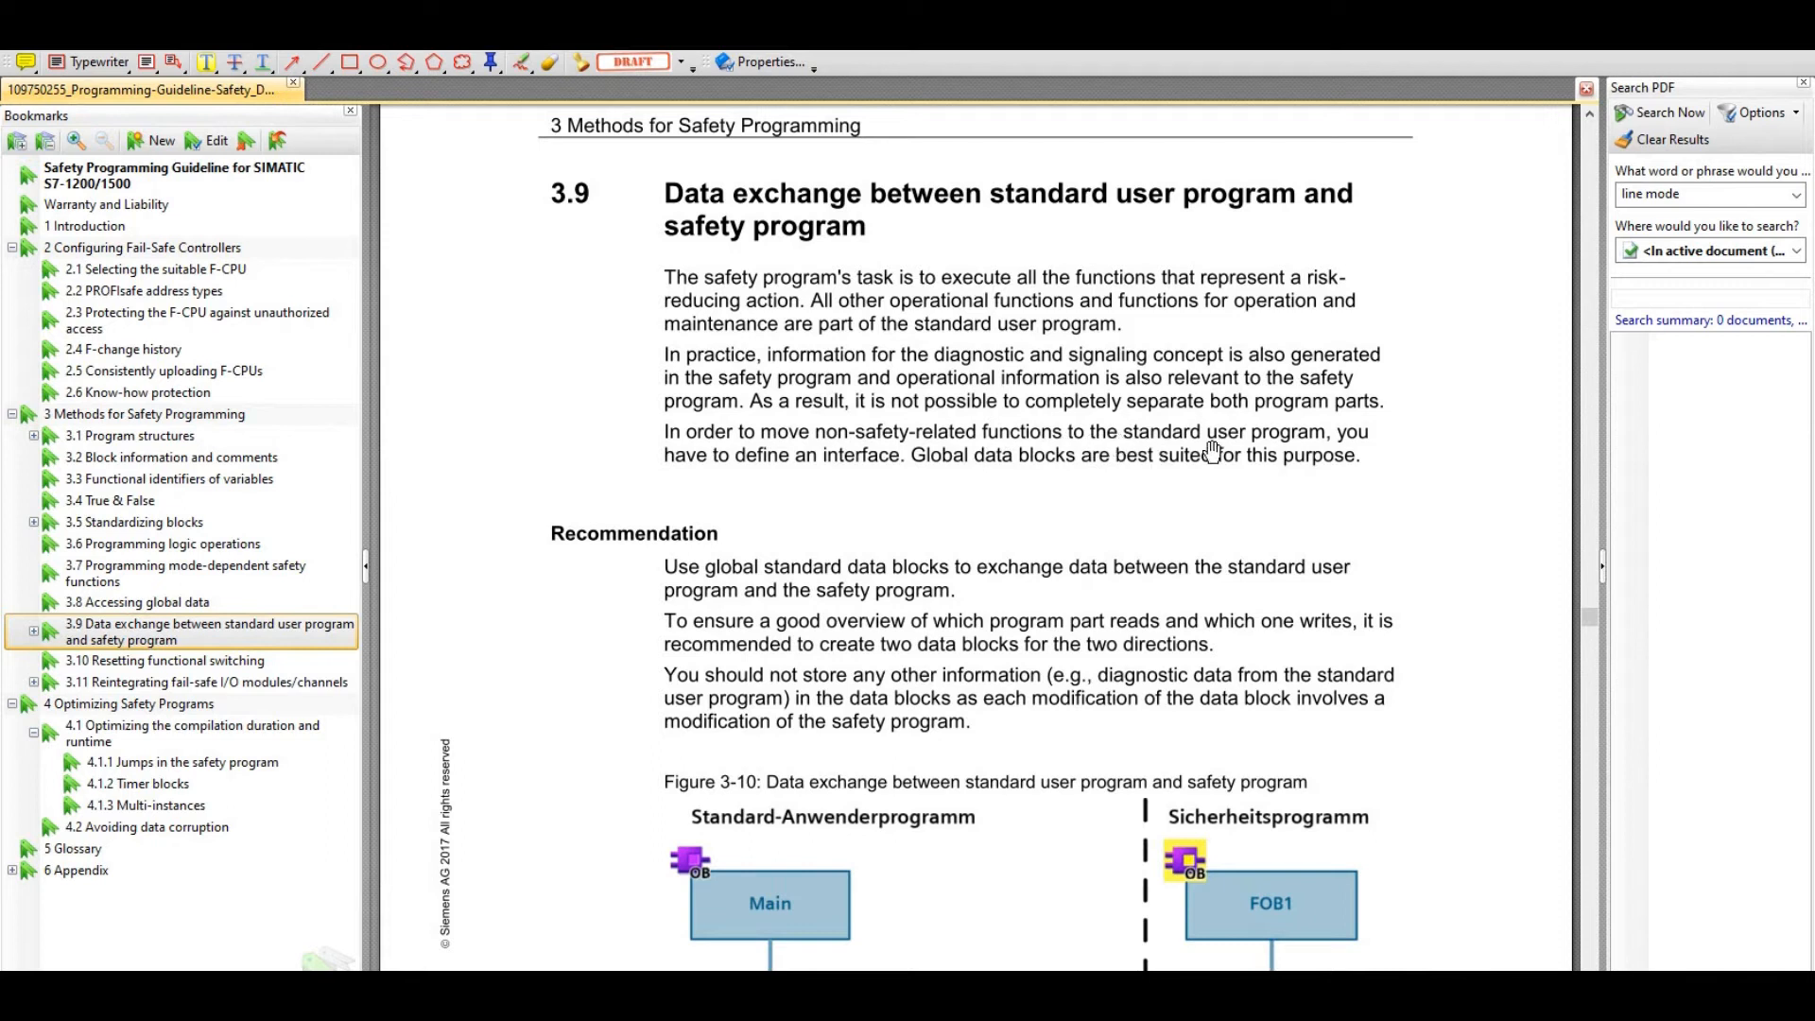
pyautogui.moveTo(1435, 460)
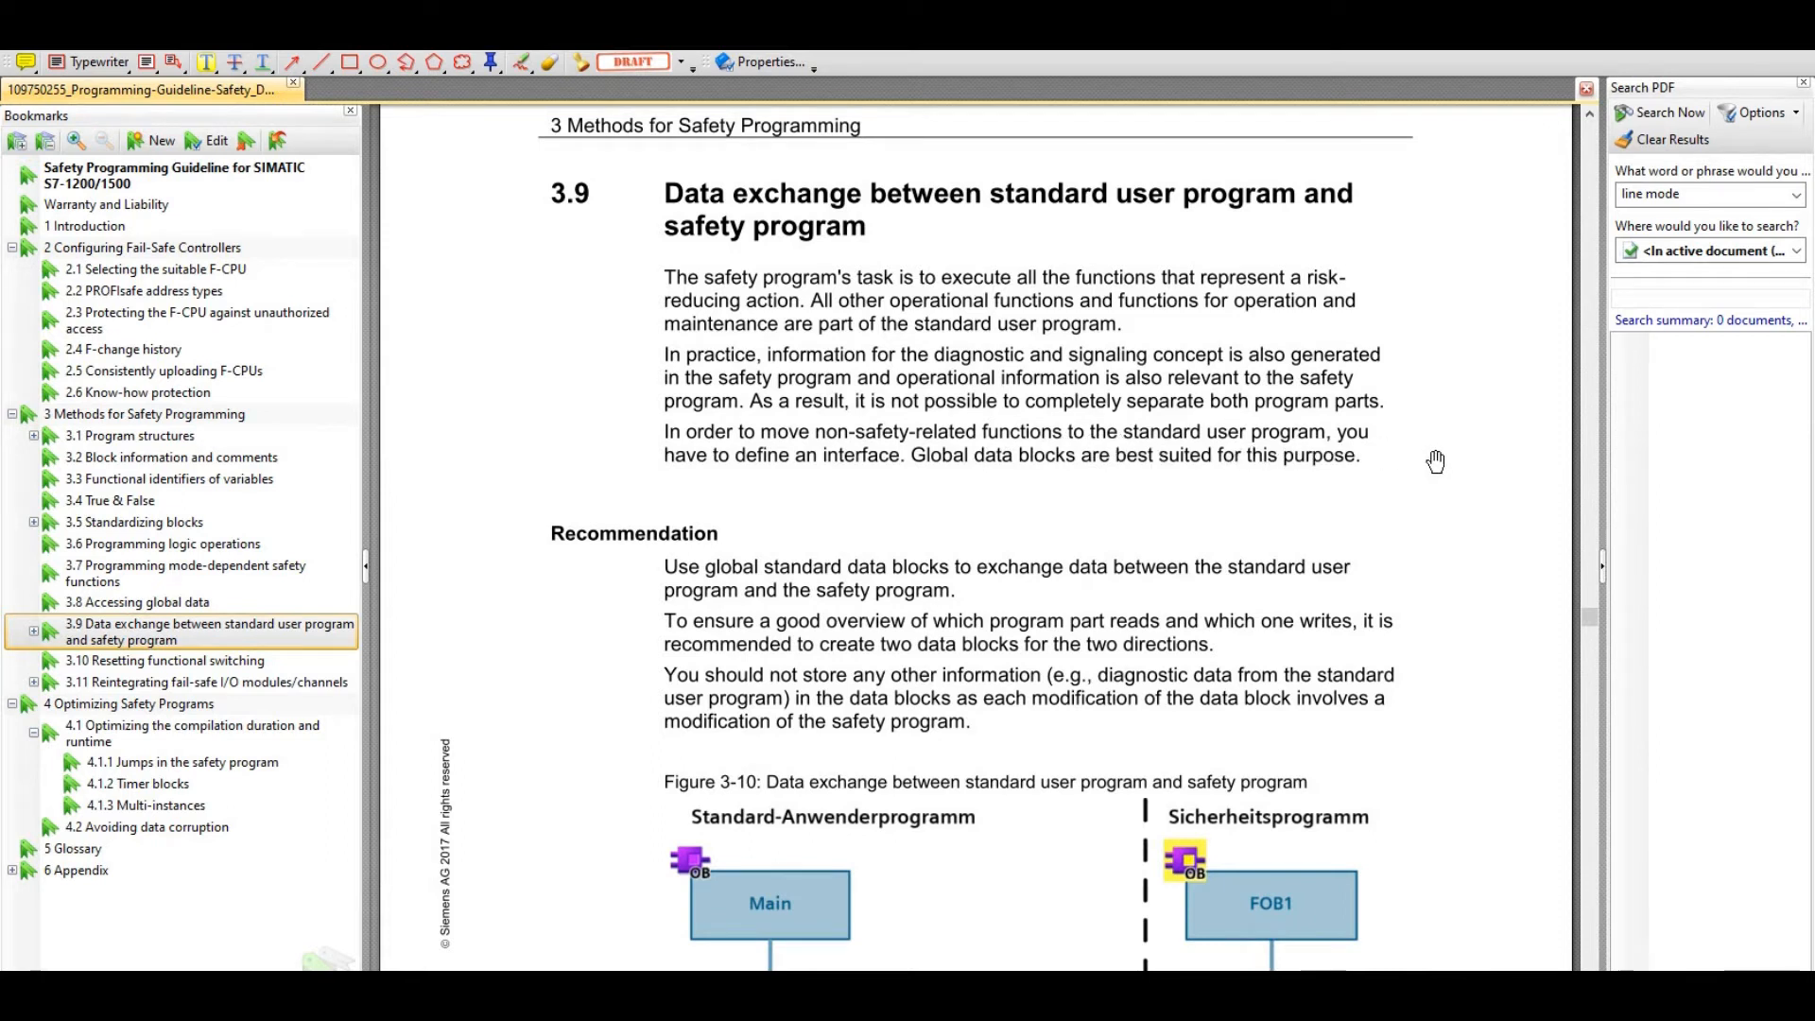
pyautogui.moveTo(949, 488)
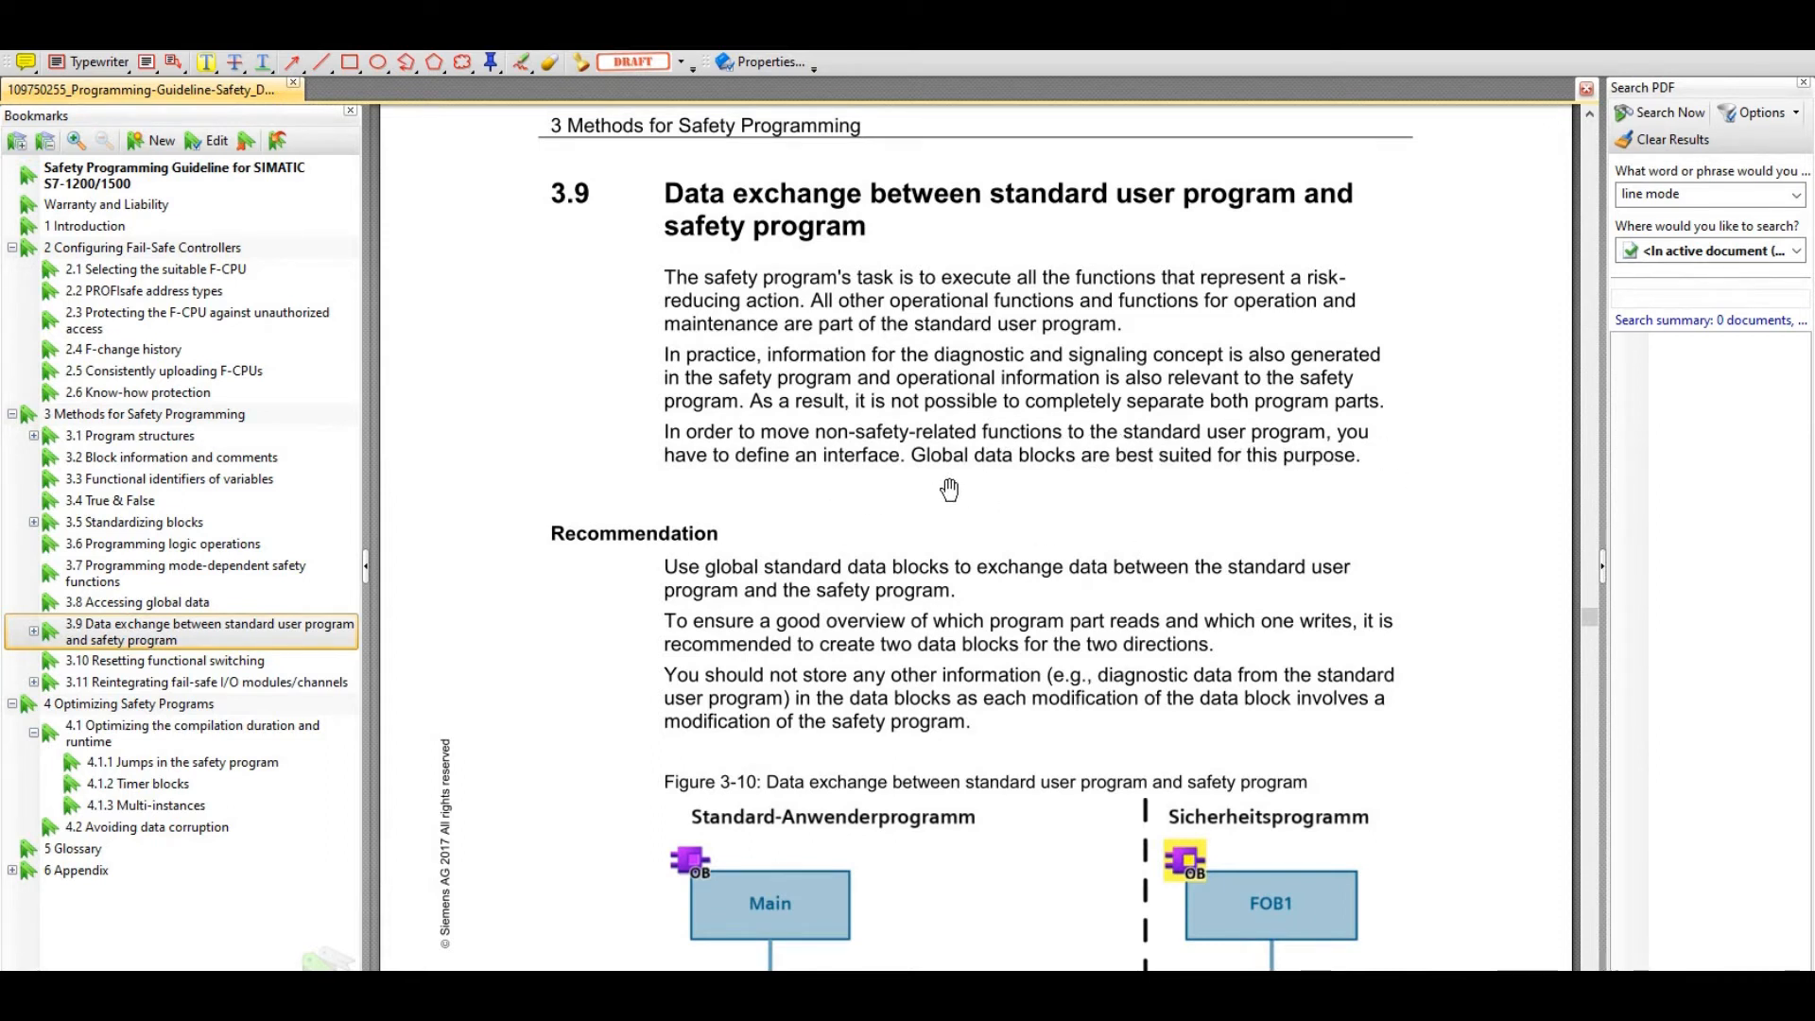
pyautogui.moveTo(1216, 484)
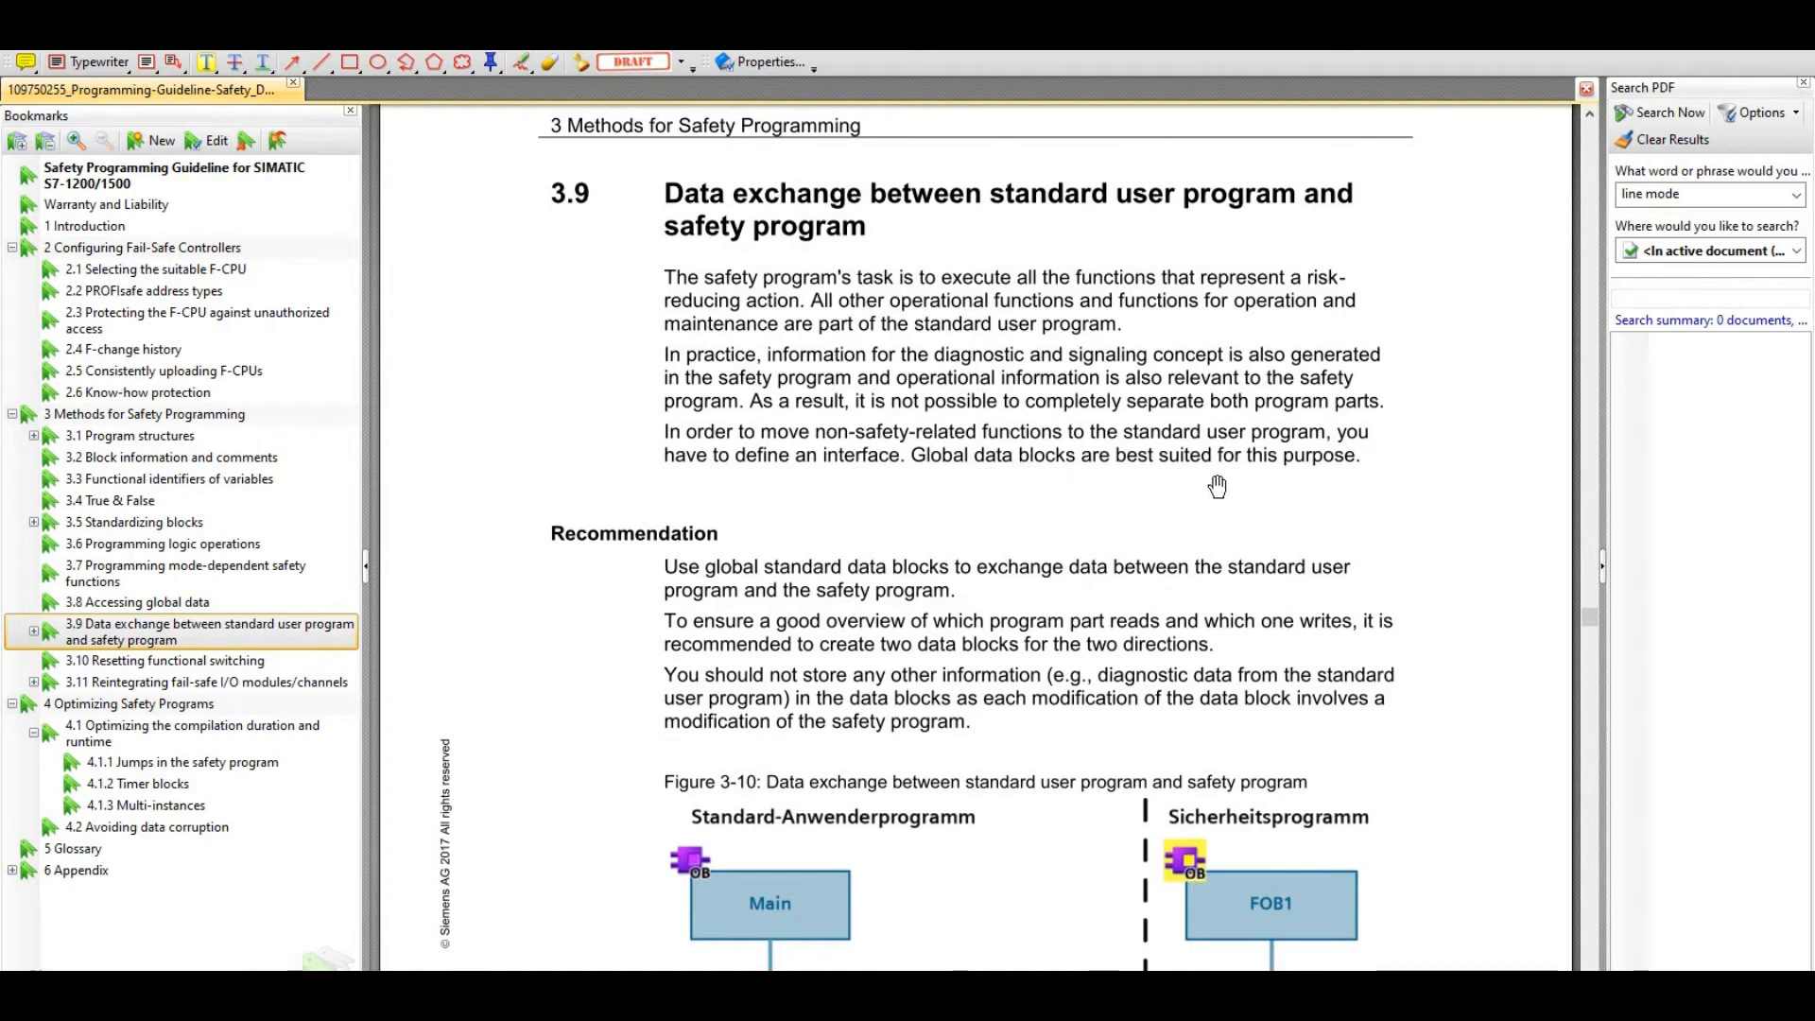
pyautogui.moveTo(1455, 619)
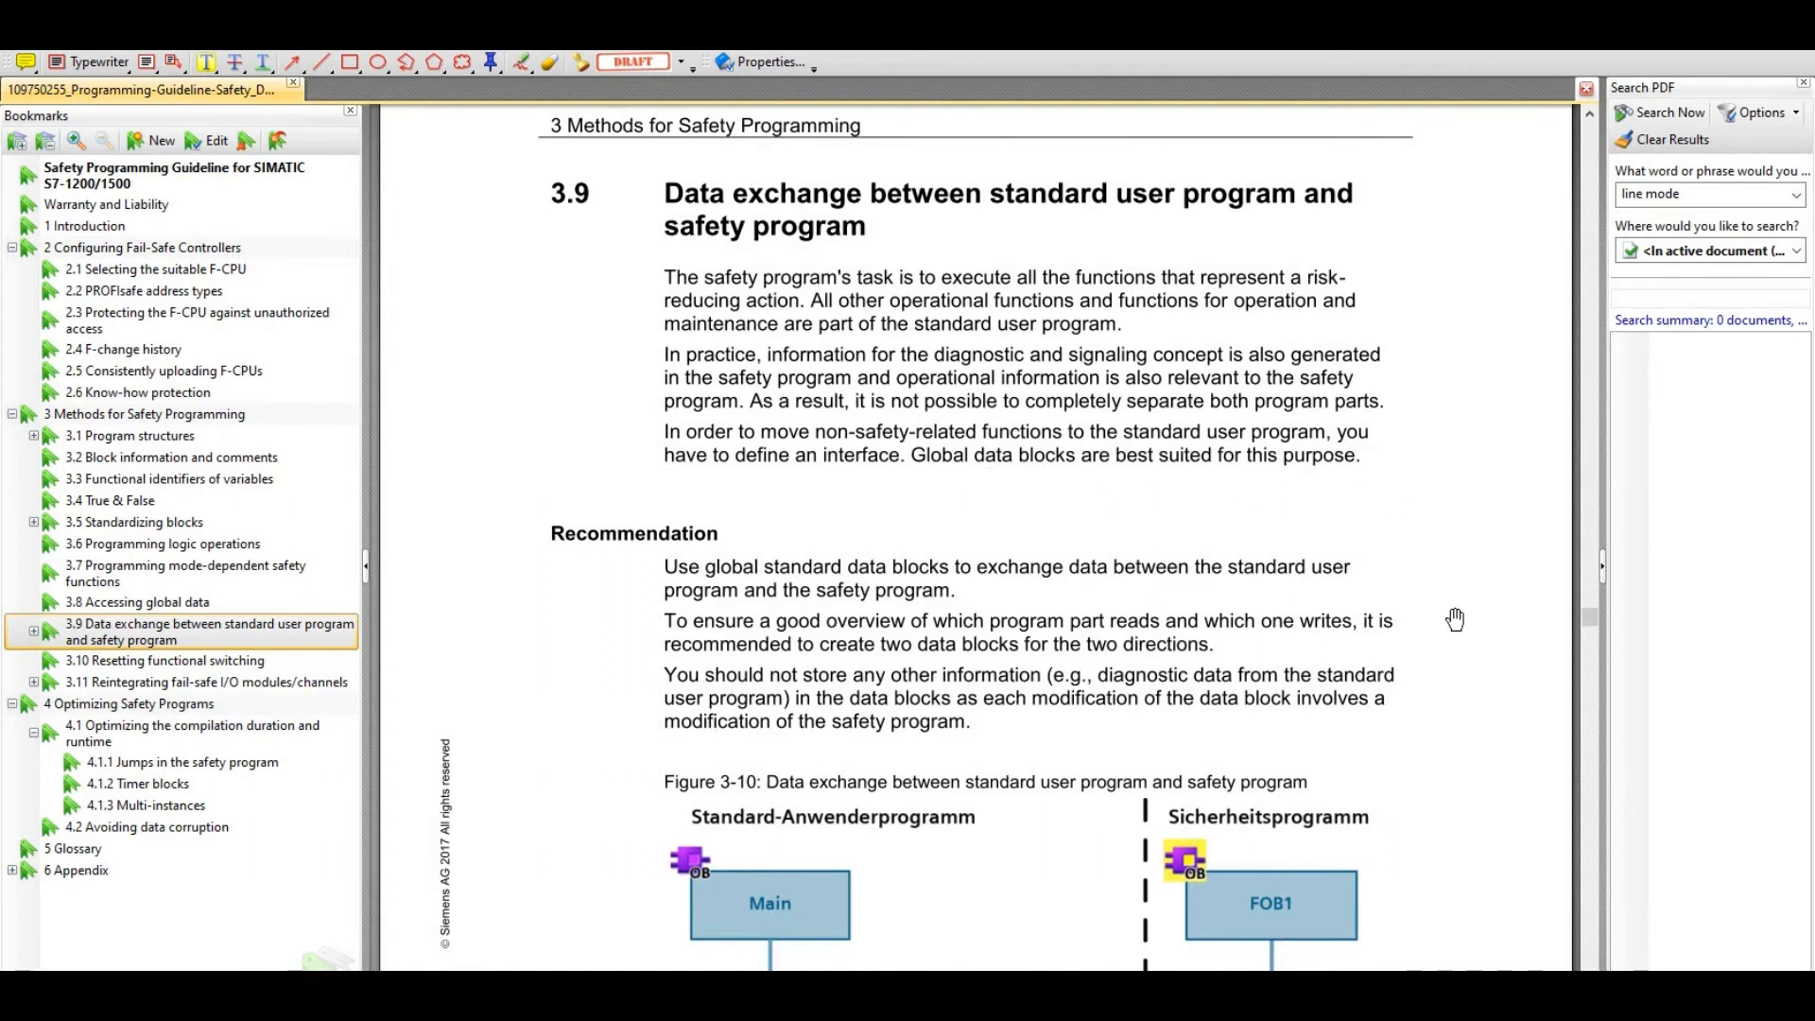
pyautogui.scroll(-3)
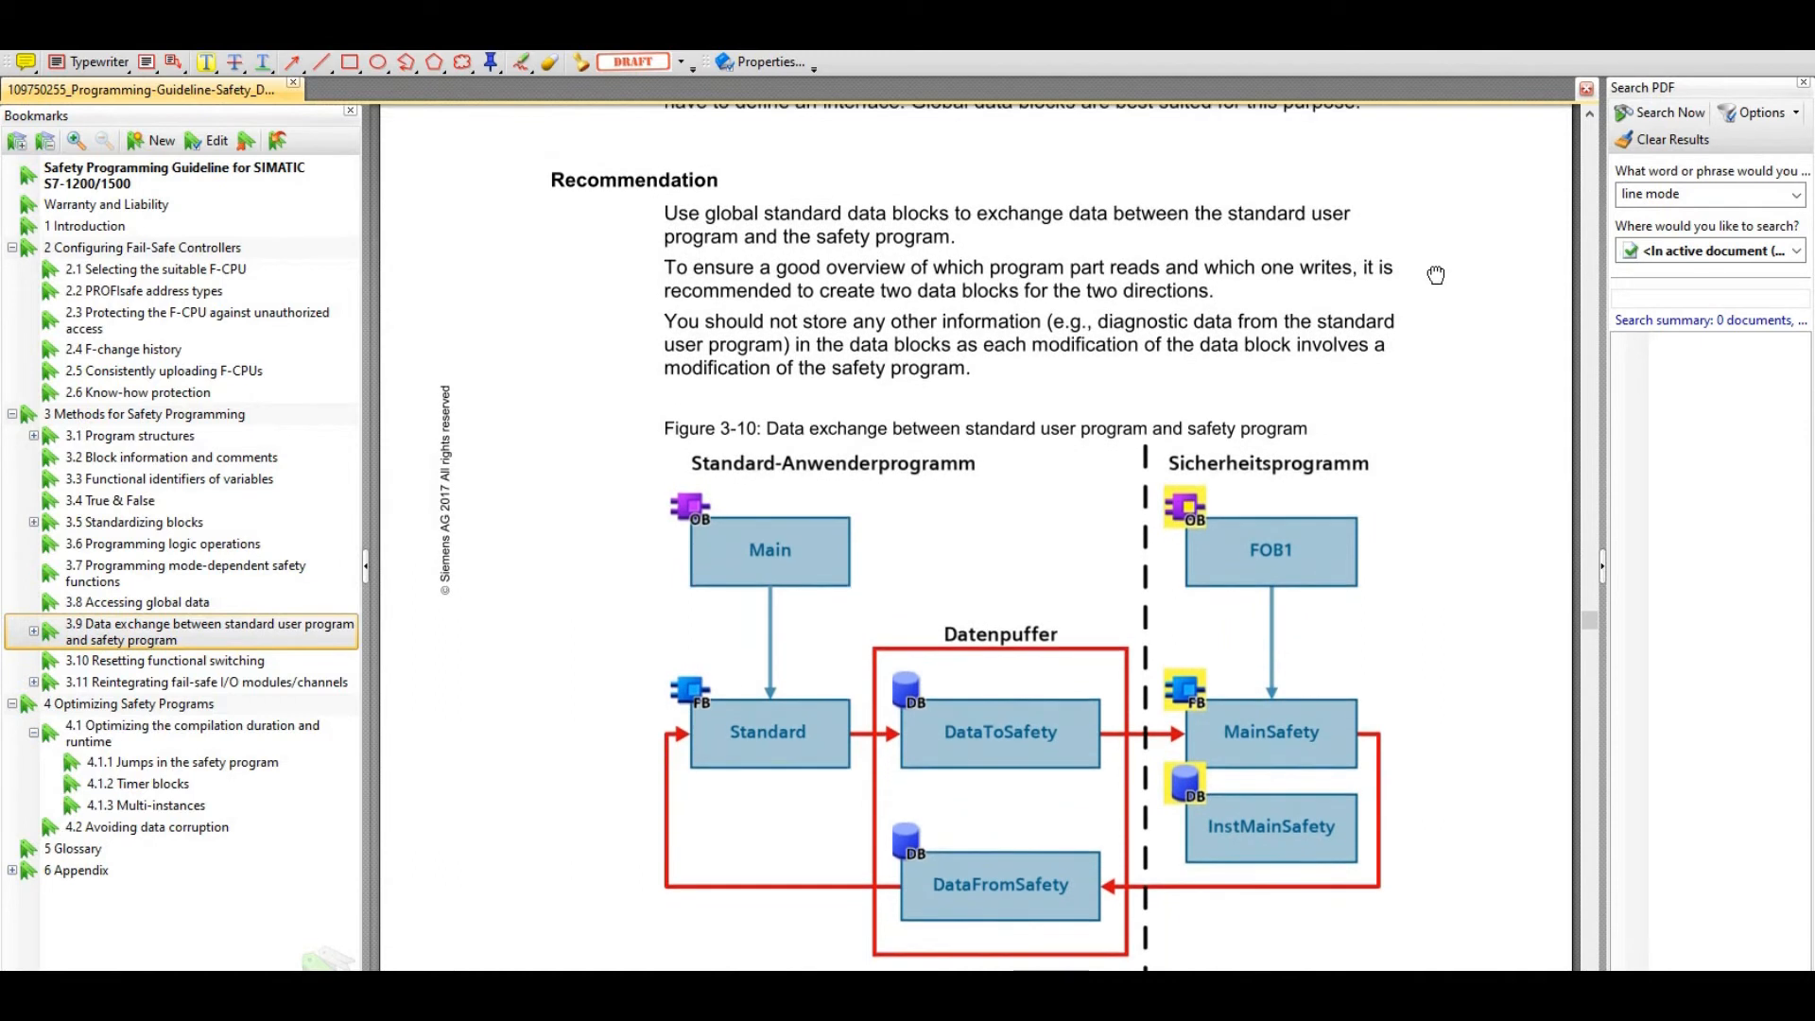
pyautogui.moveTo(574, 215)
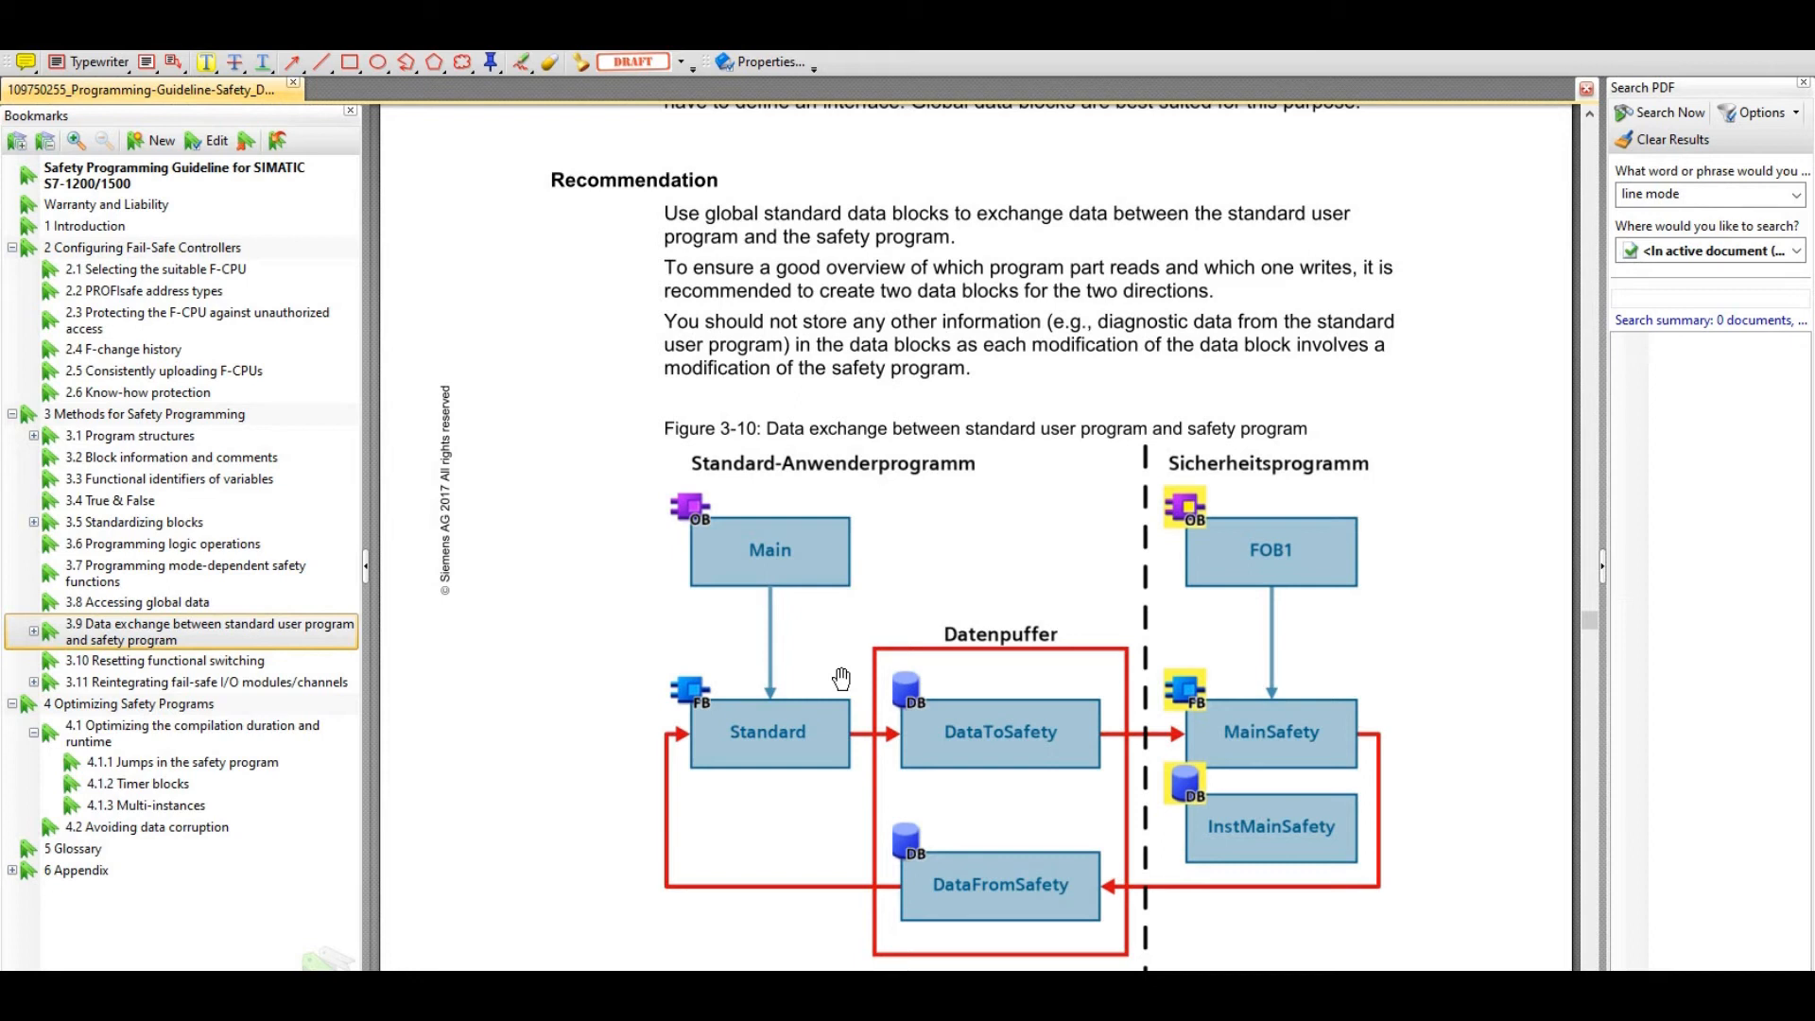
pyautogui.moveTo(1172, 608)
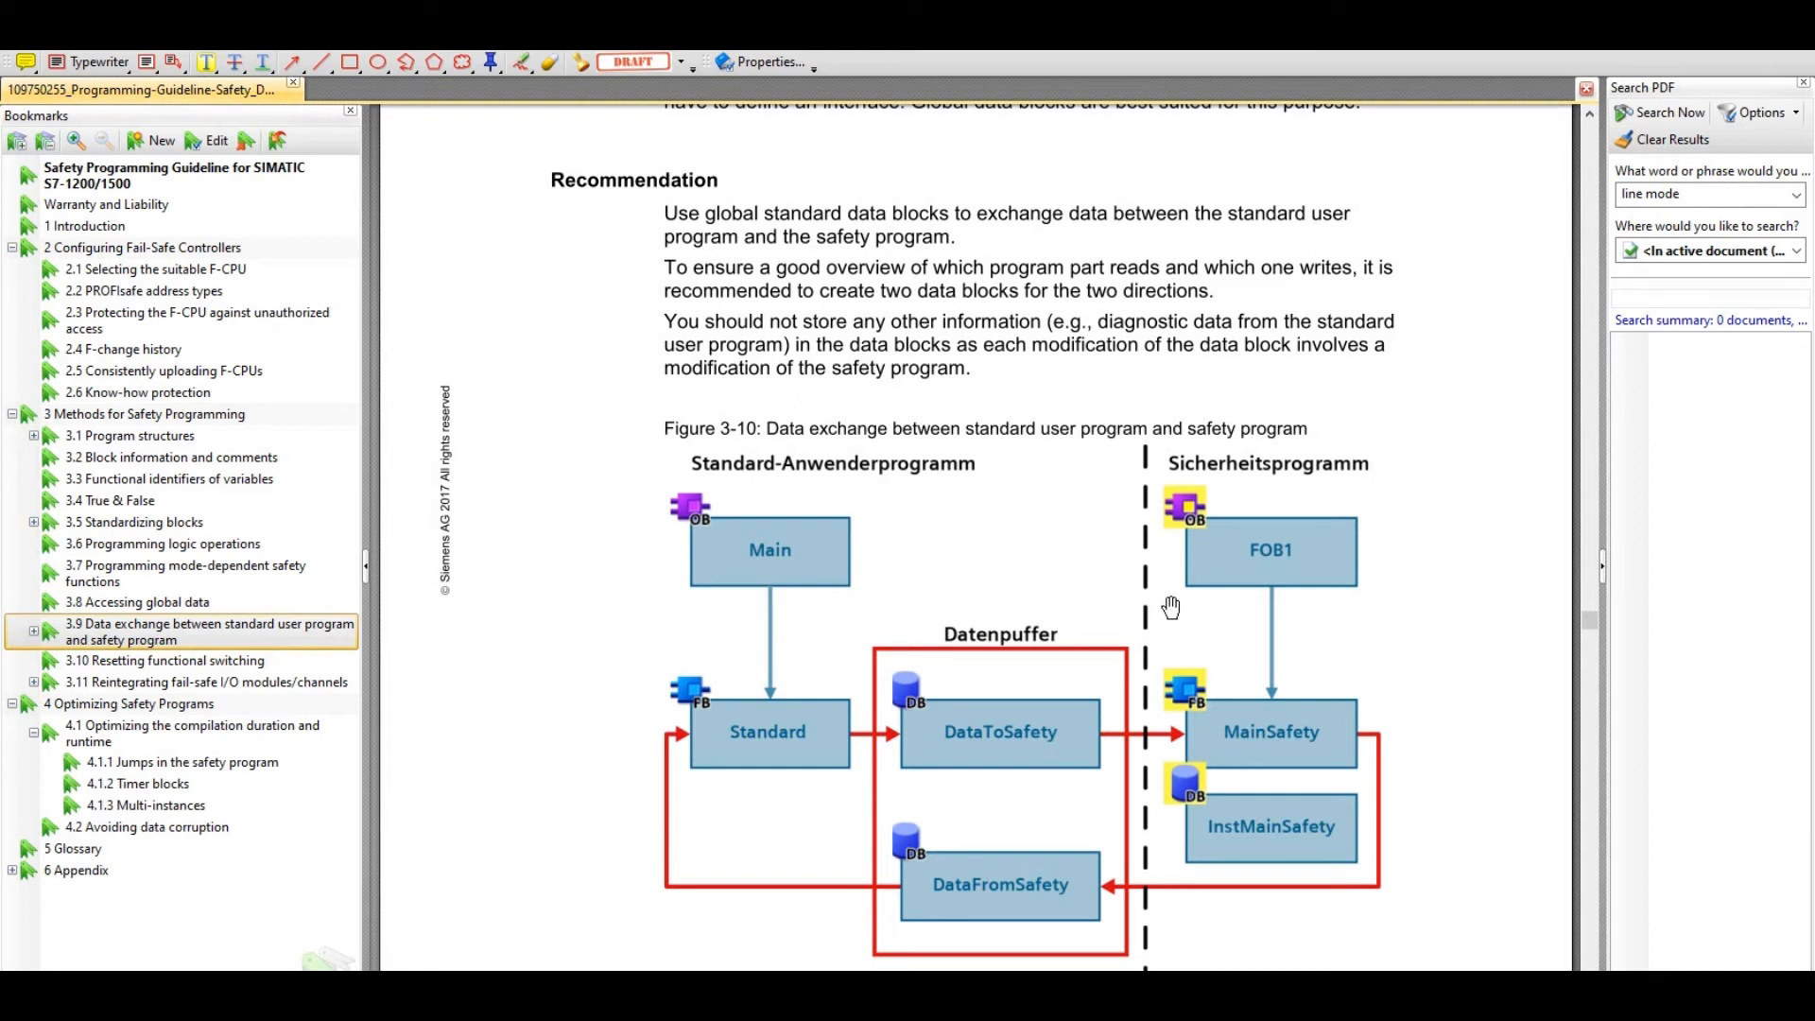
pyautogui.moveTo(803, 598)
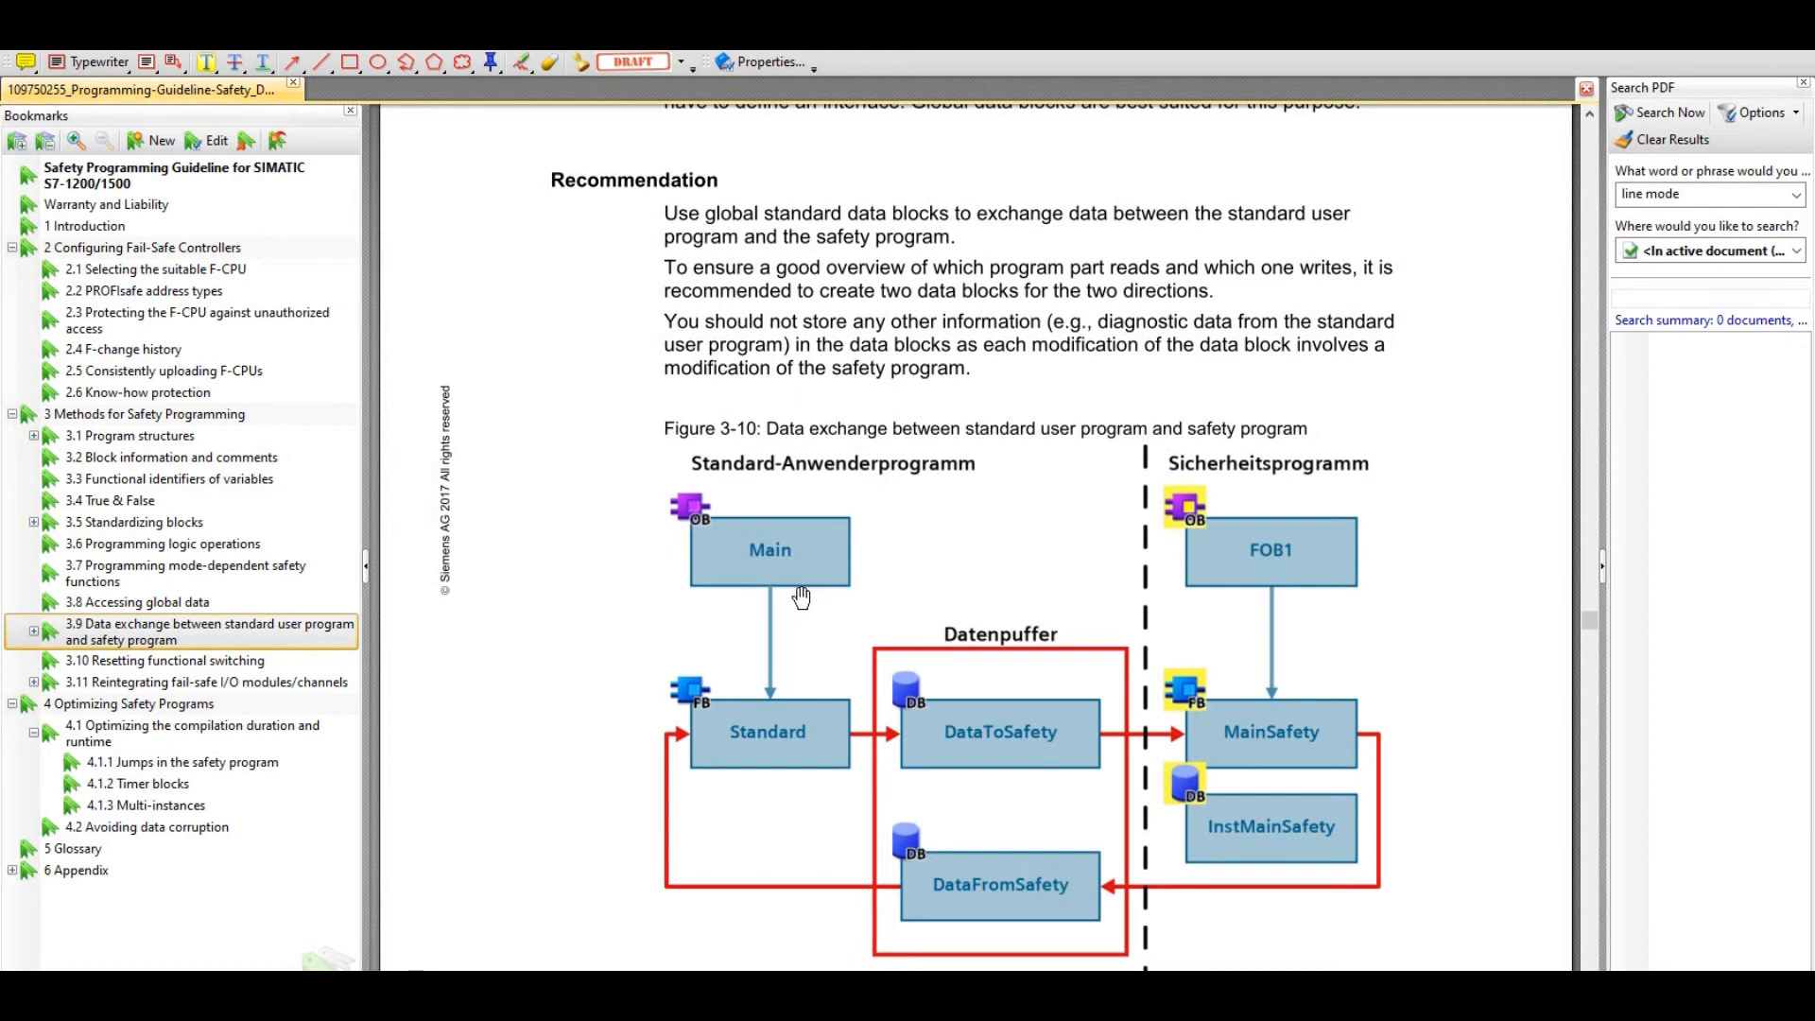
pyautogui.moveTo(790, 576)
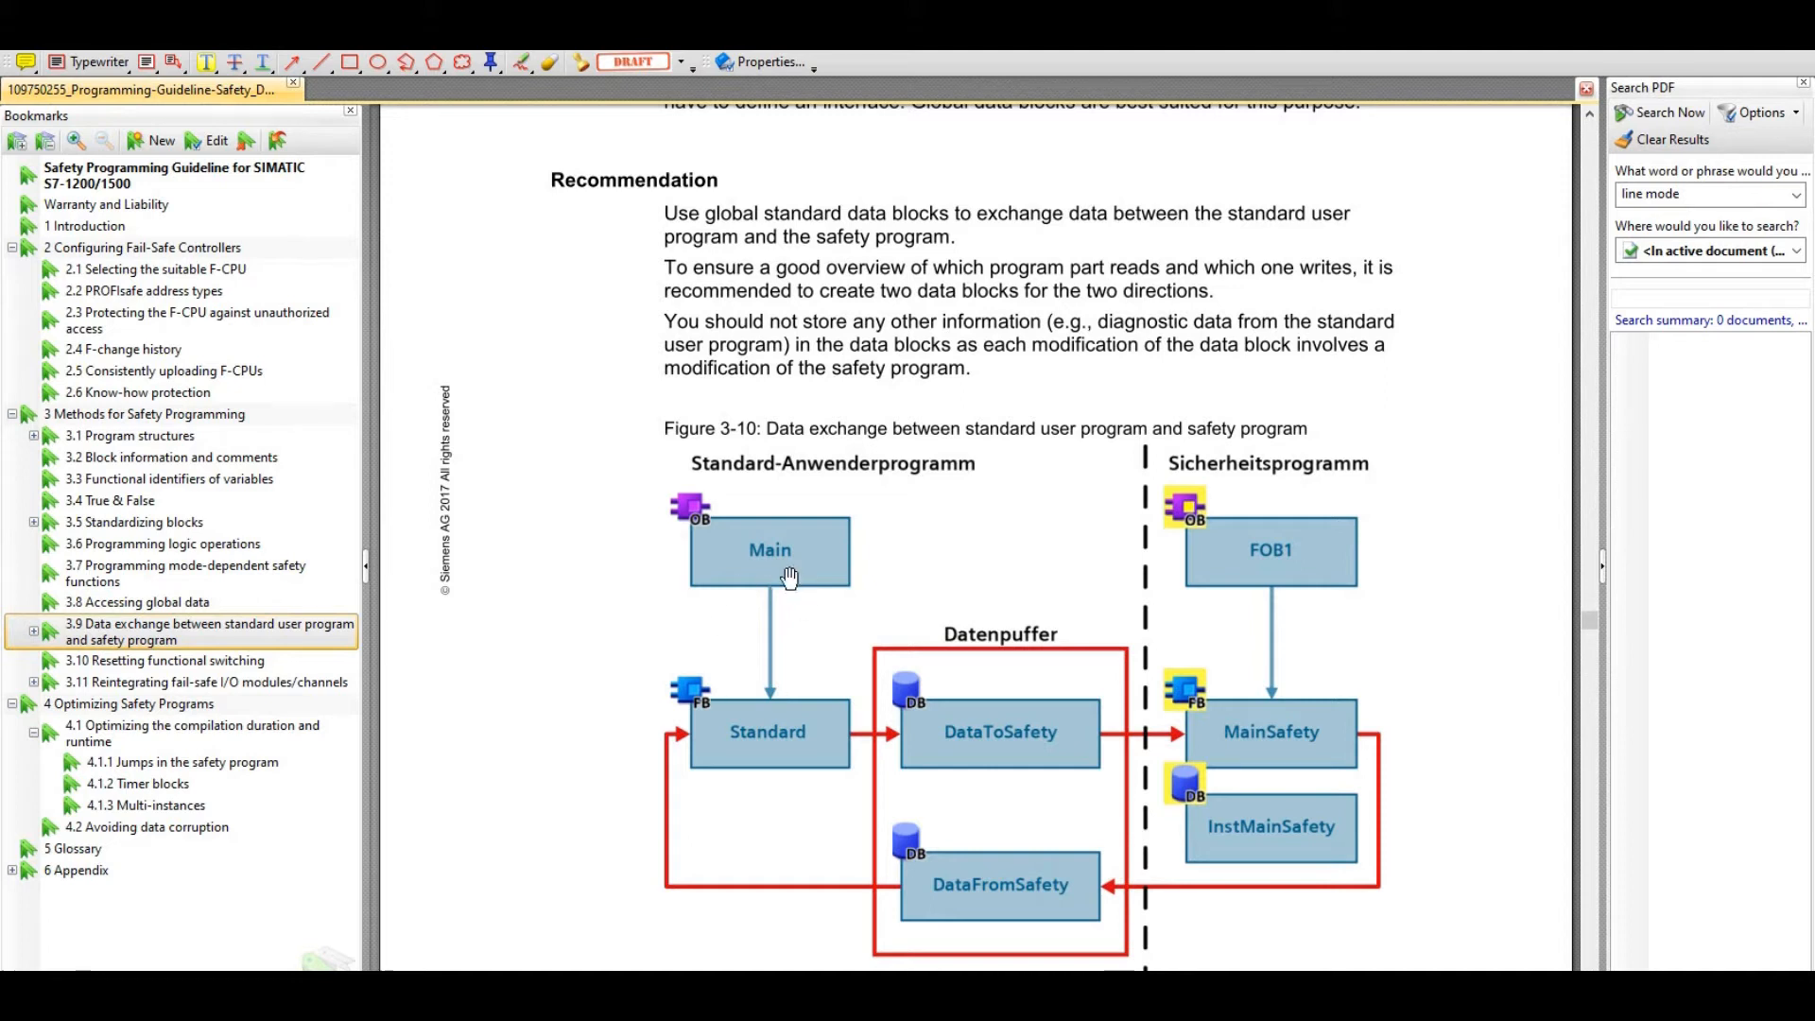
pyautogui.moveTo(784, 642)
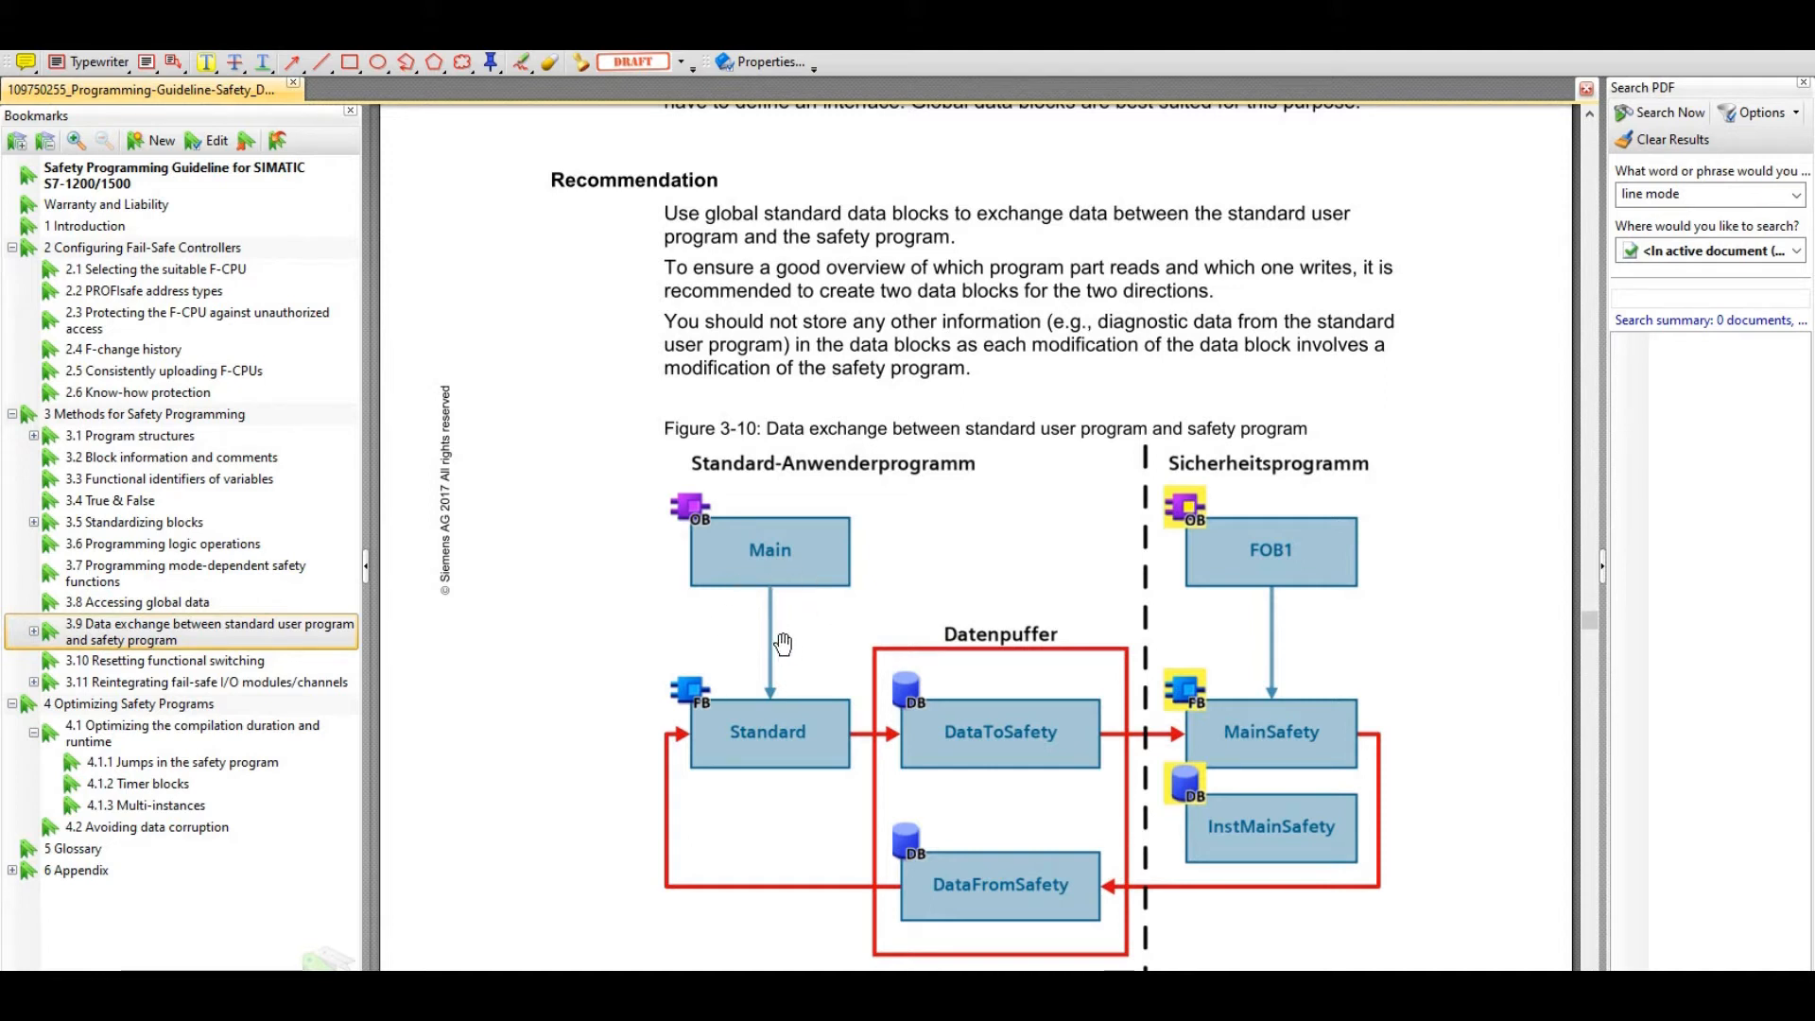
pyautogui.moveTo(784, 652)
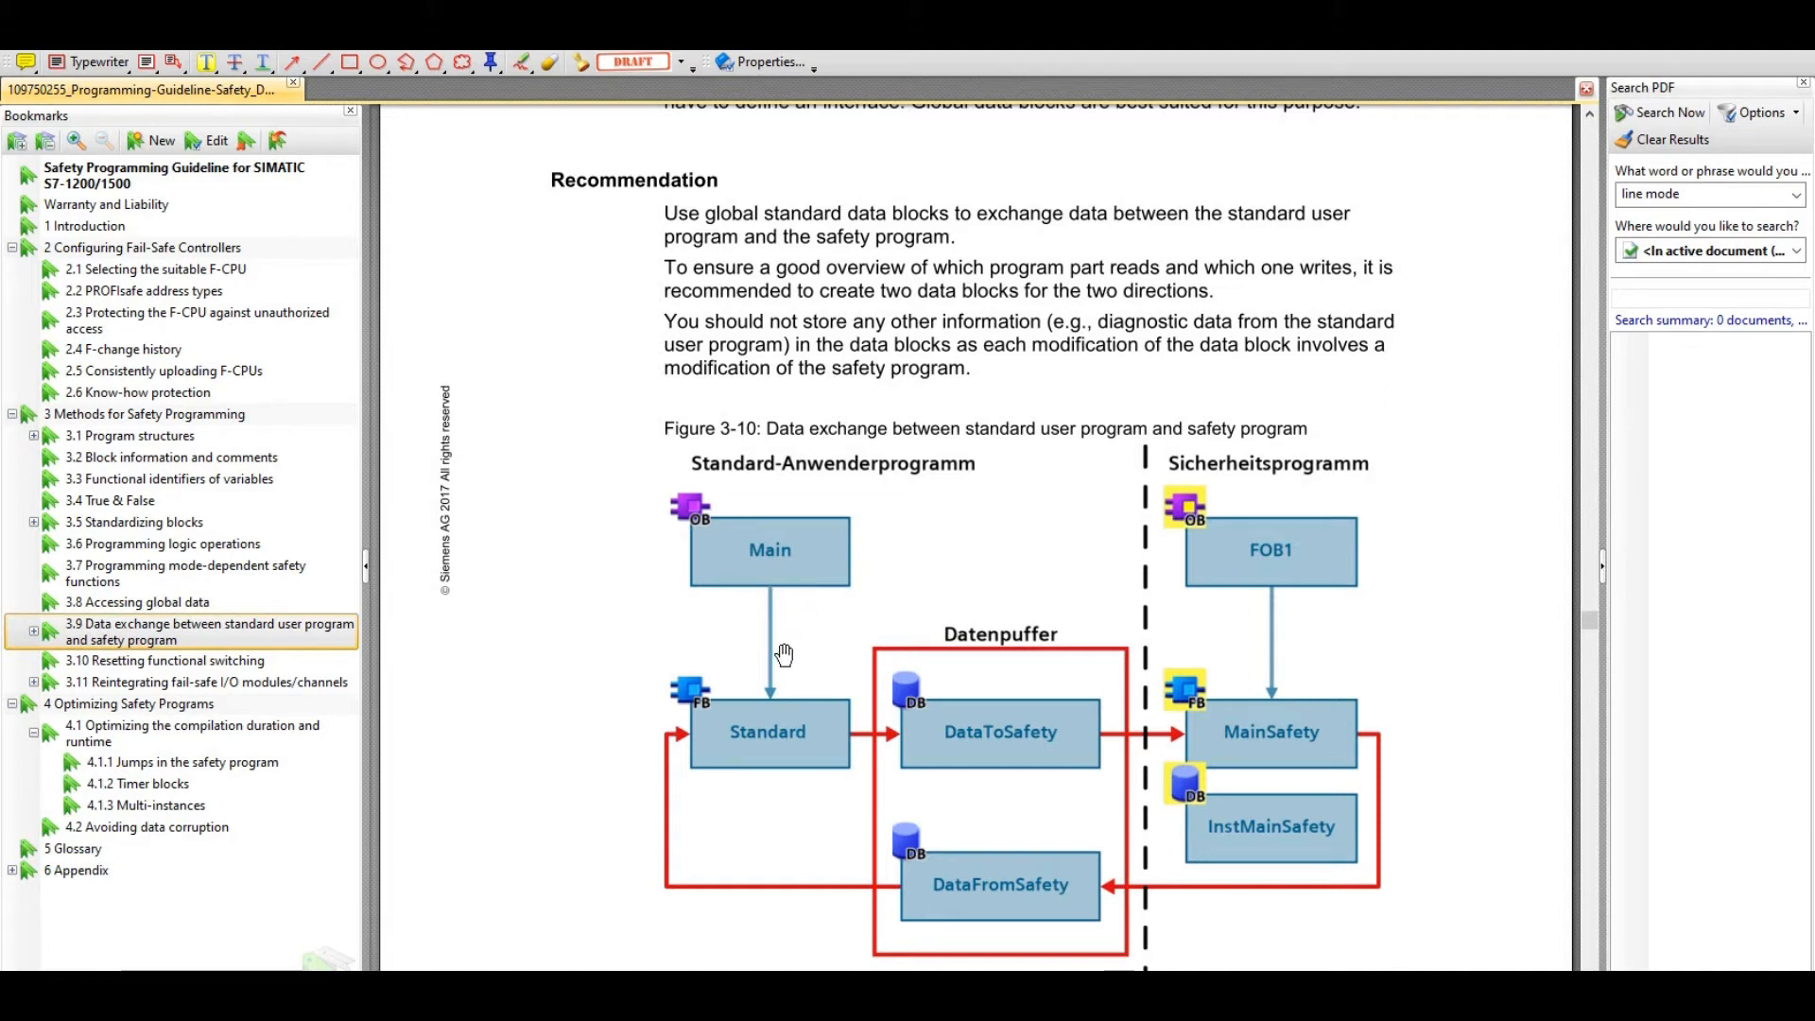
pyautogui.moveTo(841, 677)
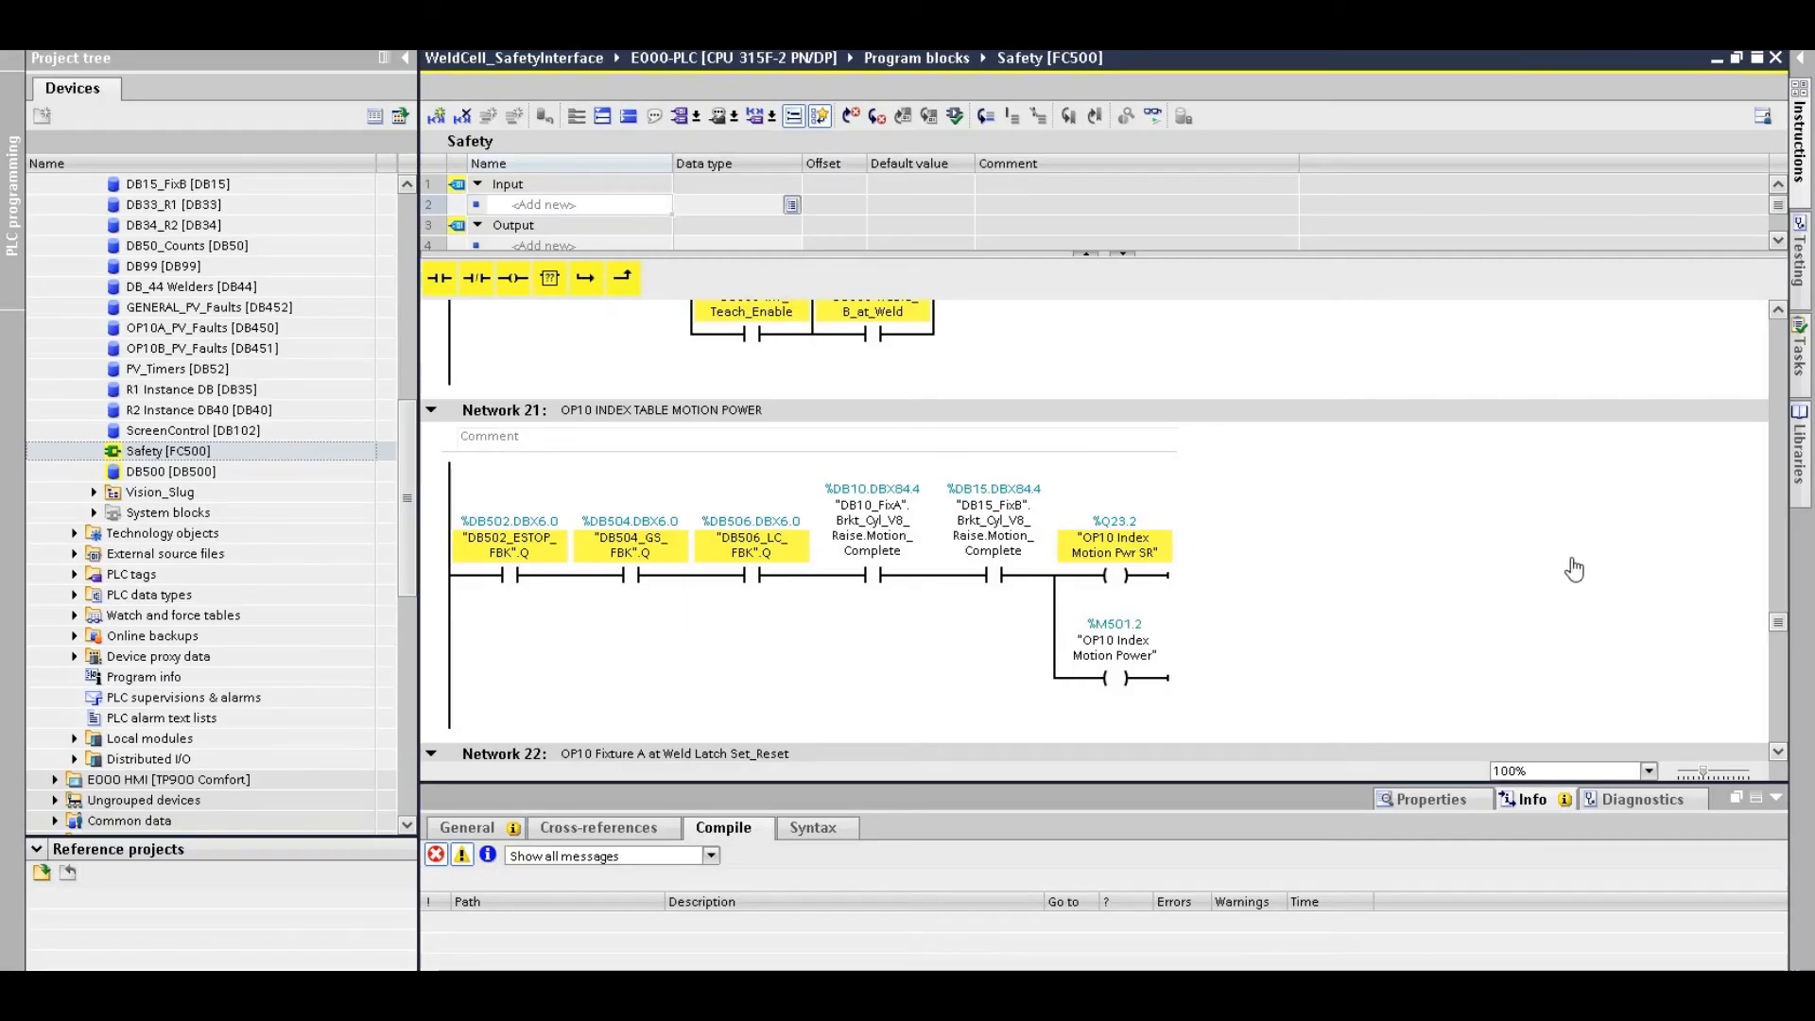
pyautogui.moveTo(200, 470)
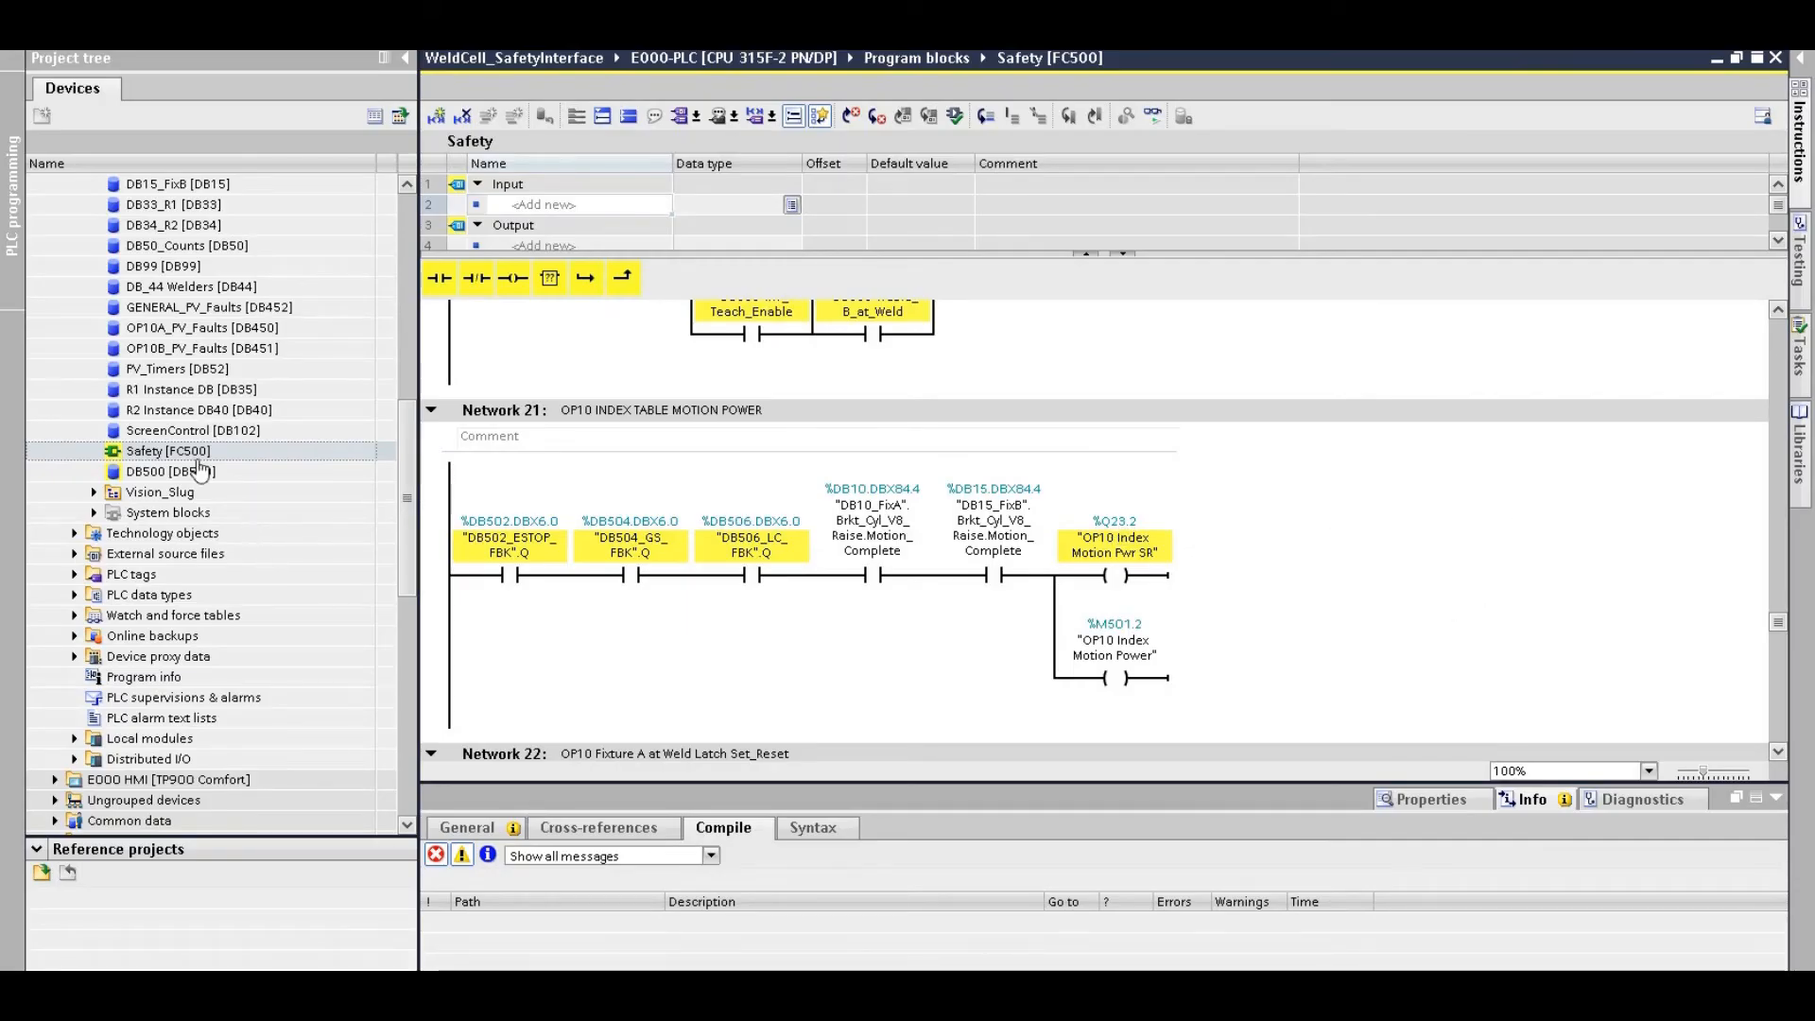
pyautogui.moveTo(567, 449)
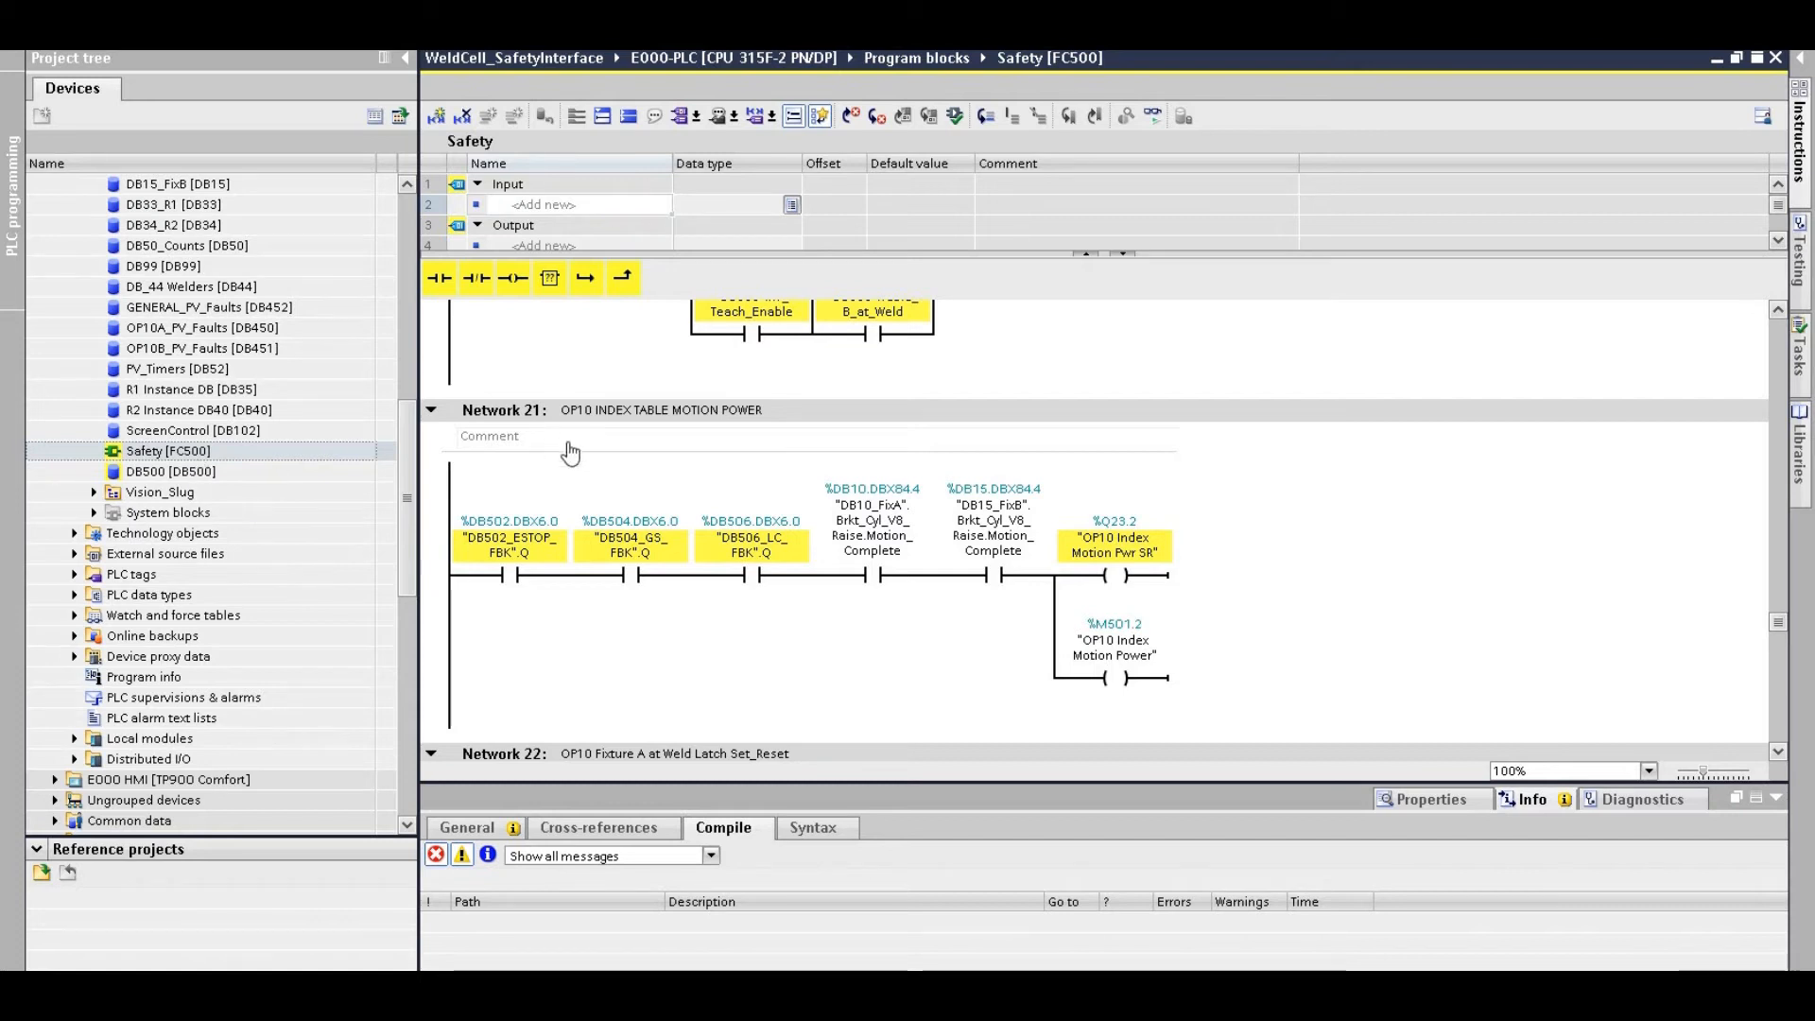
pyautogui.moveTo(576, 468)
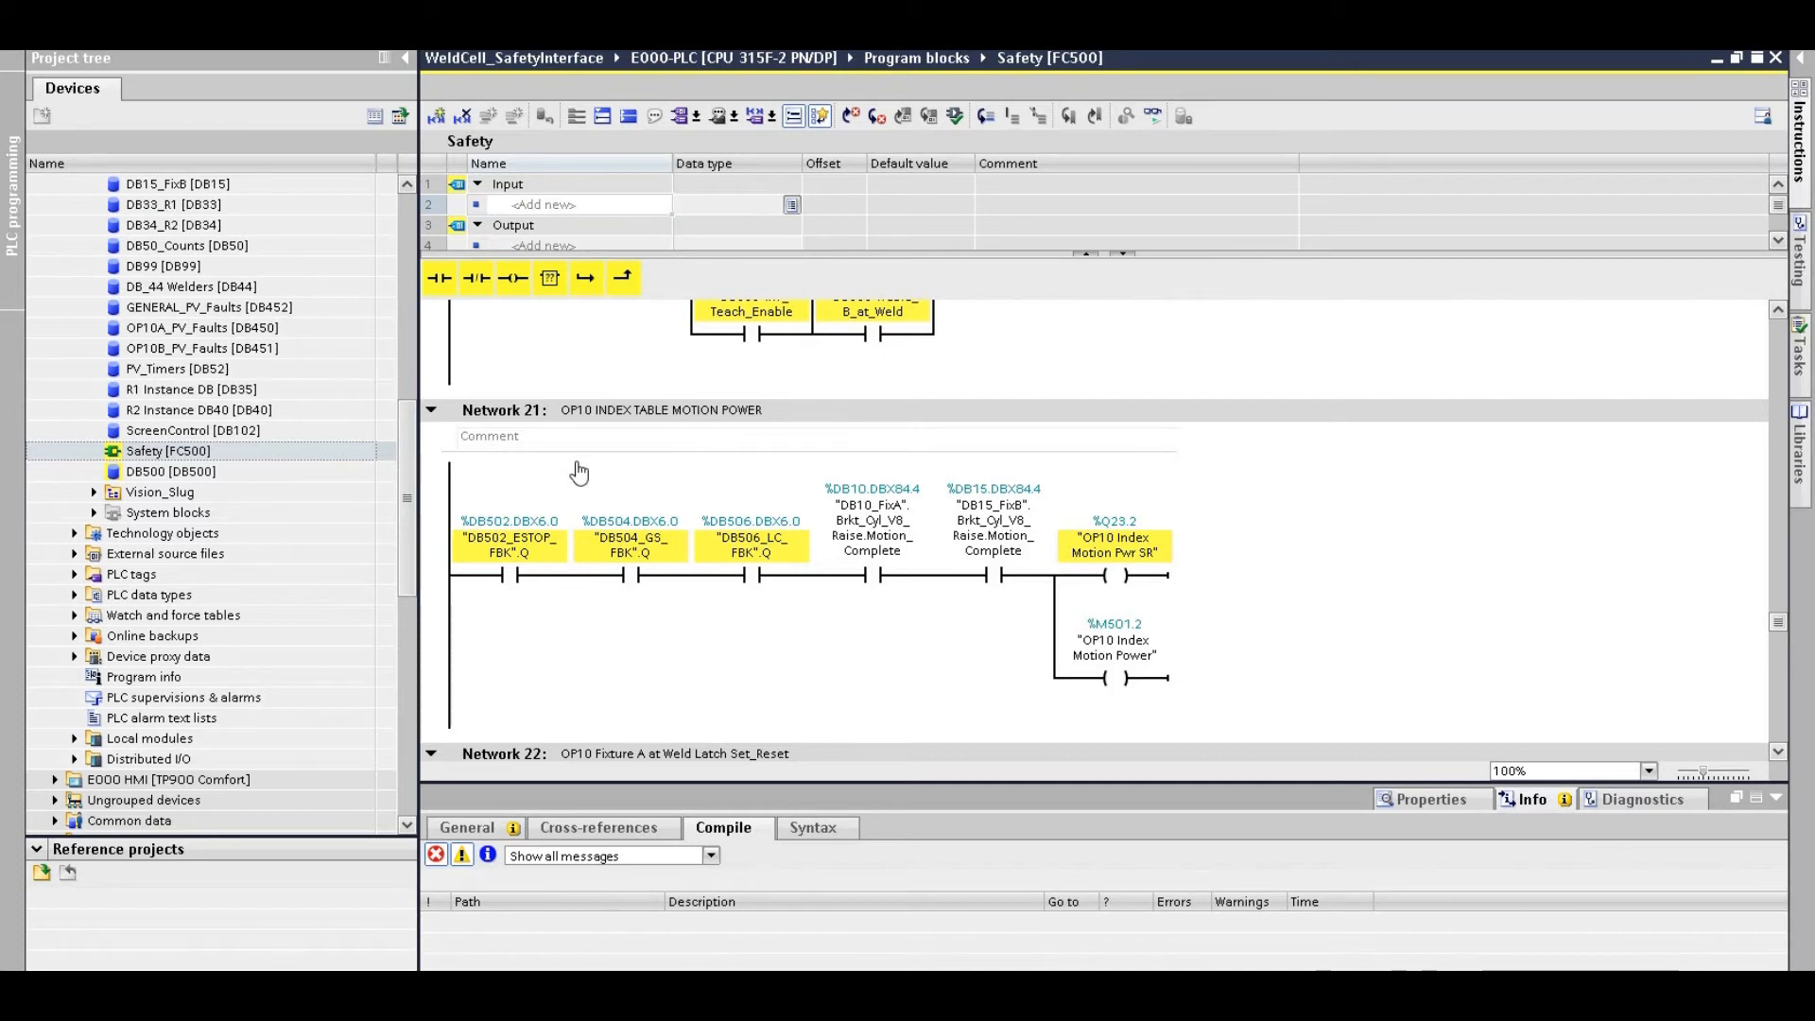
pyautogui.moveTo(475, 455)
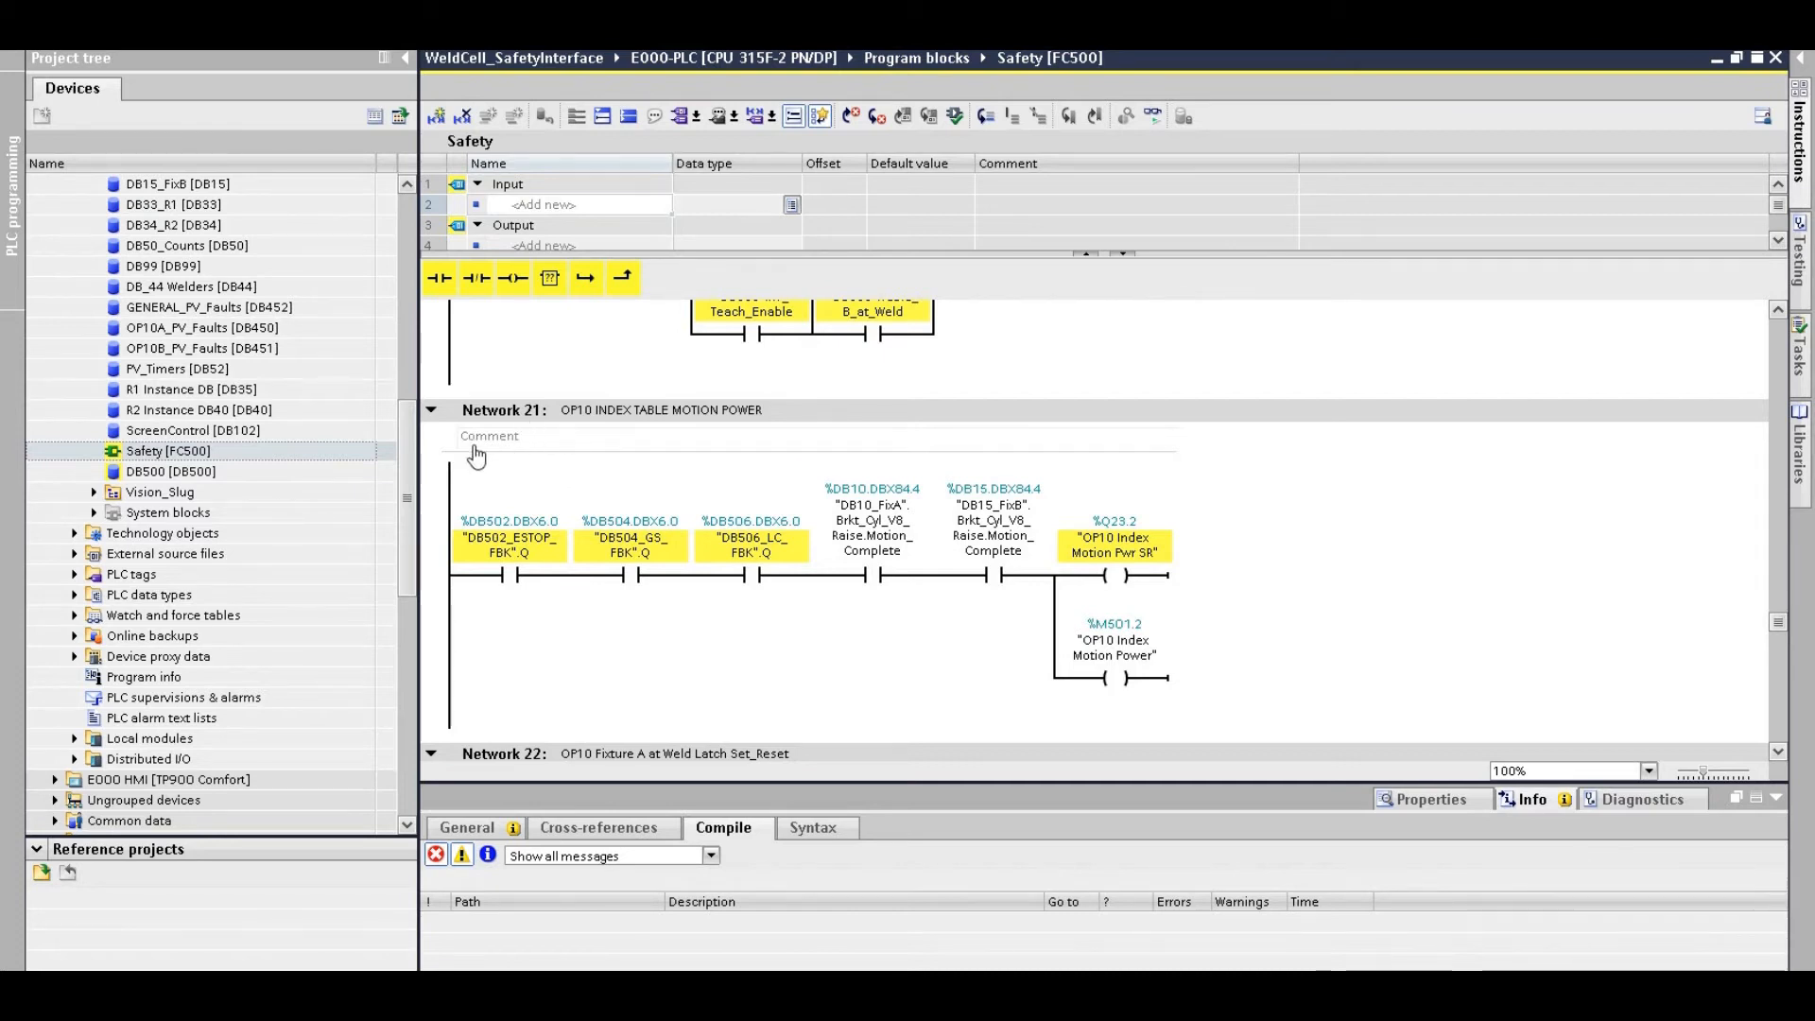
pyautogui.moveTo(617, 452)
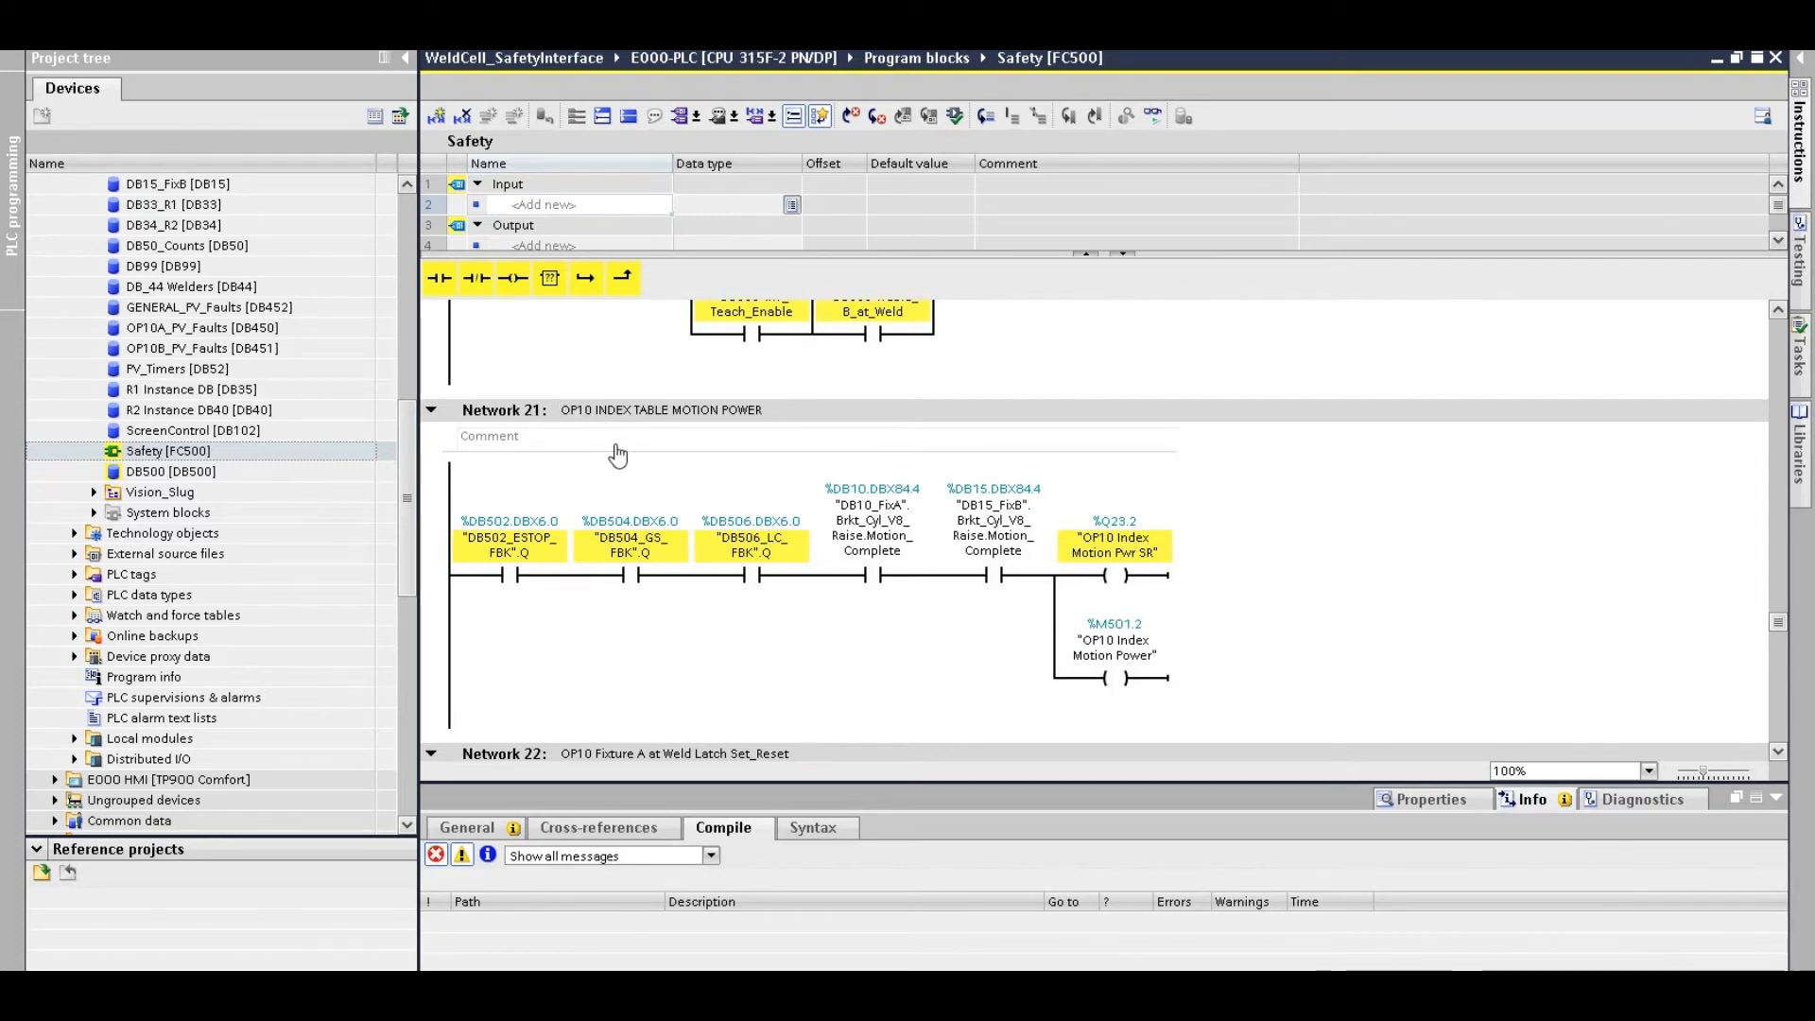
pyautogui.moveTo(1146, 541)
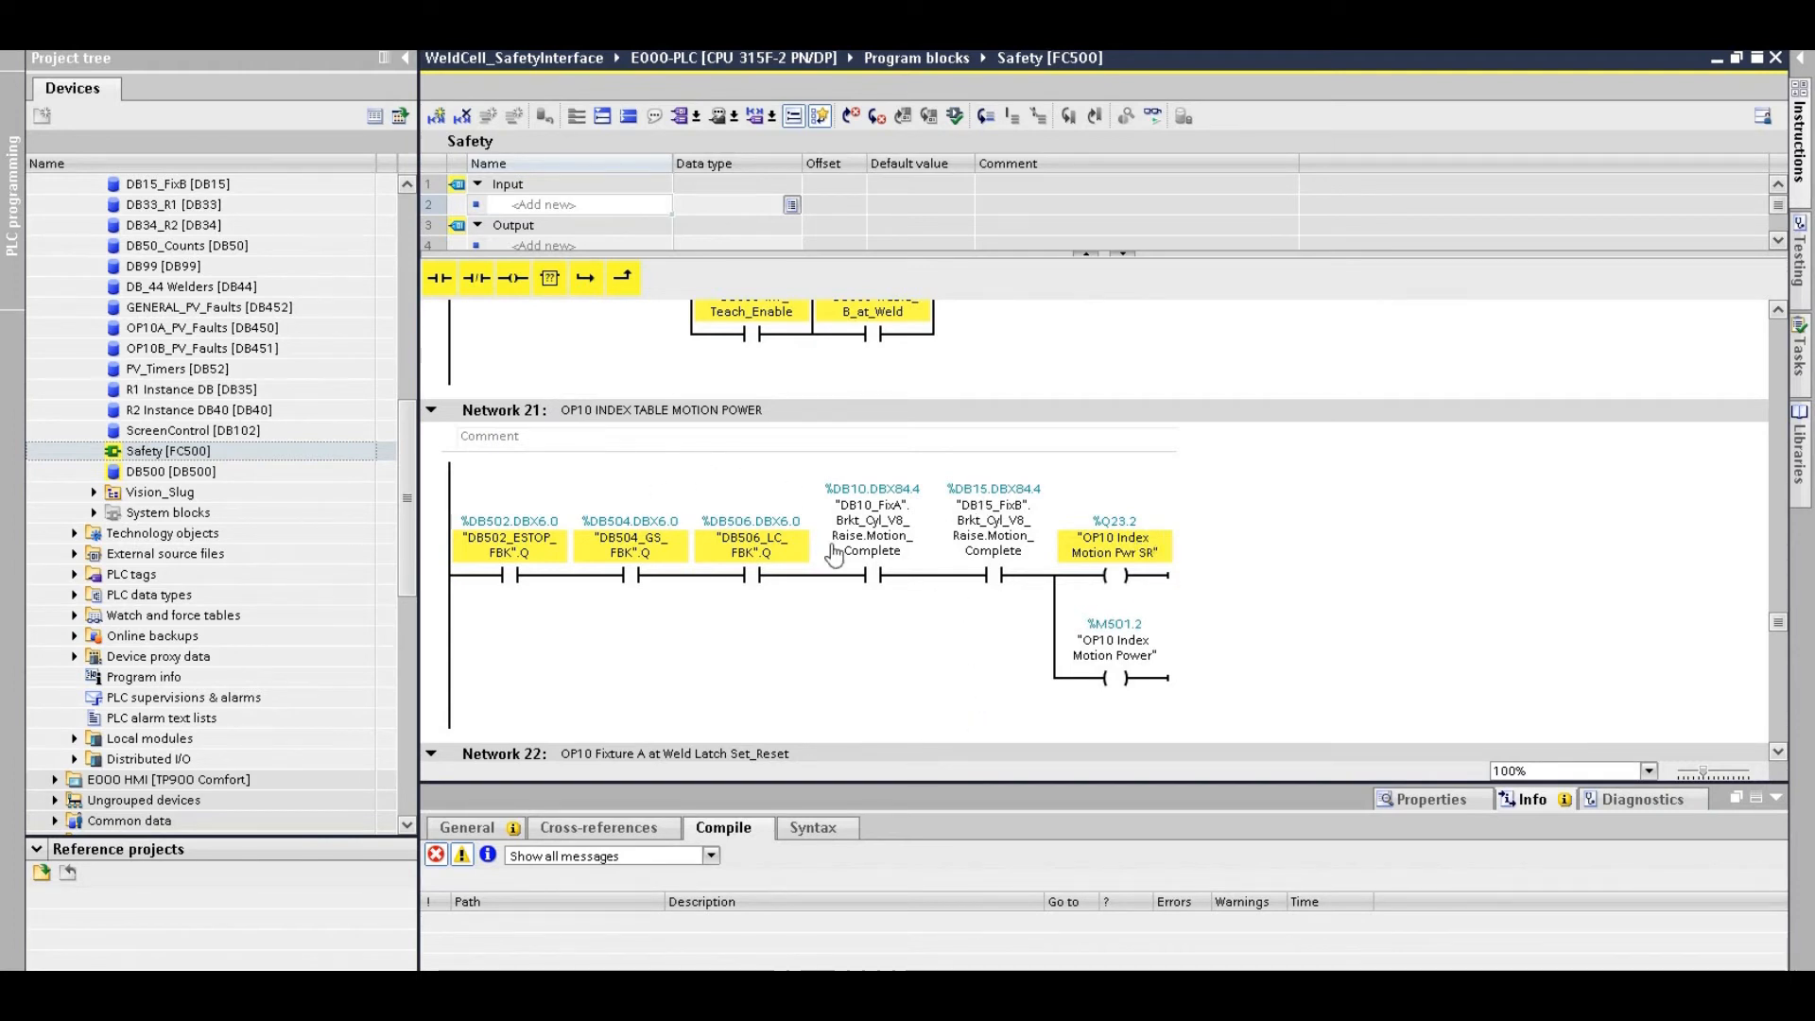
pyautogui.moveTo(496, 590)
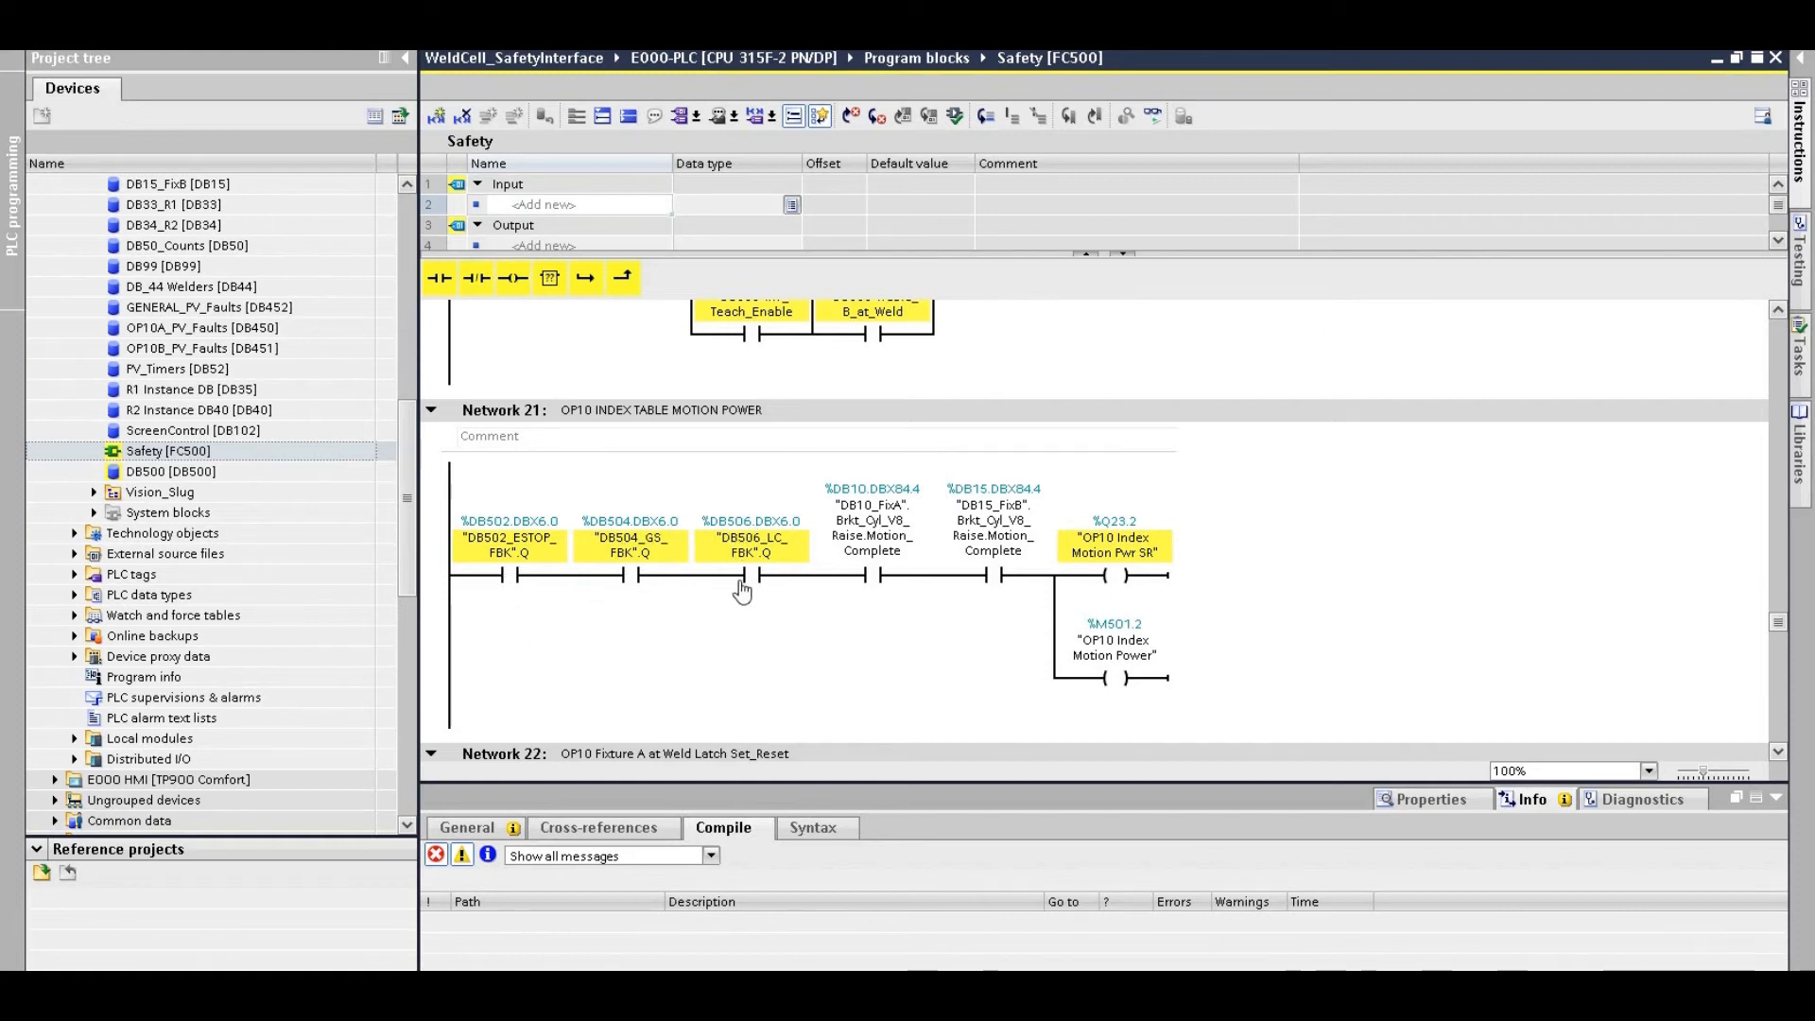
pyautogui.moveTo(660, 571)
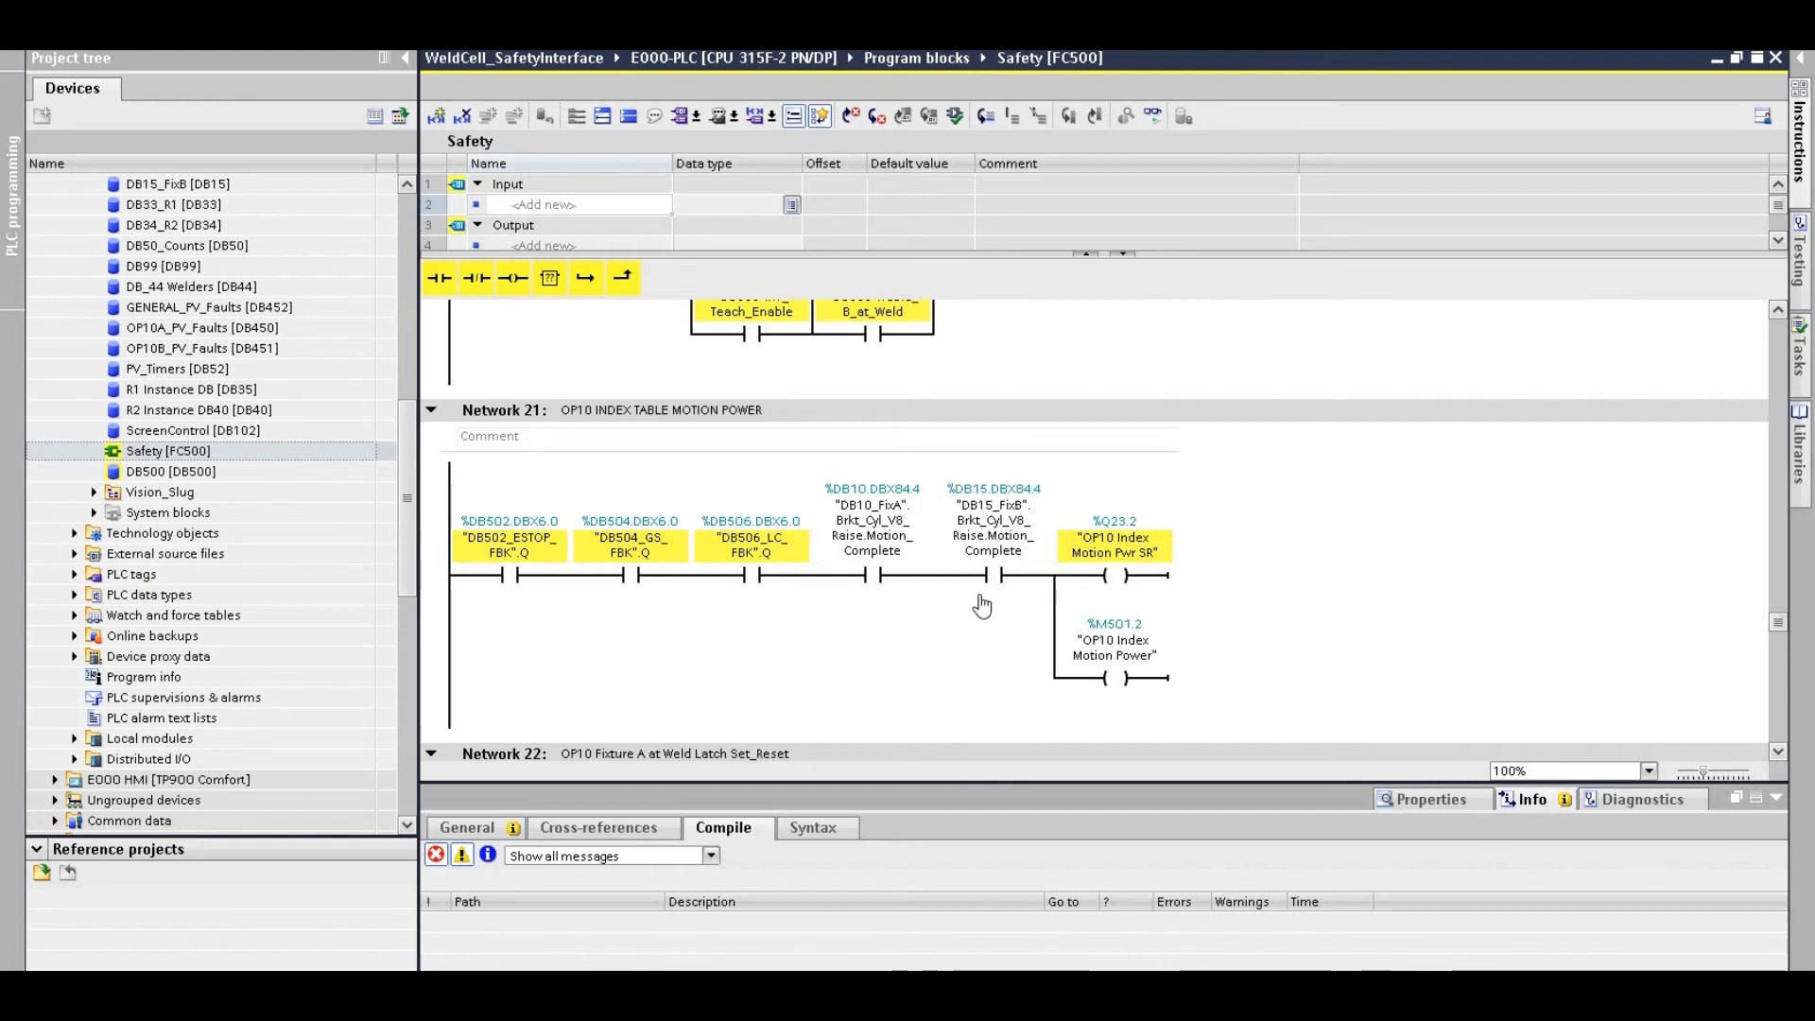
pyautogui.moveTo(860, 541)
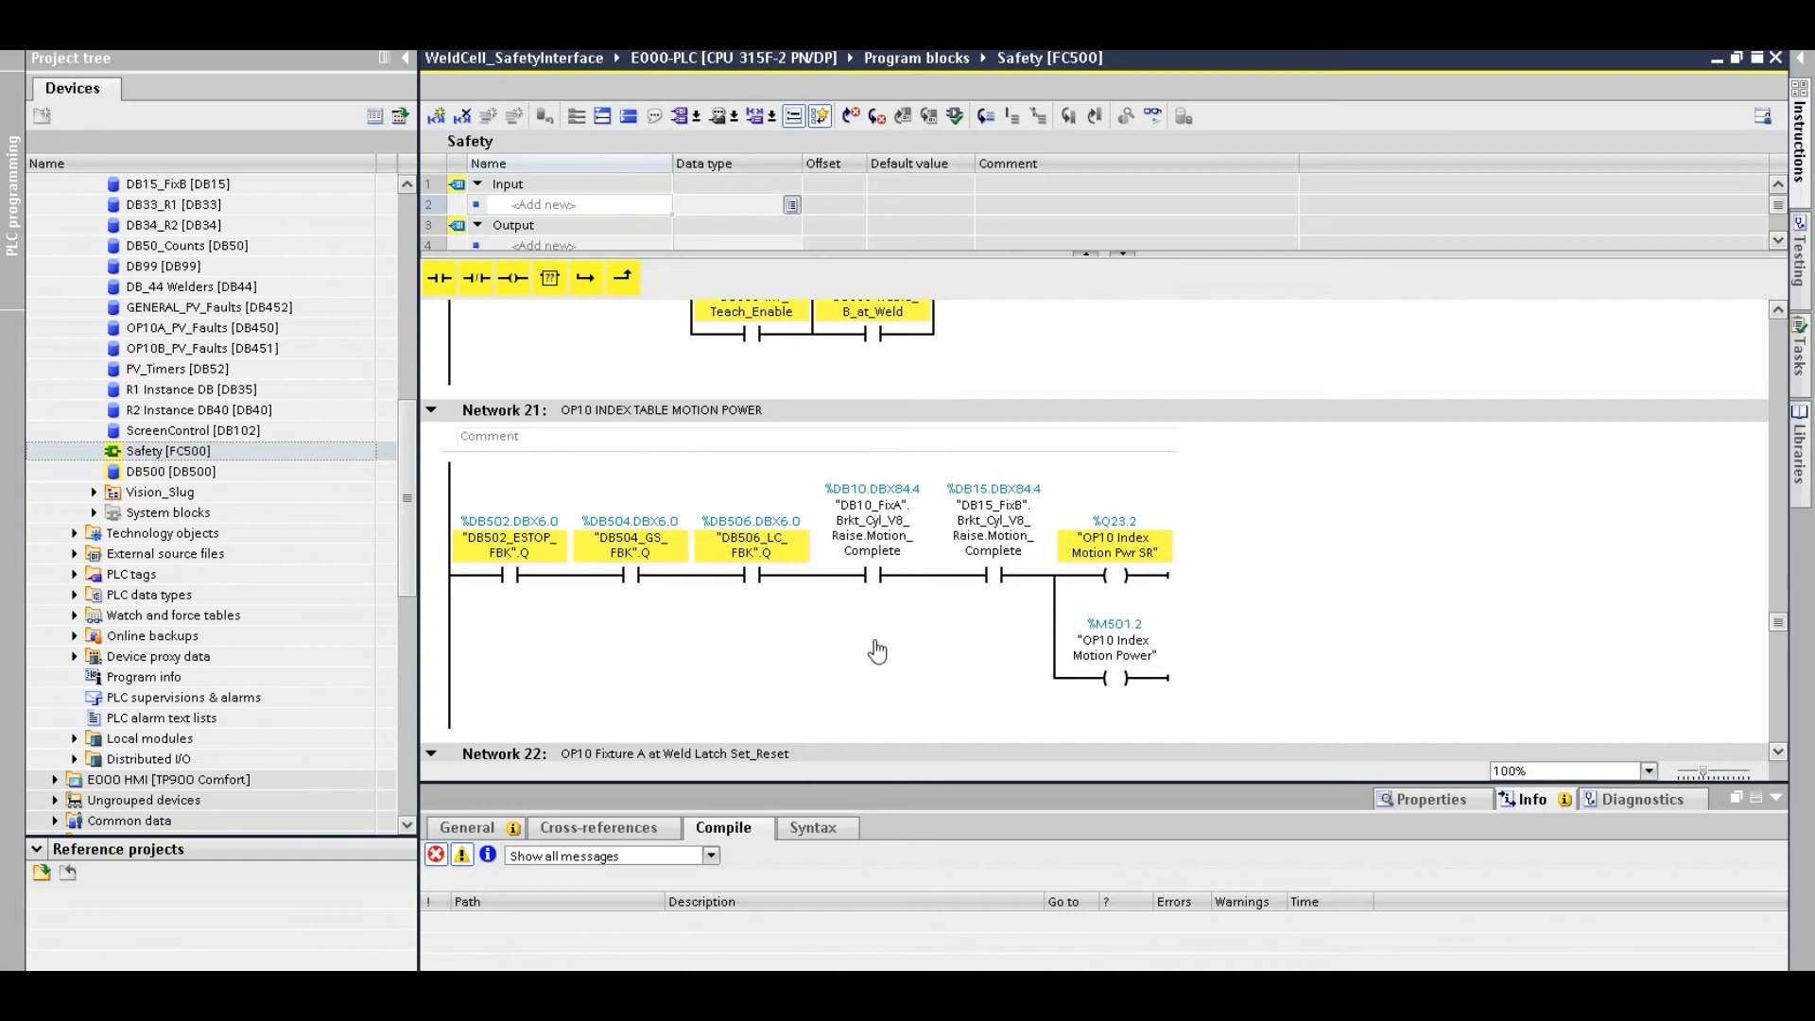
pyautogui.moveTo(883, 624)
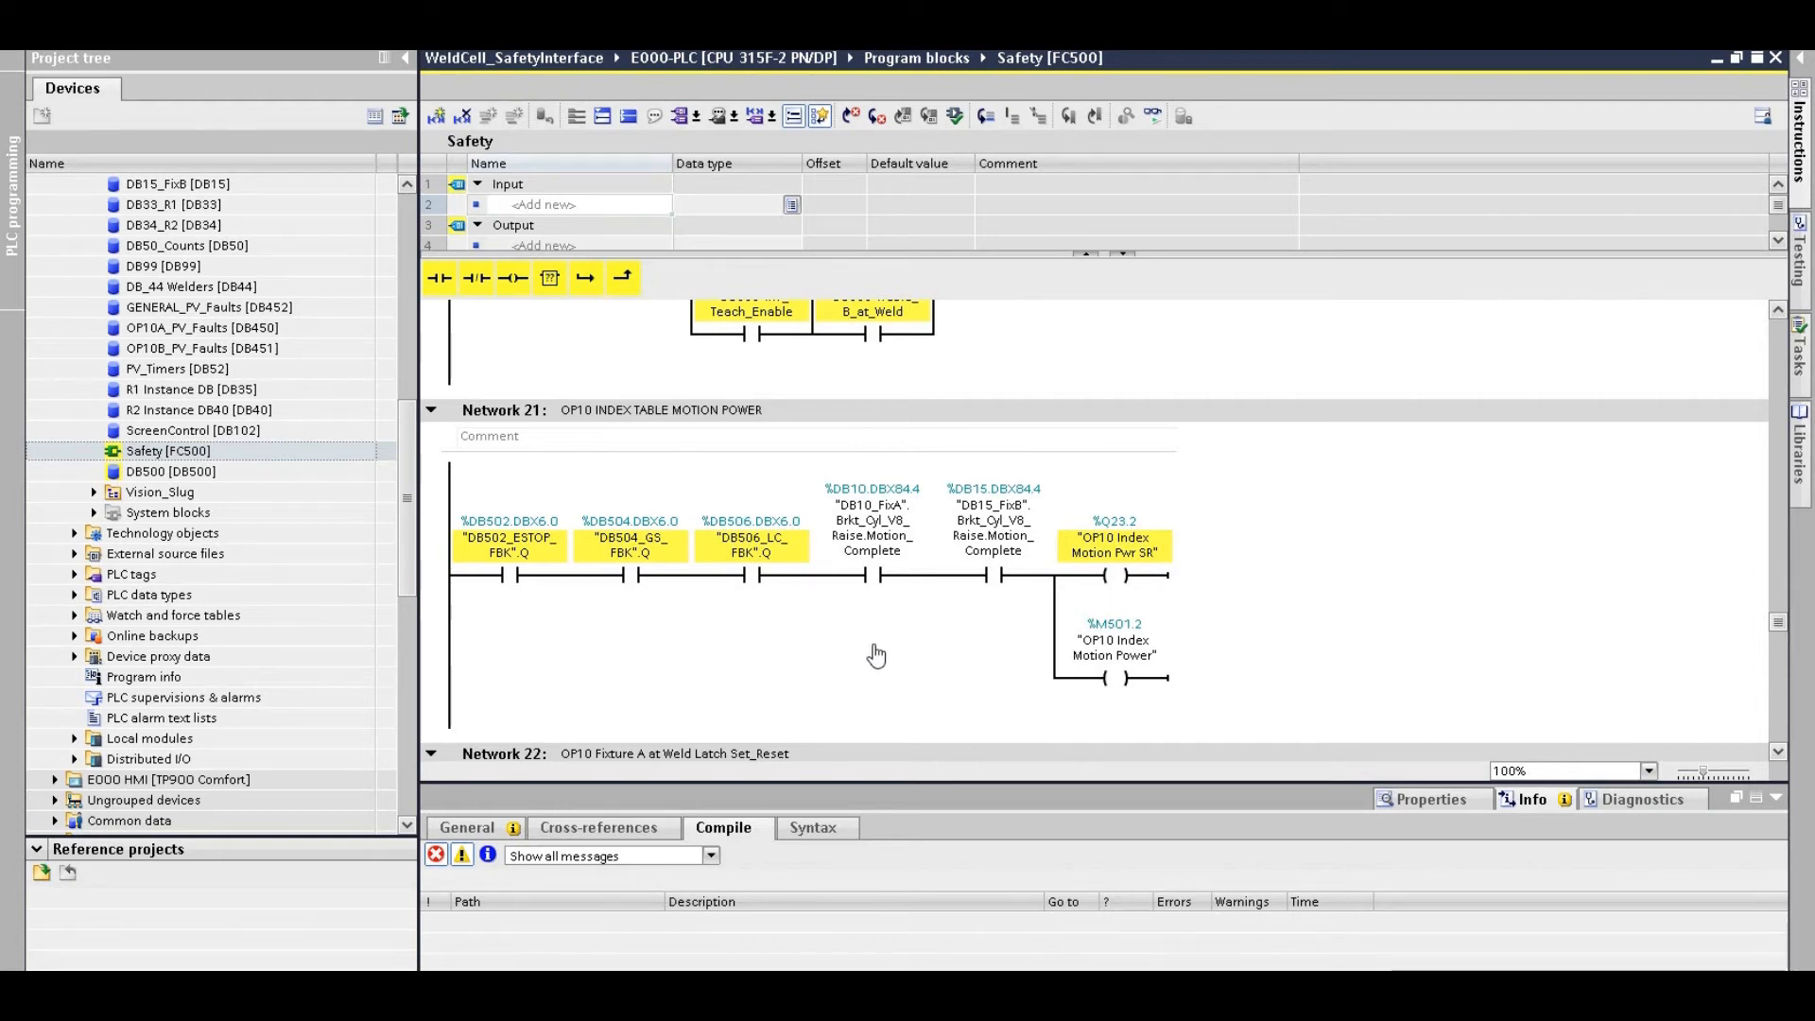
pyautogui.moveTo(939, 613)
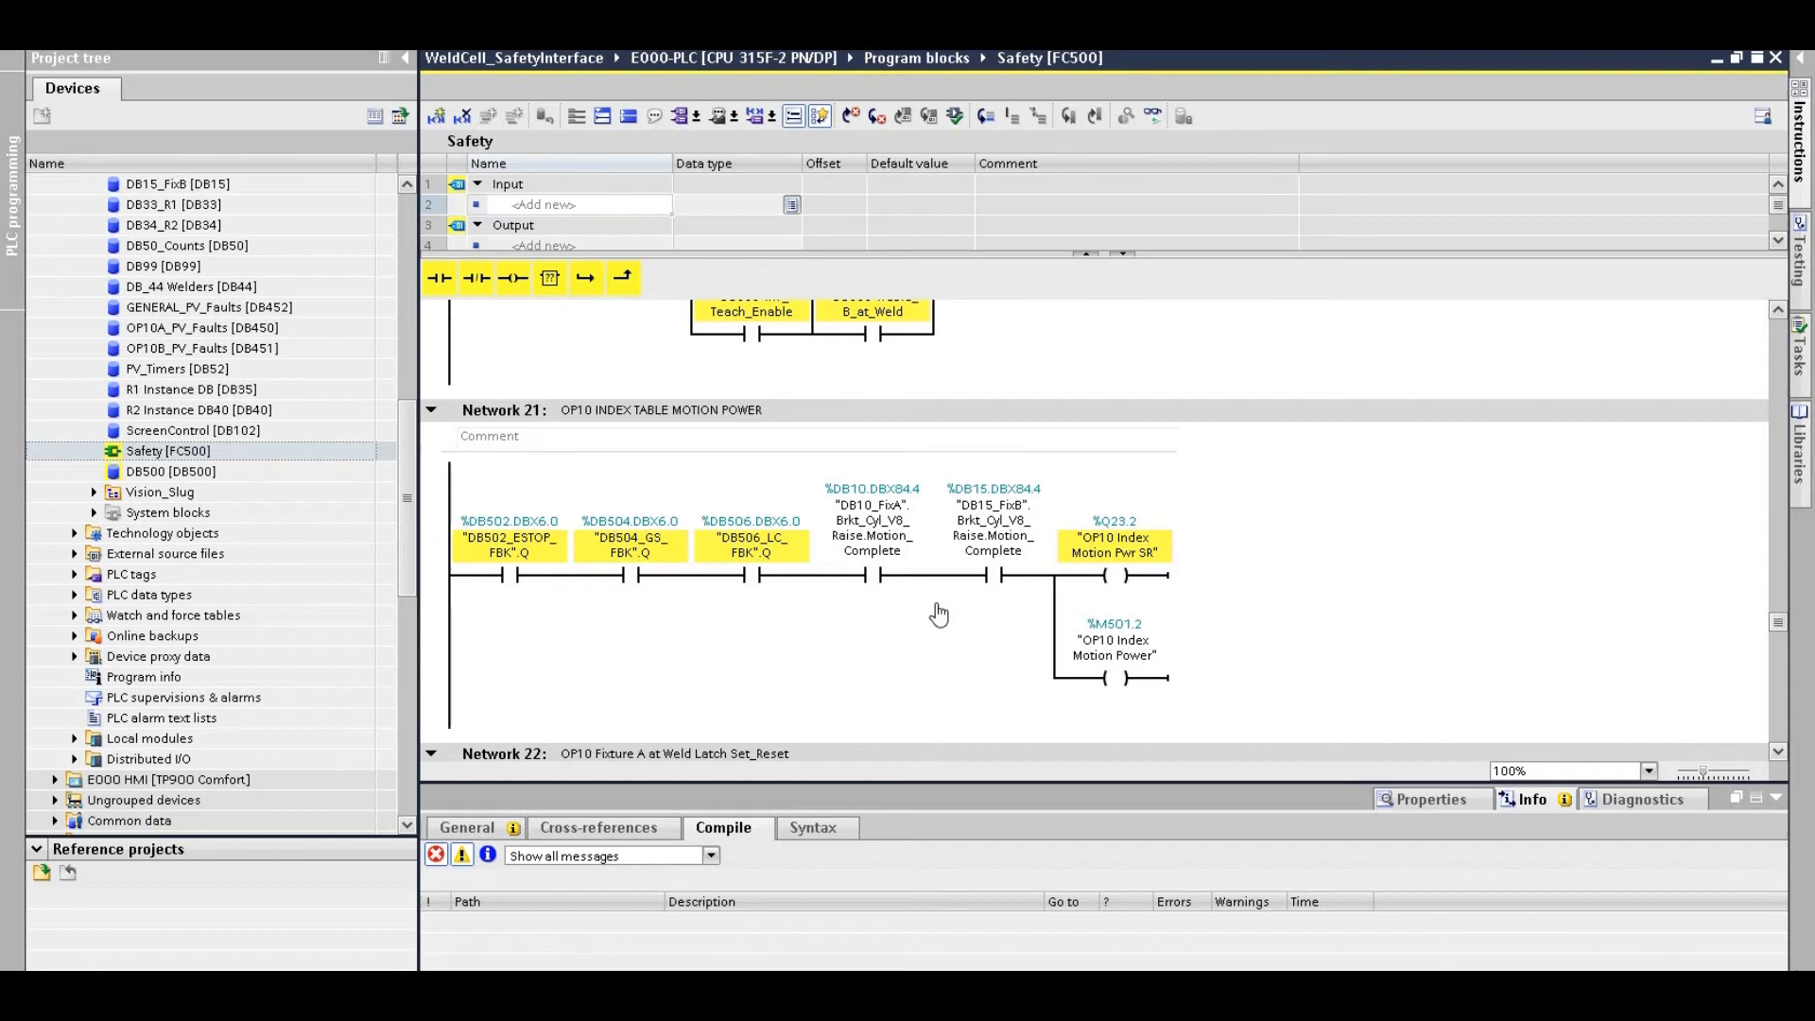
pyautogui.moveTo(955, 618)
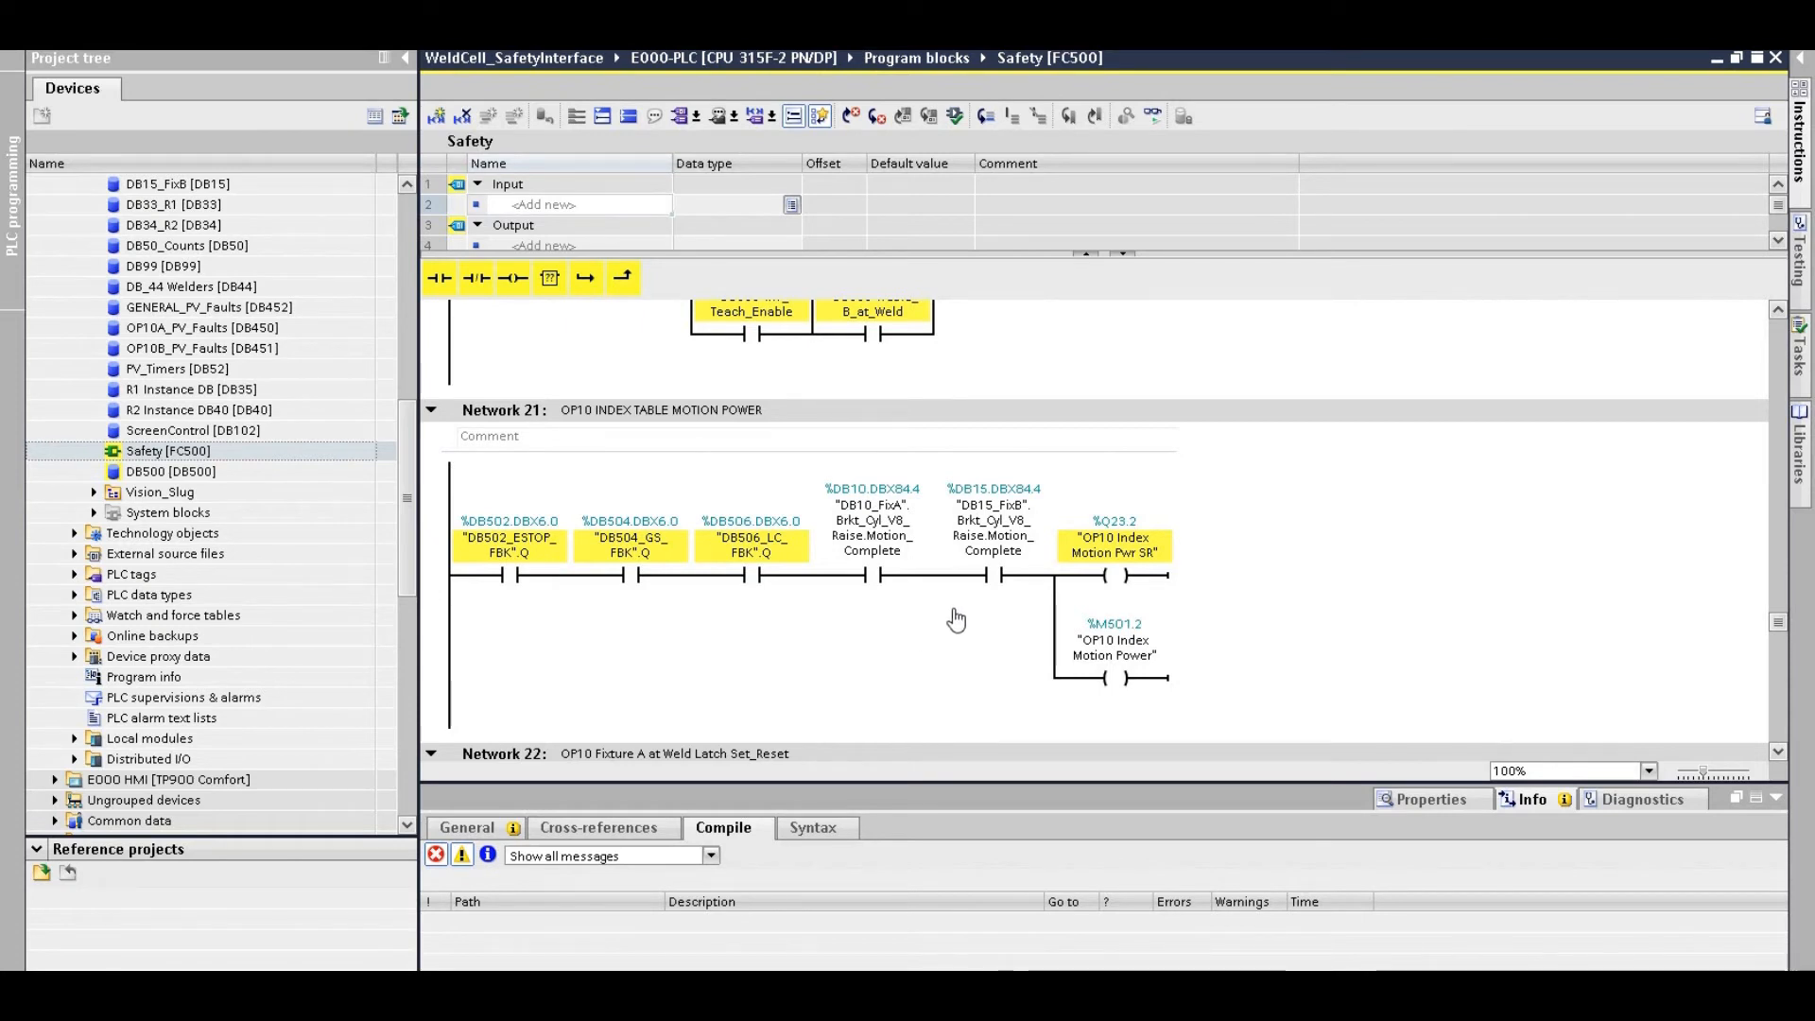
pyautogui.moveTo(865, 574)
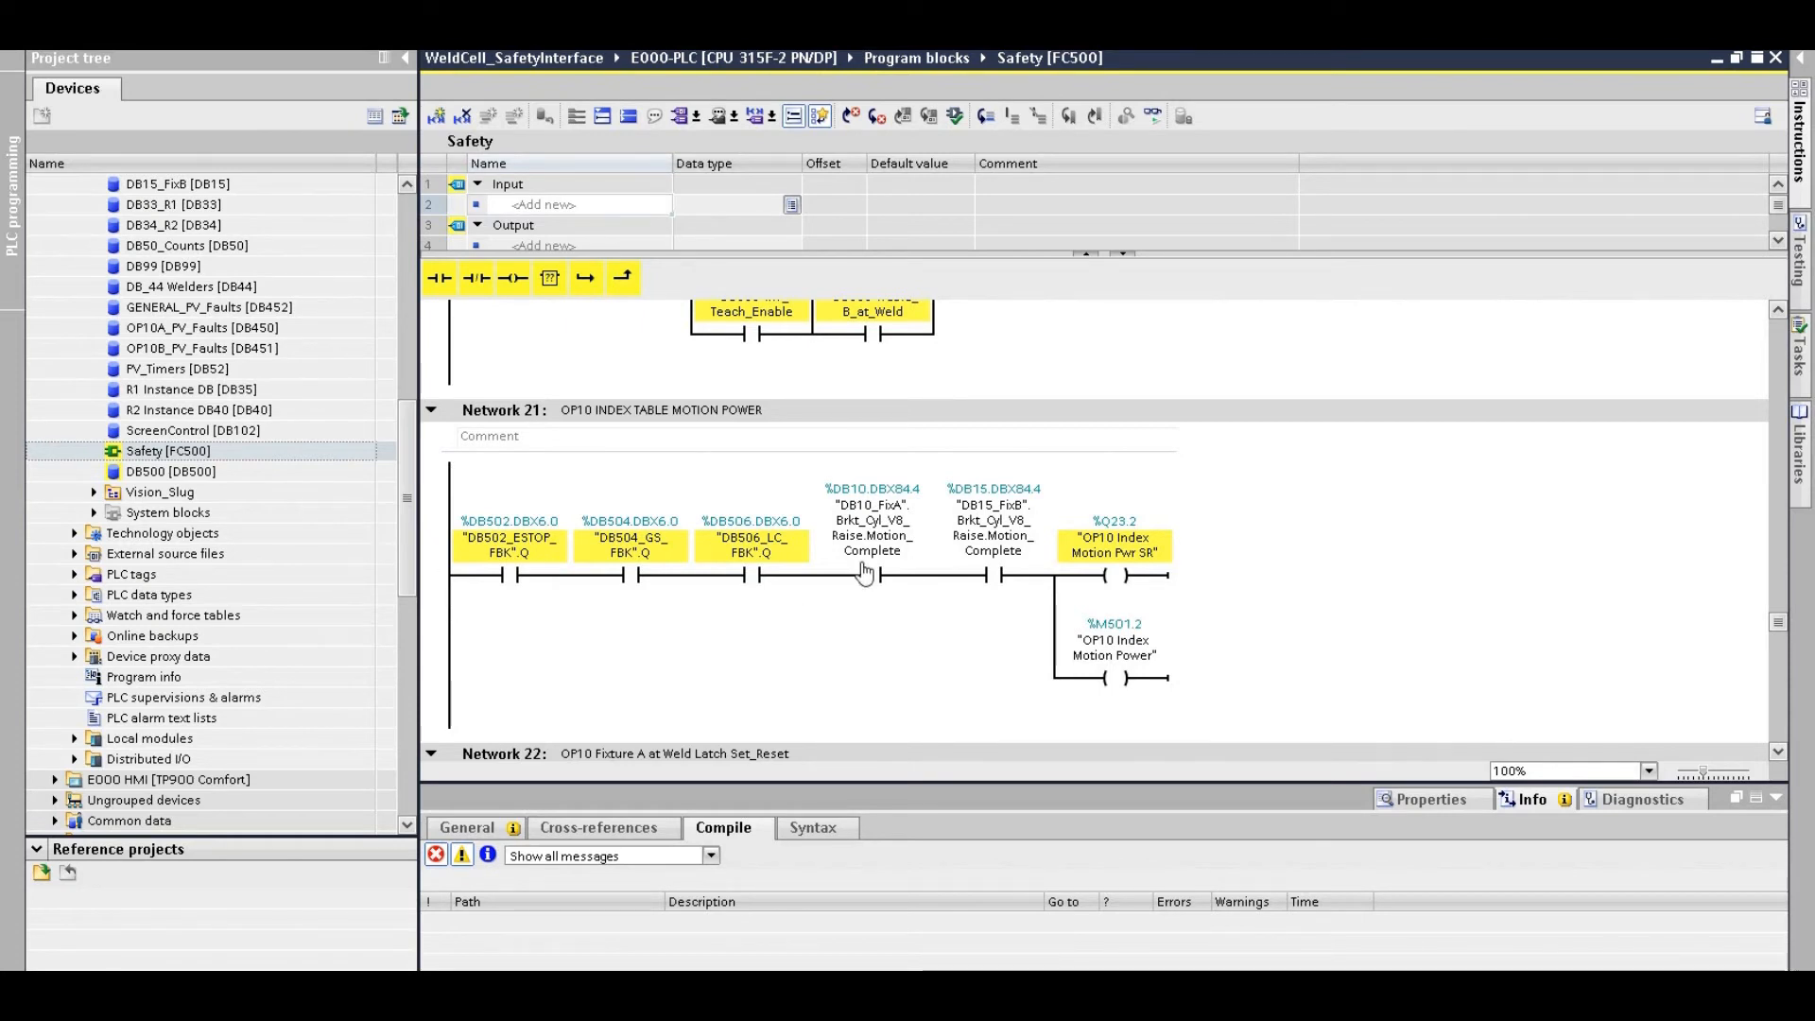
pyautogui.moveTo(856, 581)
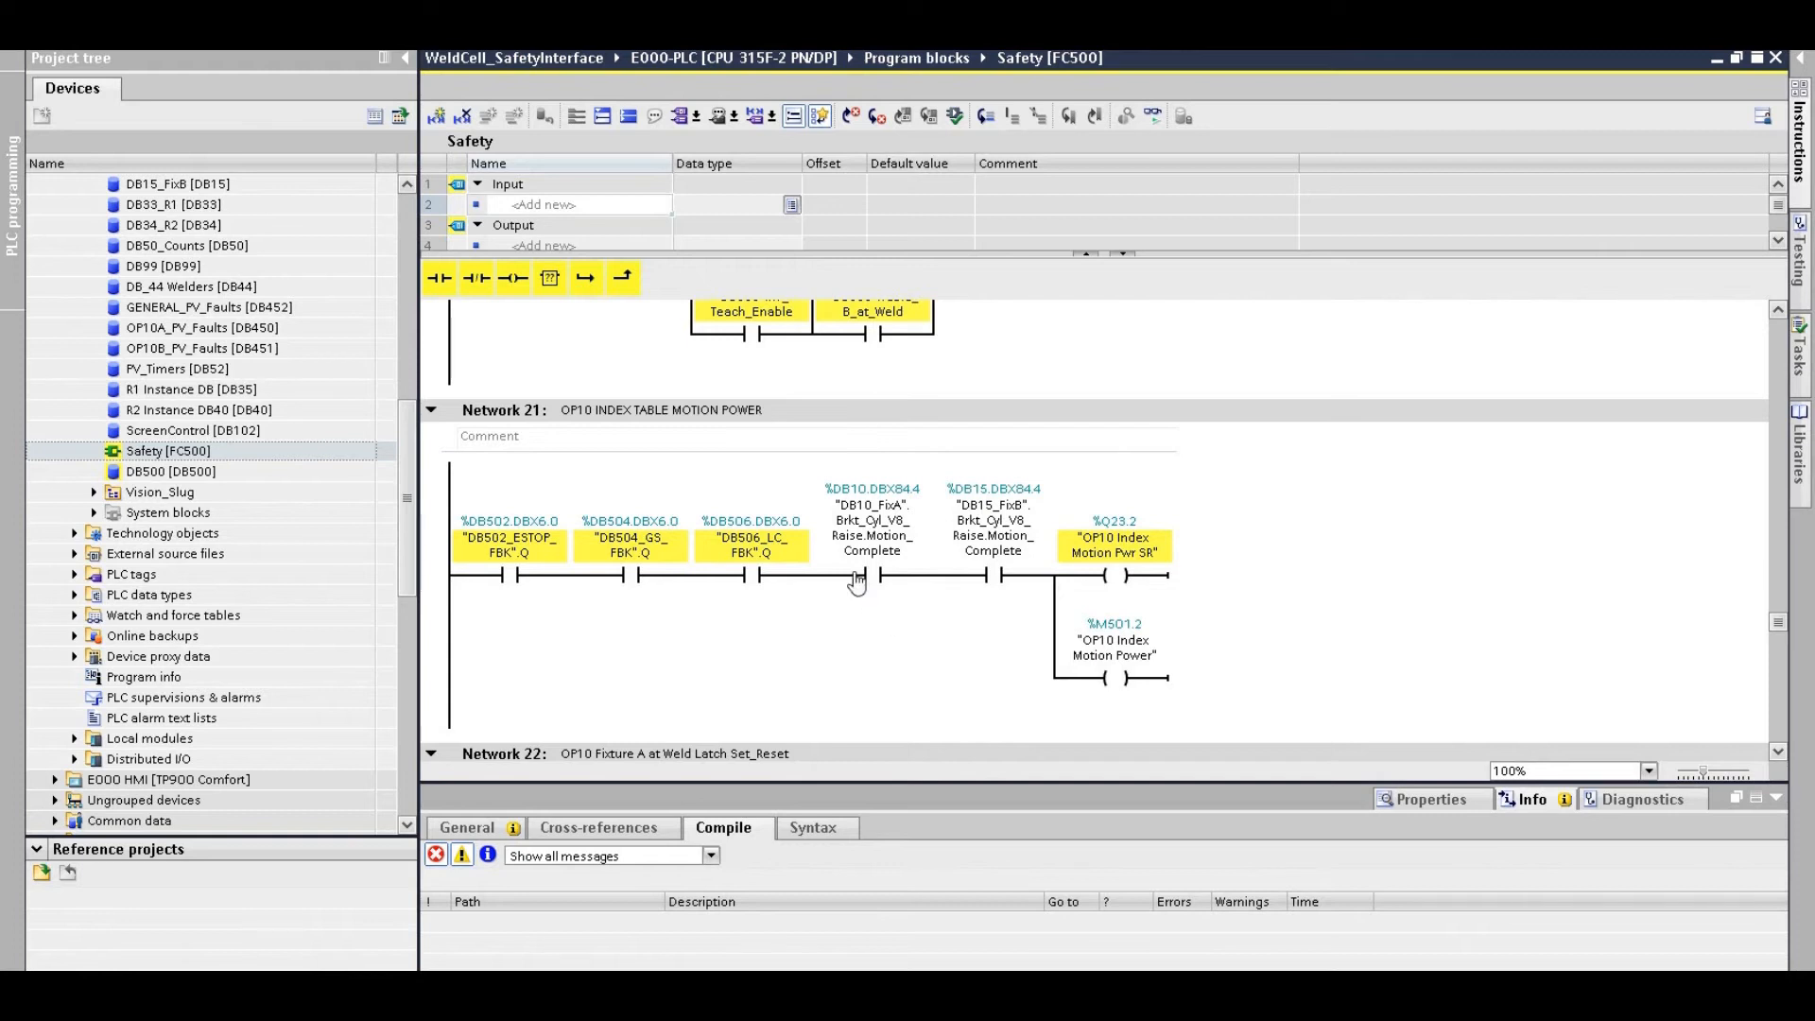
pyautogui.moveTo(895, 602)
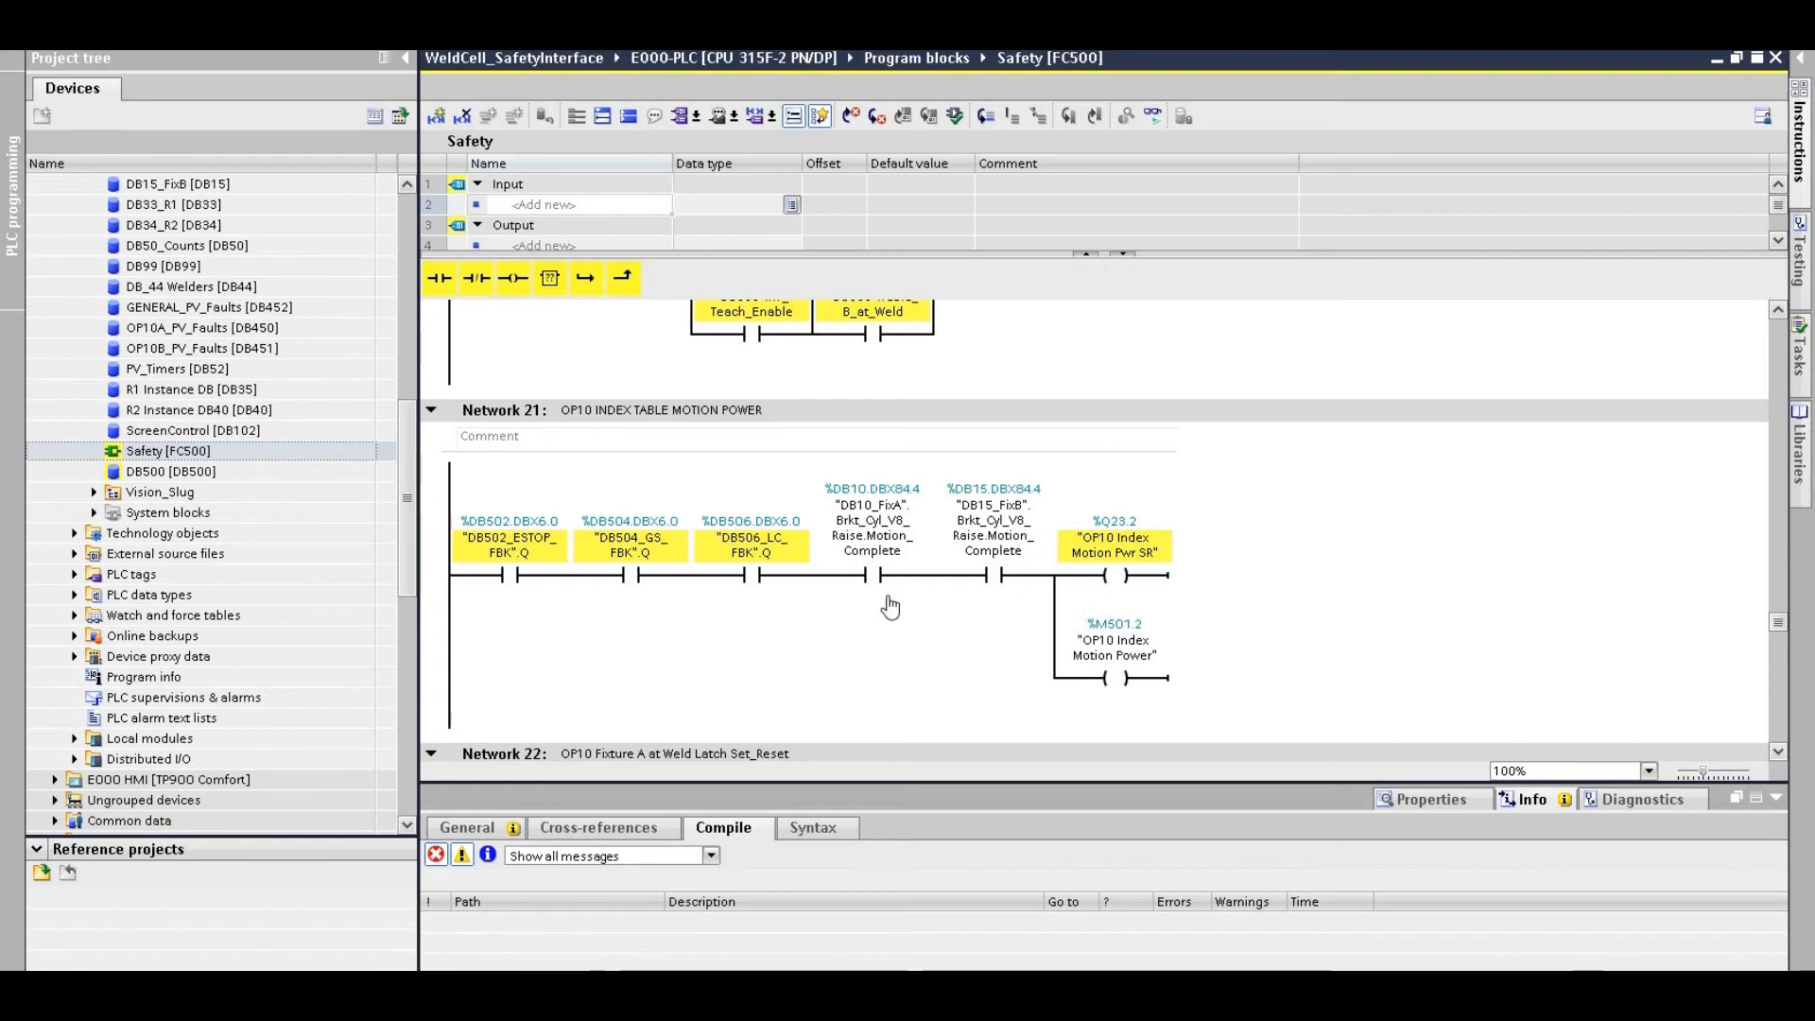
pyautogui.moveTo(949, 579)
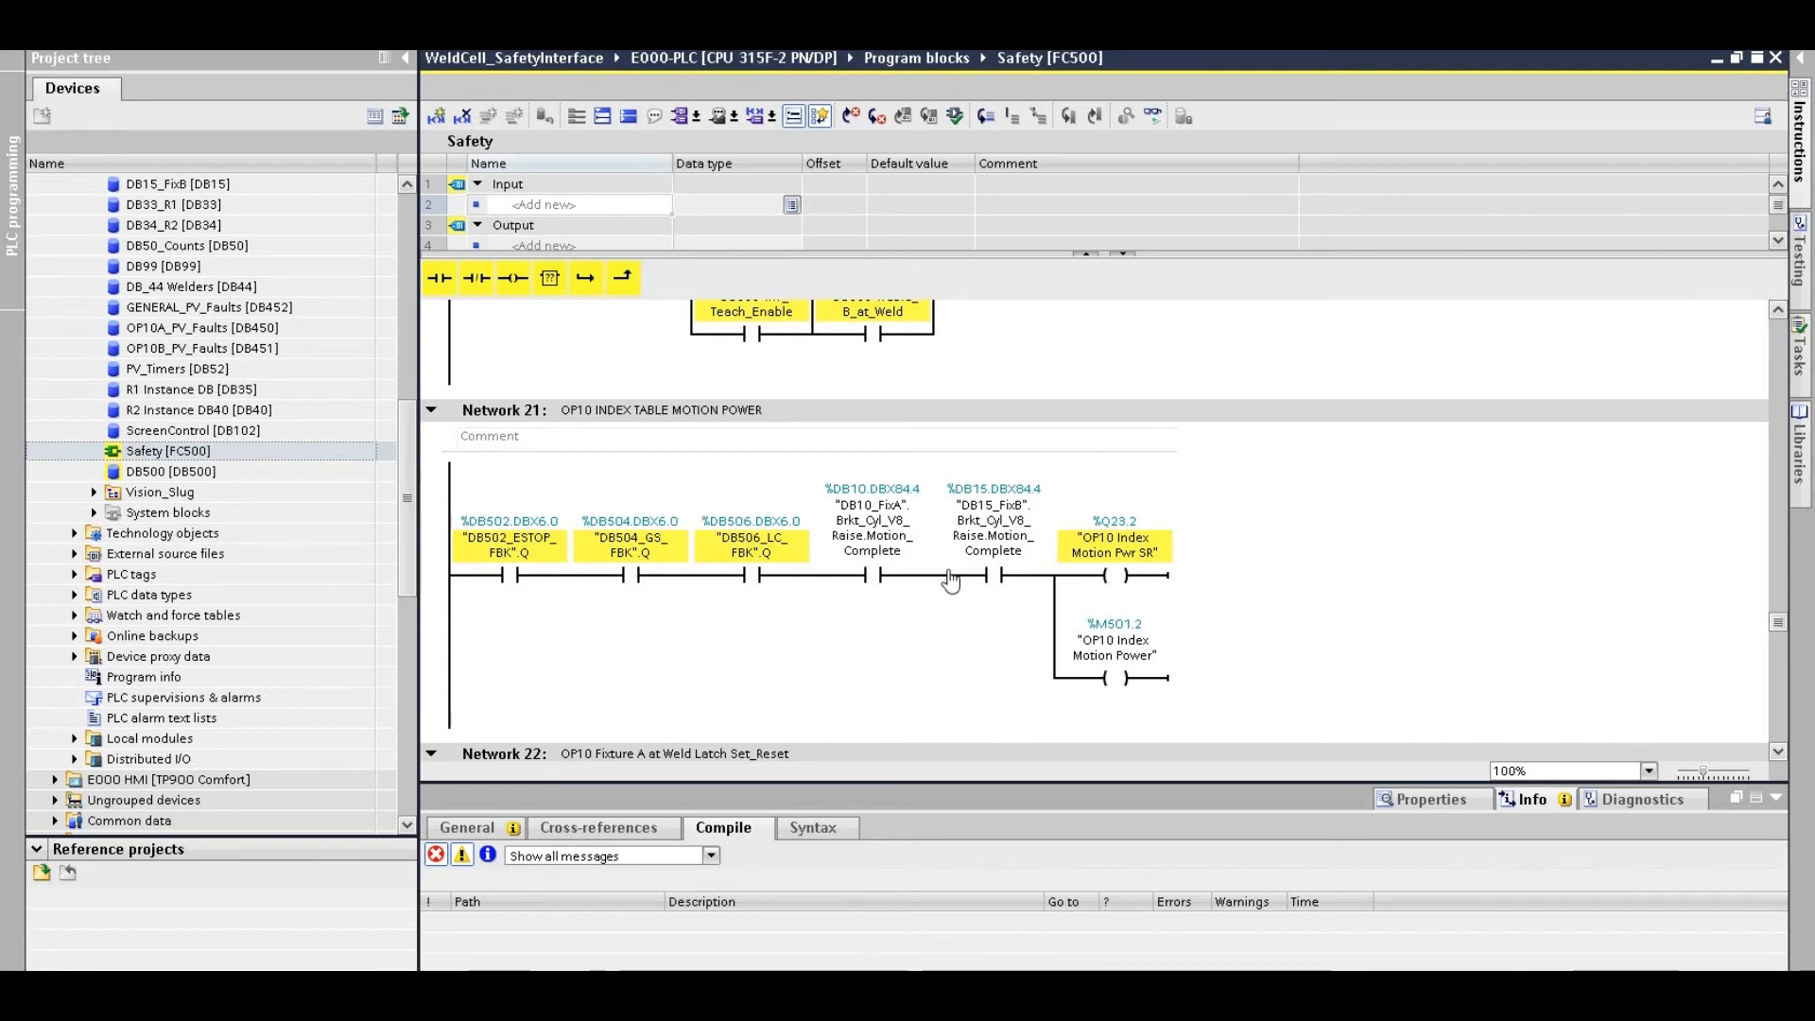
pyautogui.moveTo(729, 631)
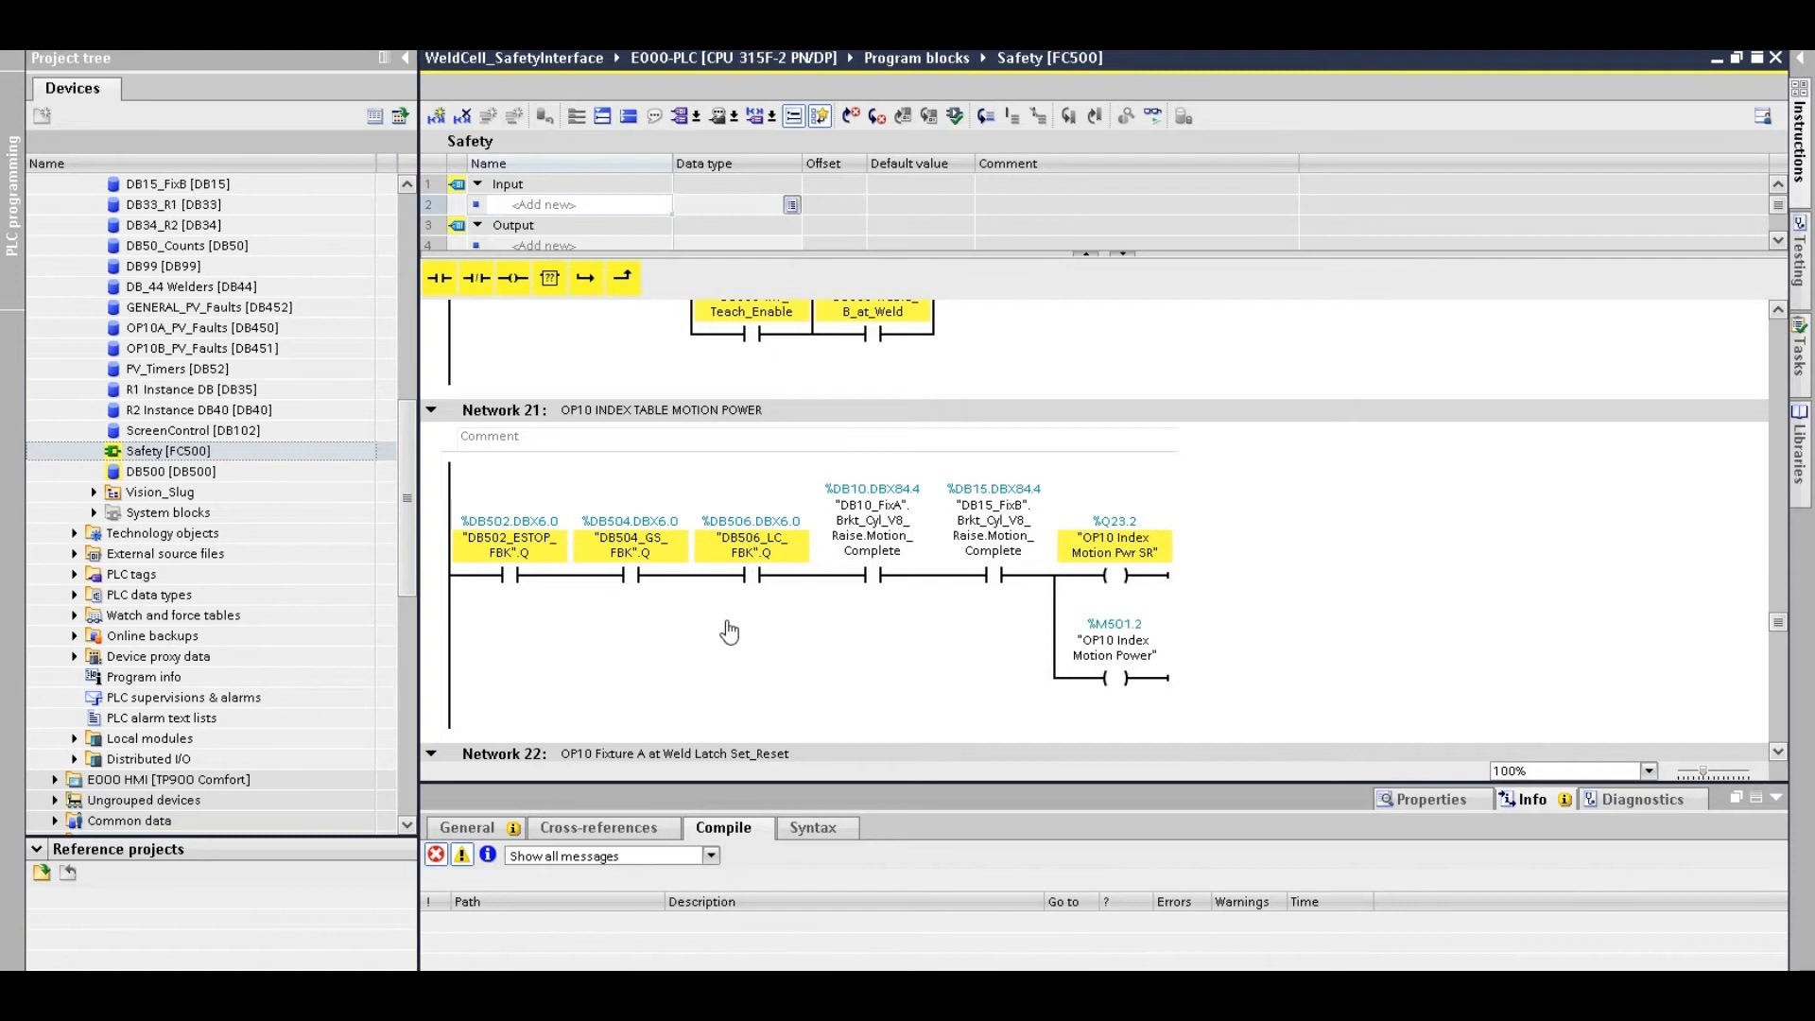
pyautogui.moveTo(979, 504)
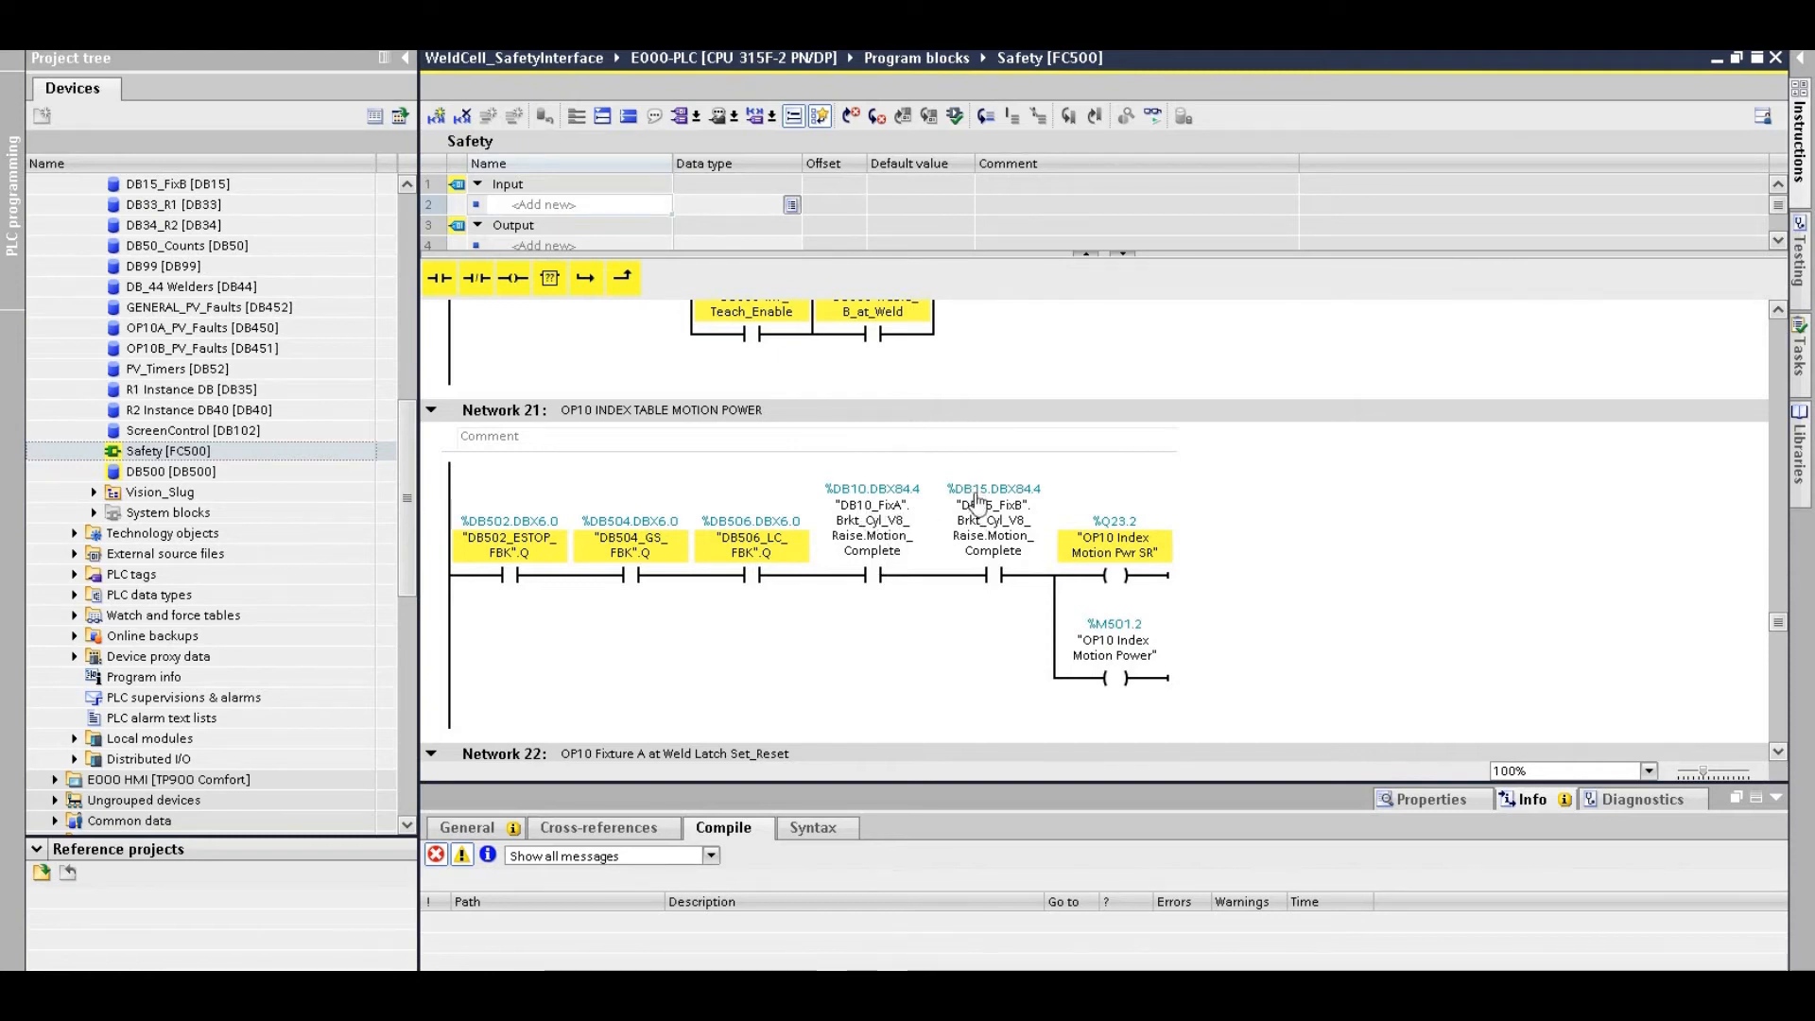
pyautogui.moveTo(883, 701)
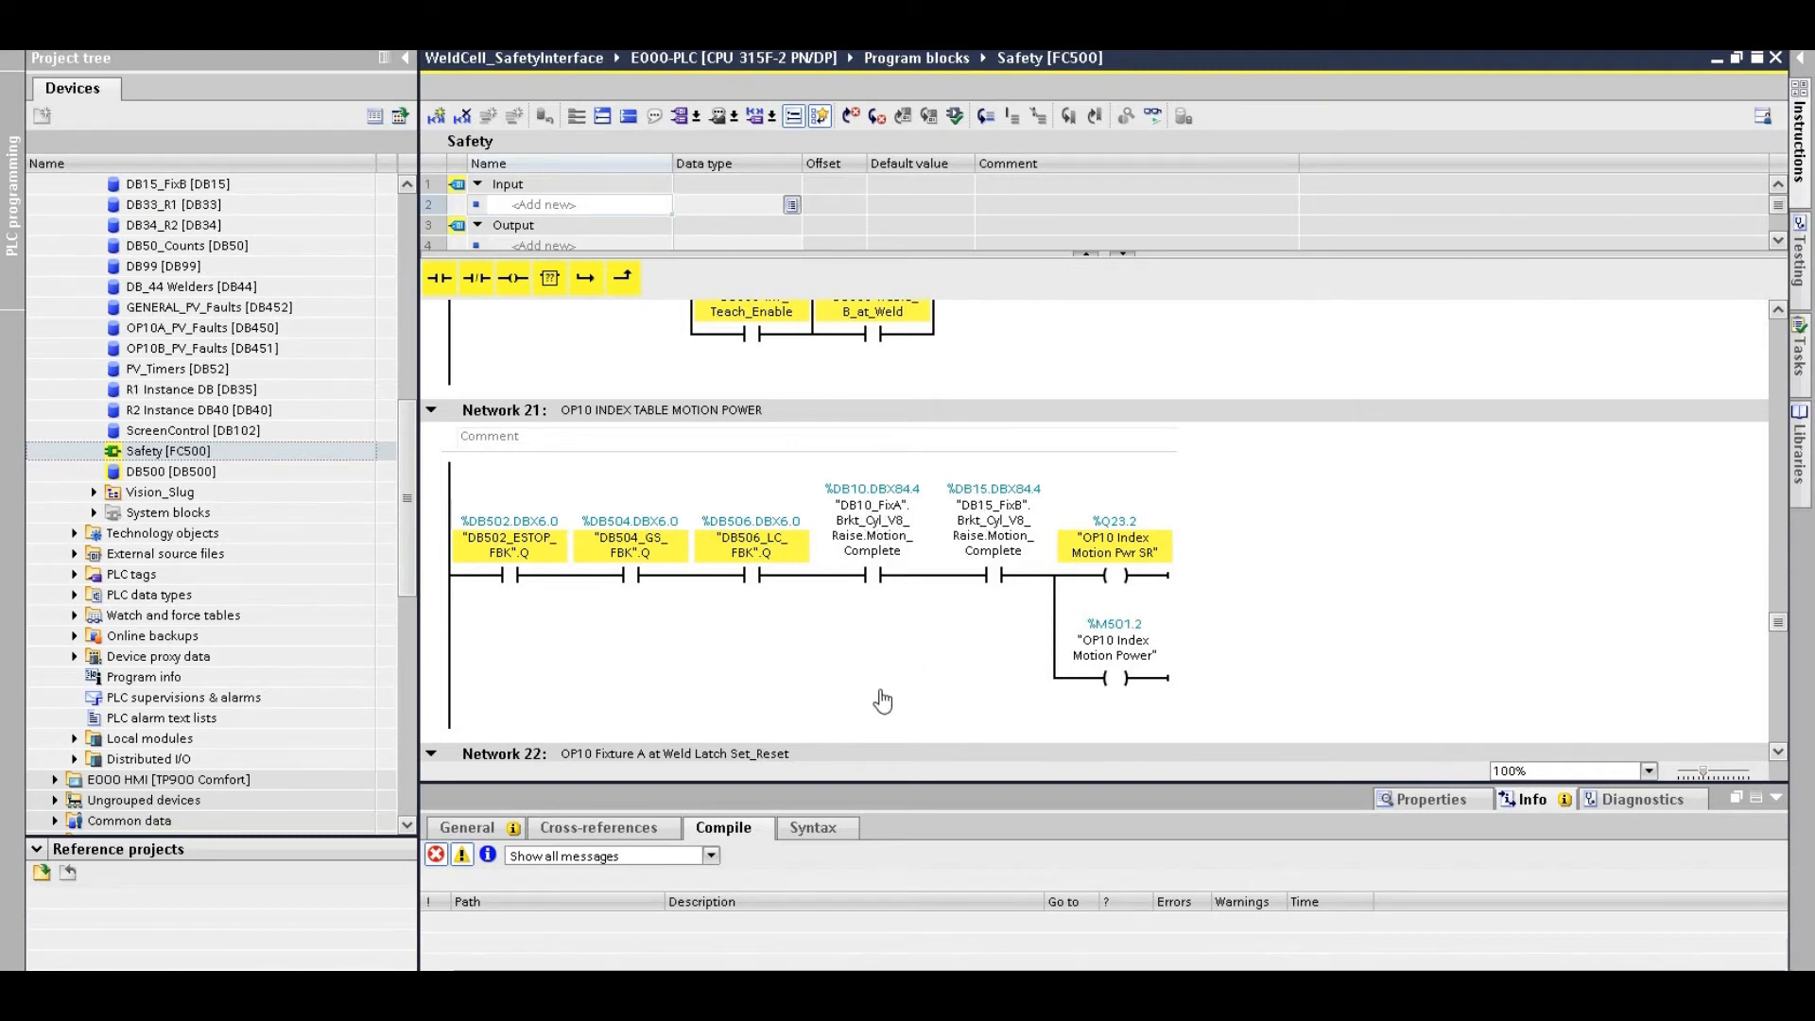
pyautogui.moveTo(950, 664)
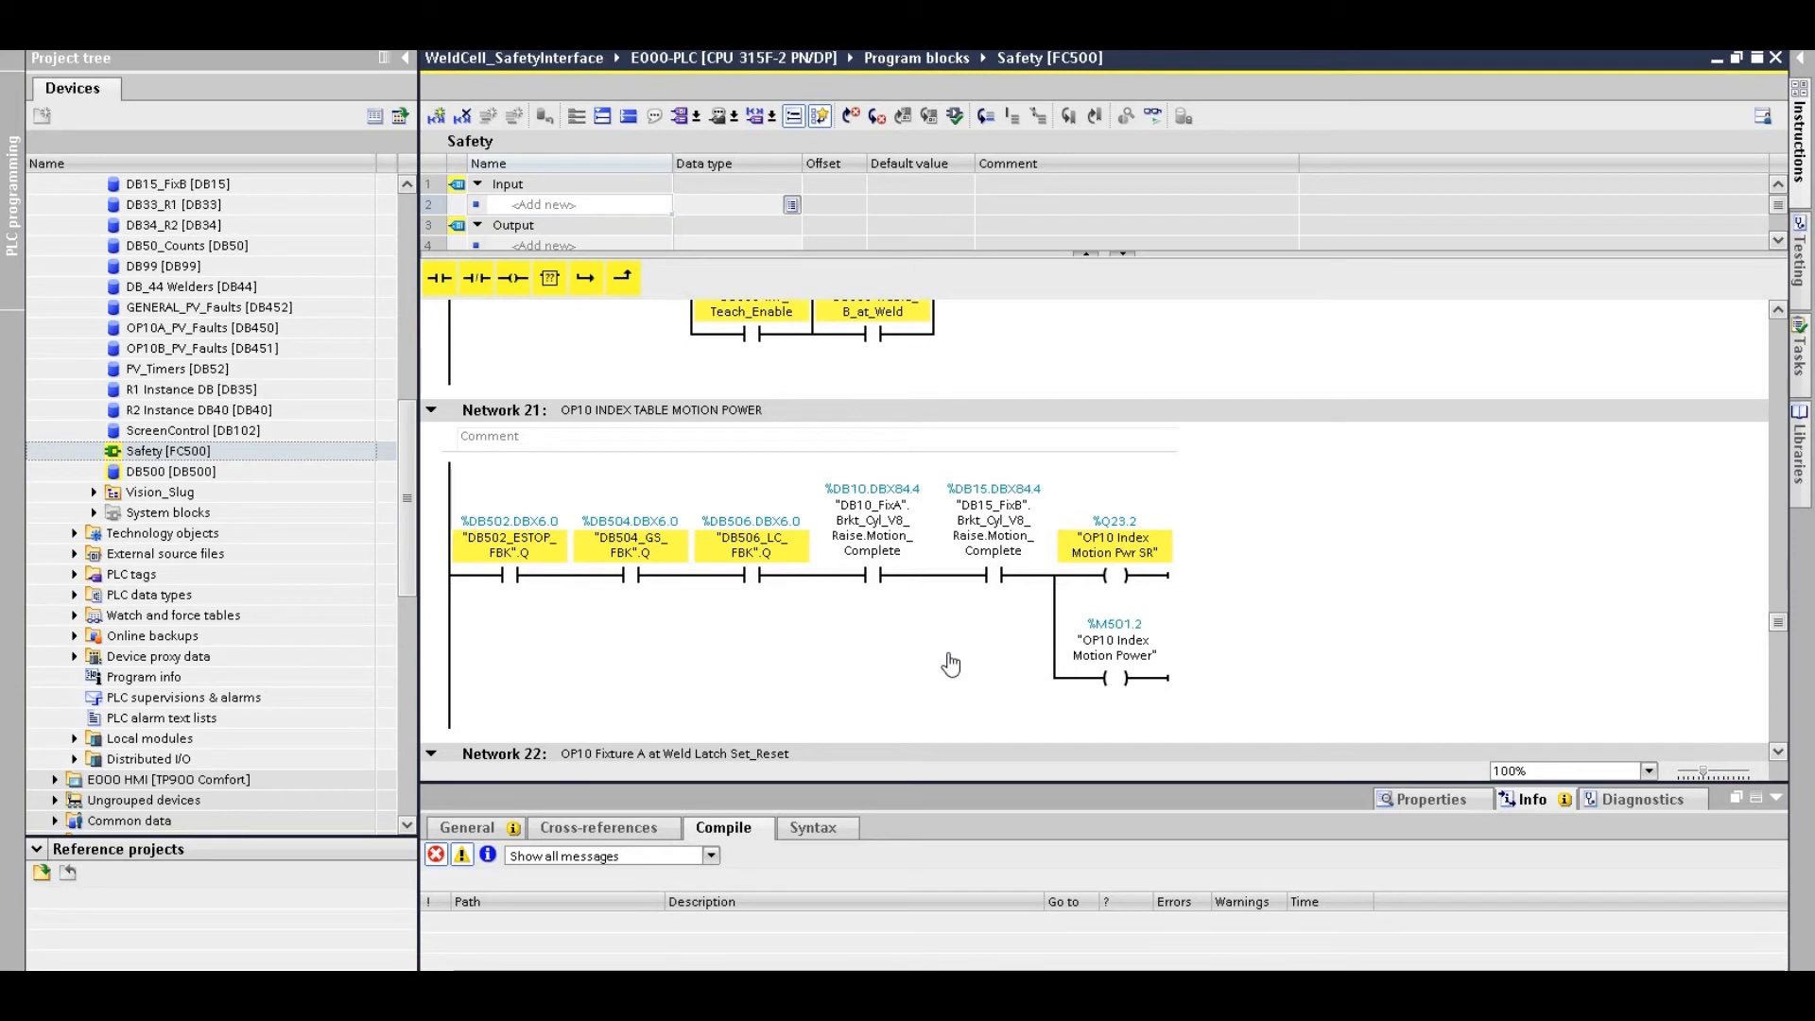
pyautogui.moveTo(946, 656)
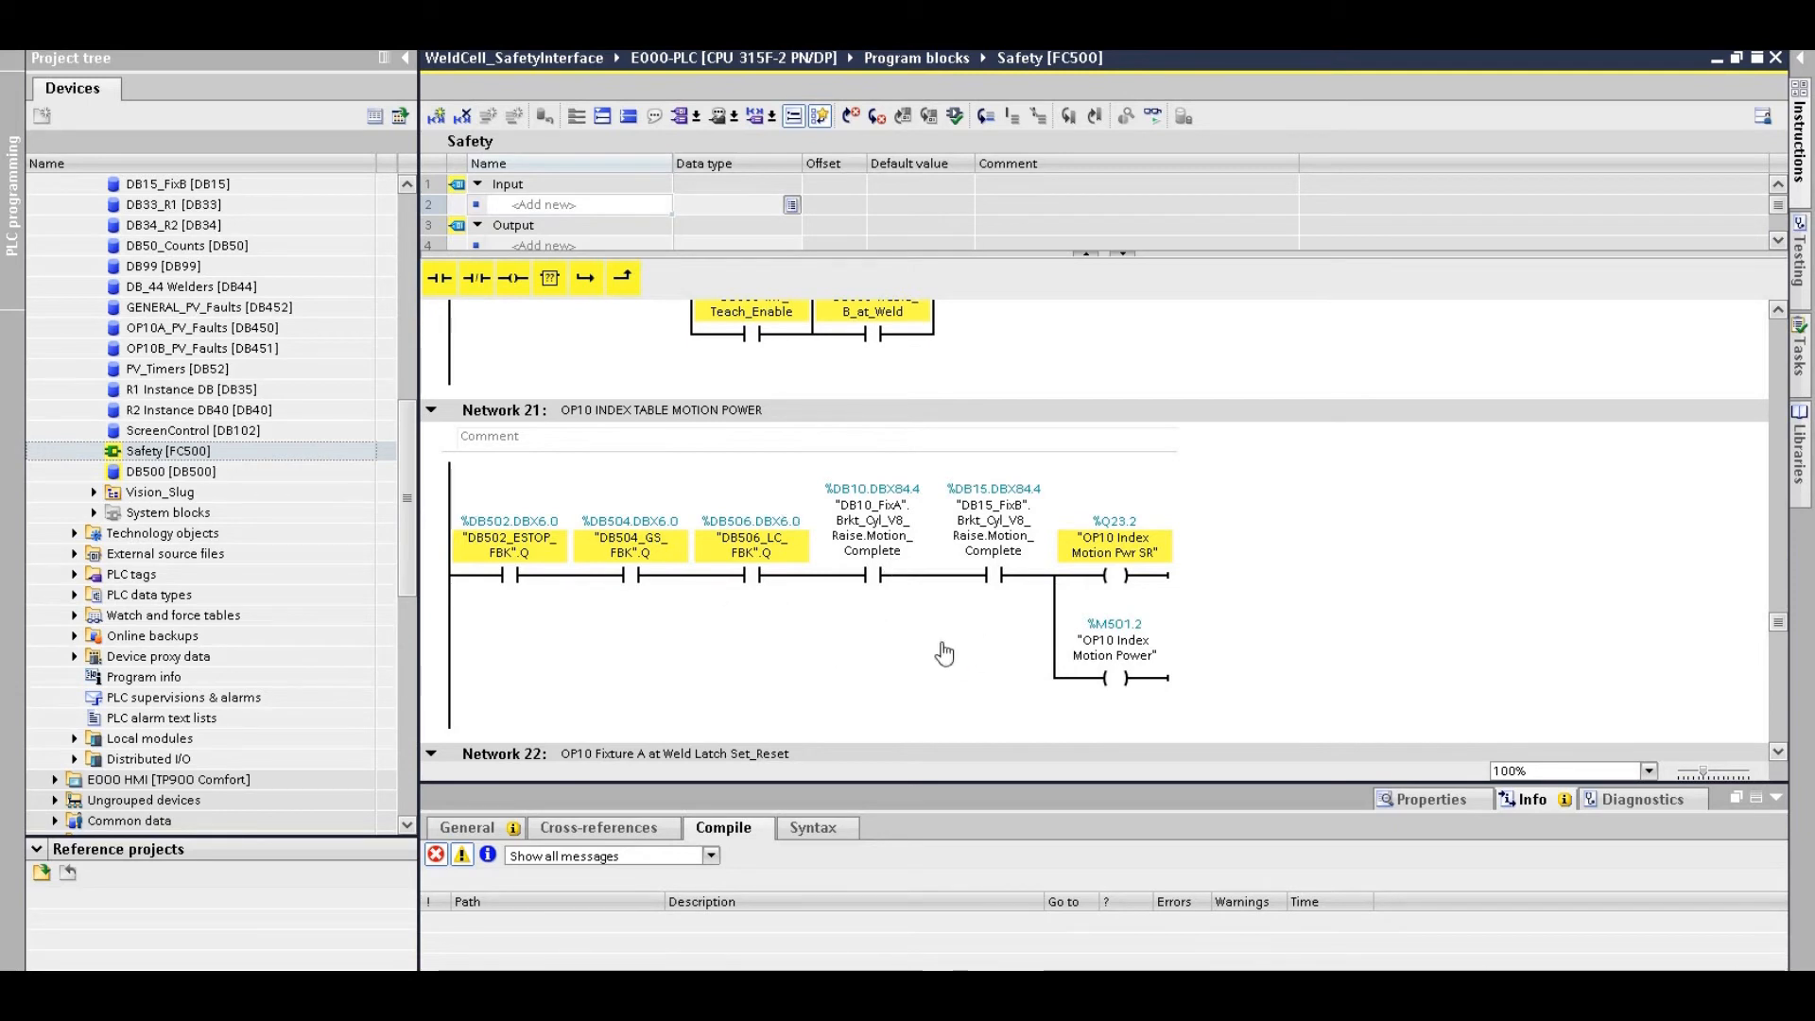
pyautogui.moveTo(976, 674)
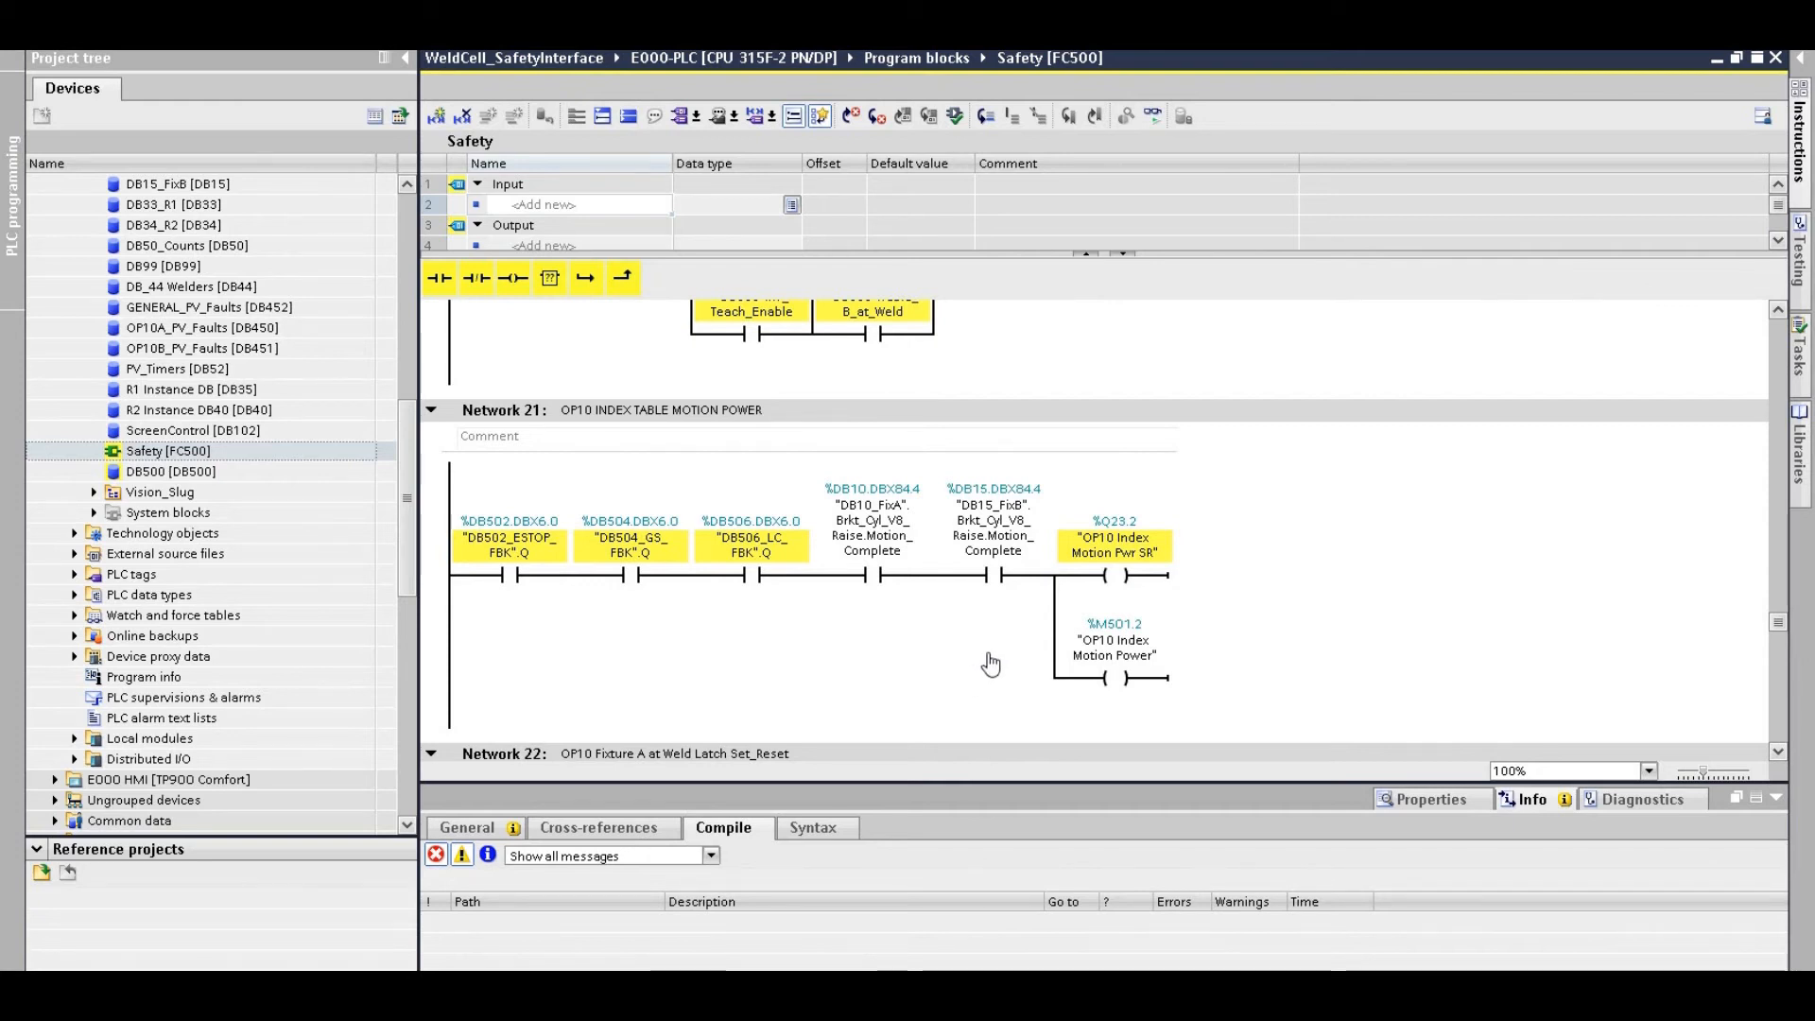
pyautogui.moveTo(901, 619)
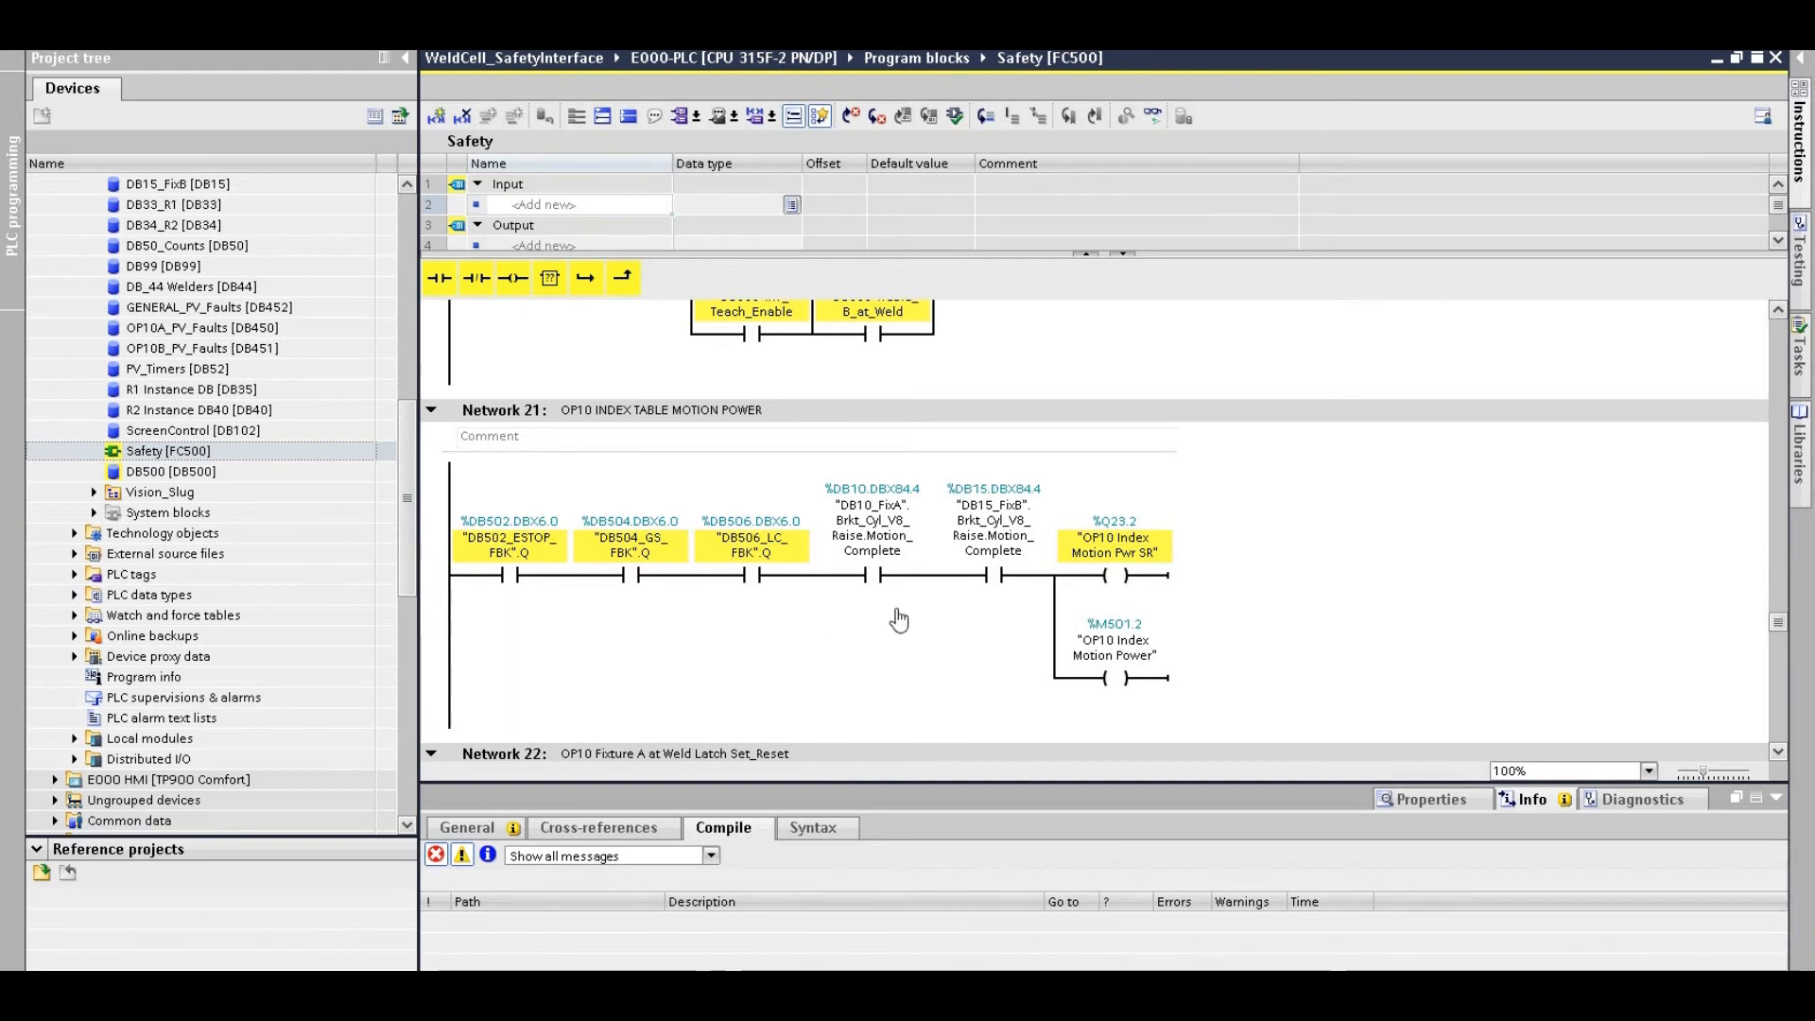
pyautogui.moveTo(895, 567)
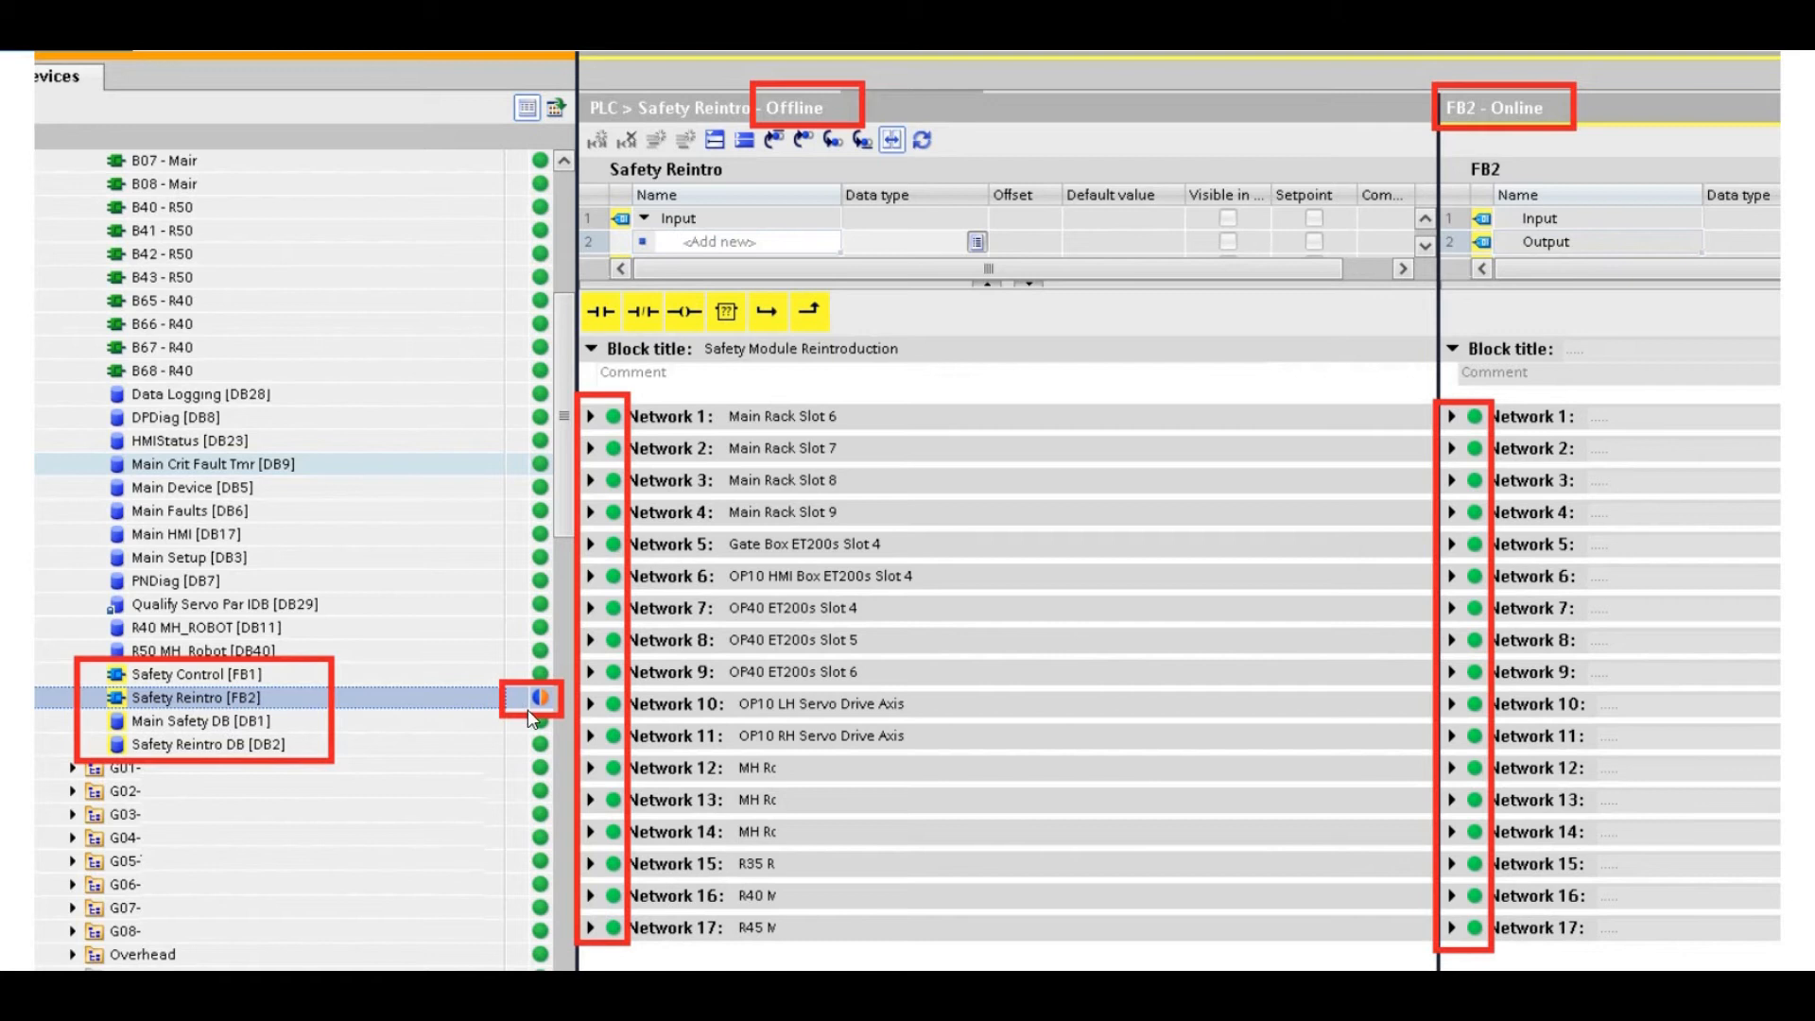
pyautogui.moveTo(1058, 667)
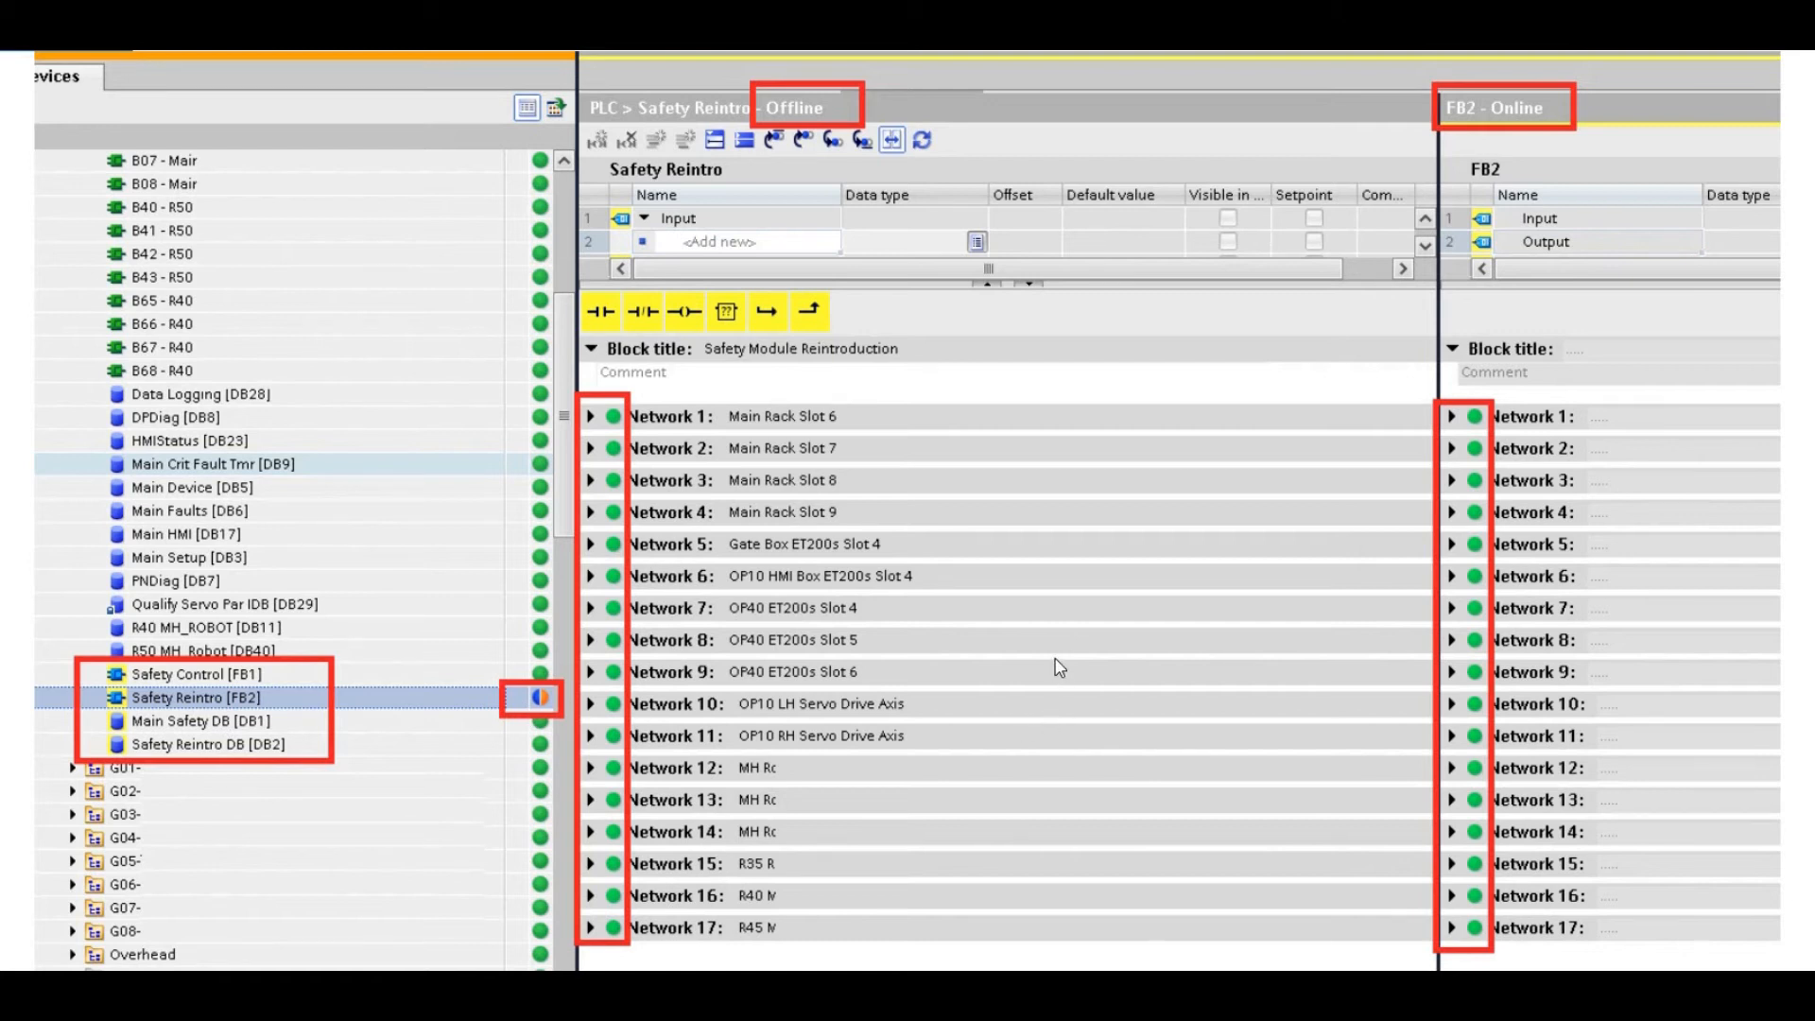
pyautogui.moveTo(453, 478)
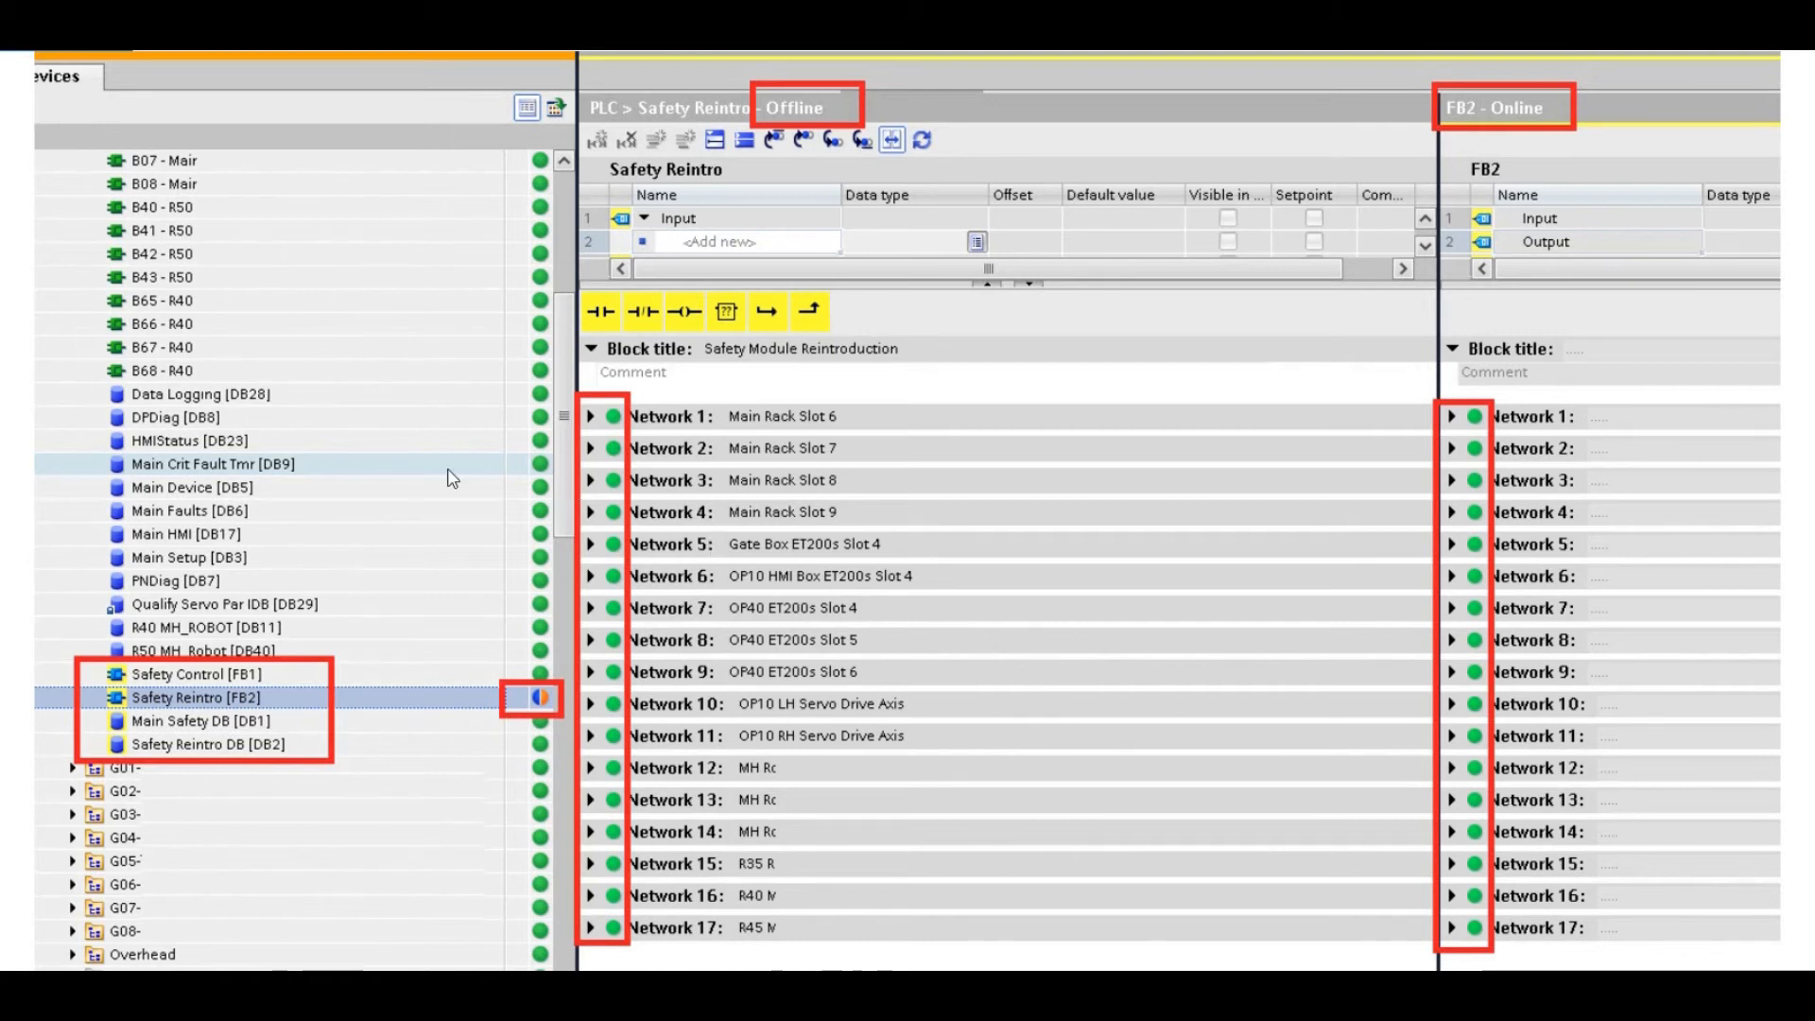
pyautogui.moveTo(264, 466)
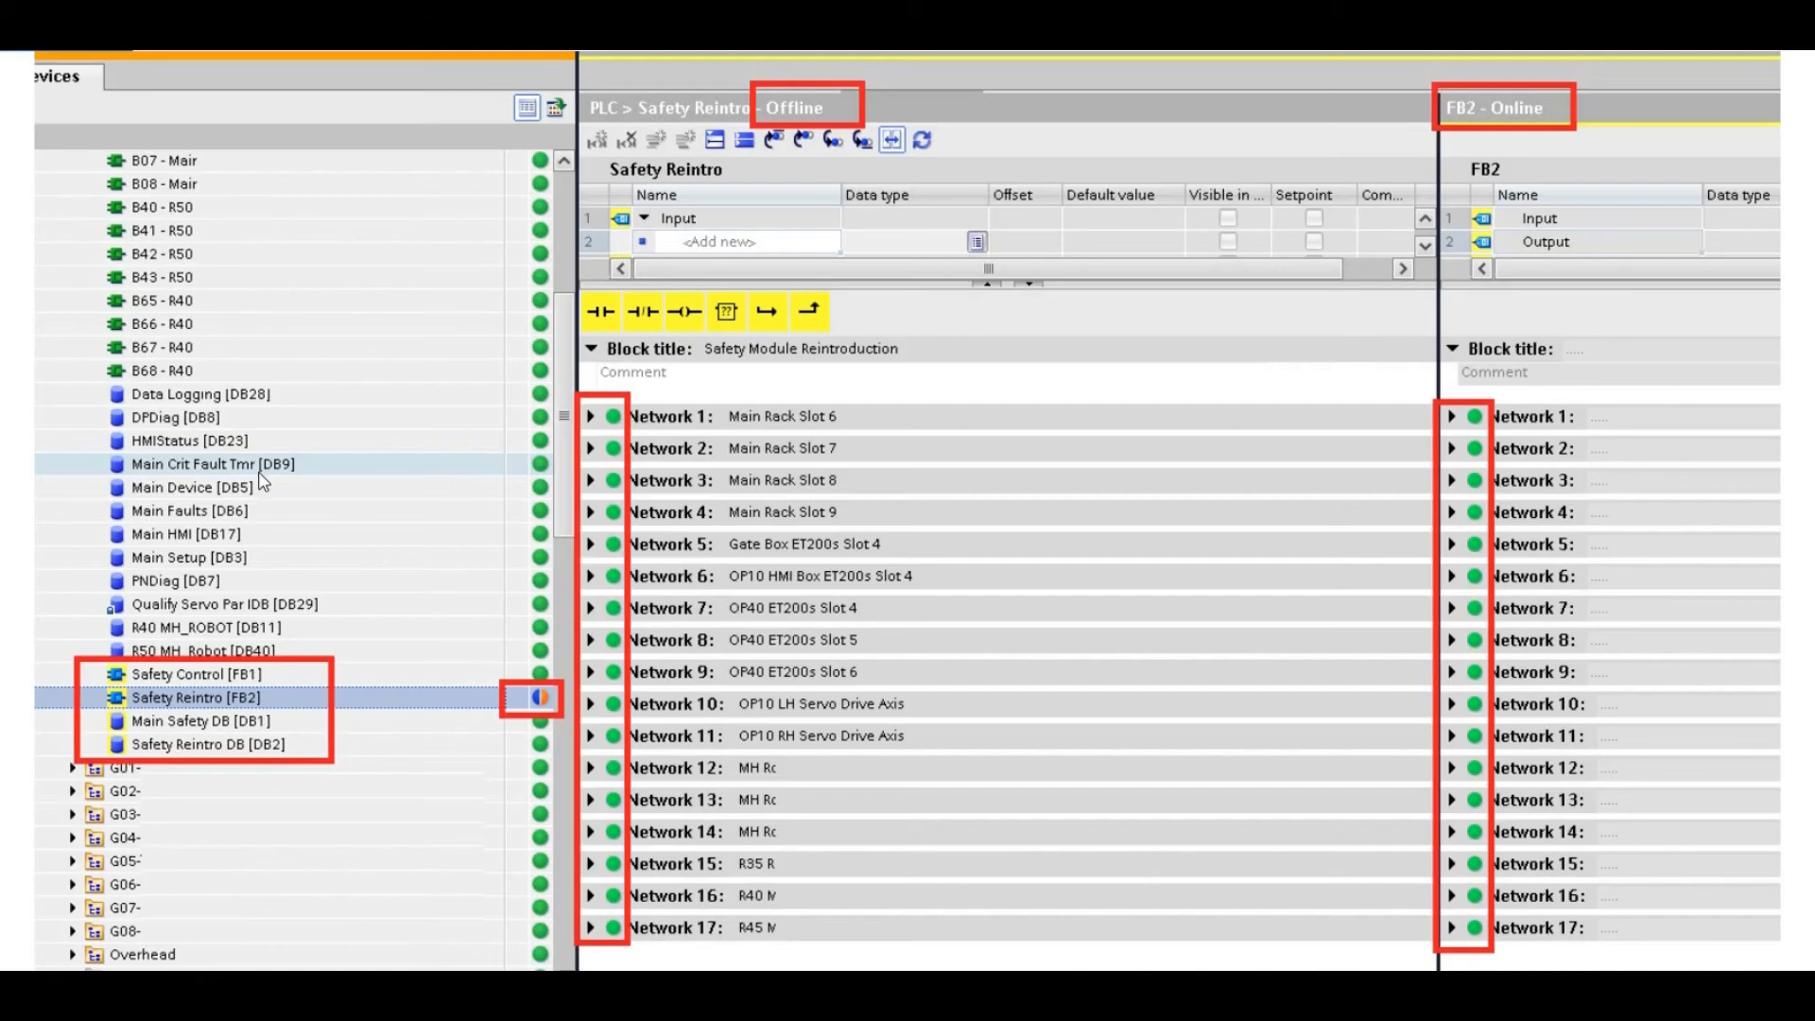
pyautogui.moveTo(362, 620)
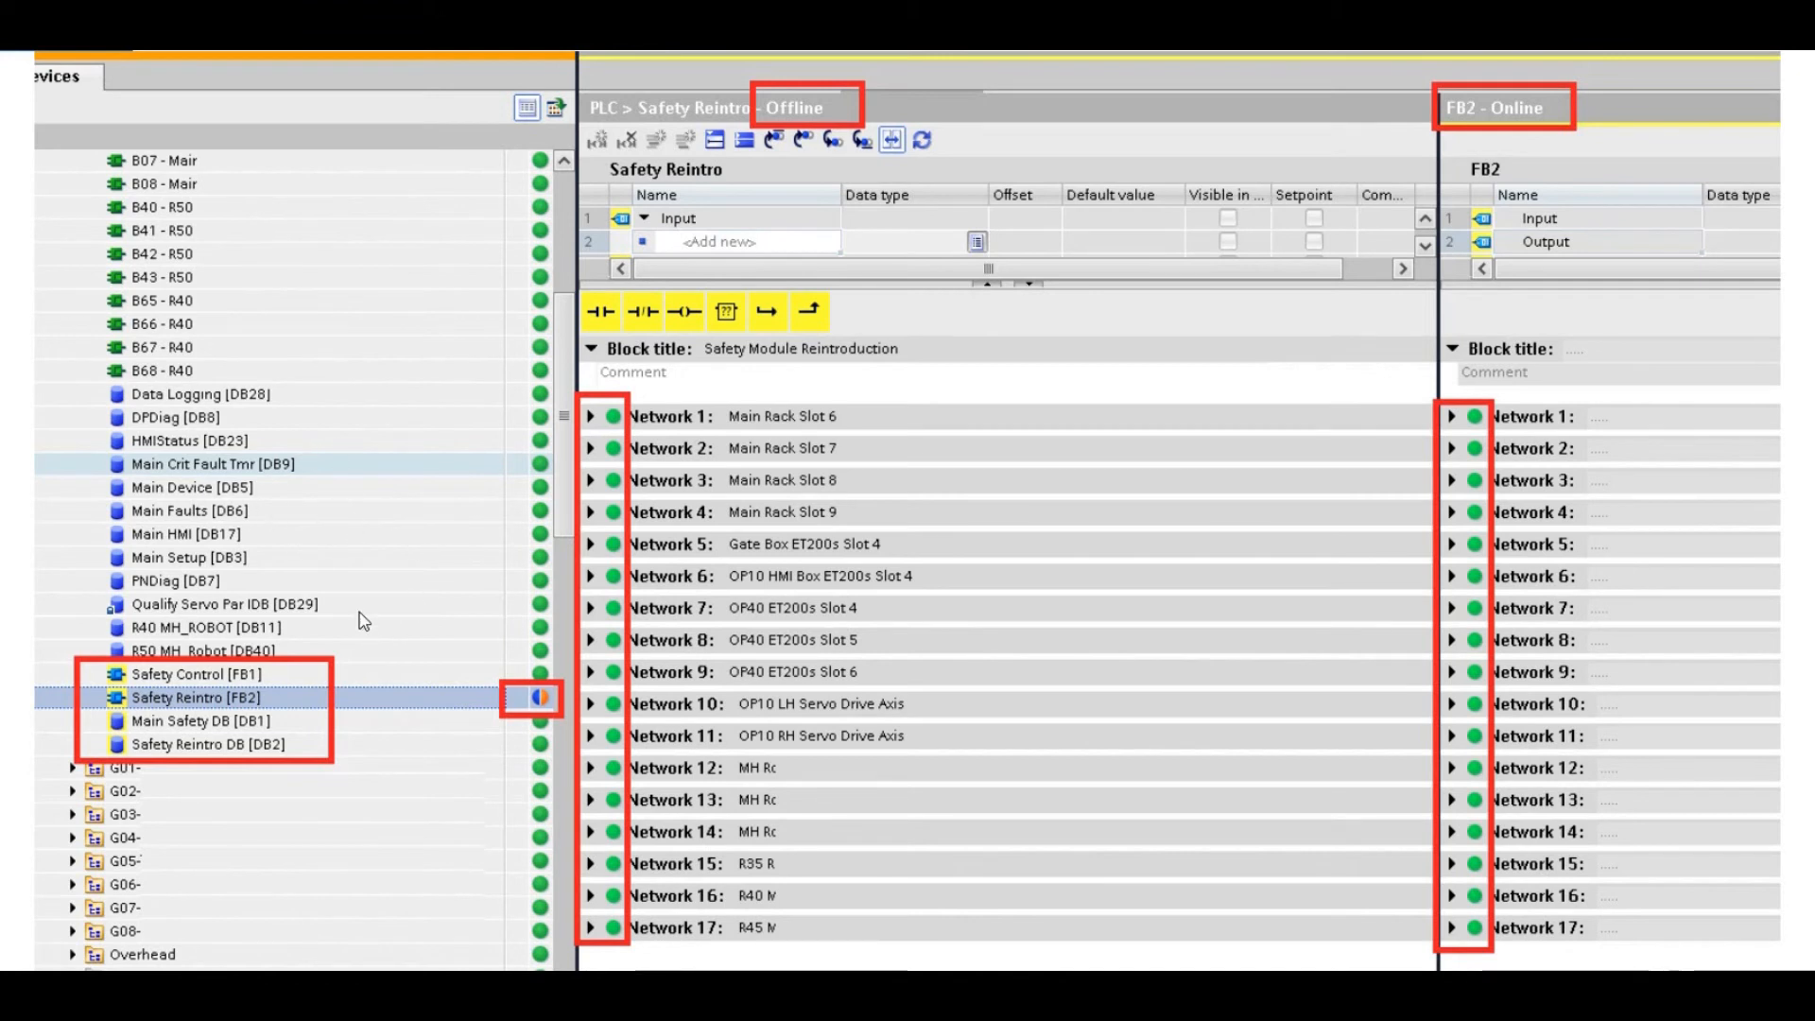
pyautogui.moveTo(866, 542)
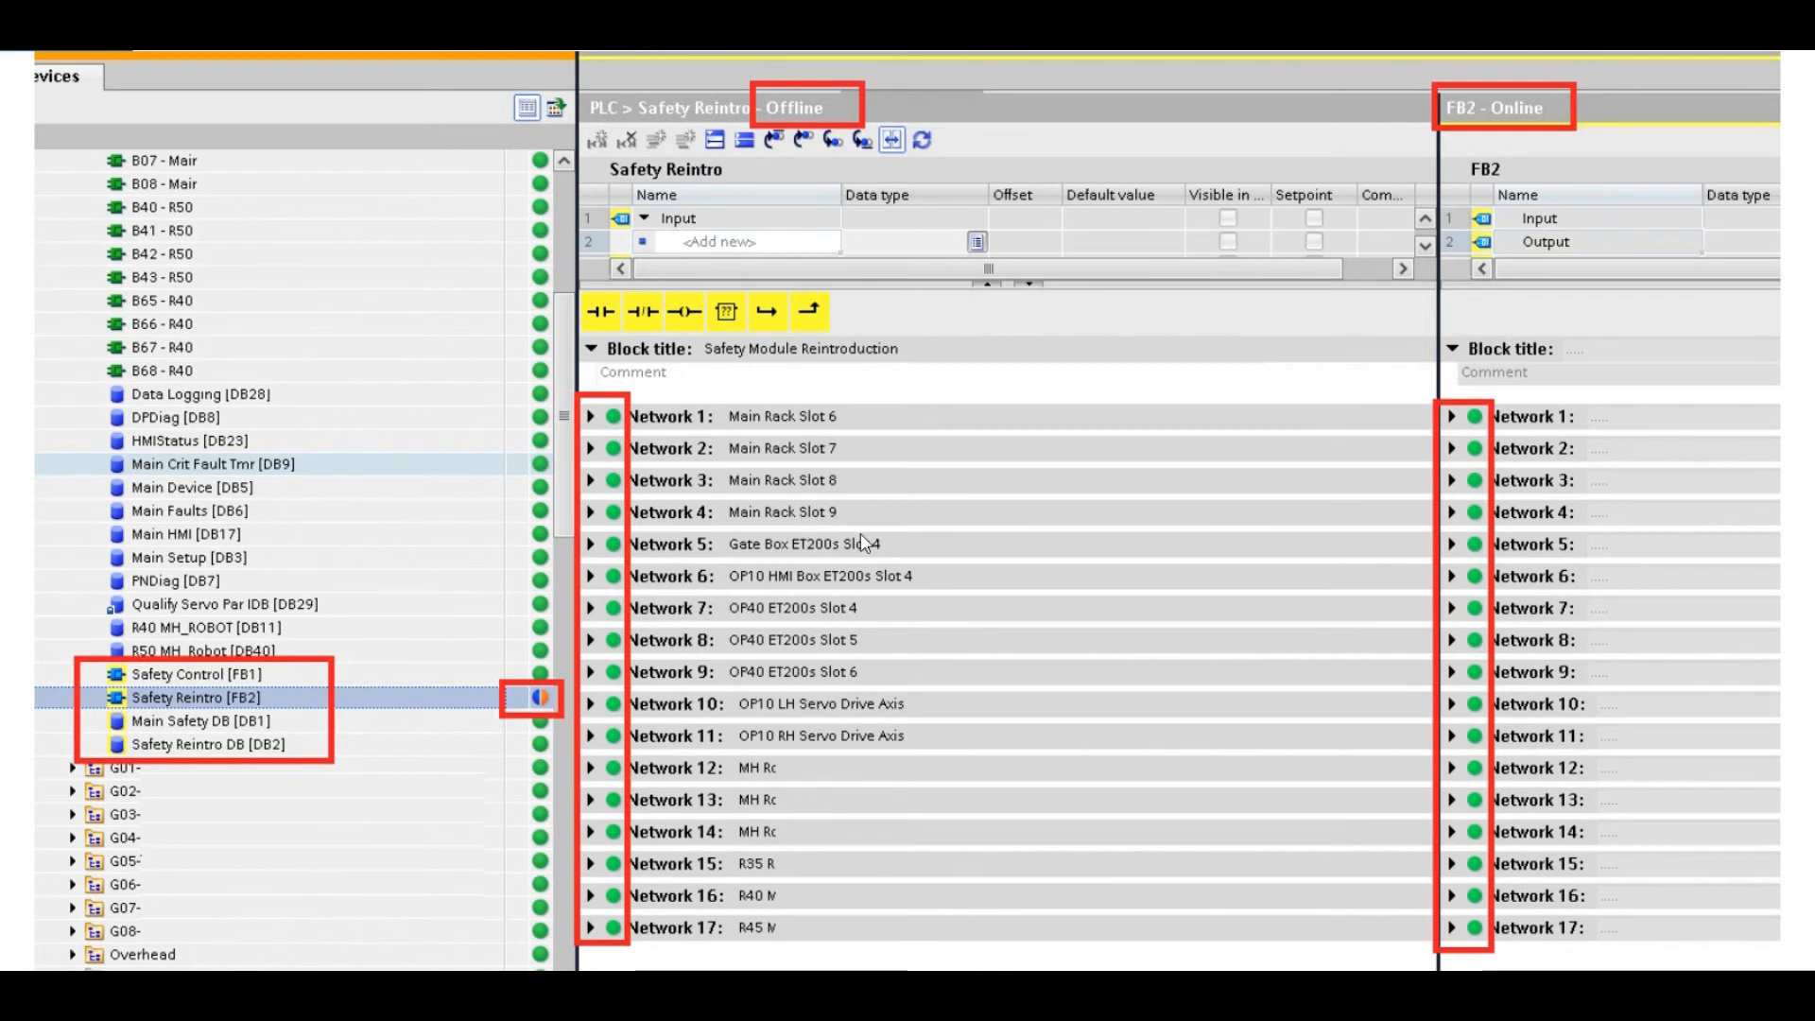
pyautogui.moveTo(354, 634)
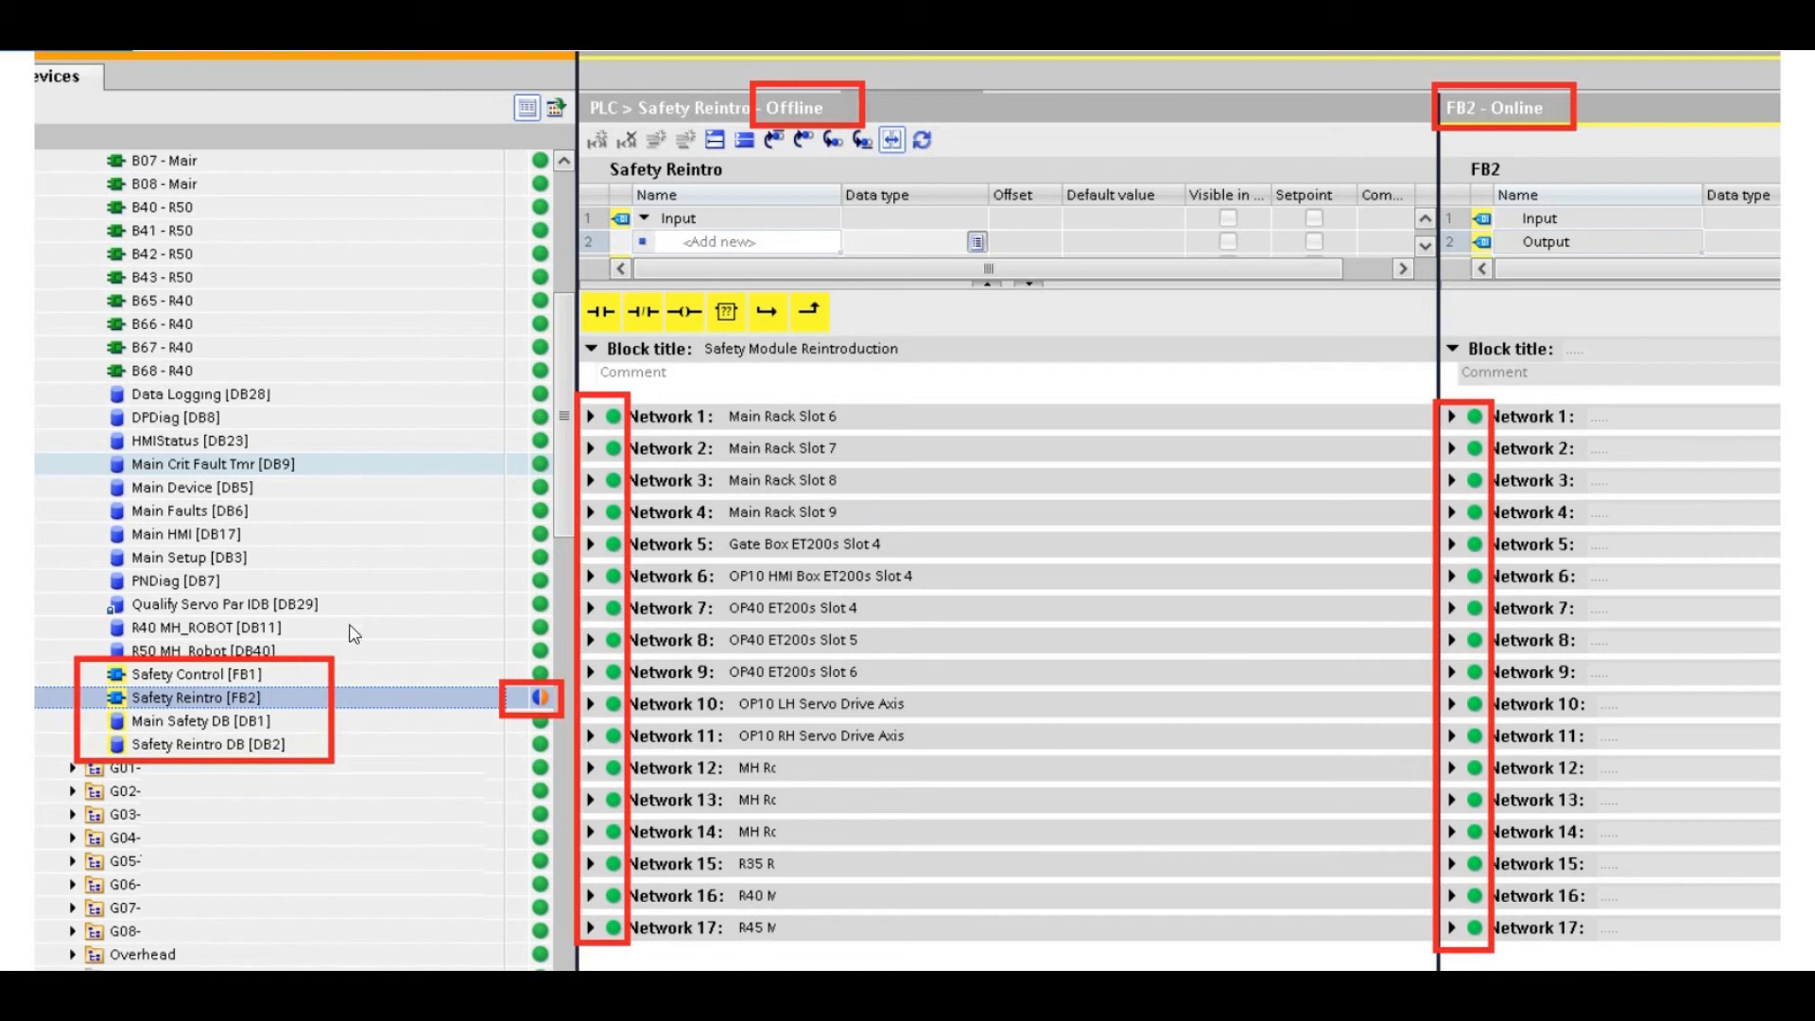
pyautogui.moveTo(365, 649)
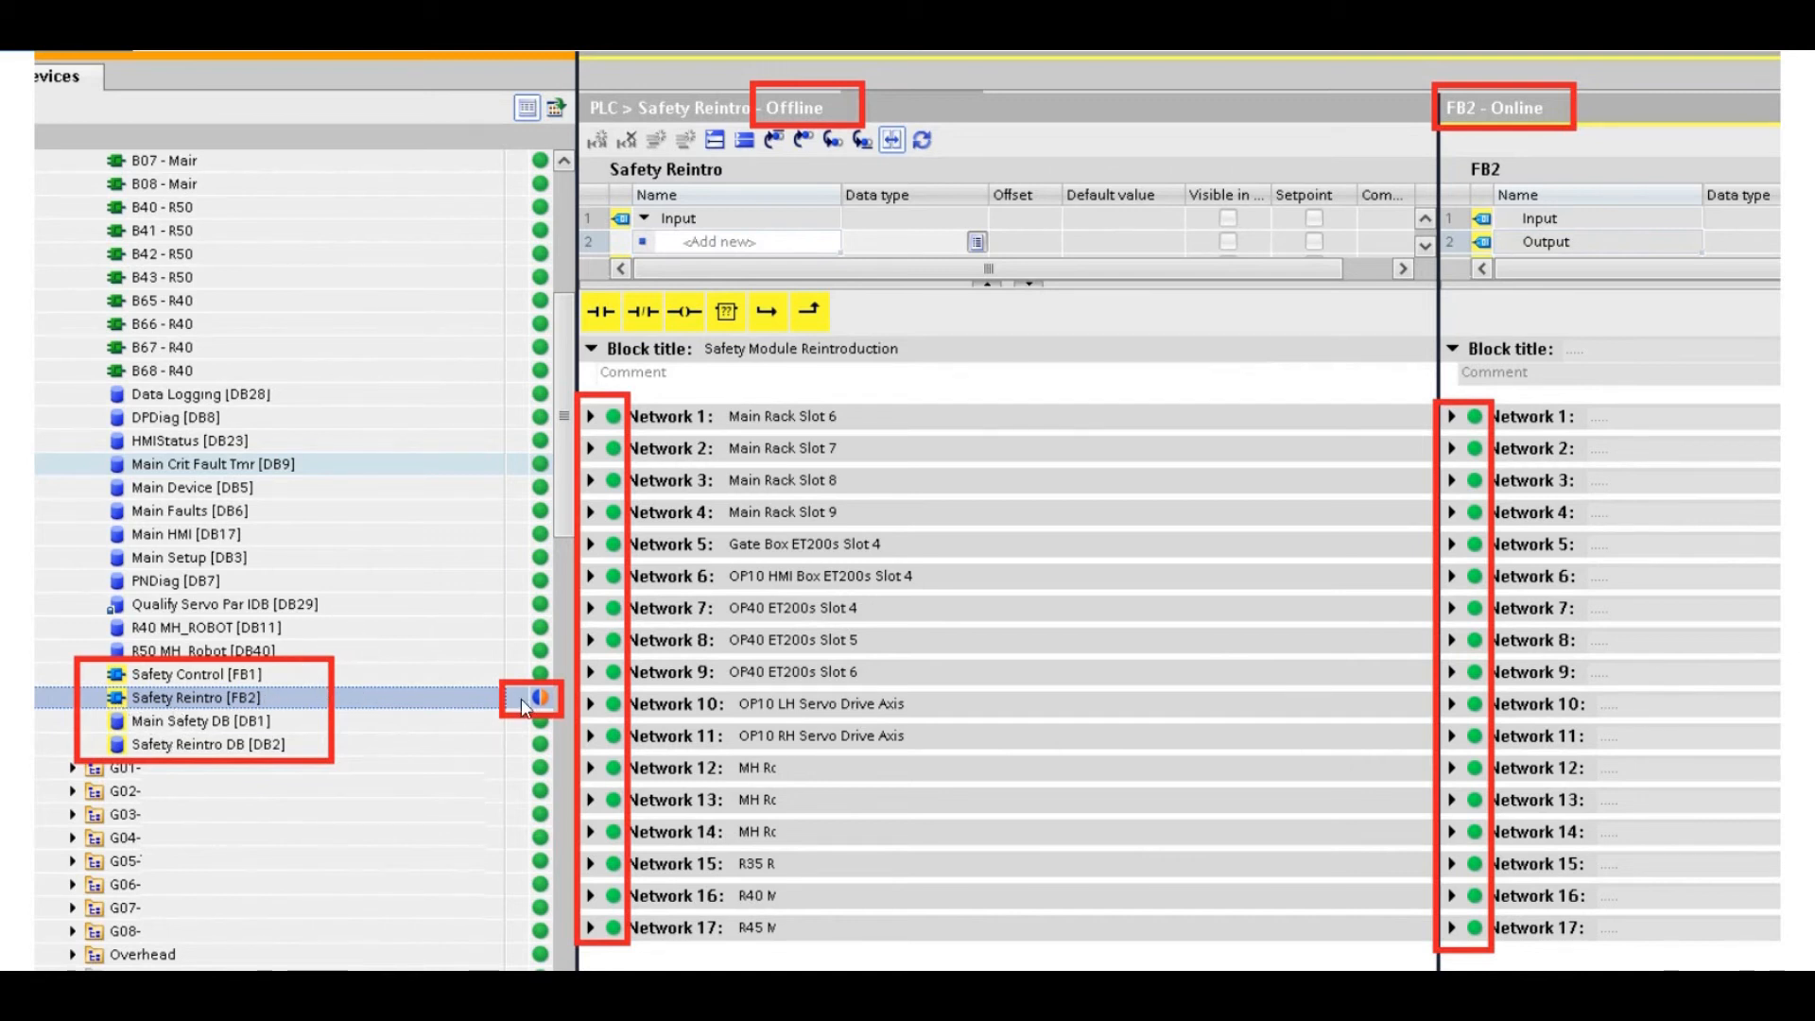
pyautogui.moveTo(588, 702)
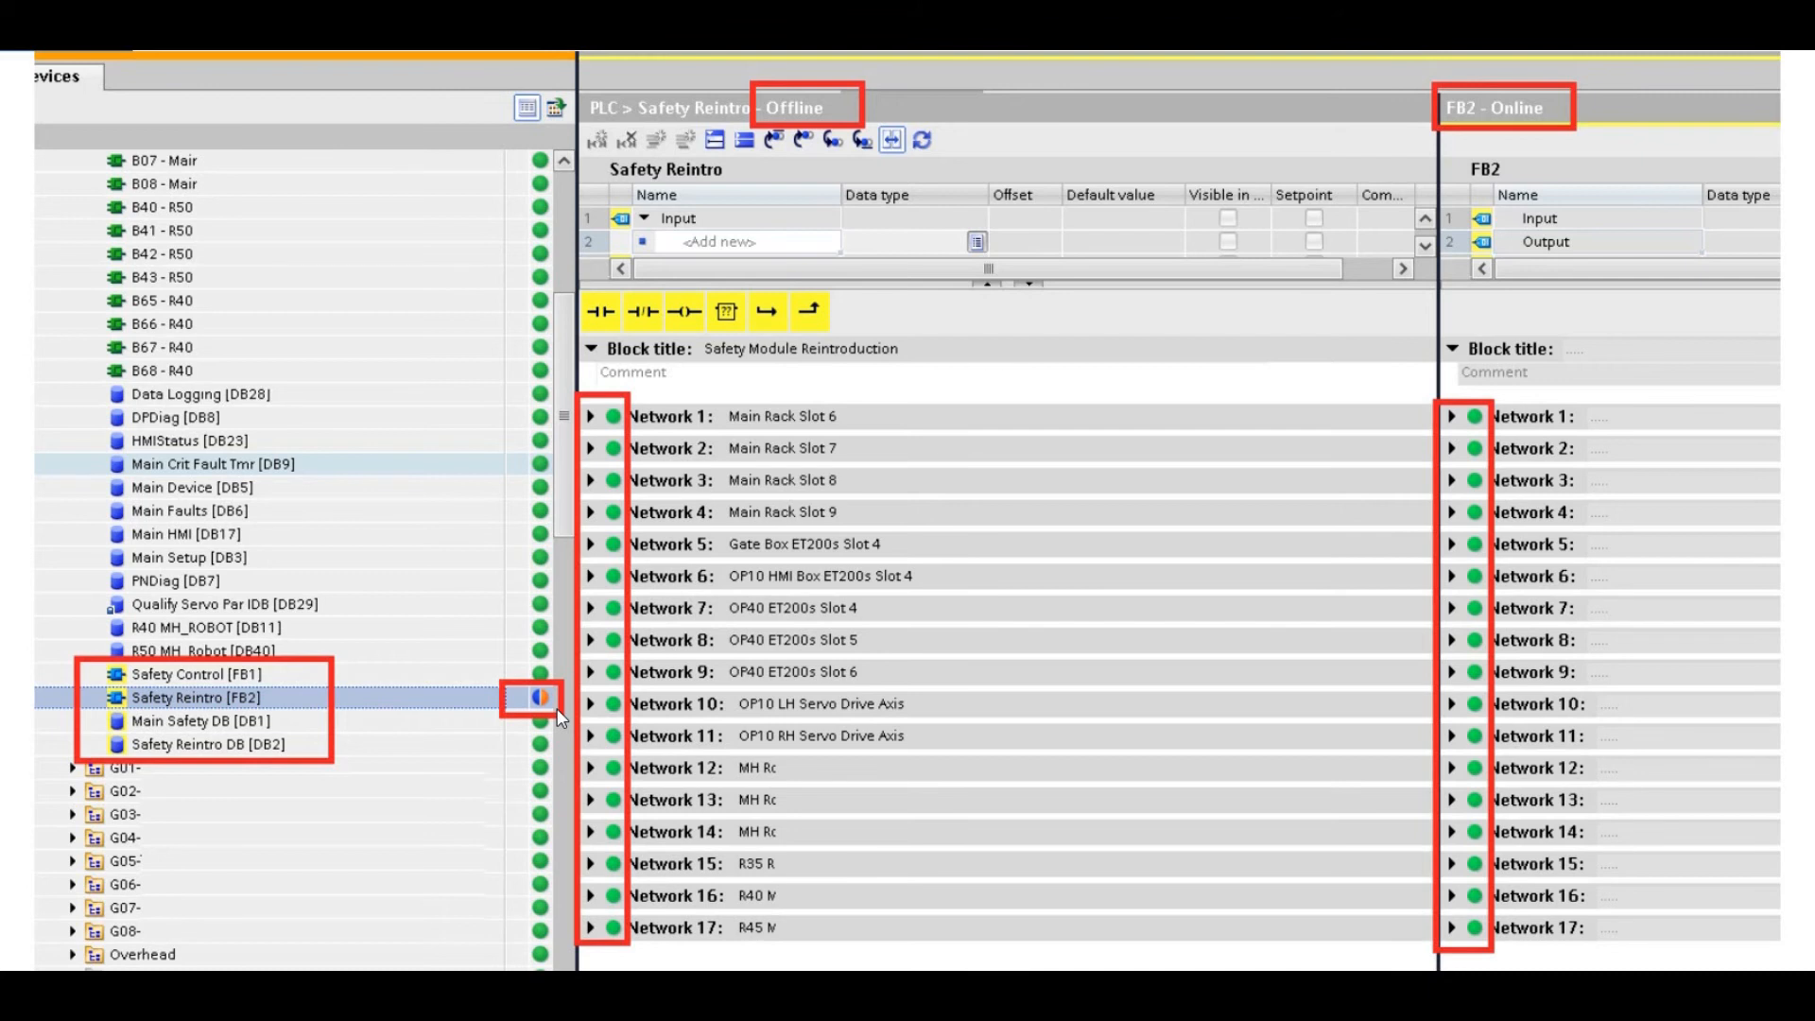
pyautogui.moveTo(1101, 798)
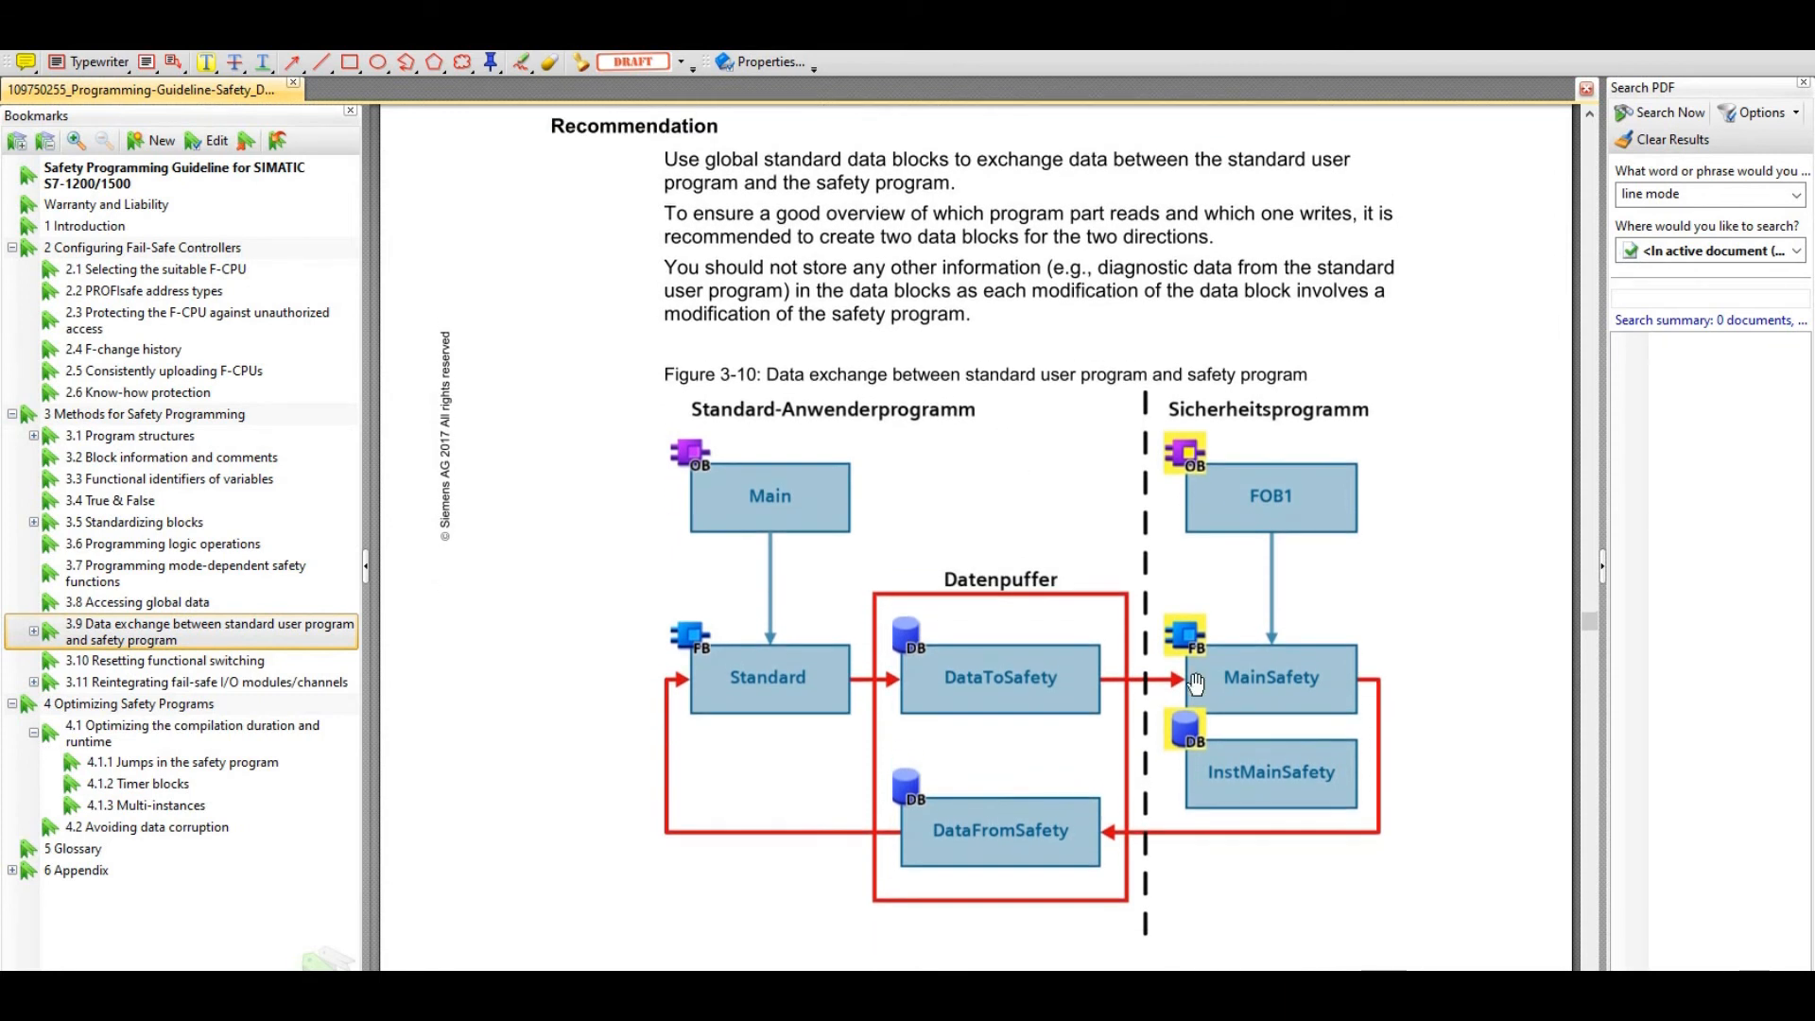
pyautogui.moveTo(1211, 545)
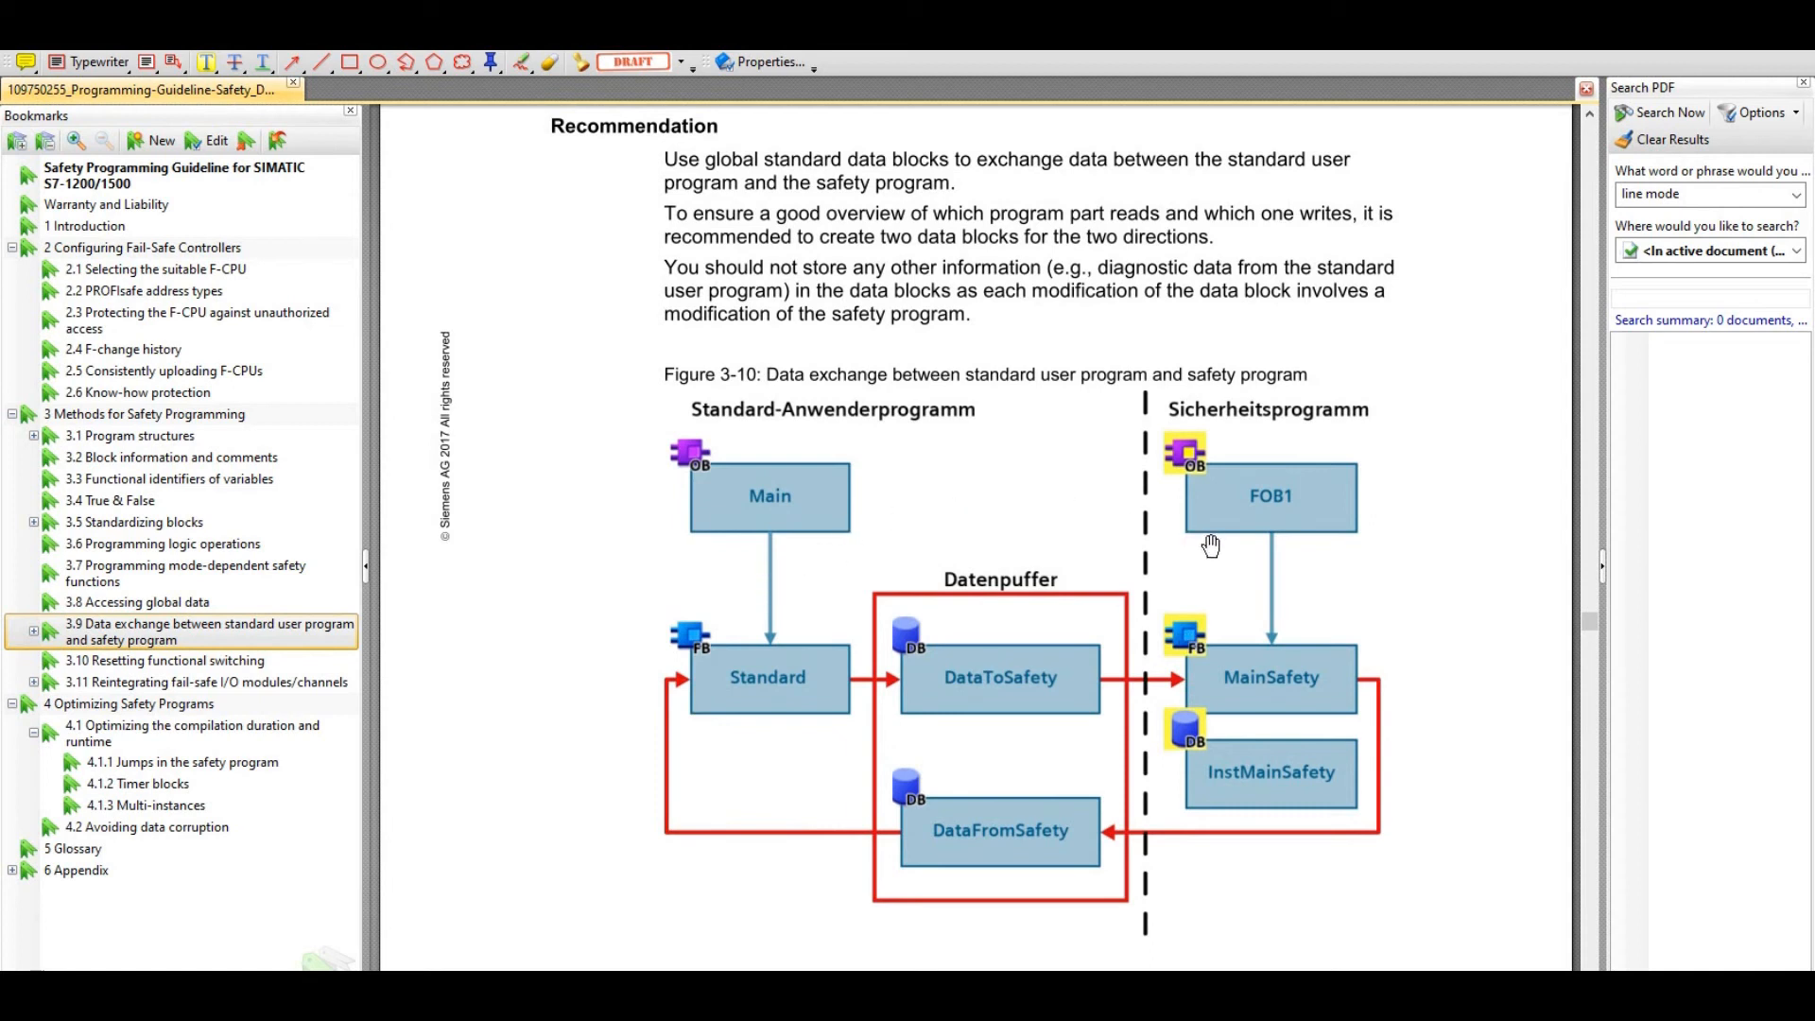
pyautogui.moveTo(1033, 644)
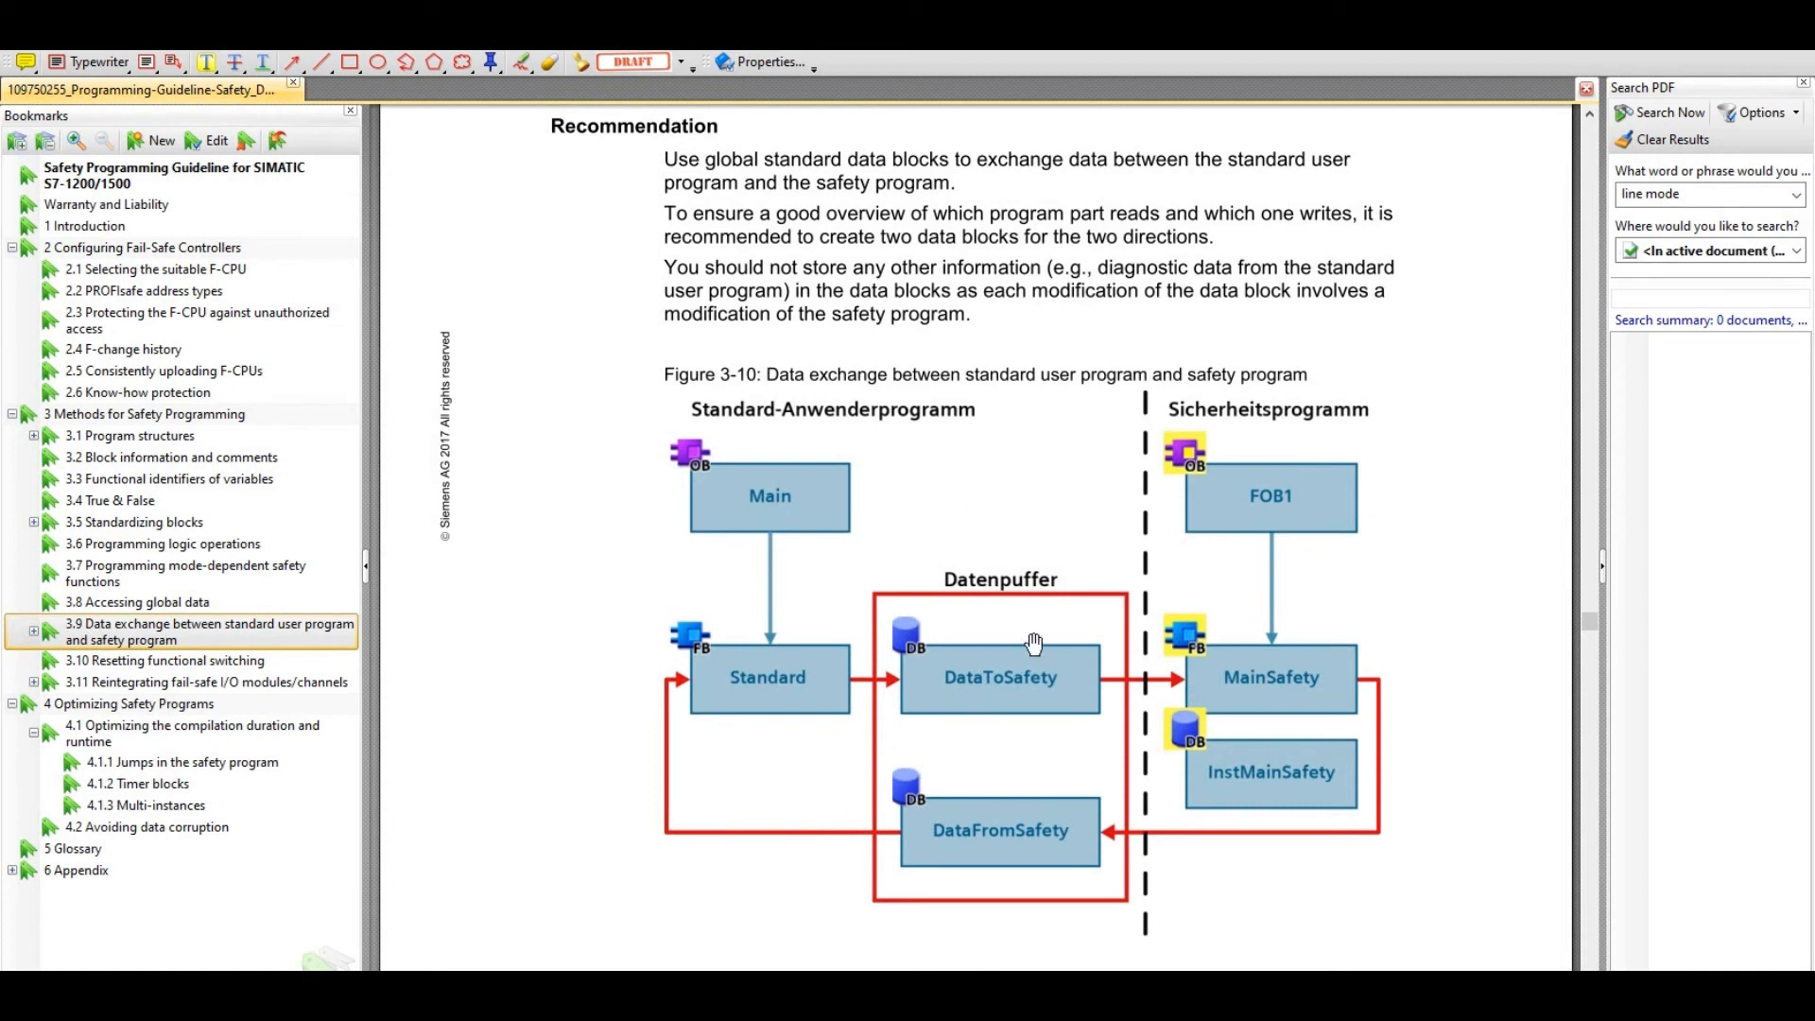
pyautogui.moveTo(1046, 640)
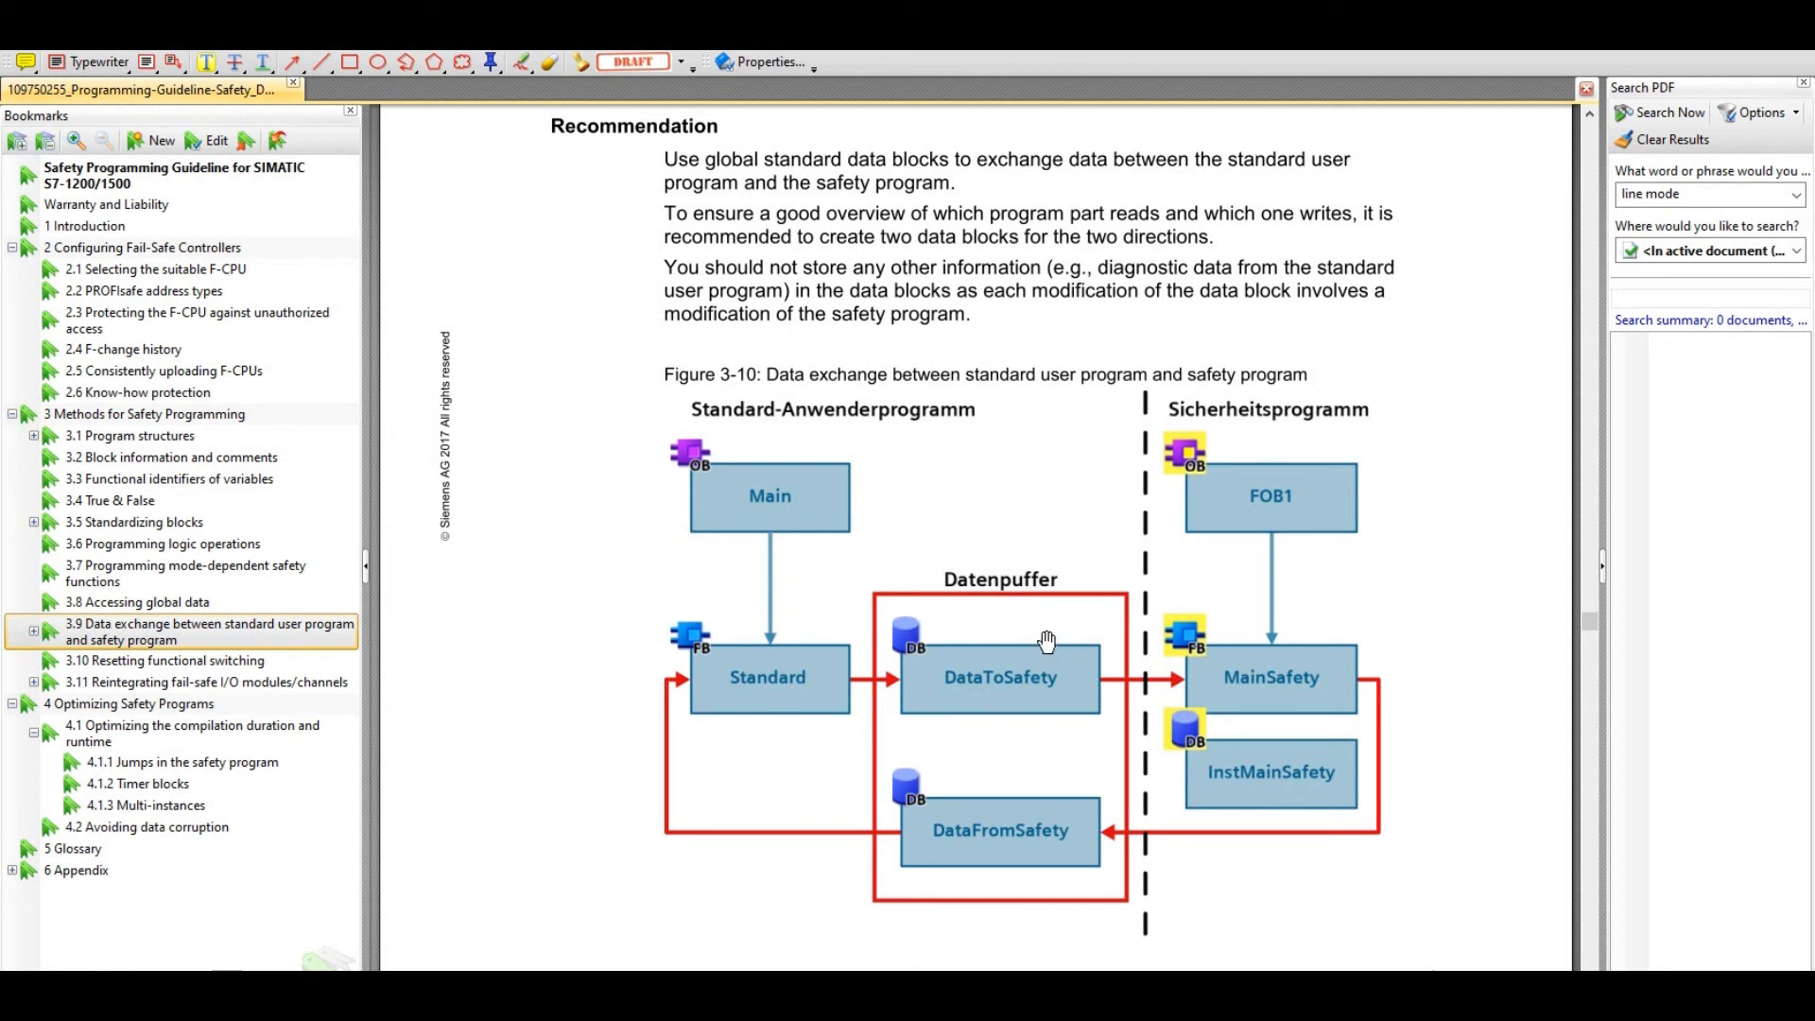
pyautogui.moveTo(966, 814)
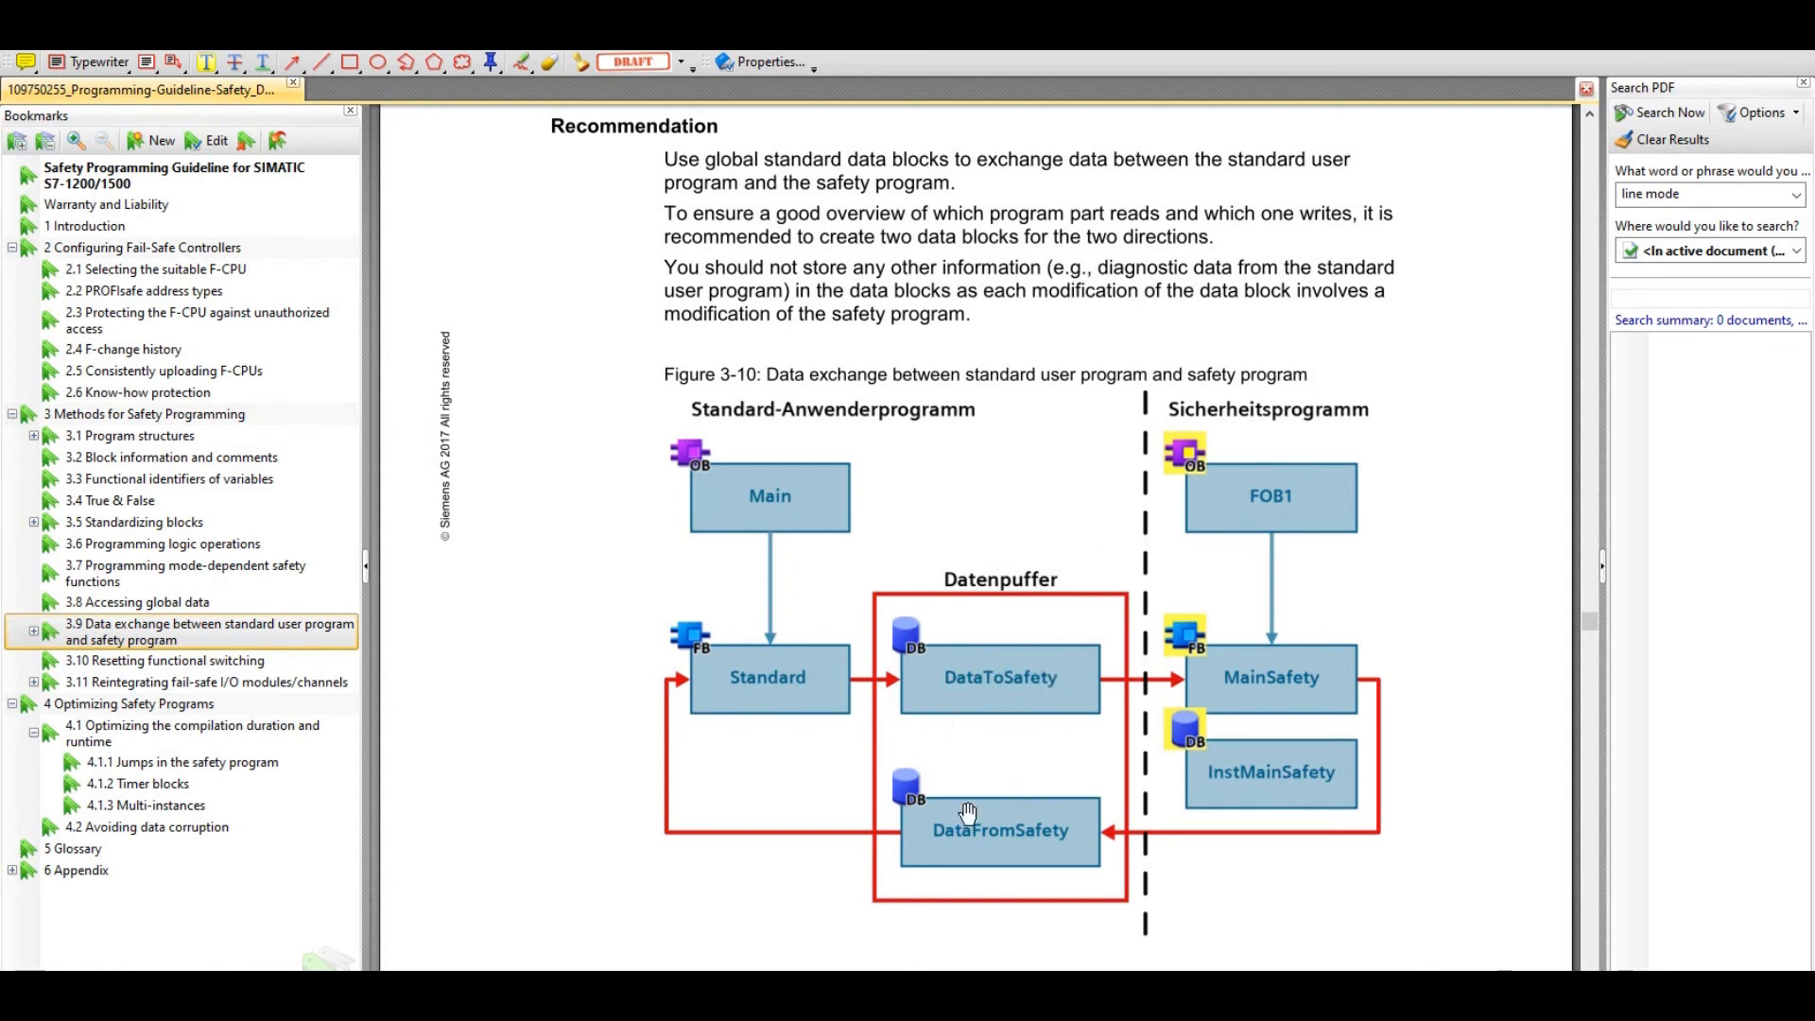
pyautogui.moveTo(995, 679)
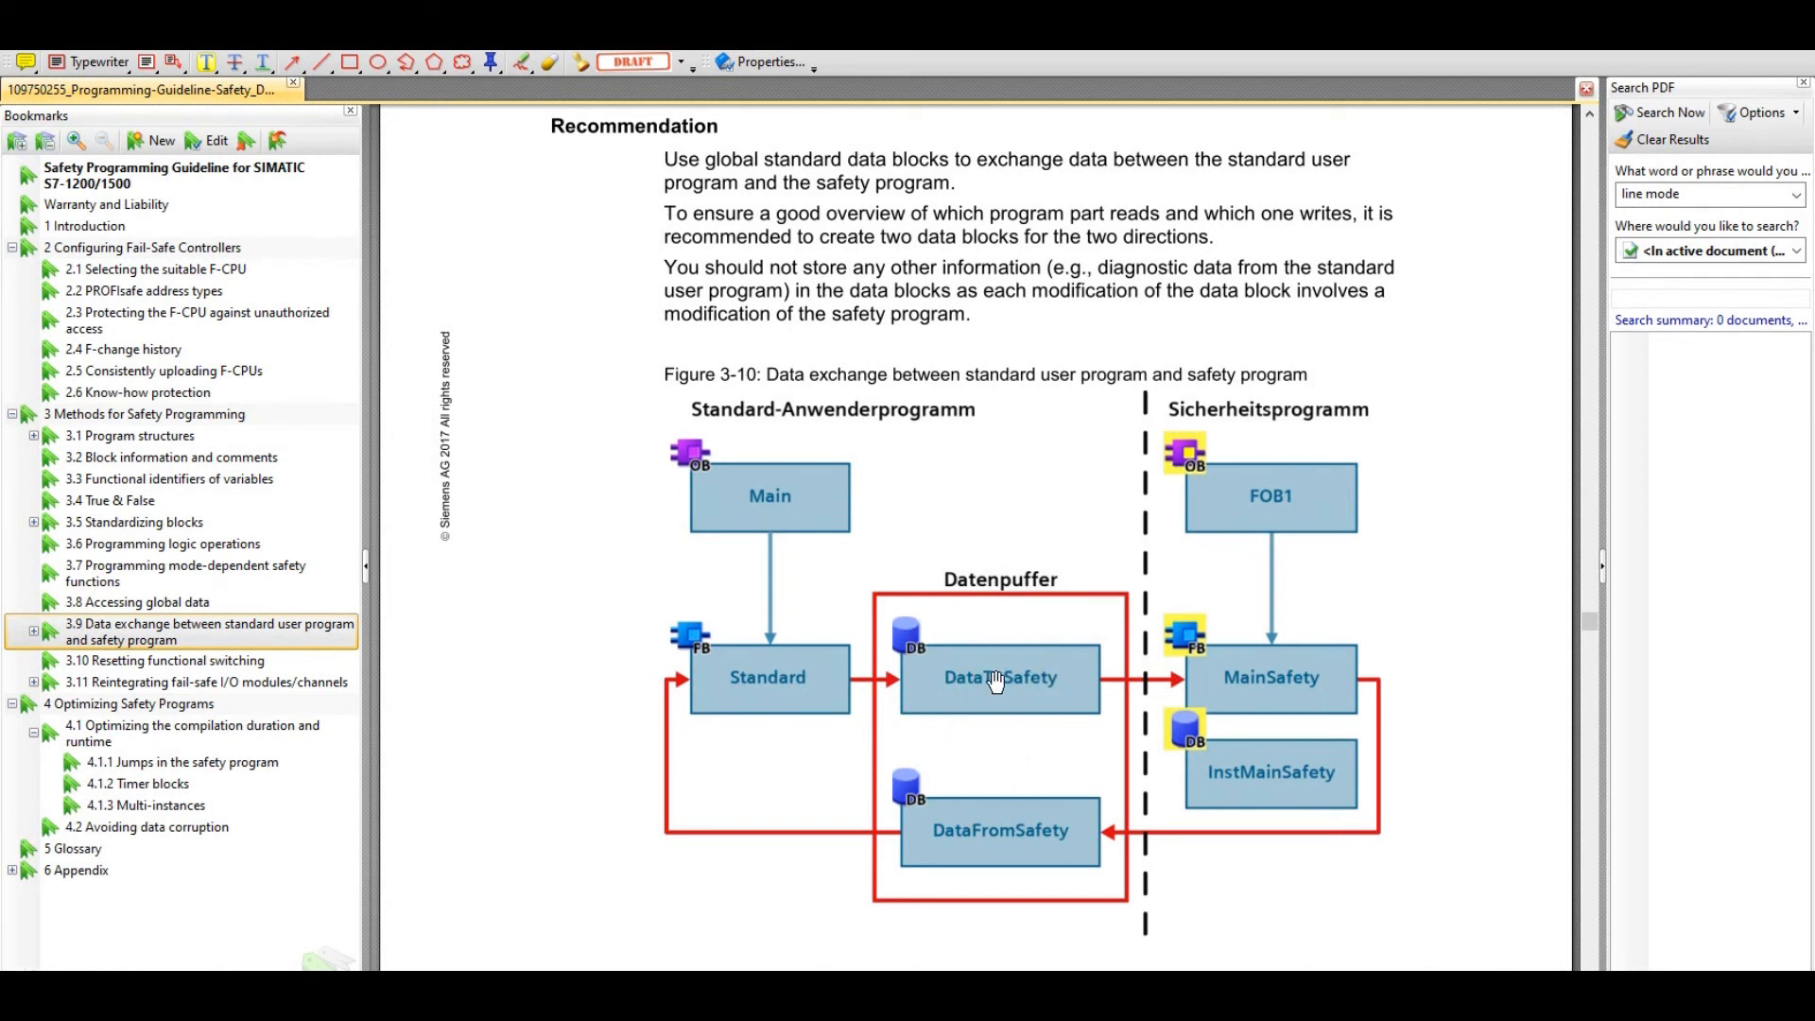
pyautogui.moveTo(799, 685)
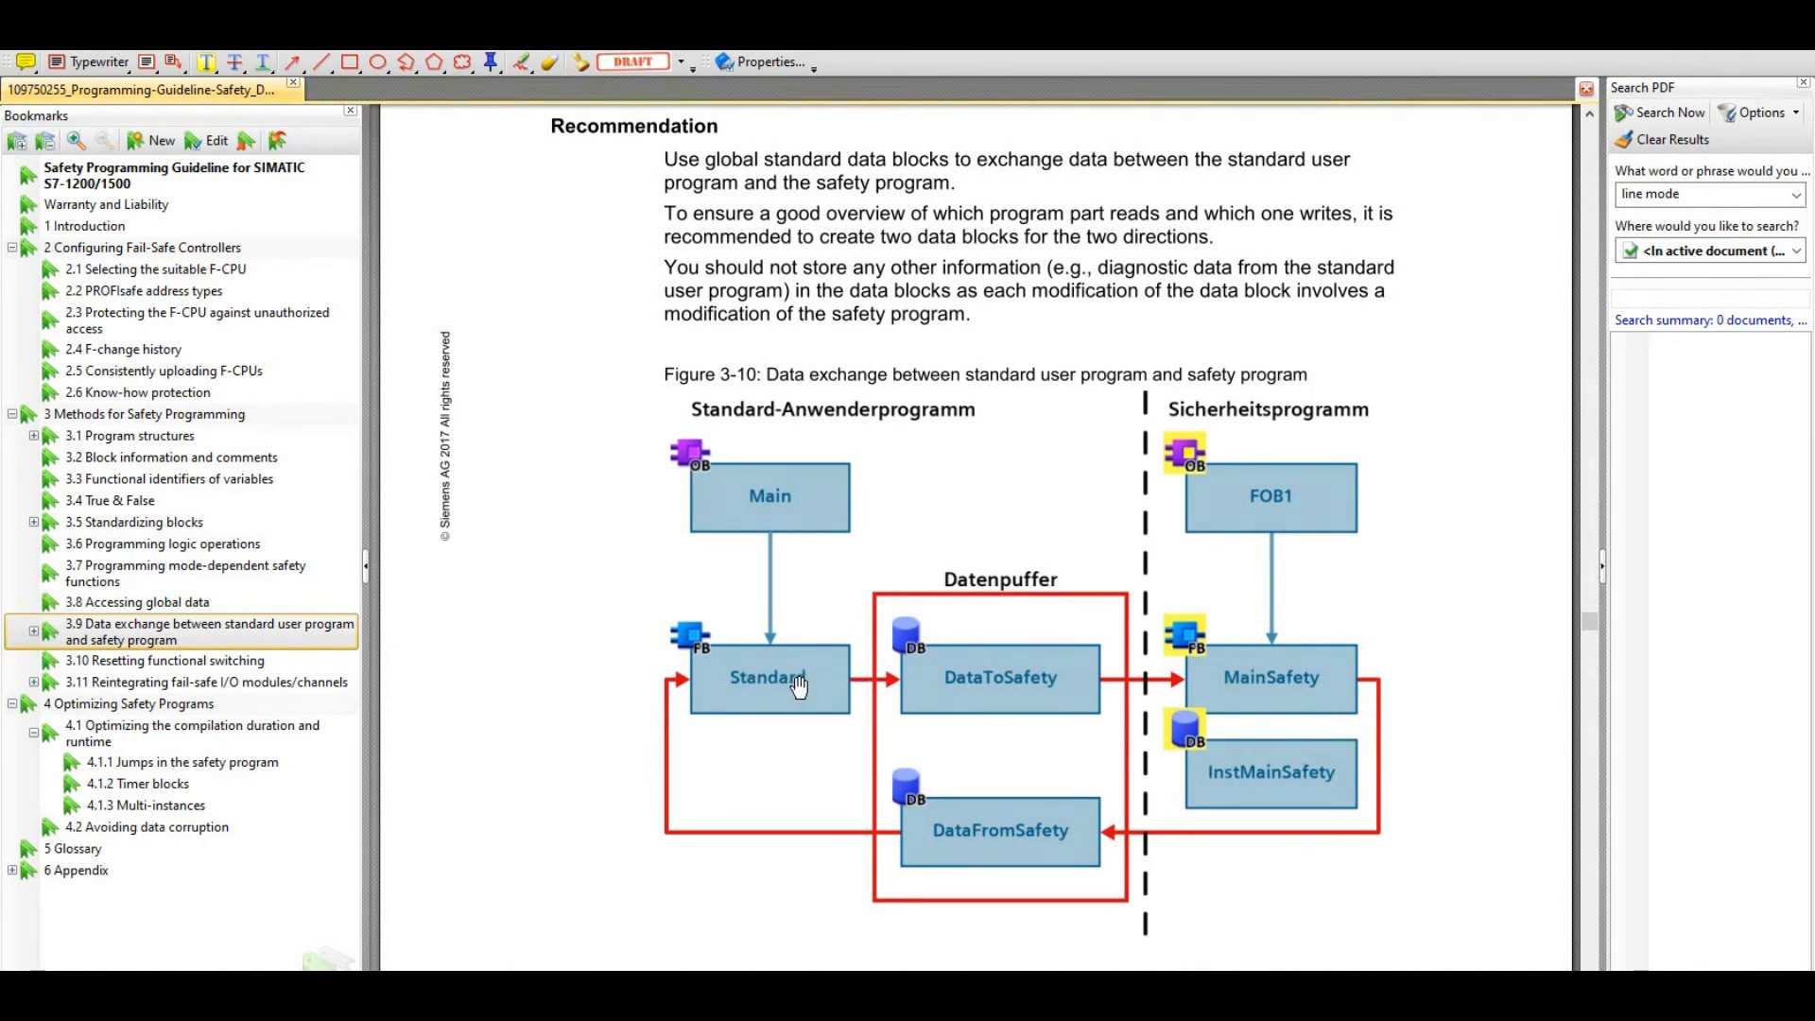
pyautogui.moveTo(1247, 668)
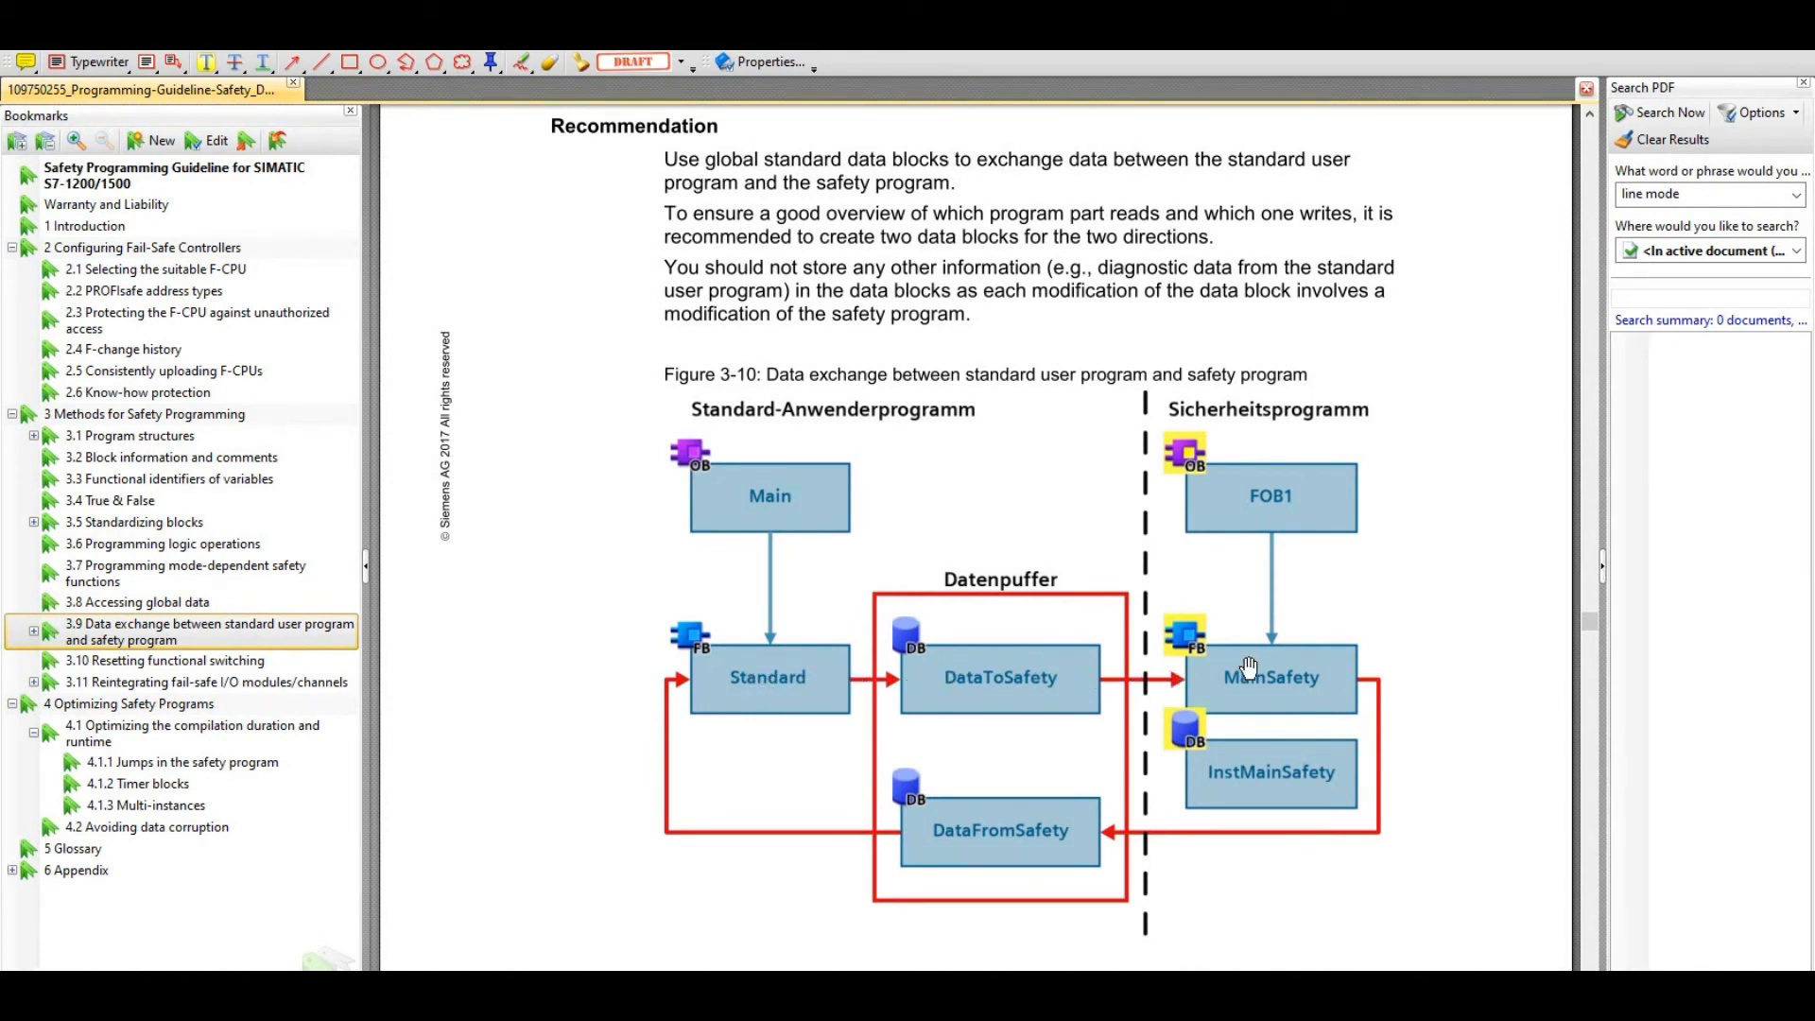
pyautogui.moveTo(1016, 831)
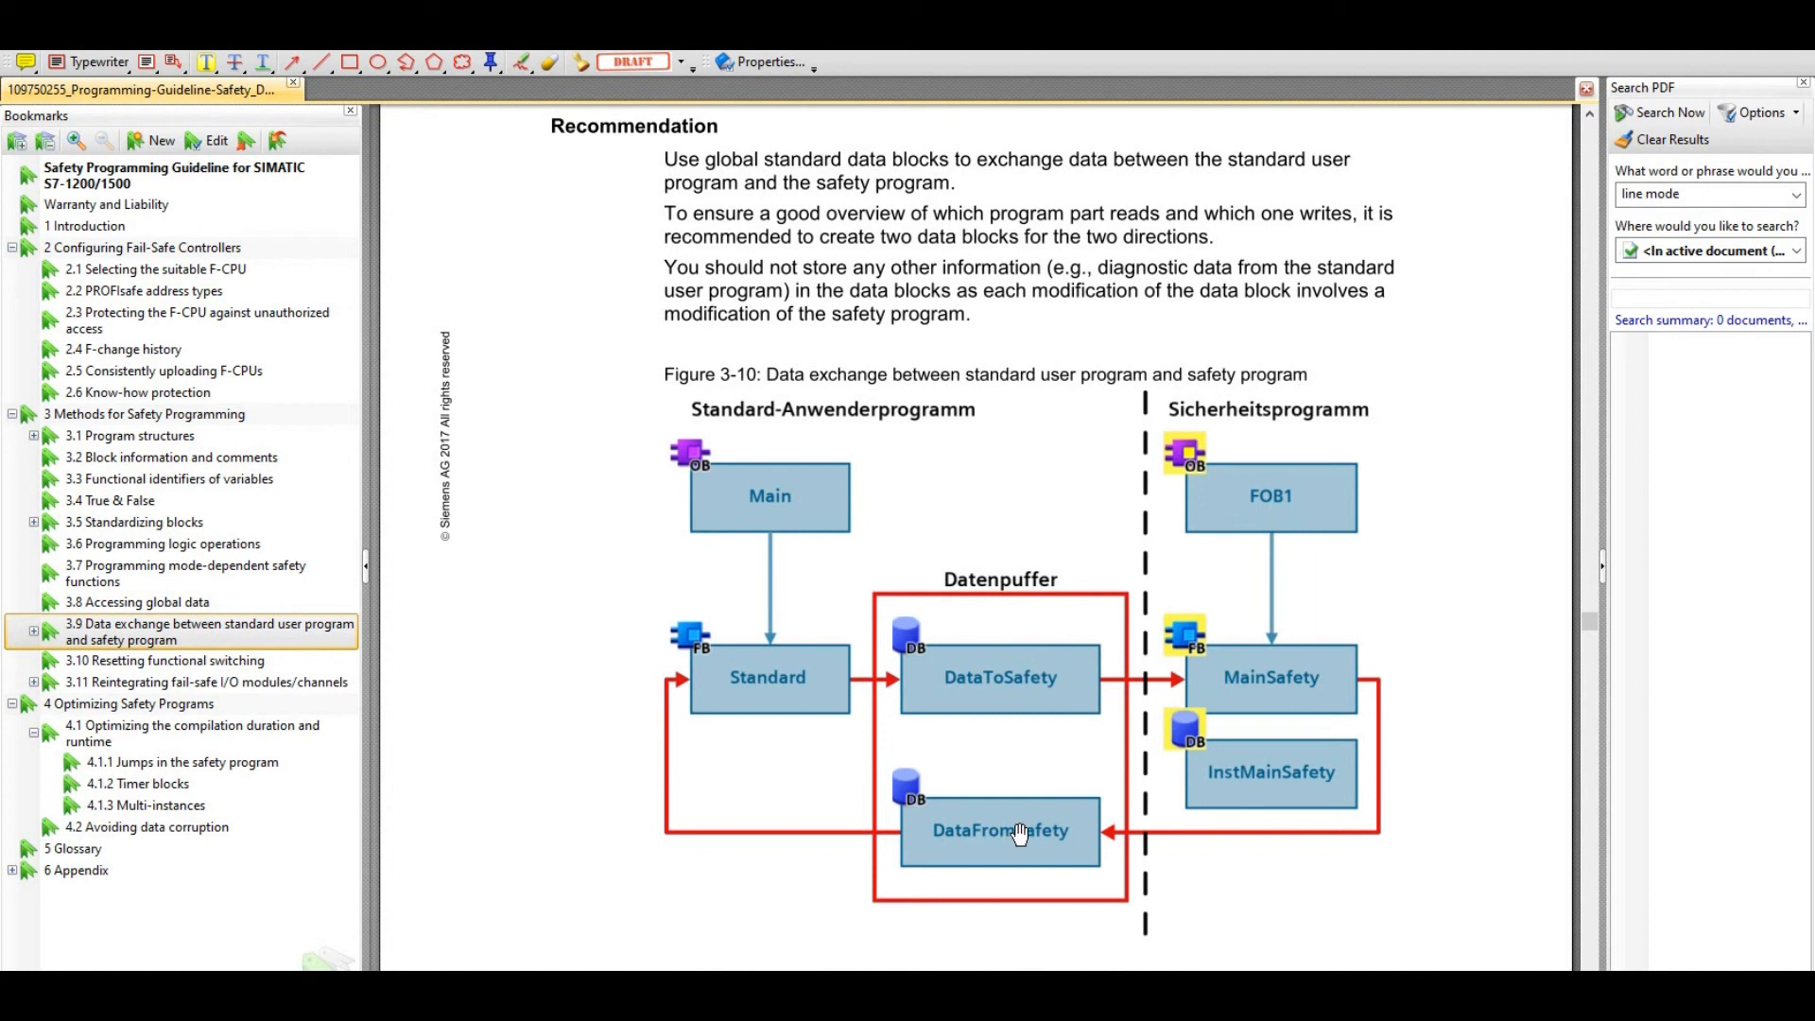
pyautogui.moveTo(1277, 707)
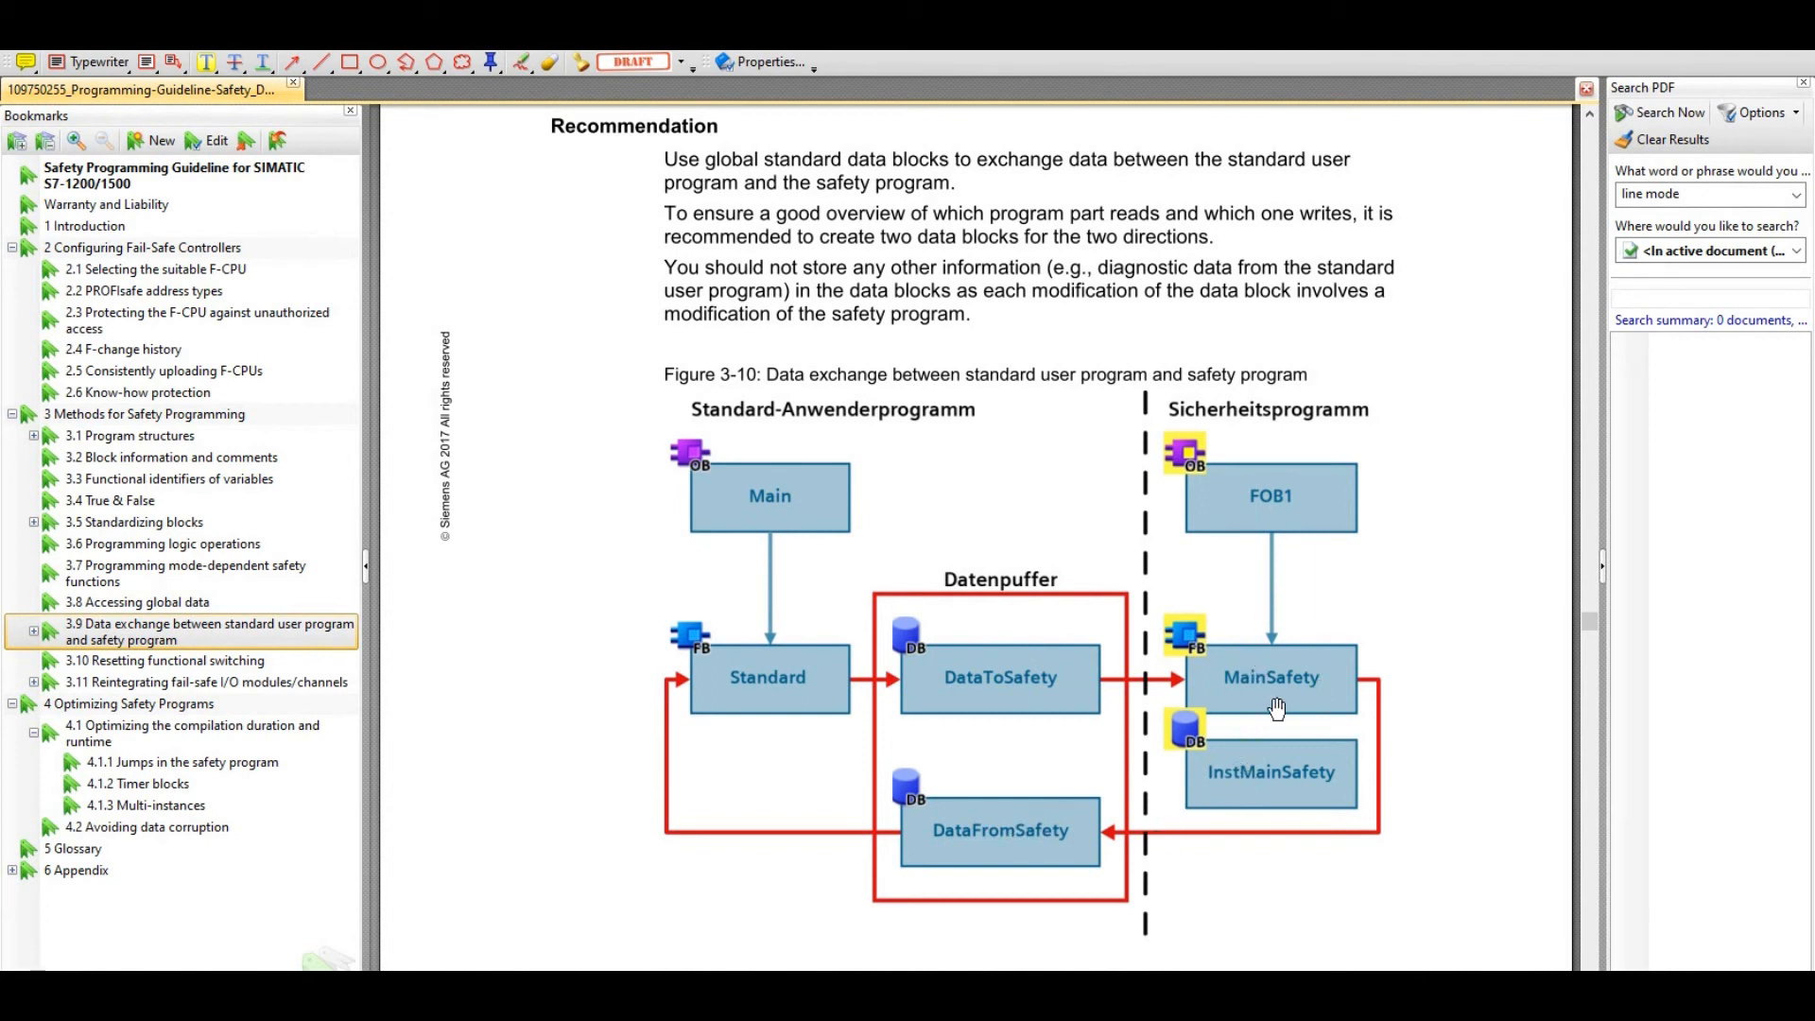
pyautogui.moveTo(715, 732)
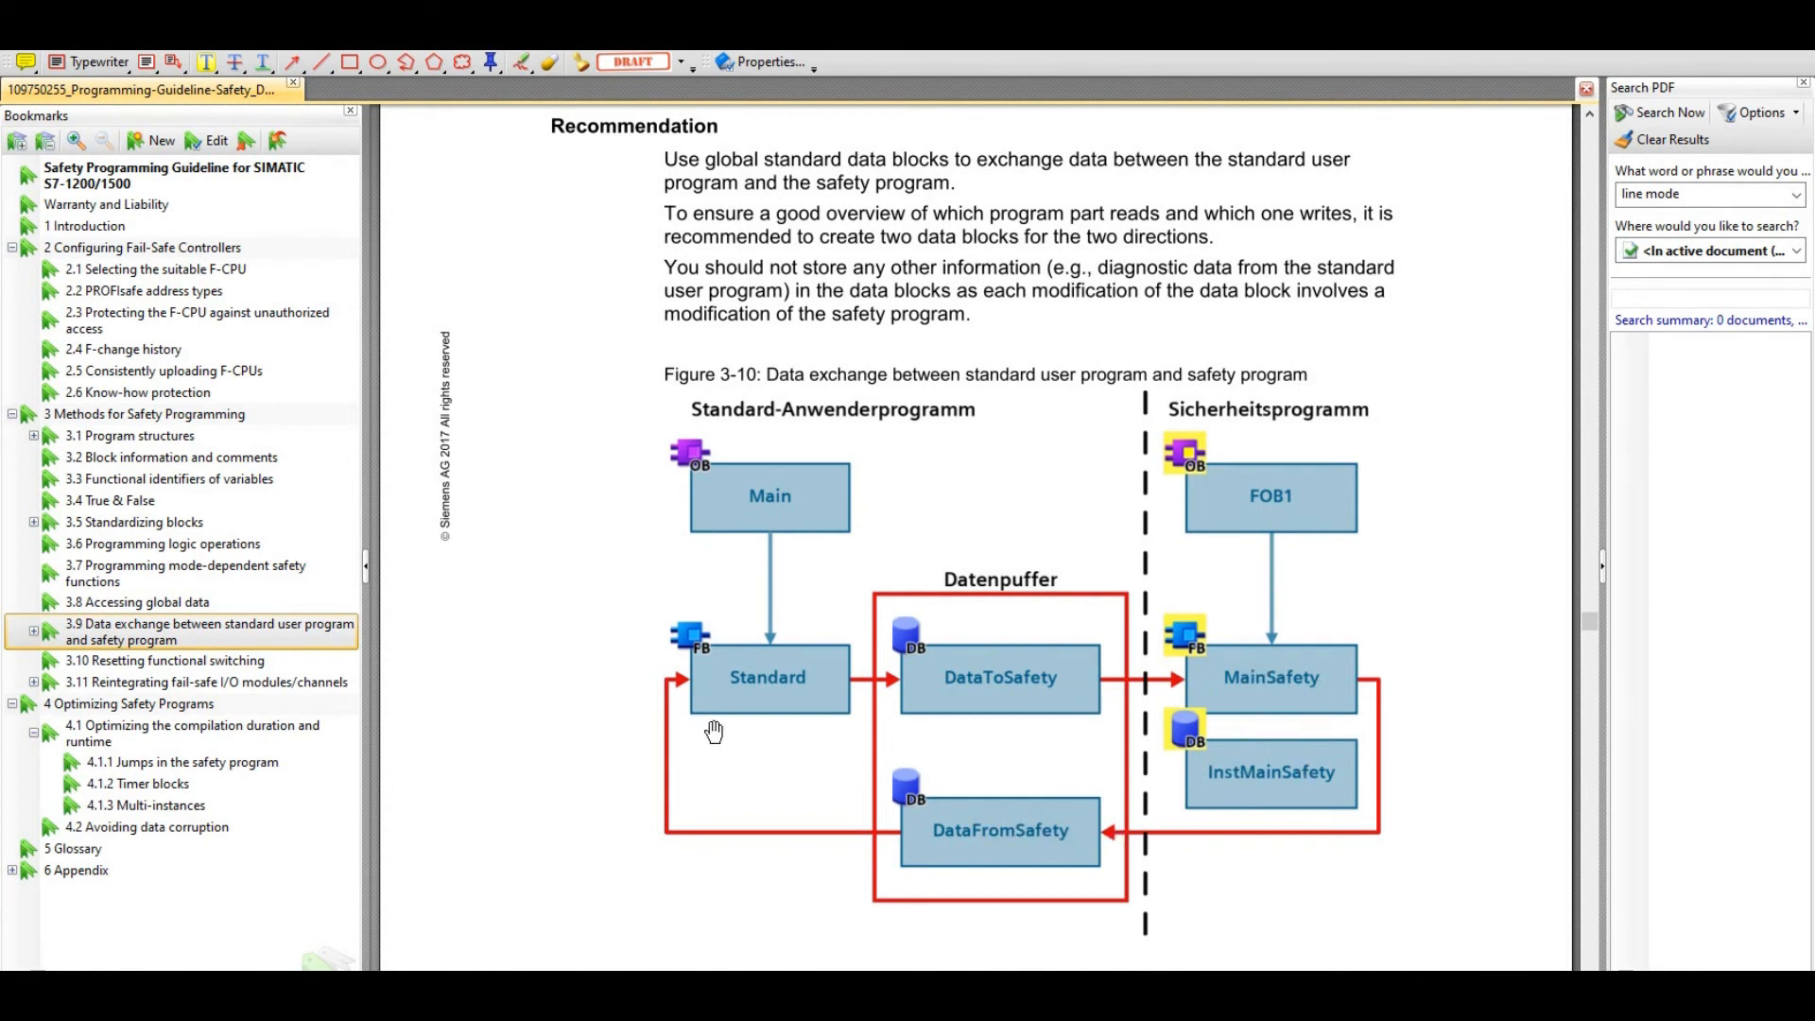
pyautogui.moveTo(772, 525)
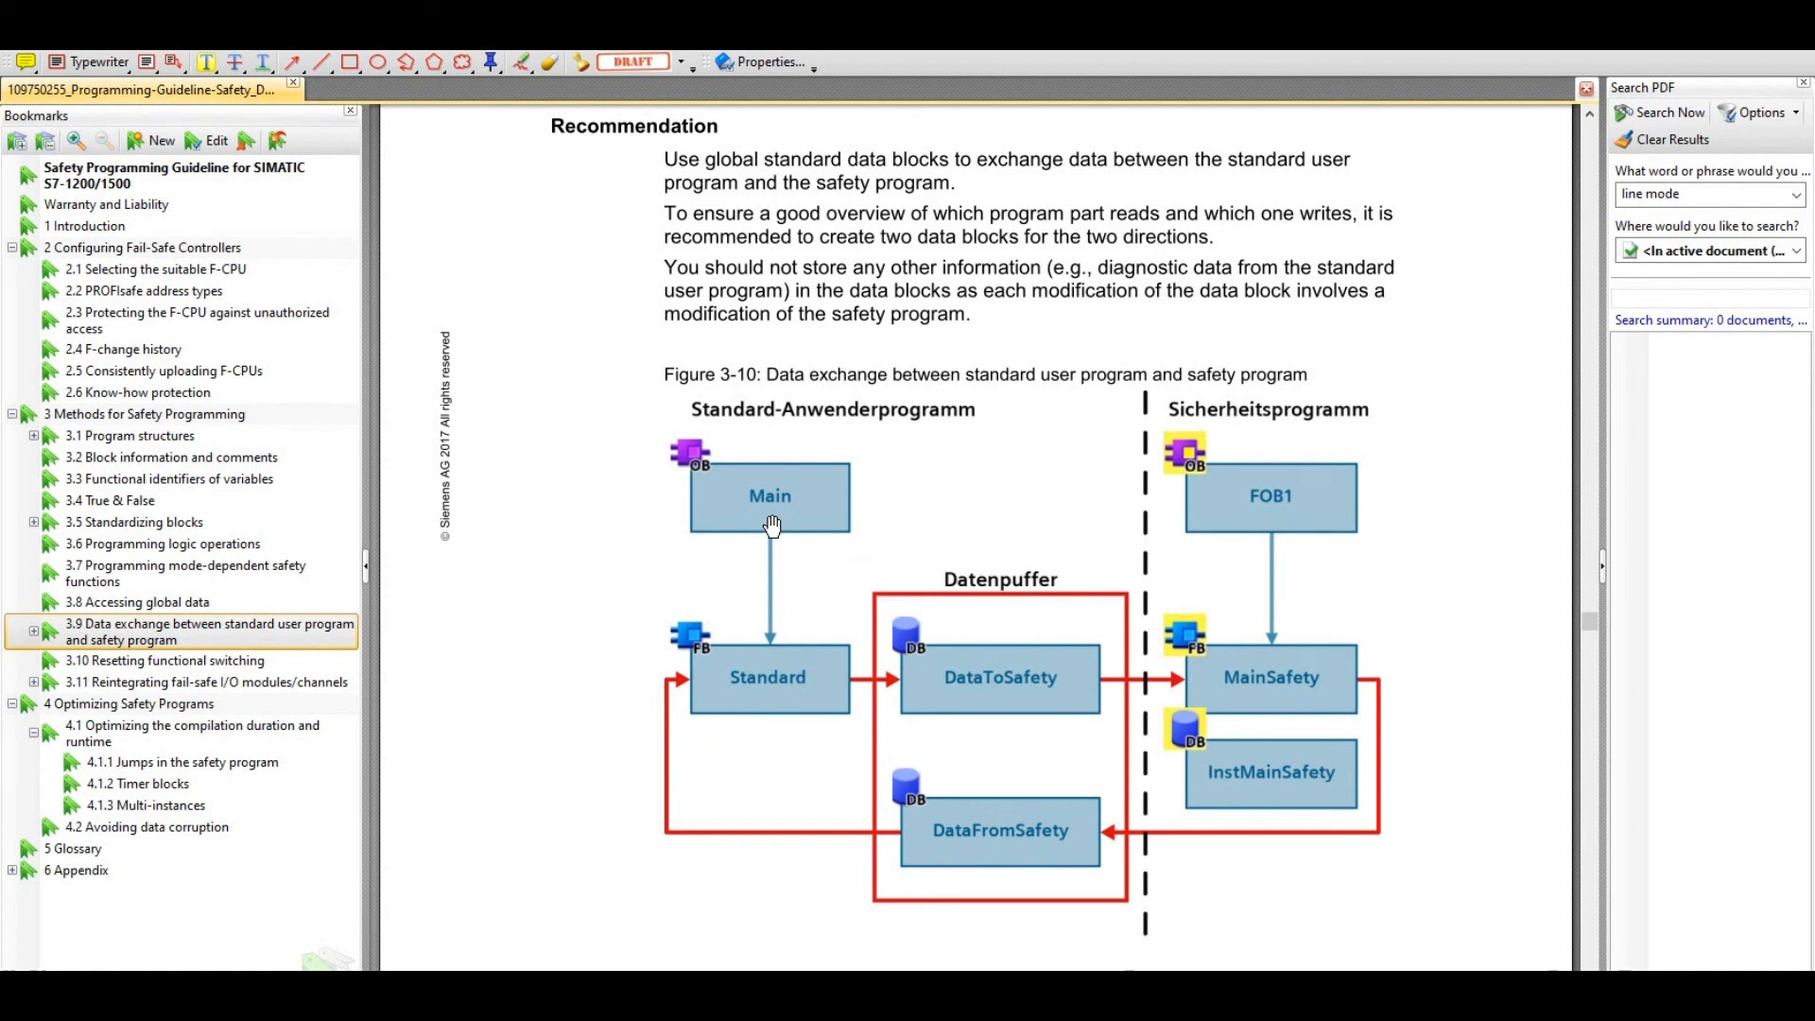
pyautogui.moveTo(1025, 677)
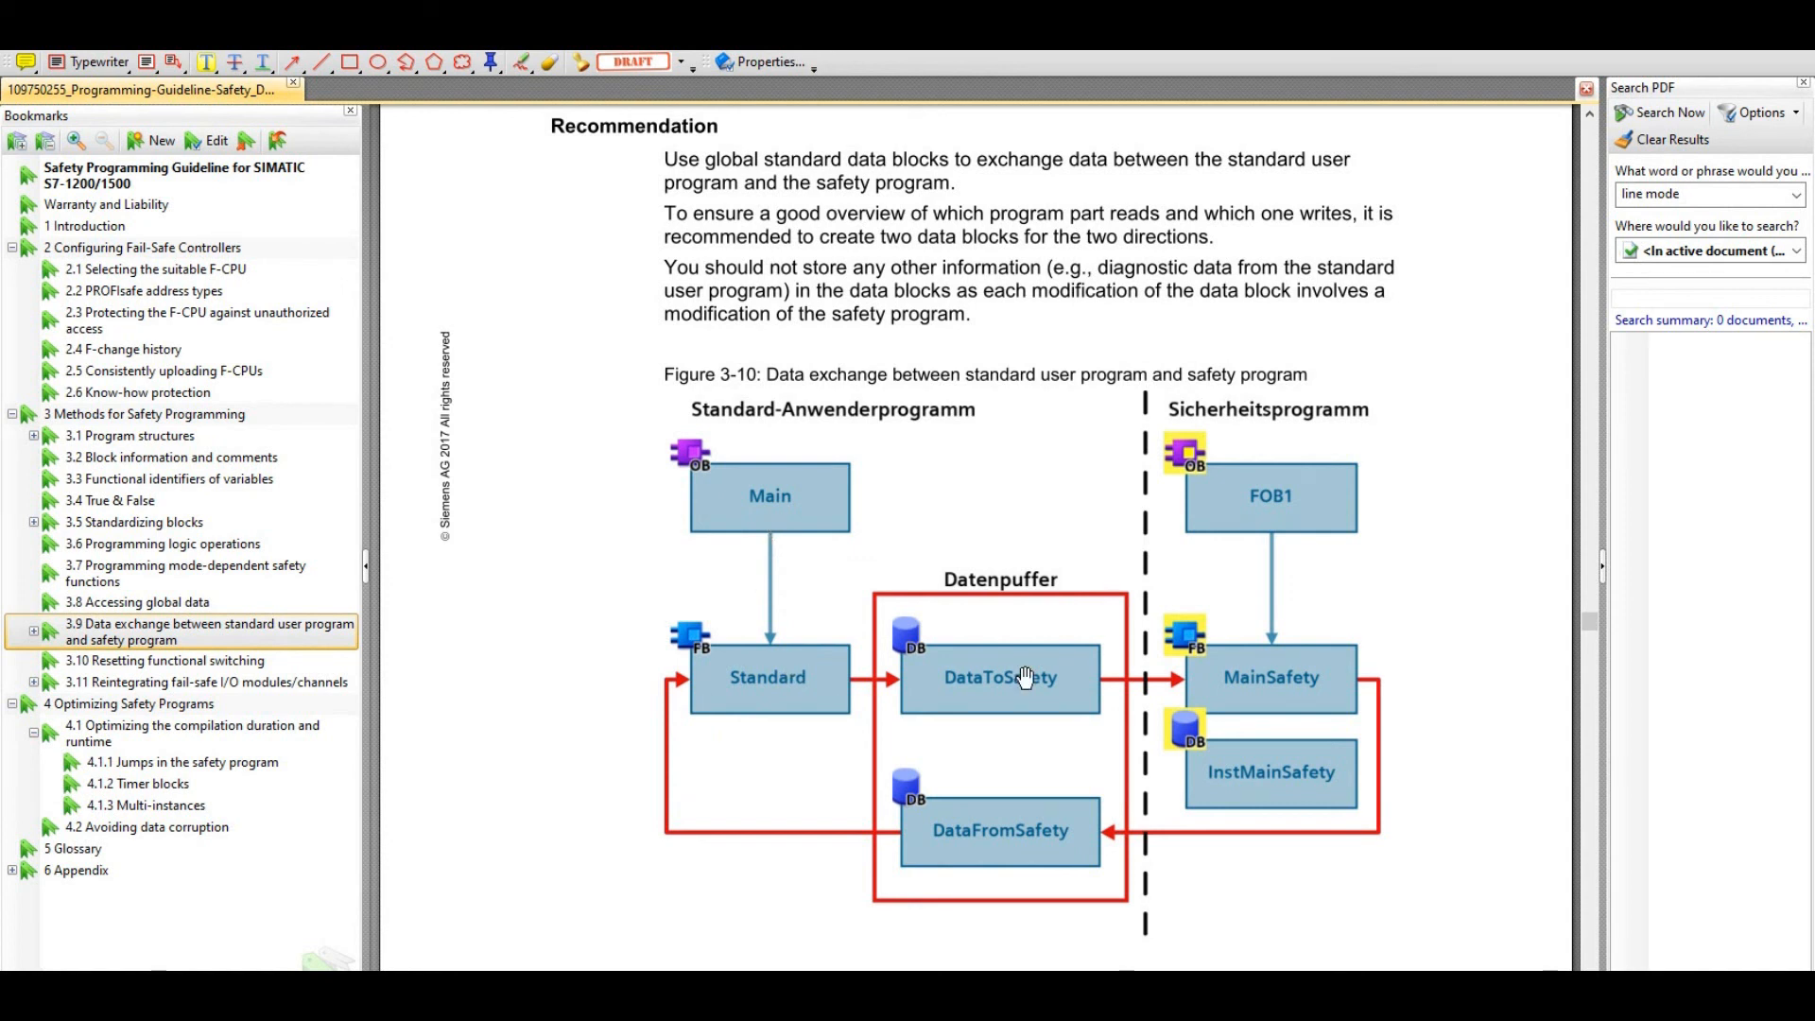
pyautogui.moveTo(762, 672)
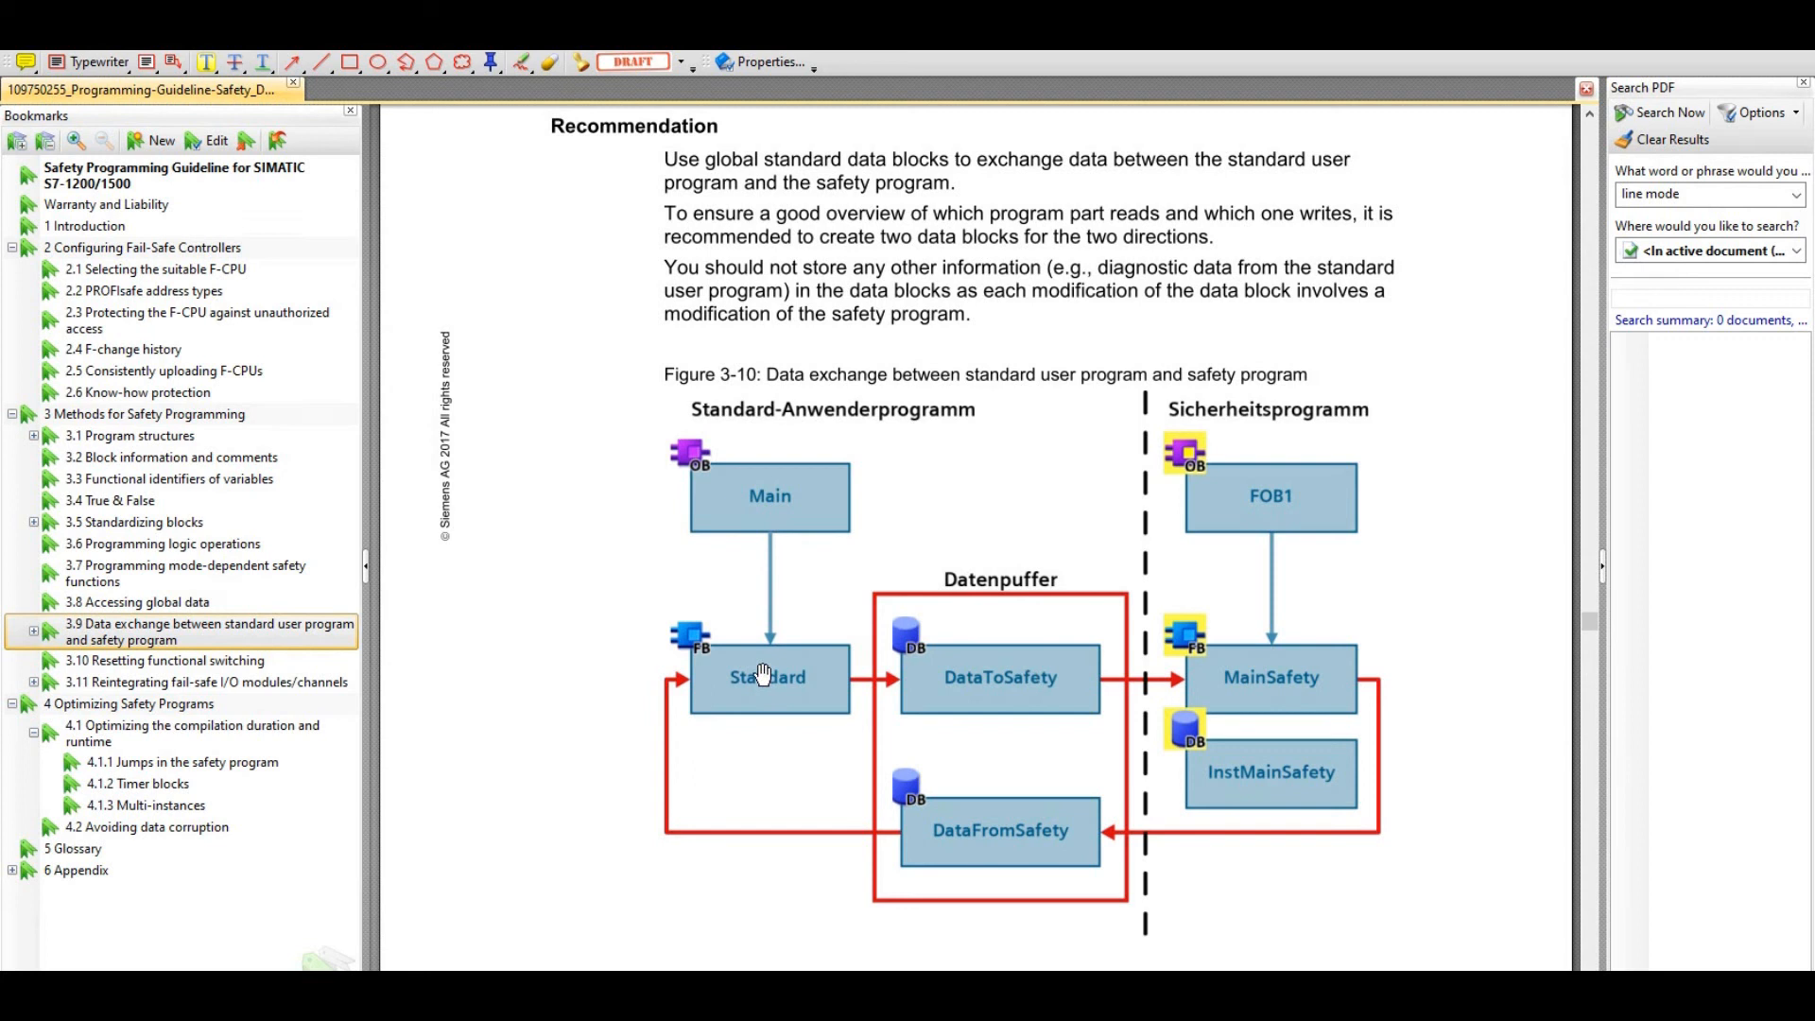
pyautogui.moveTo(735, 674)
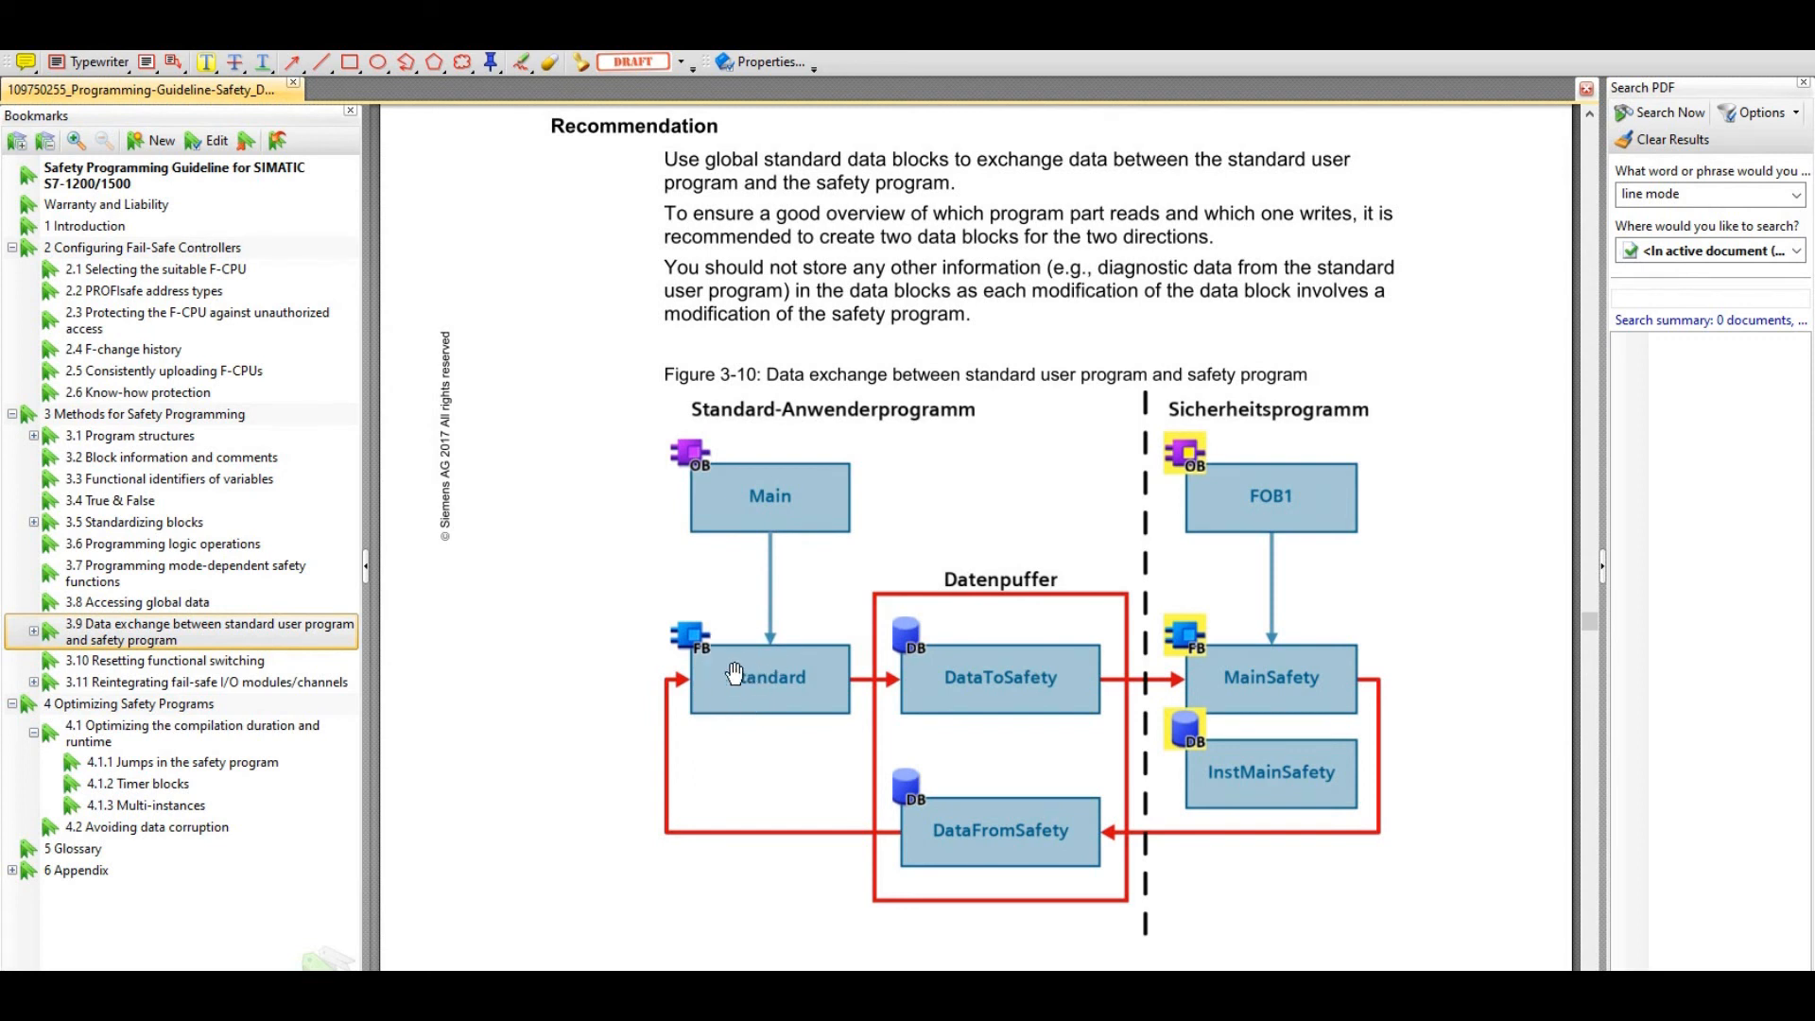
pyautogui.moveTo(721, 677)
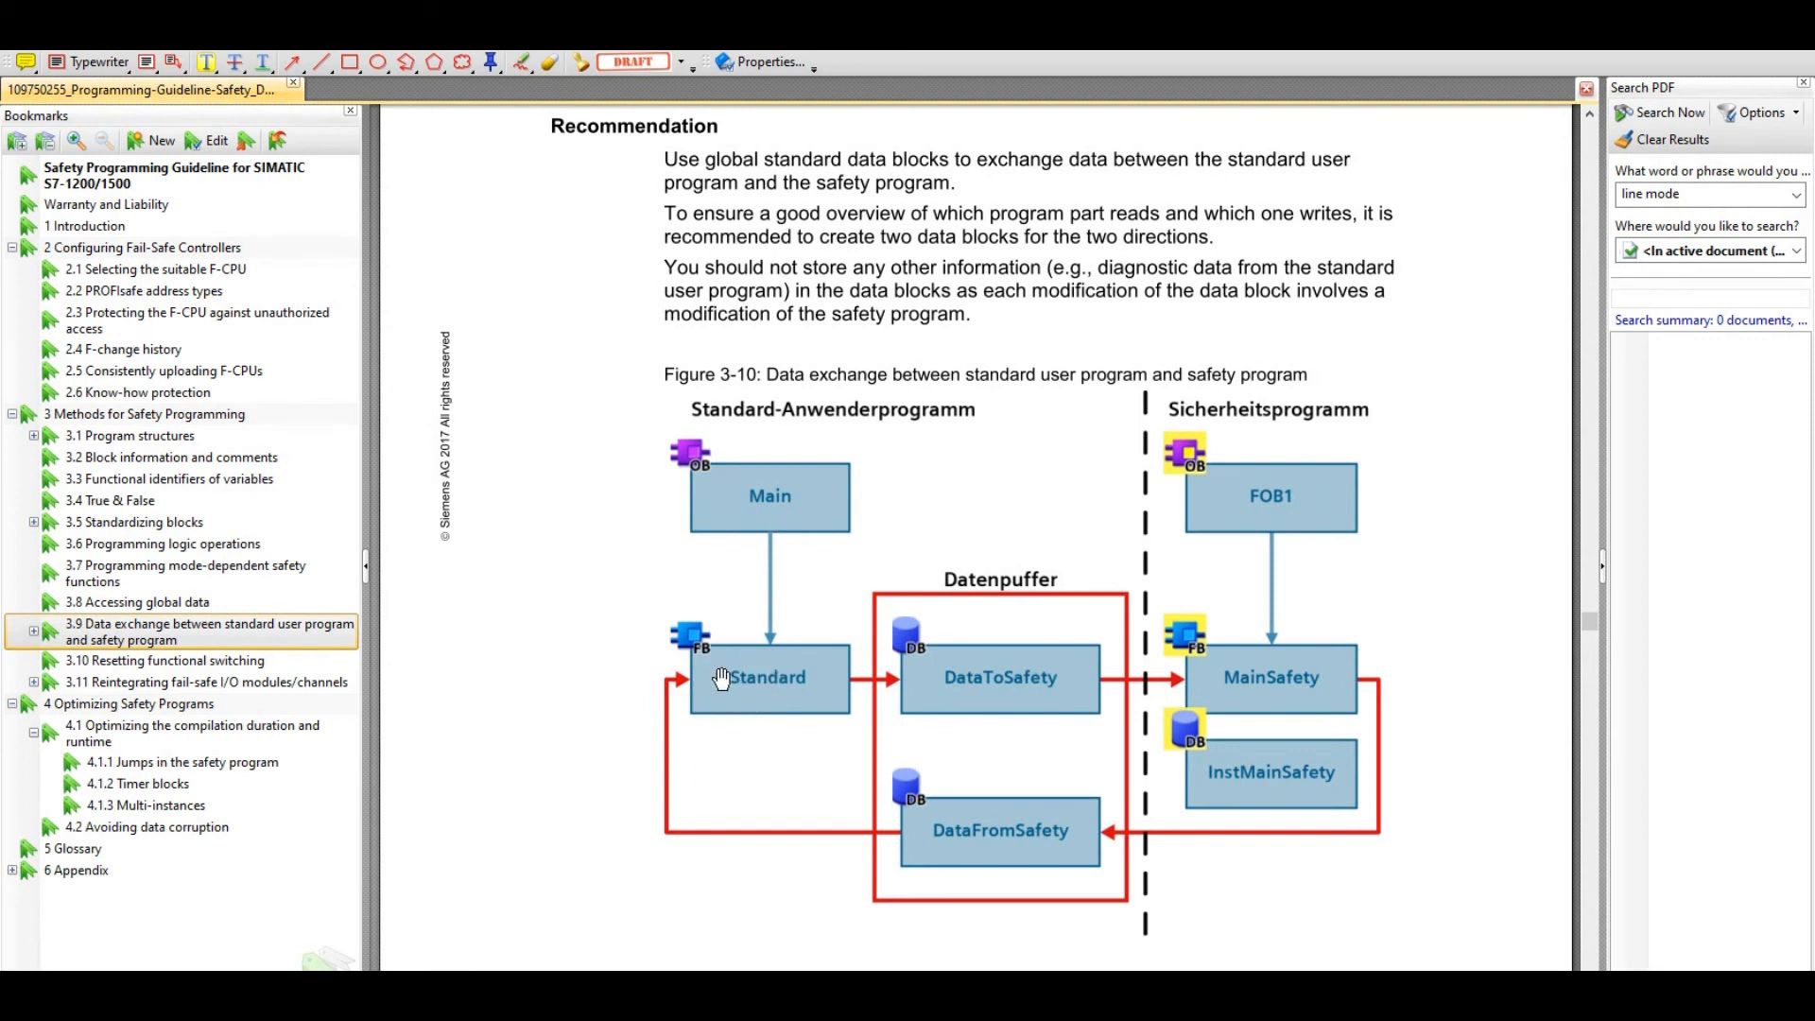
pyautogui.moveTo(885, 847)
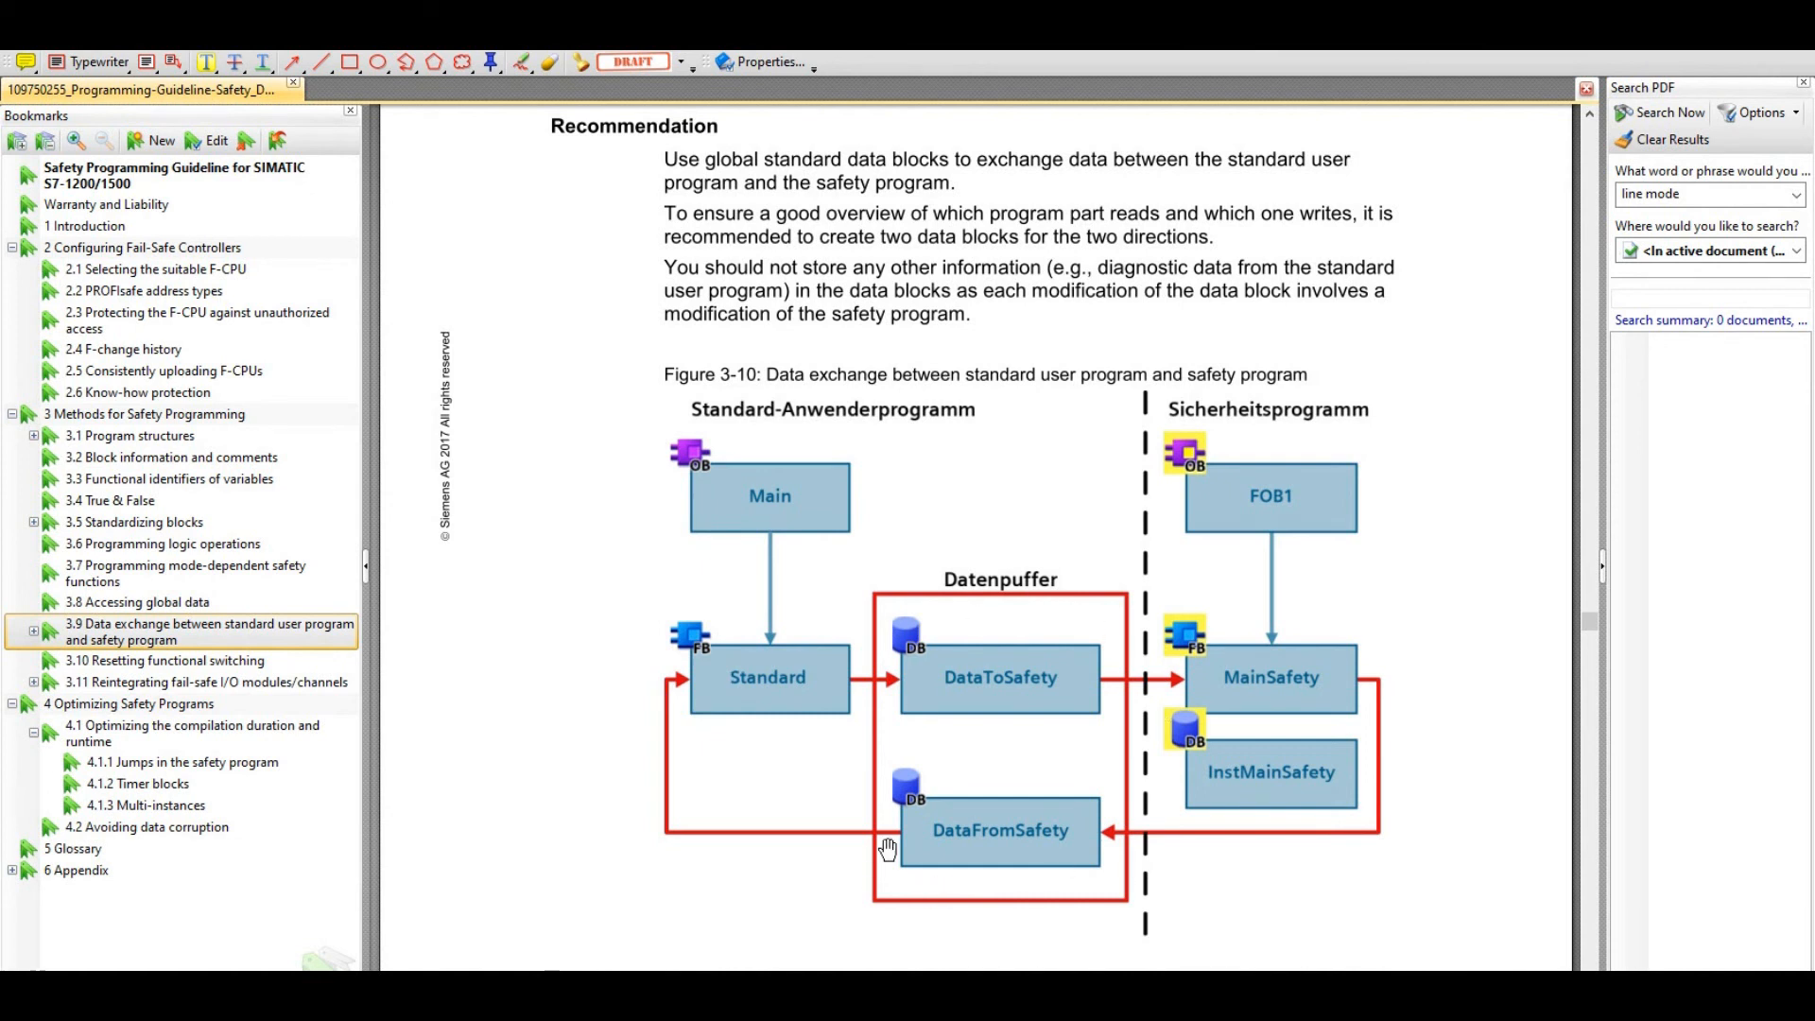
pyautogui.moveTo(995, 658)
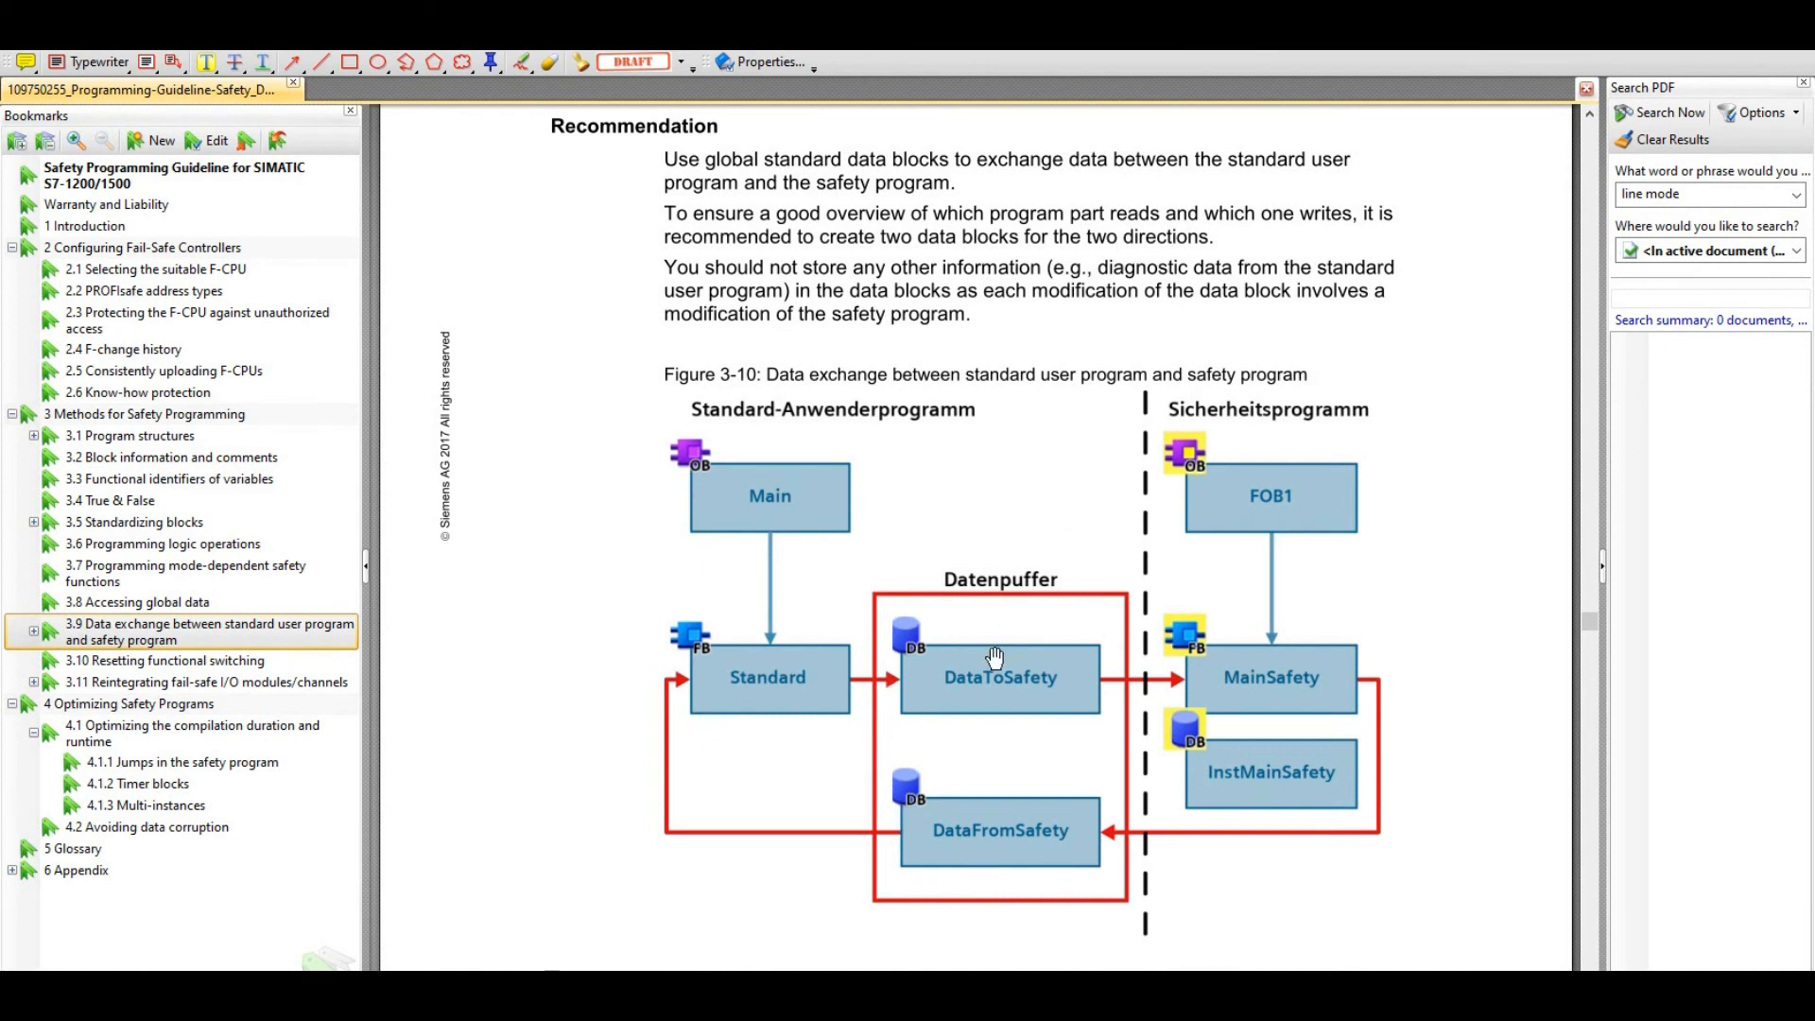
pyautogui.moveTo(1059, 611)
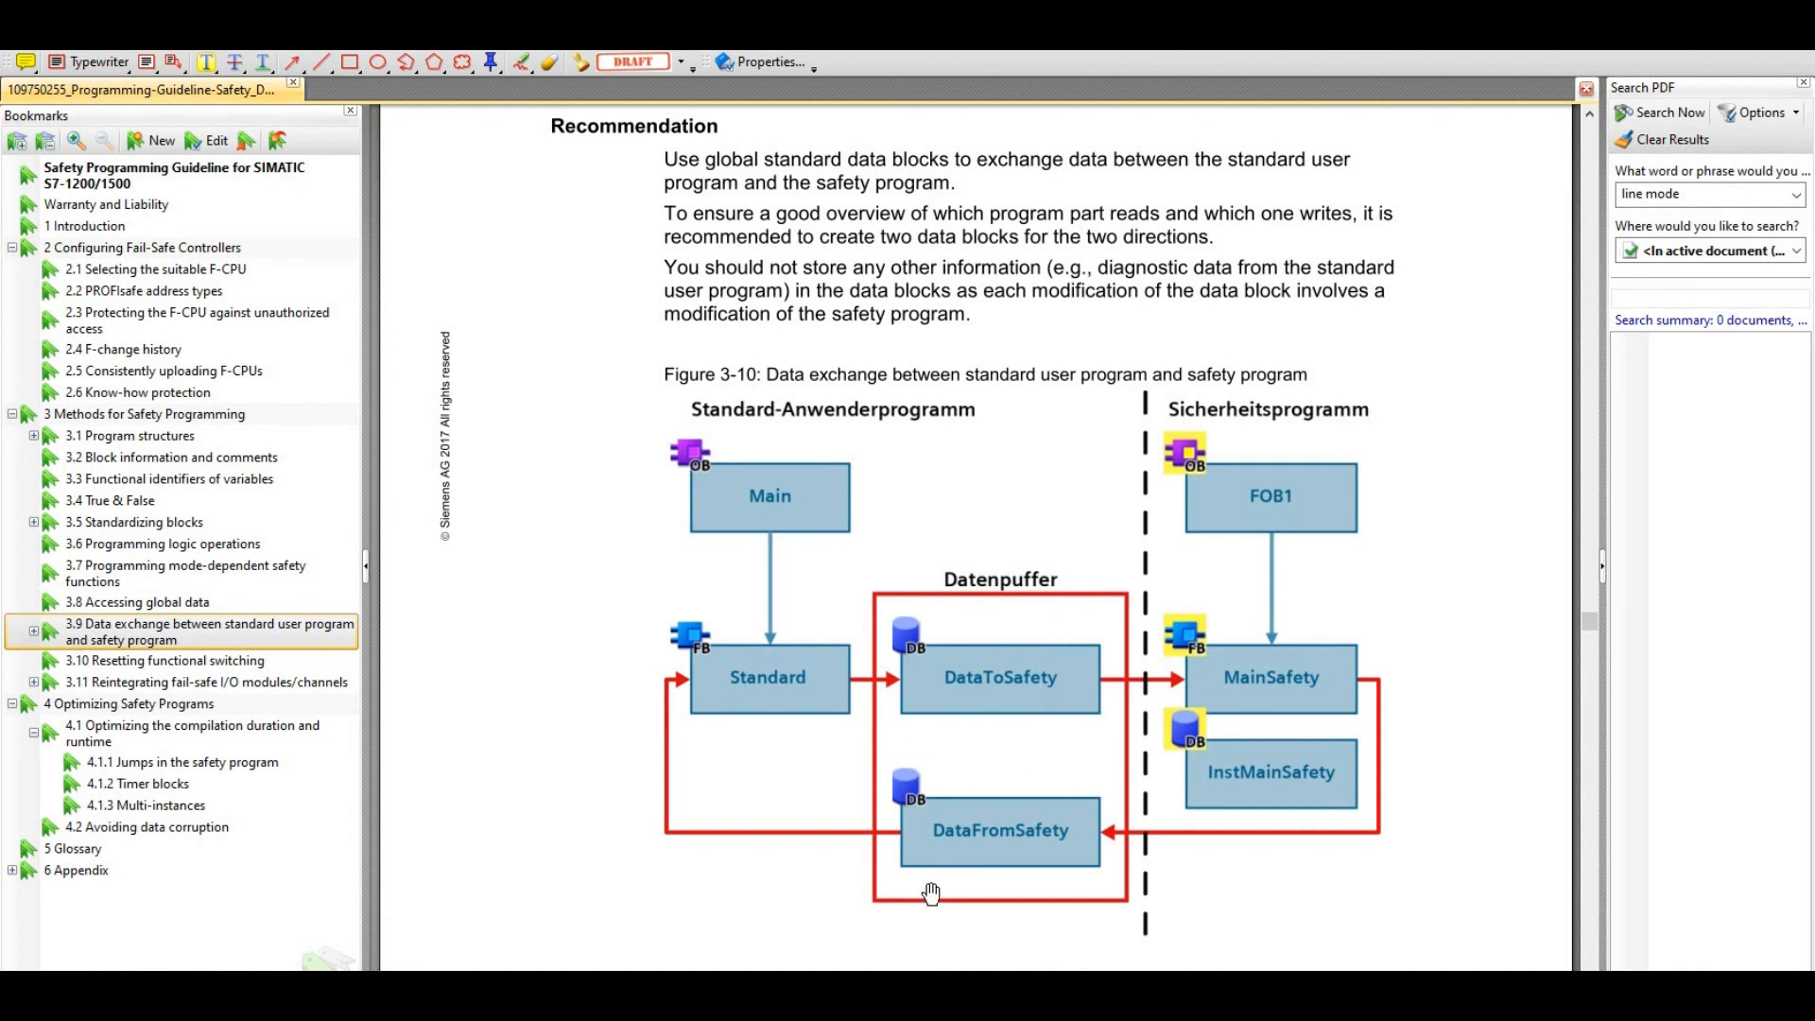
pyautogui.moveTo(778, 738)
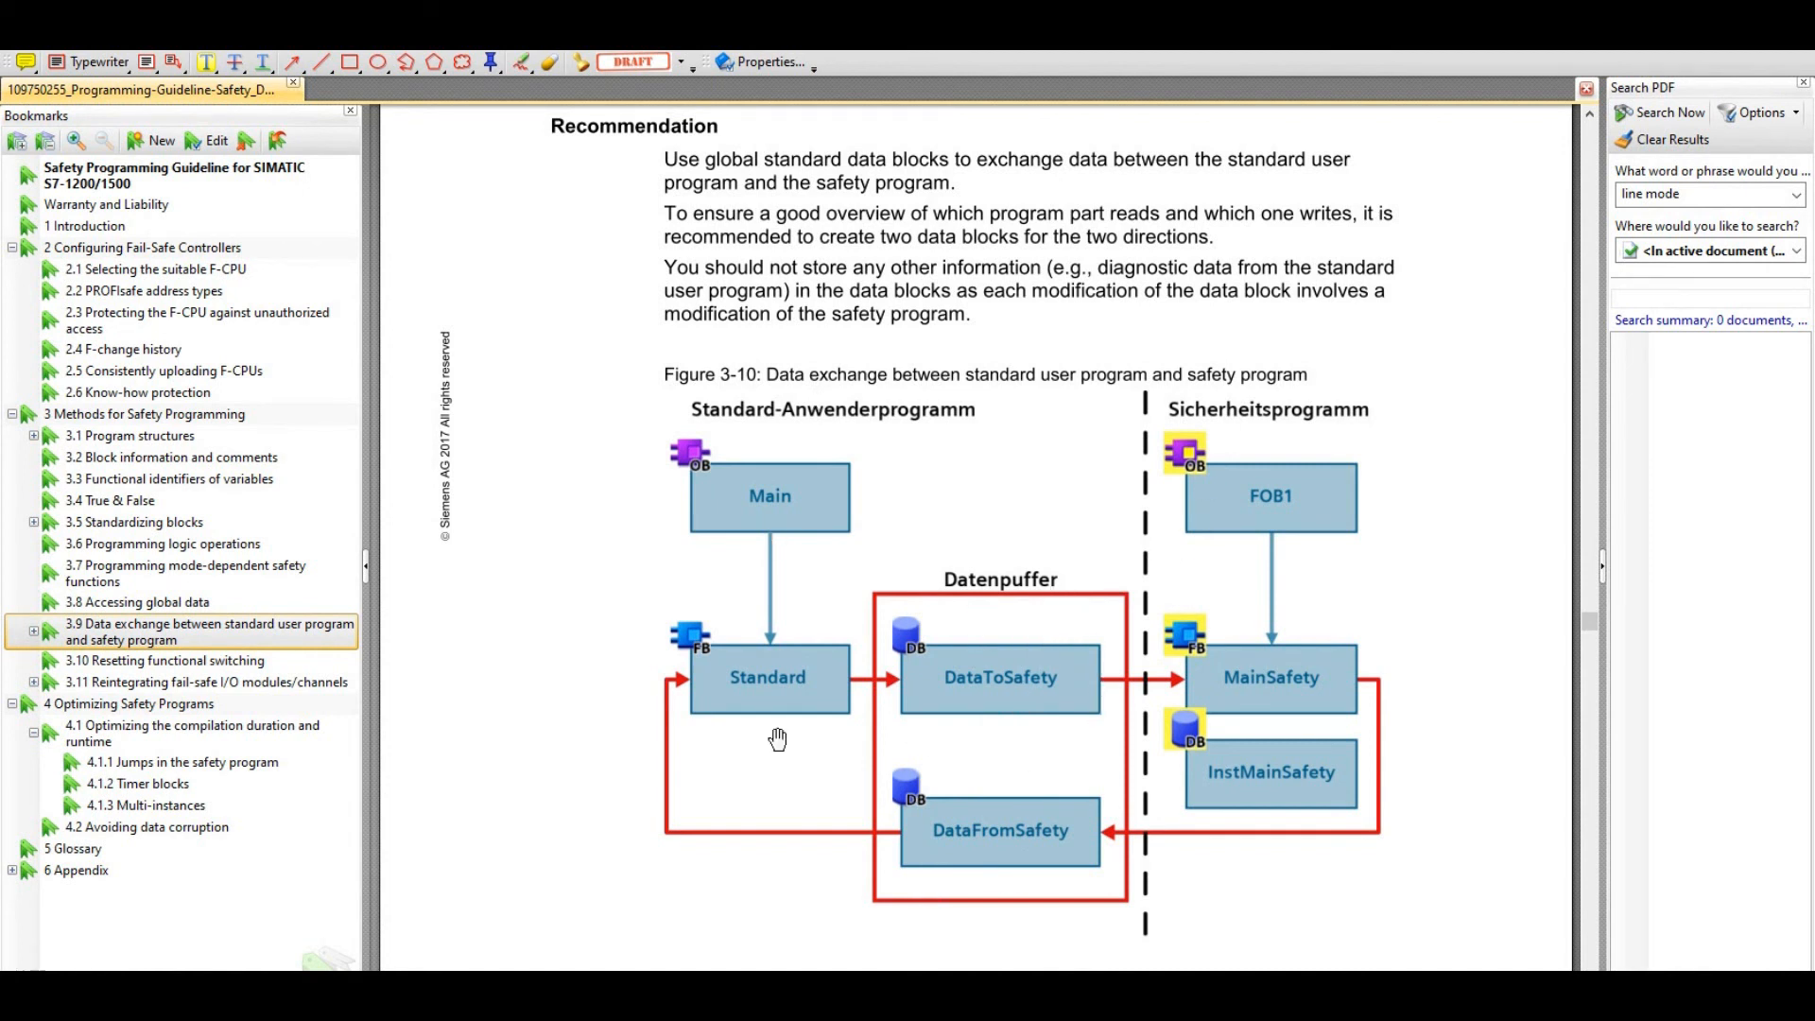
pyautogui.moveTo(1247, 532)
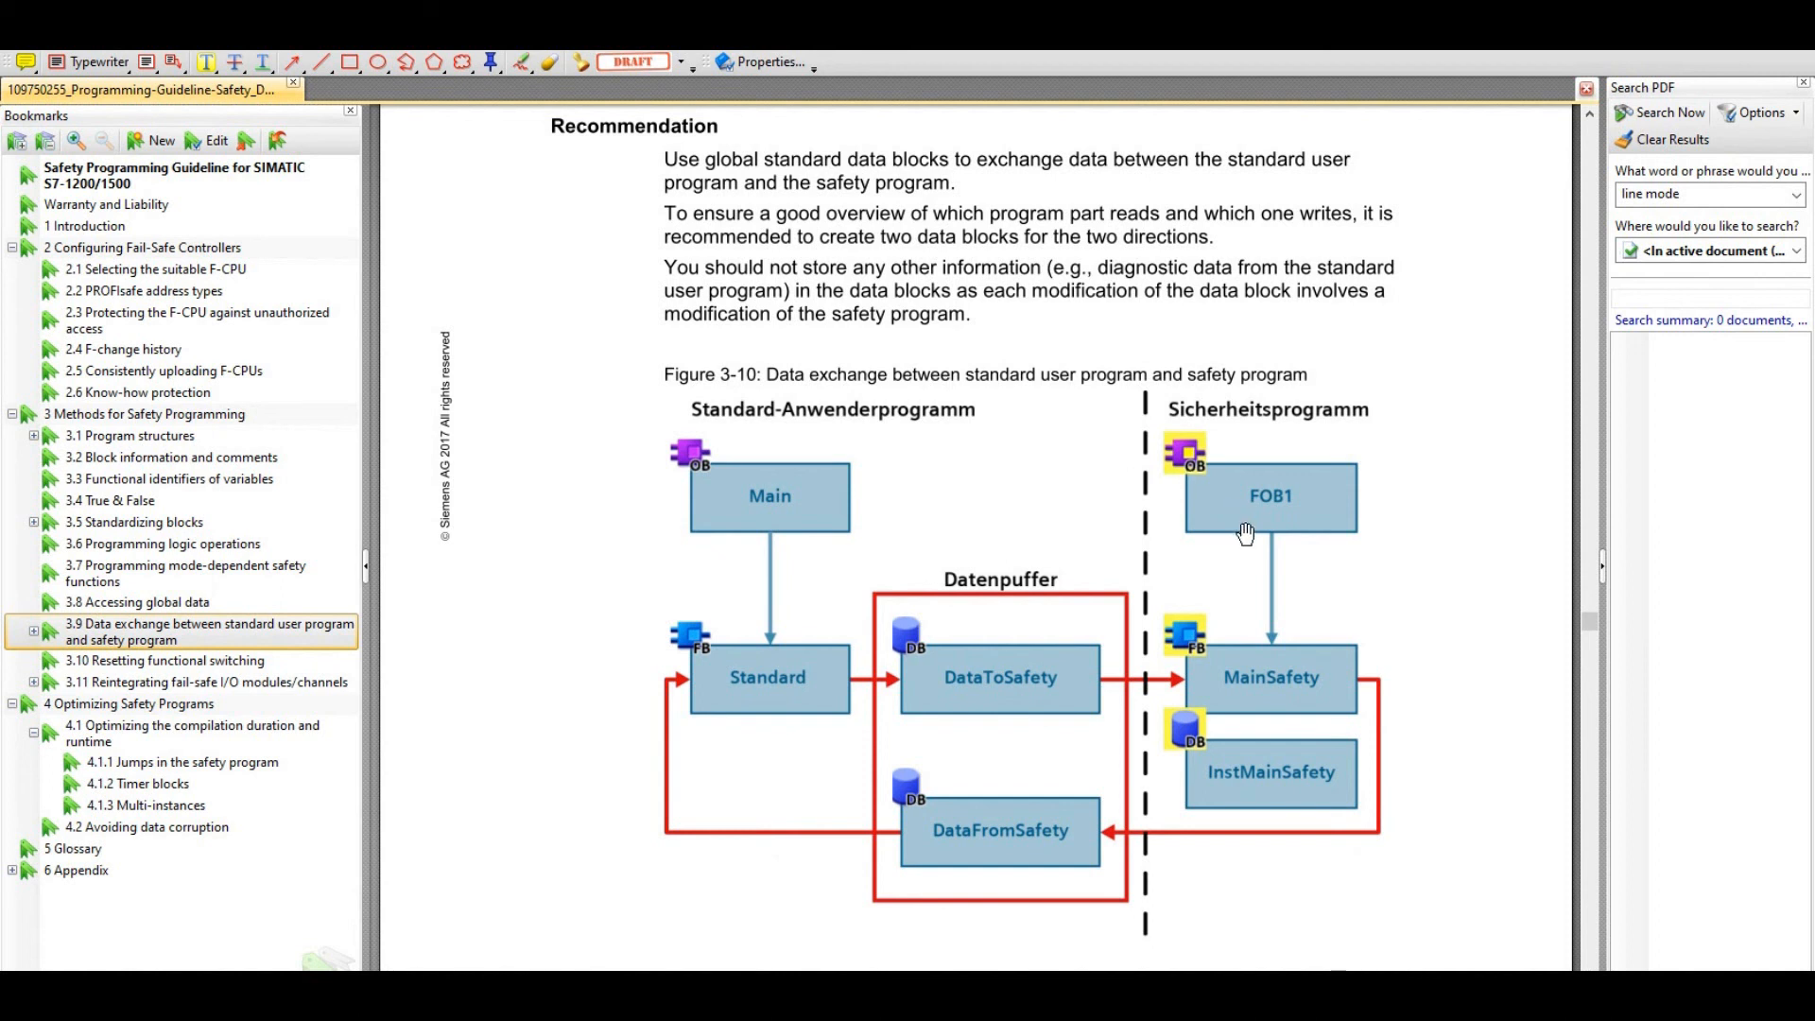
pyautogui.moveTo(1219, 881)
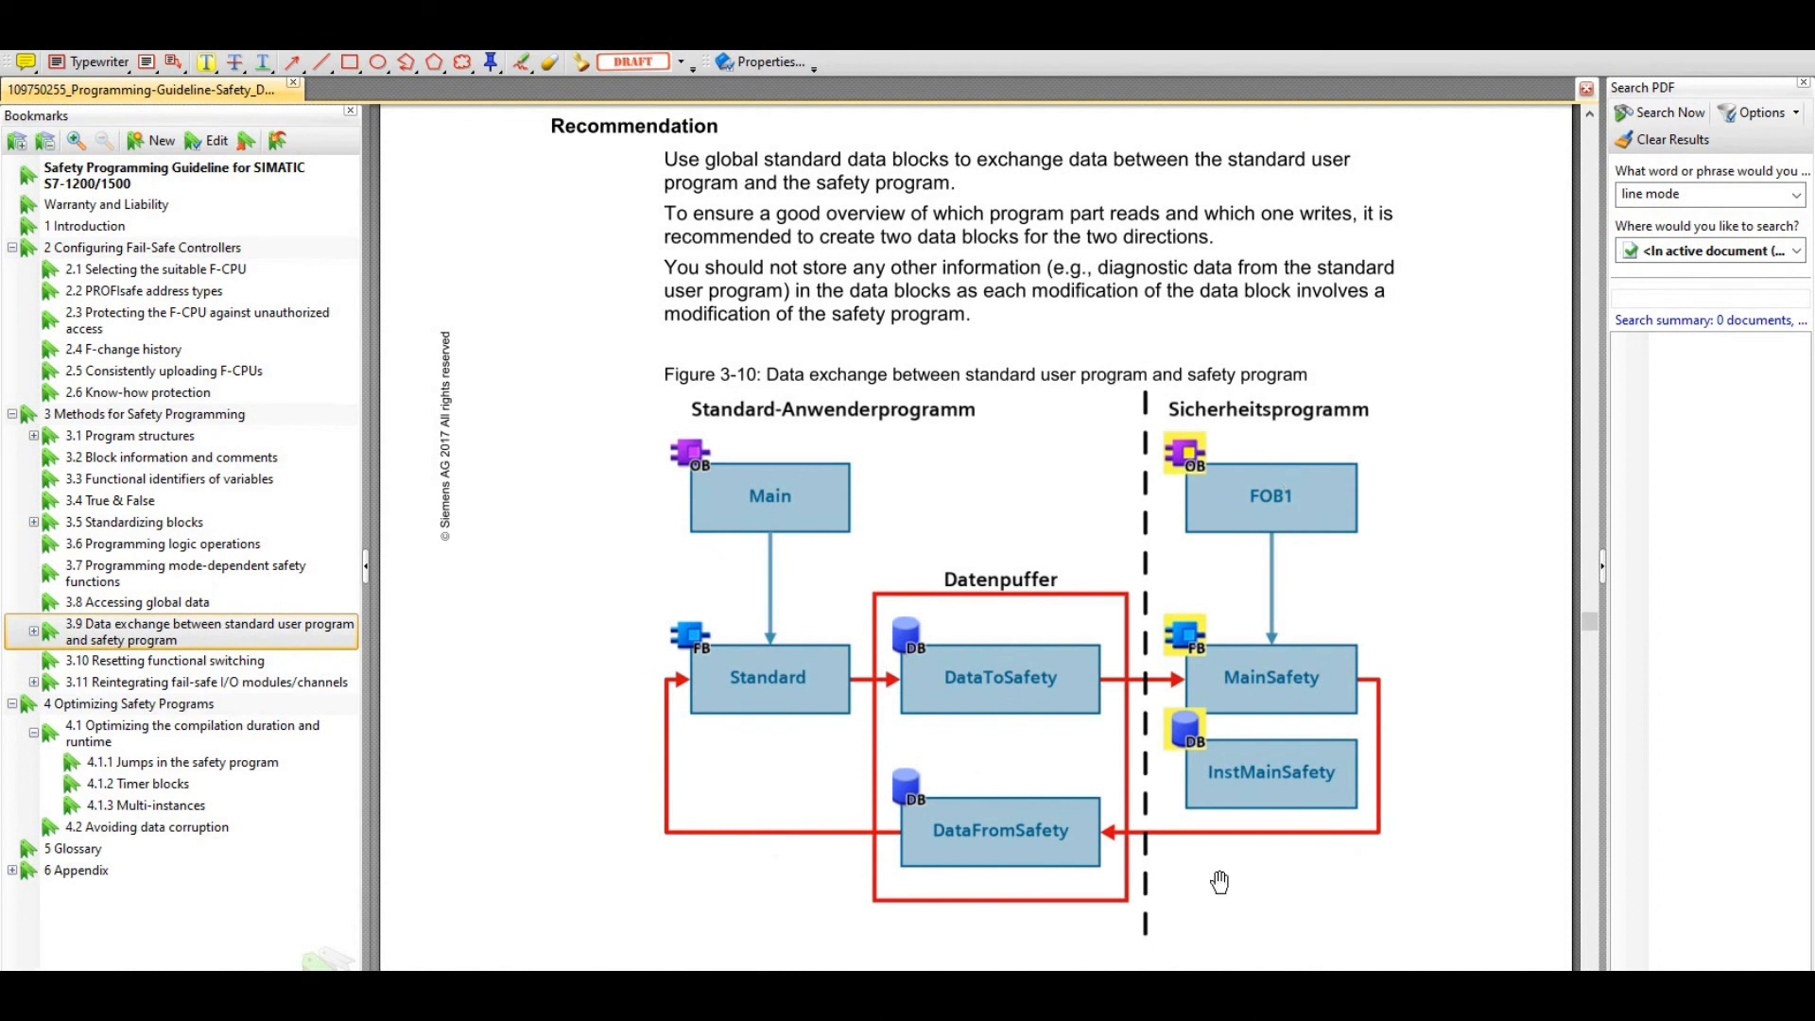
pyautogui.moveTo(707, 602)
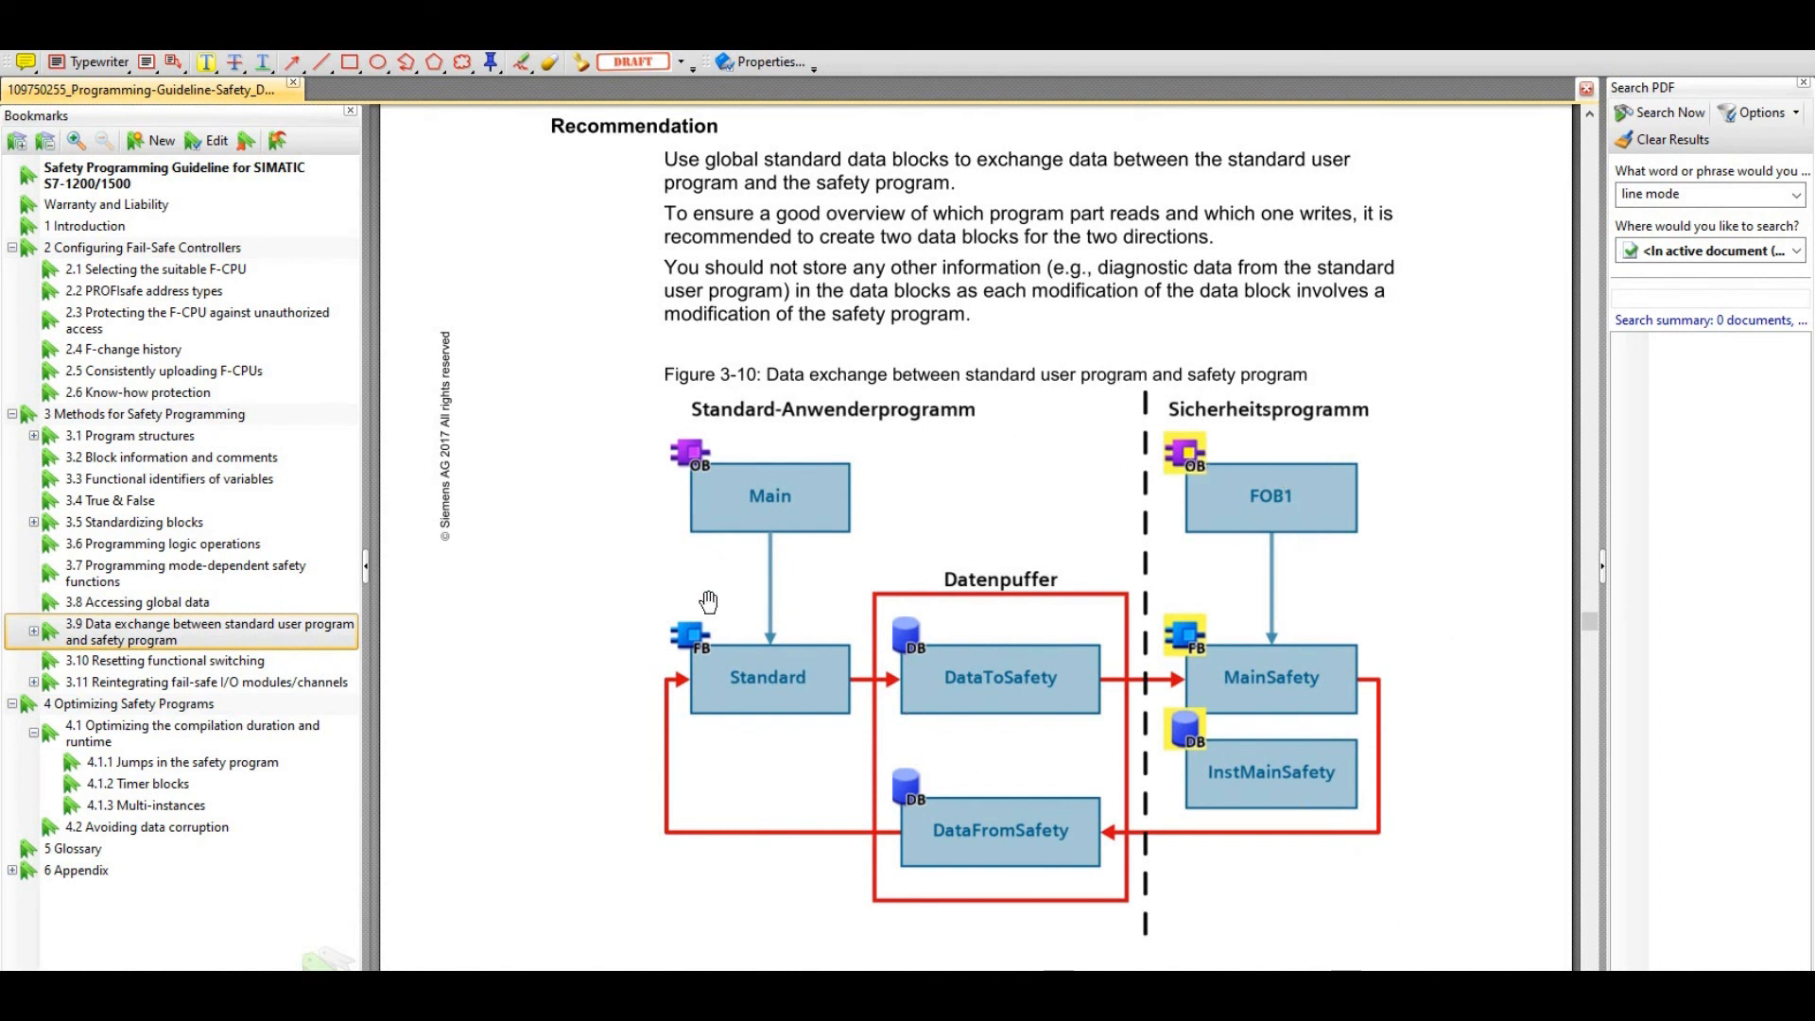
pyautogui.moveTo(756, 686)
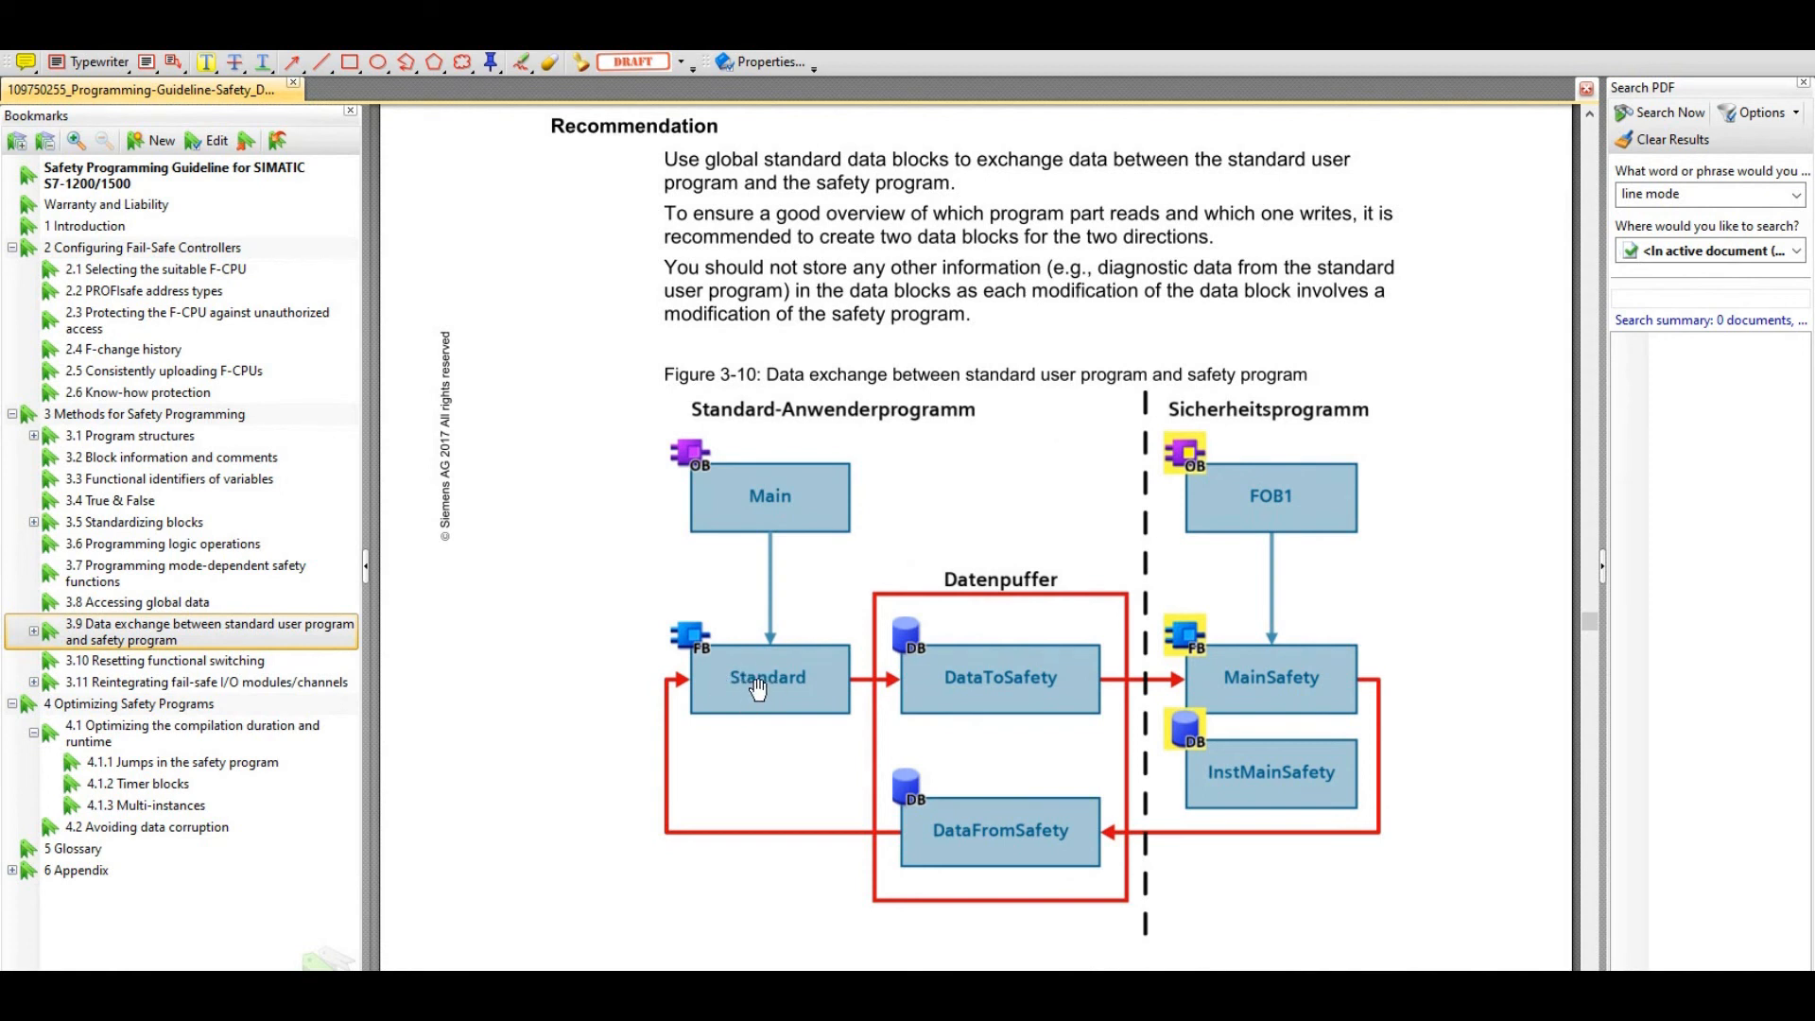
pyautogui.moveTo(782, 677)
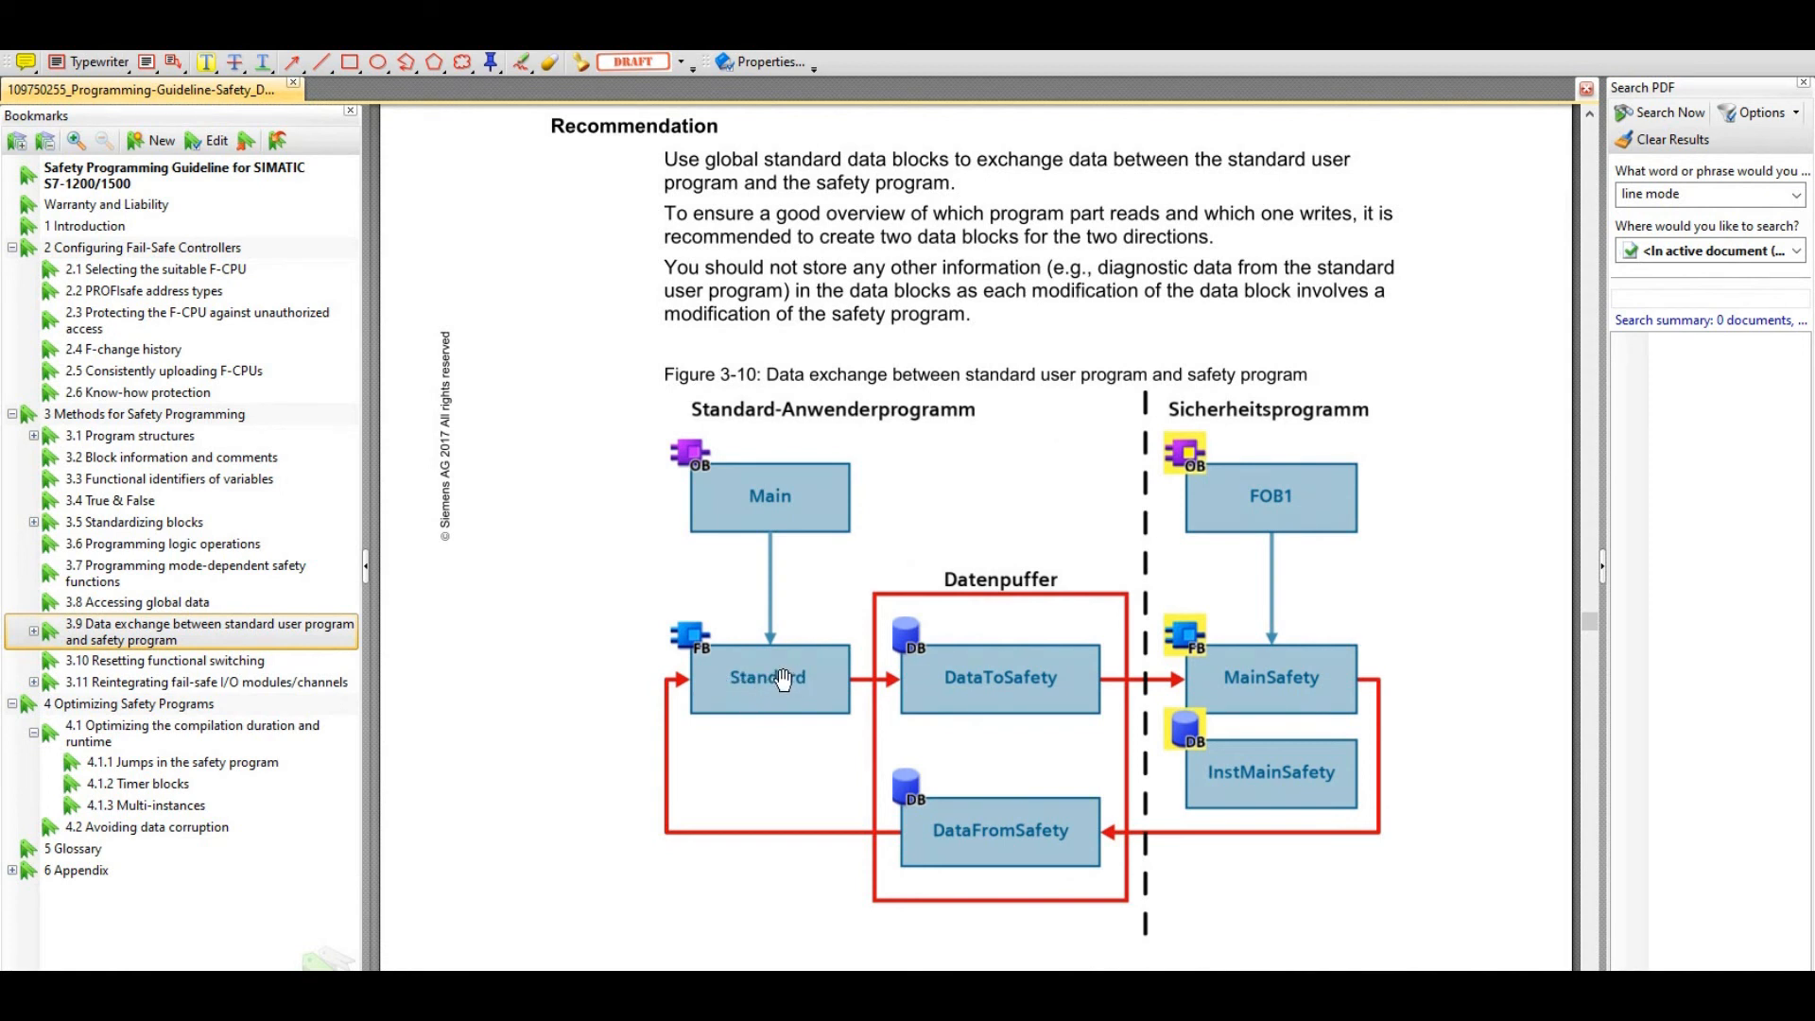
pyautogui.moveTo(934, 414)
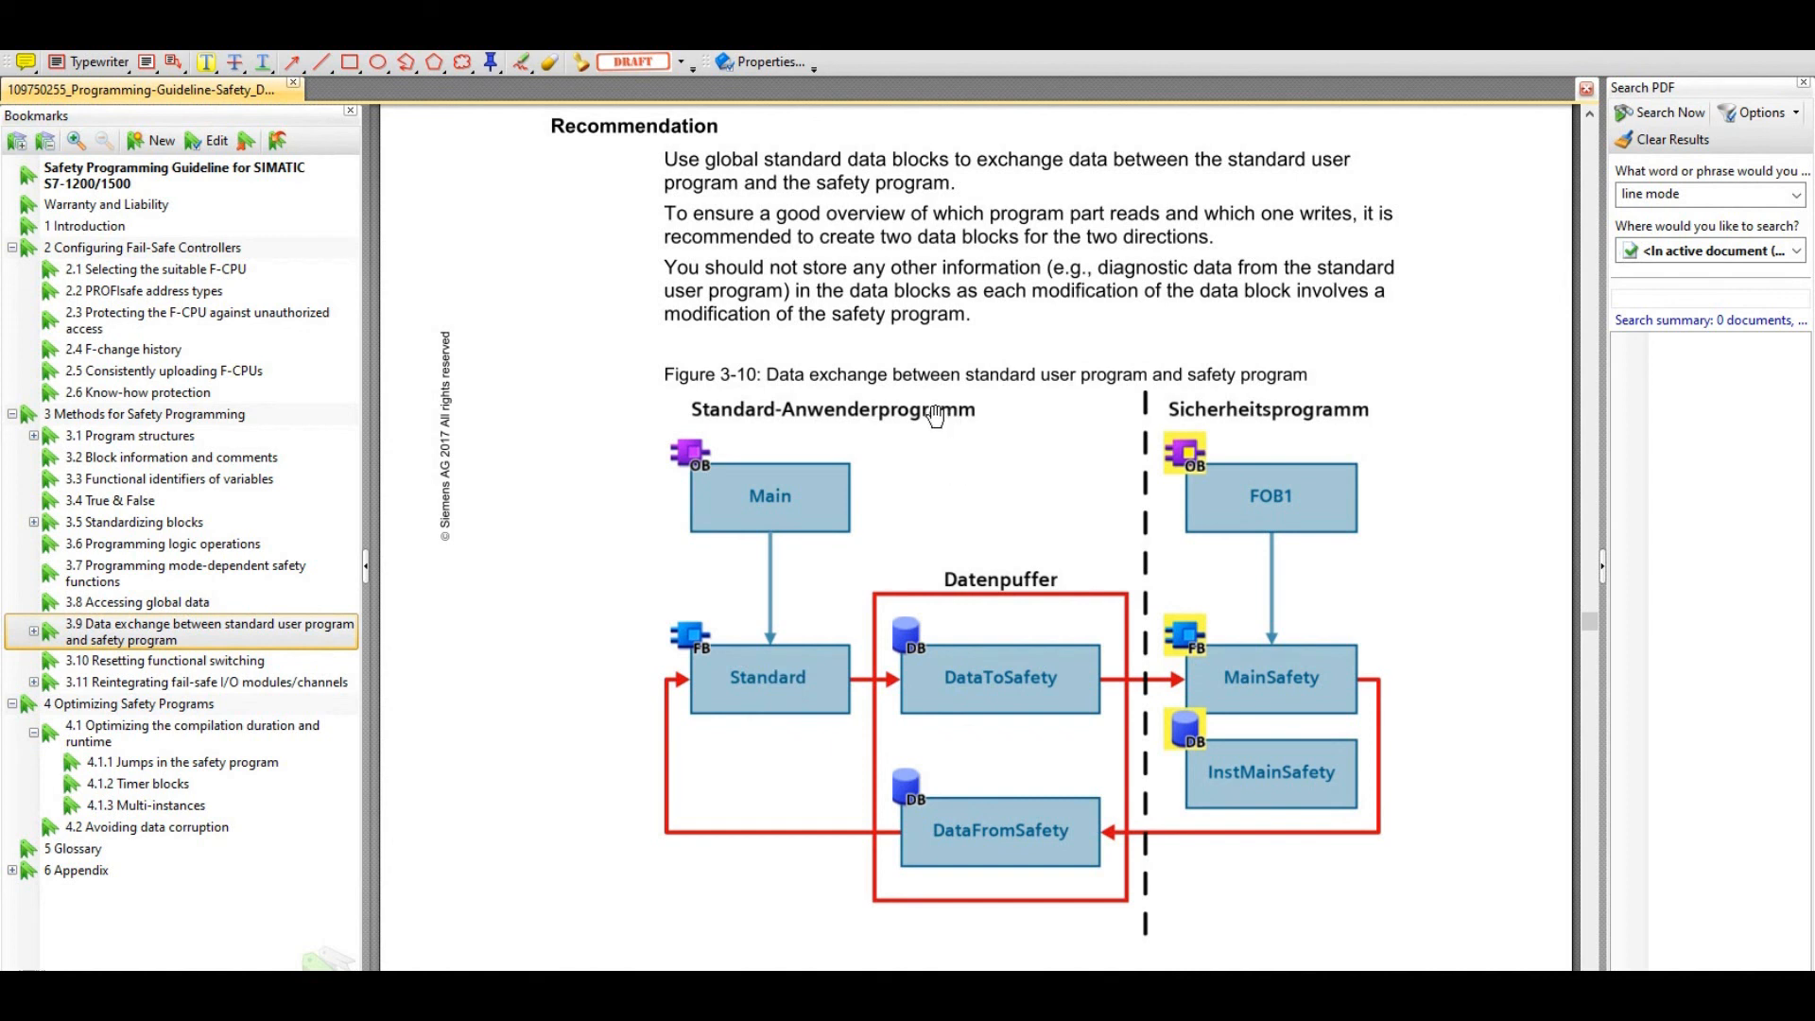
pyautogui.moveTo(1055, 715)
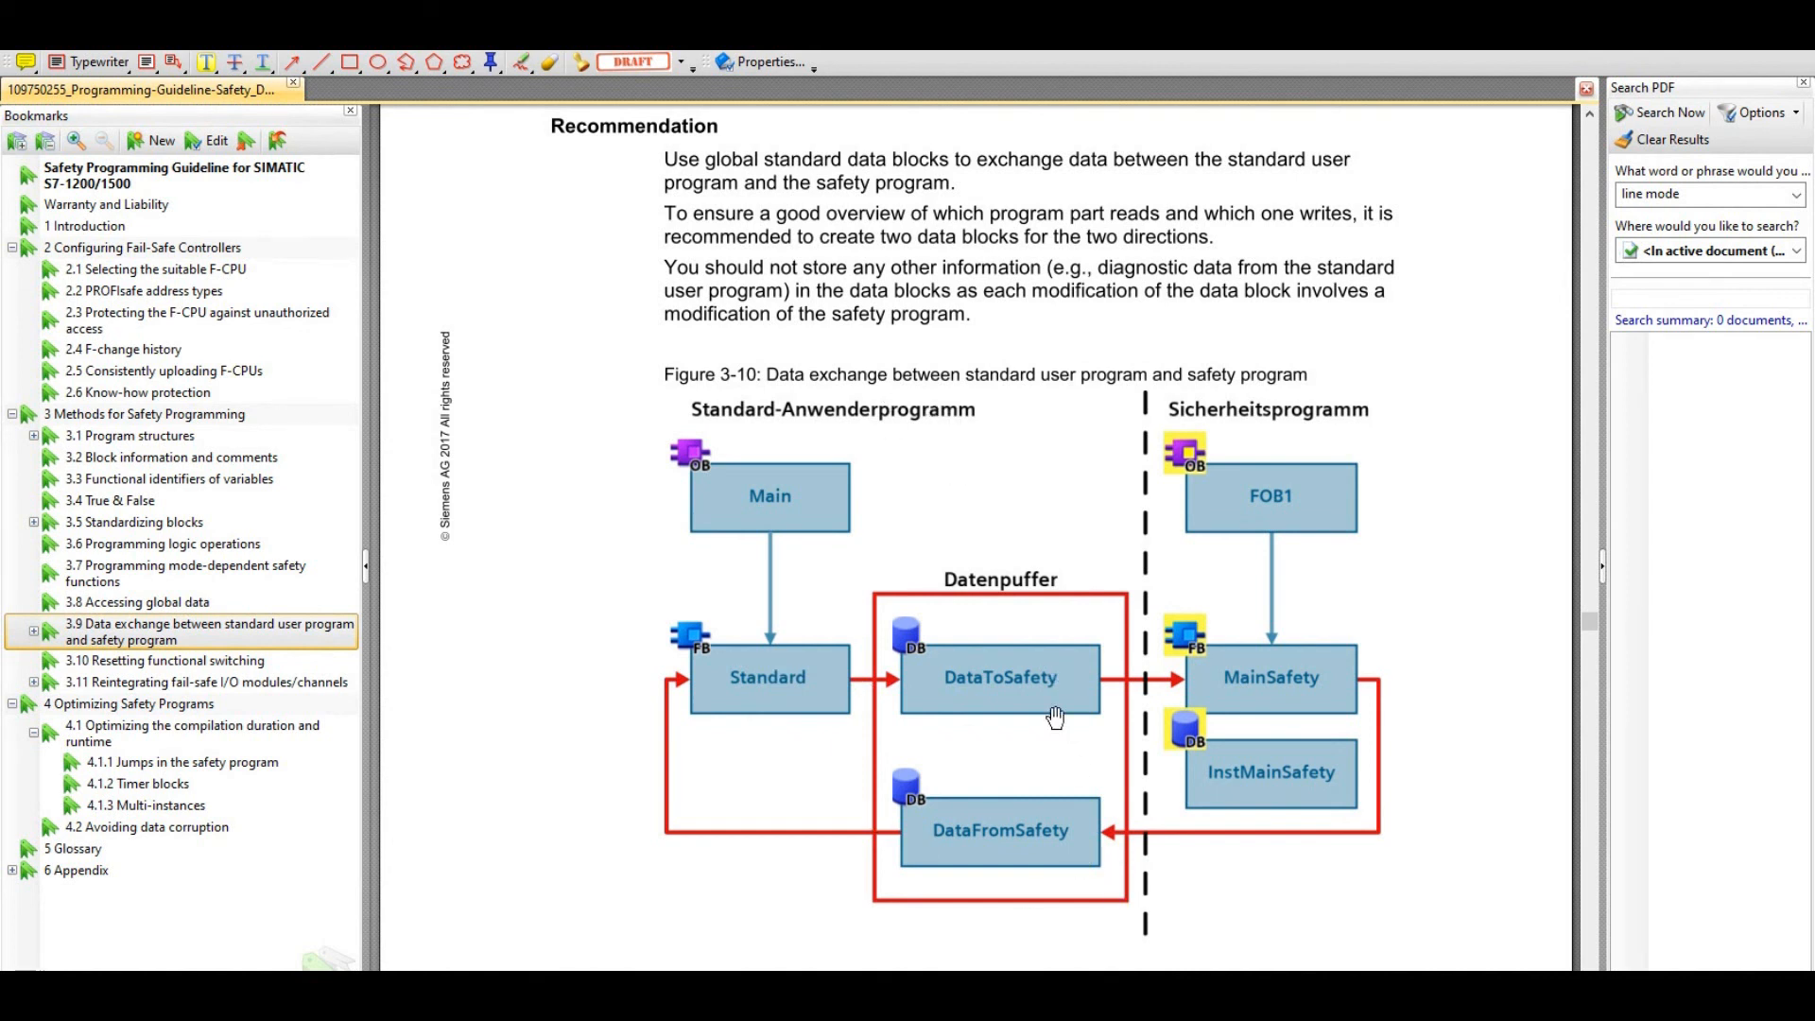
pyautogui.moveTo(1031, 677)
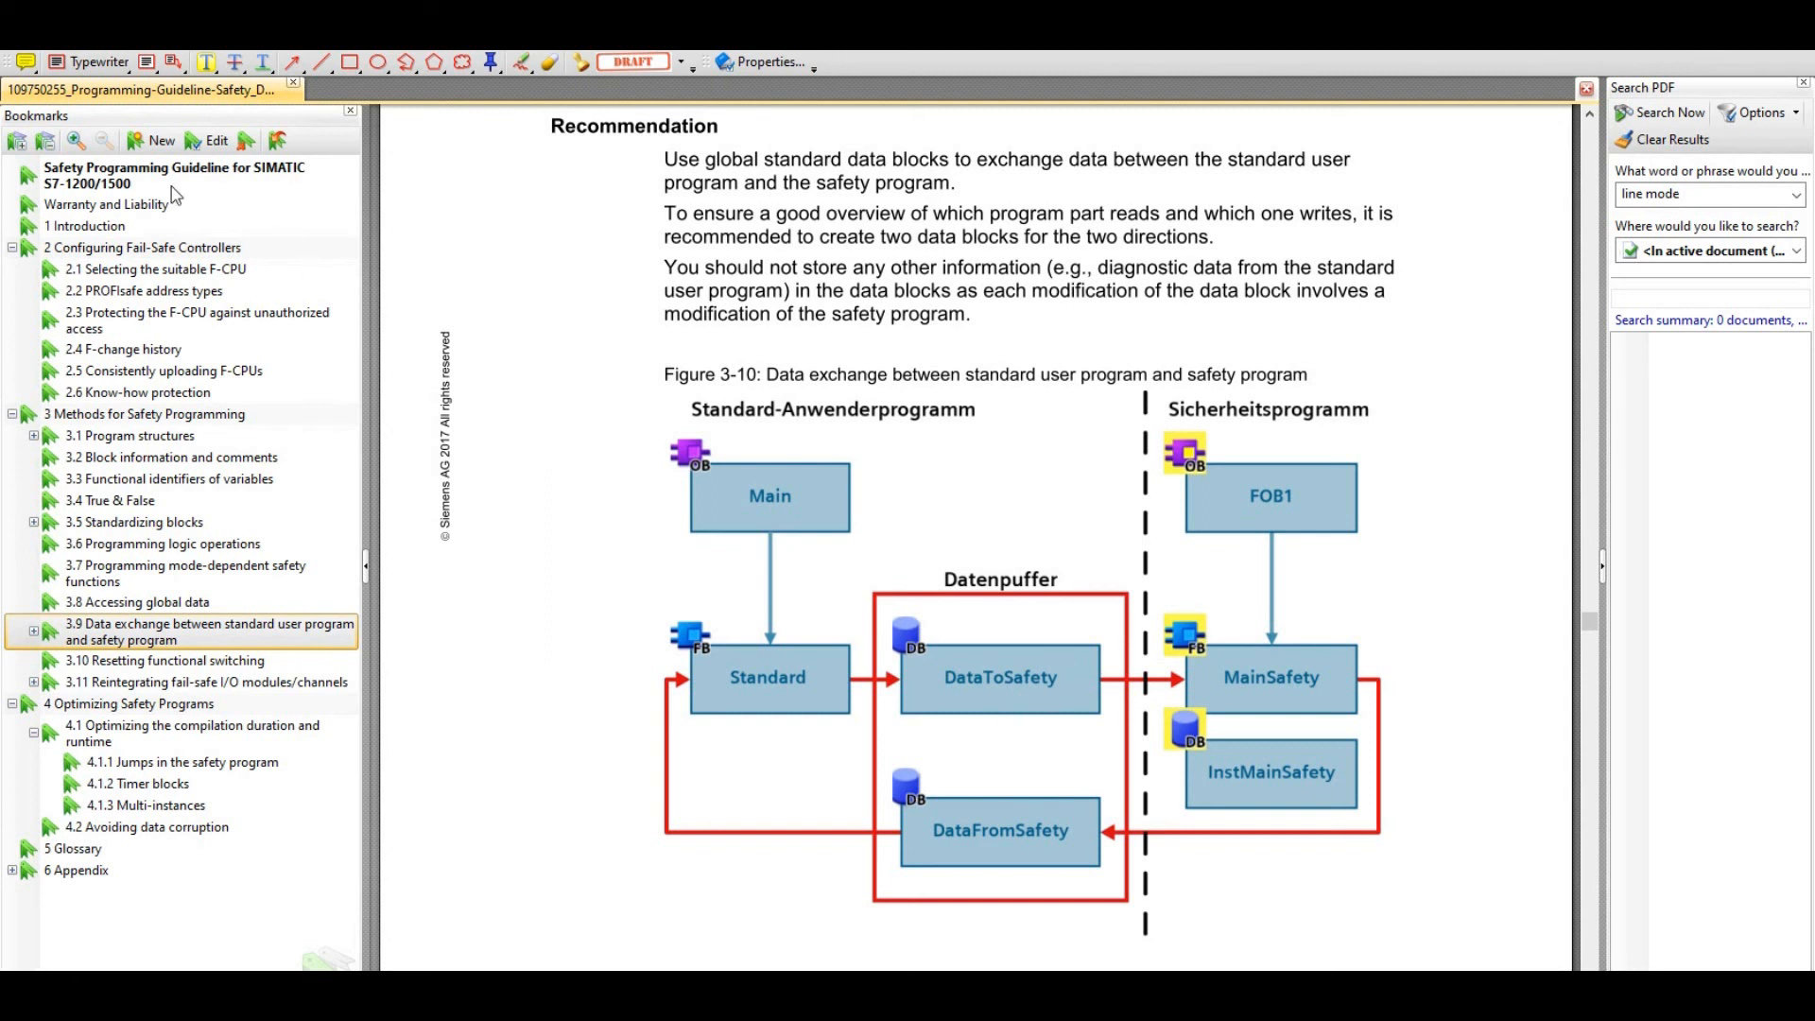
pyautogui.moveTo(826, 391)
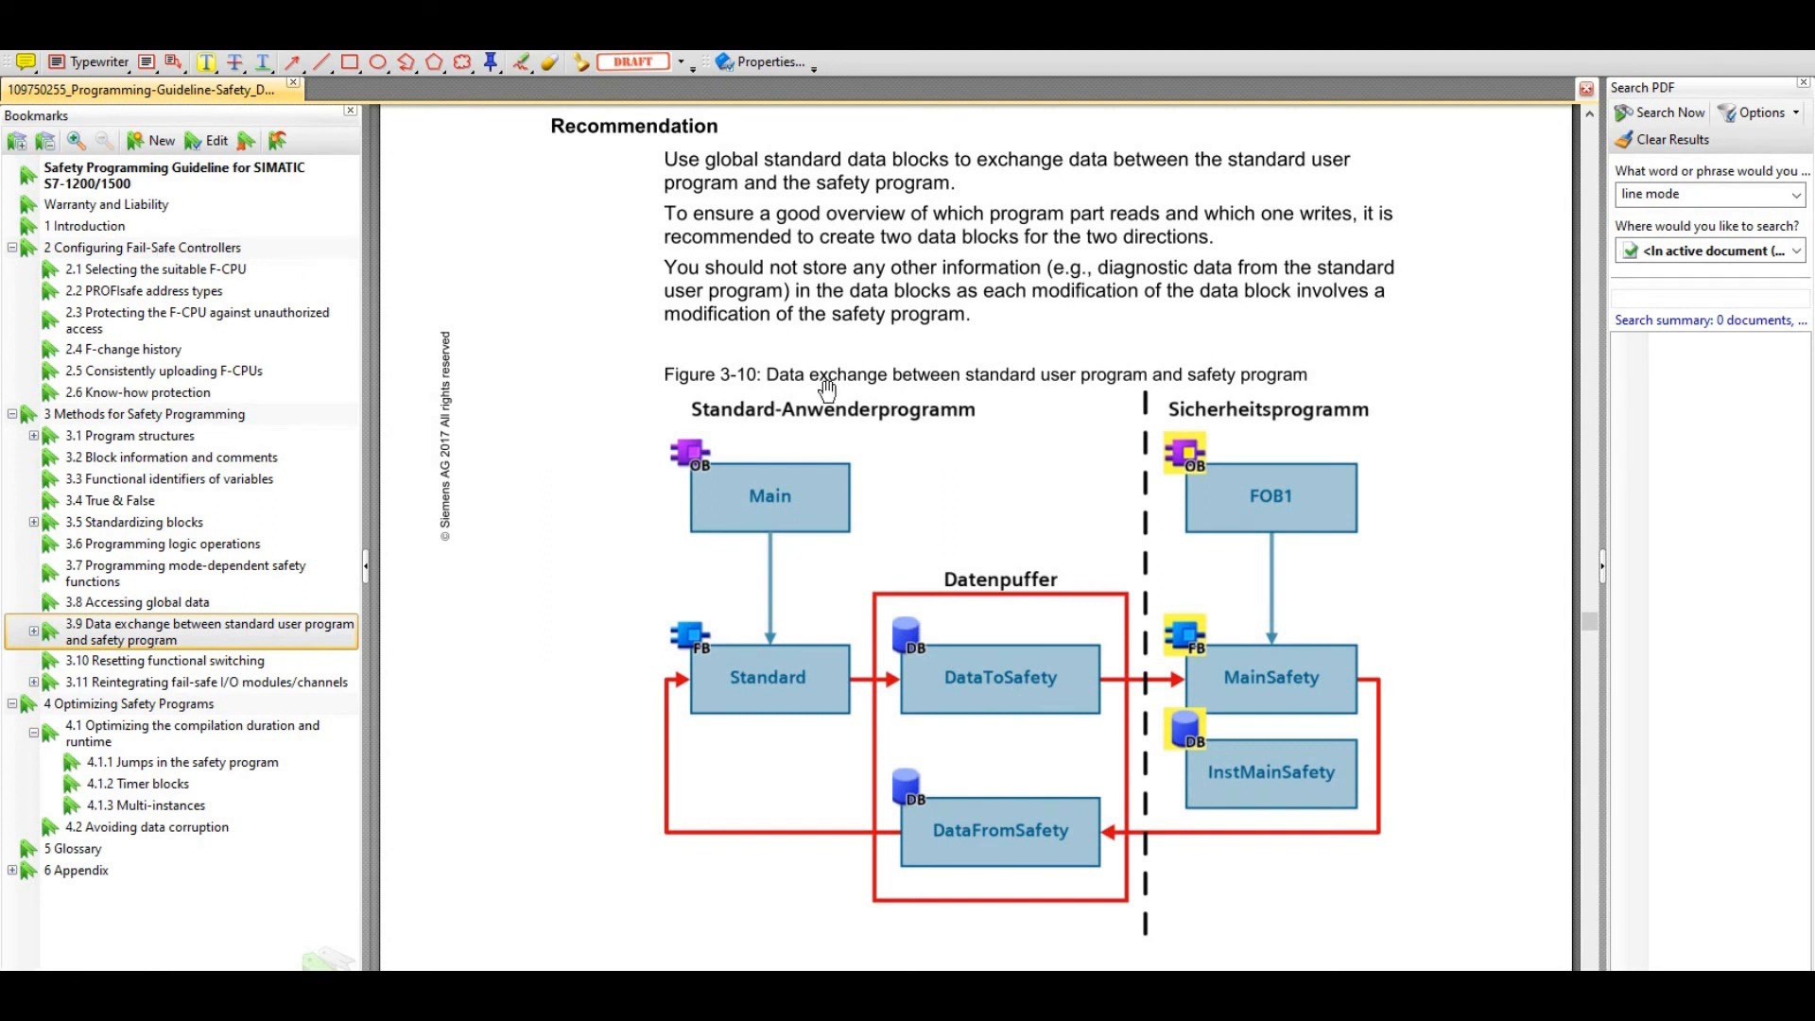
pyautogui.scroll(-3)
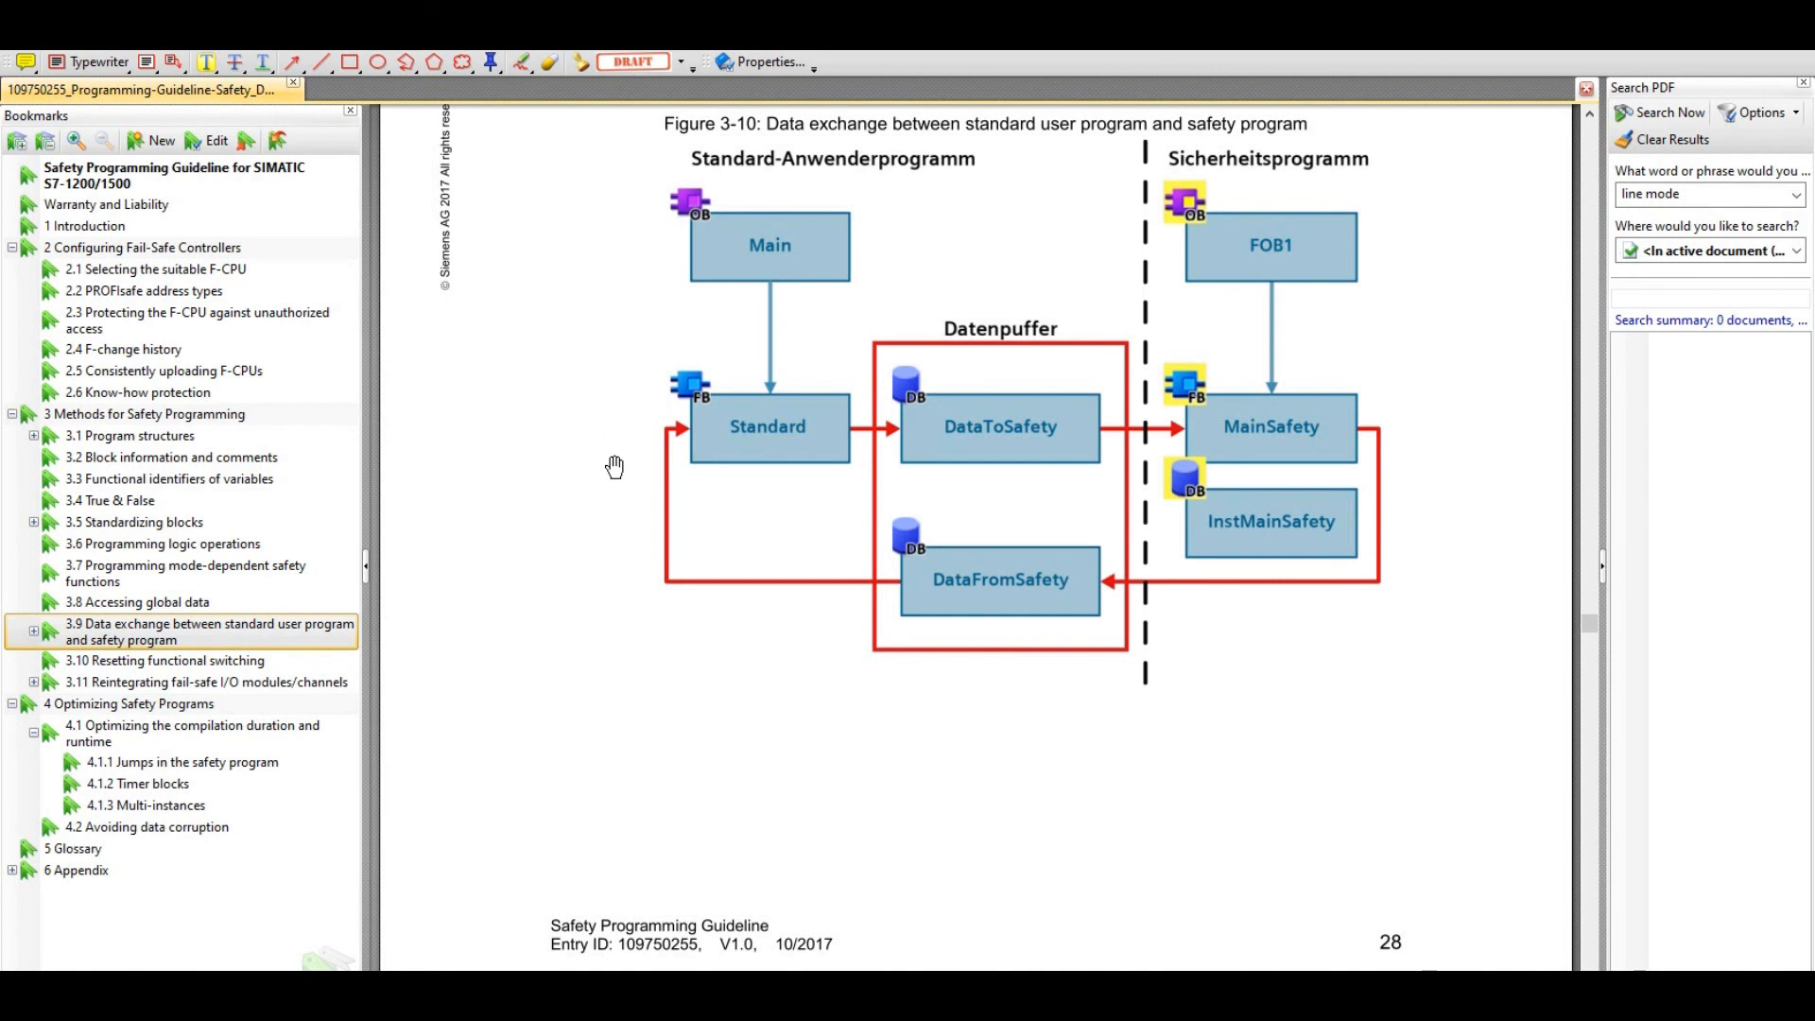
pyautogui.moveTo(706, 710)
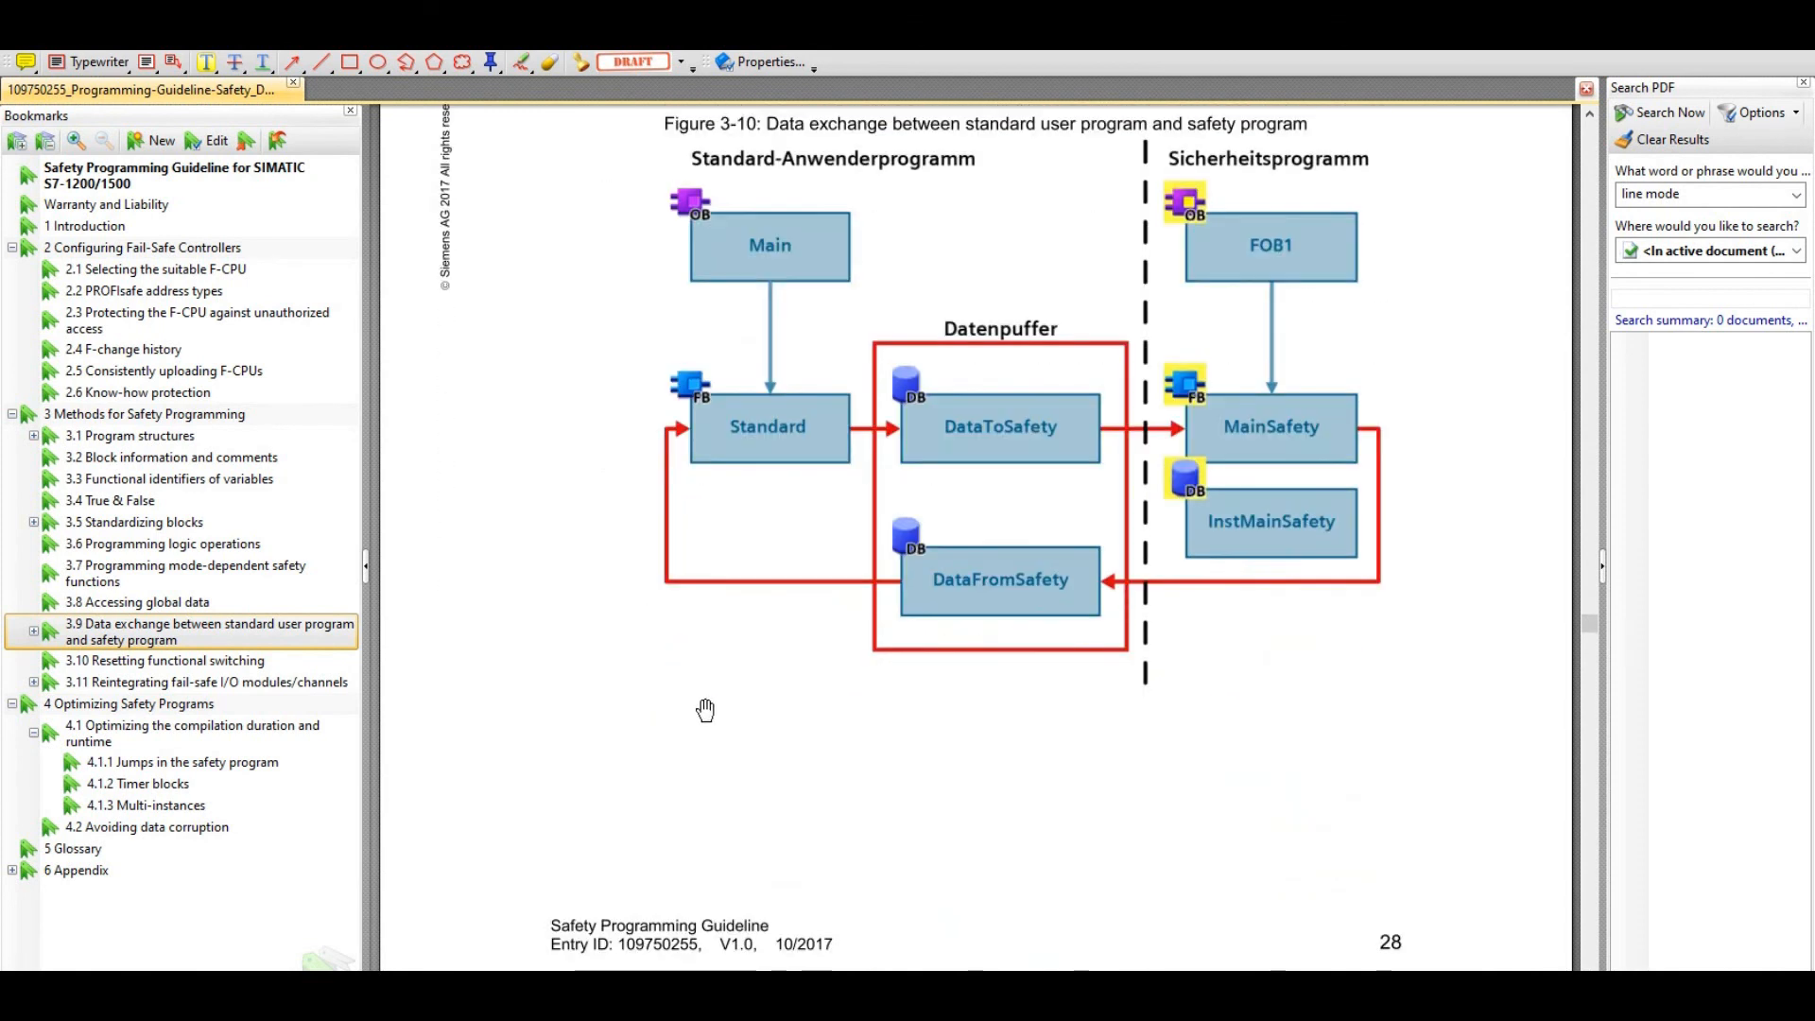
pyautogui.scroll(3)
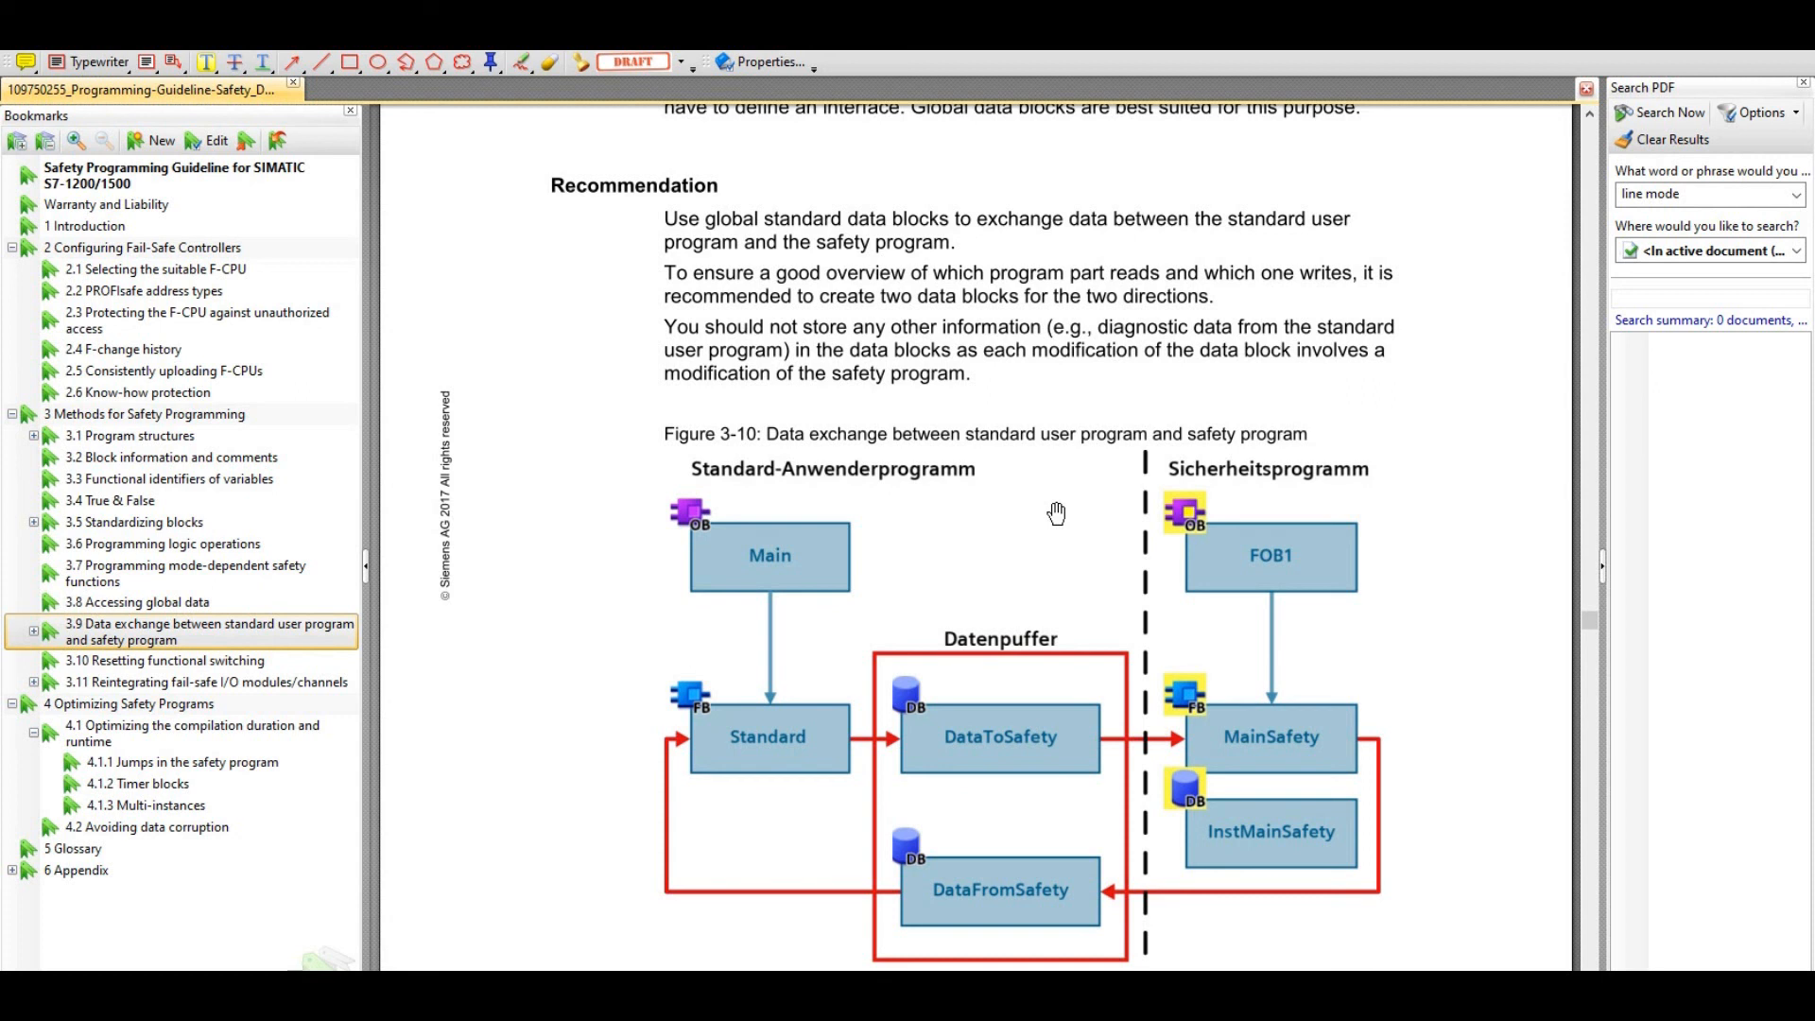
pyautogui.moveTo(938, 654)
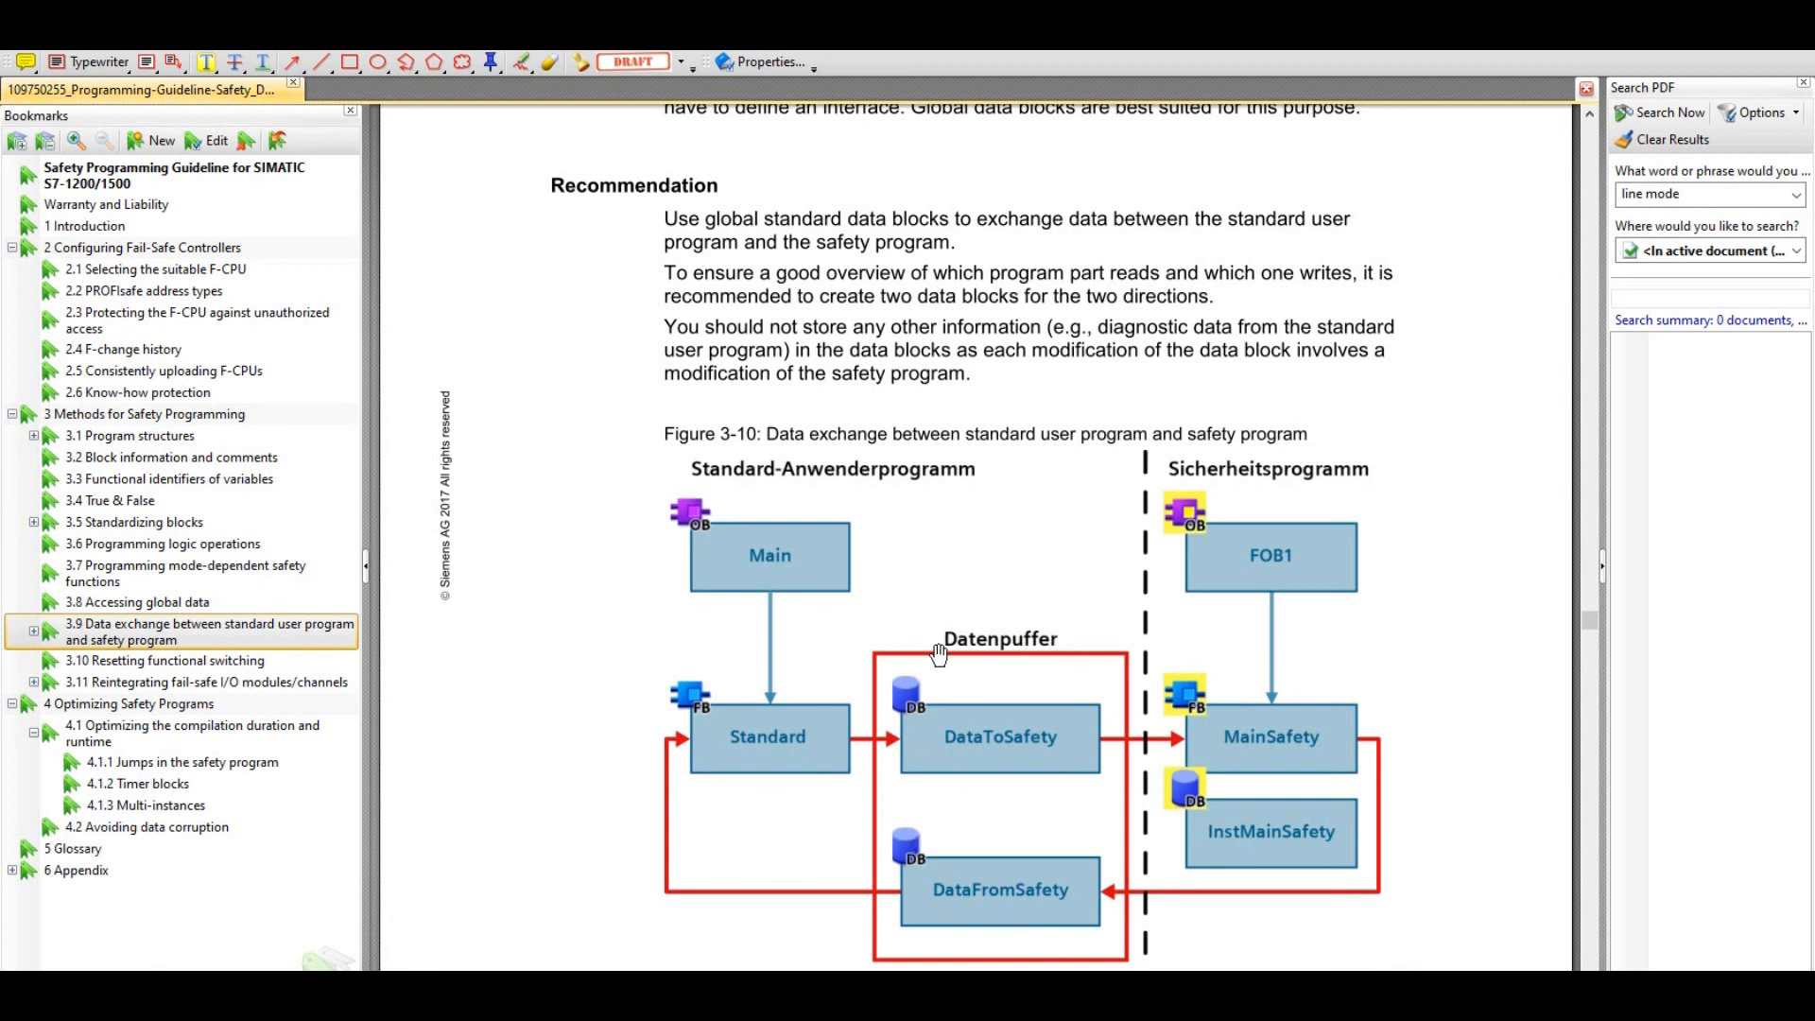
pyautogui.moveTo(981, 766)
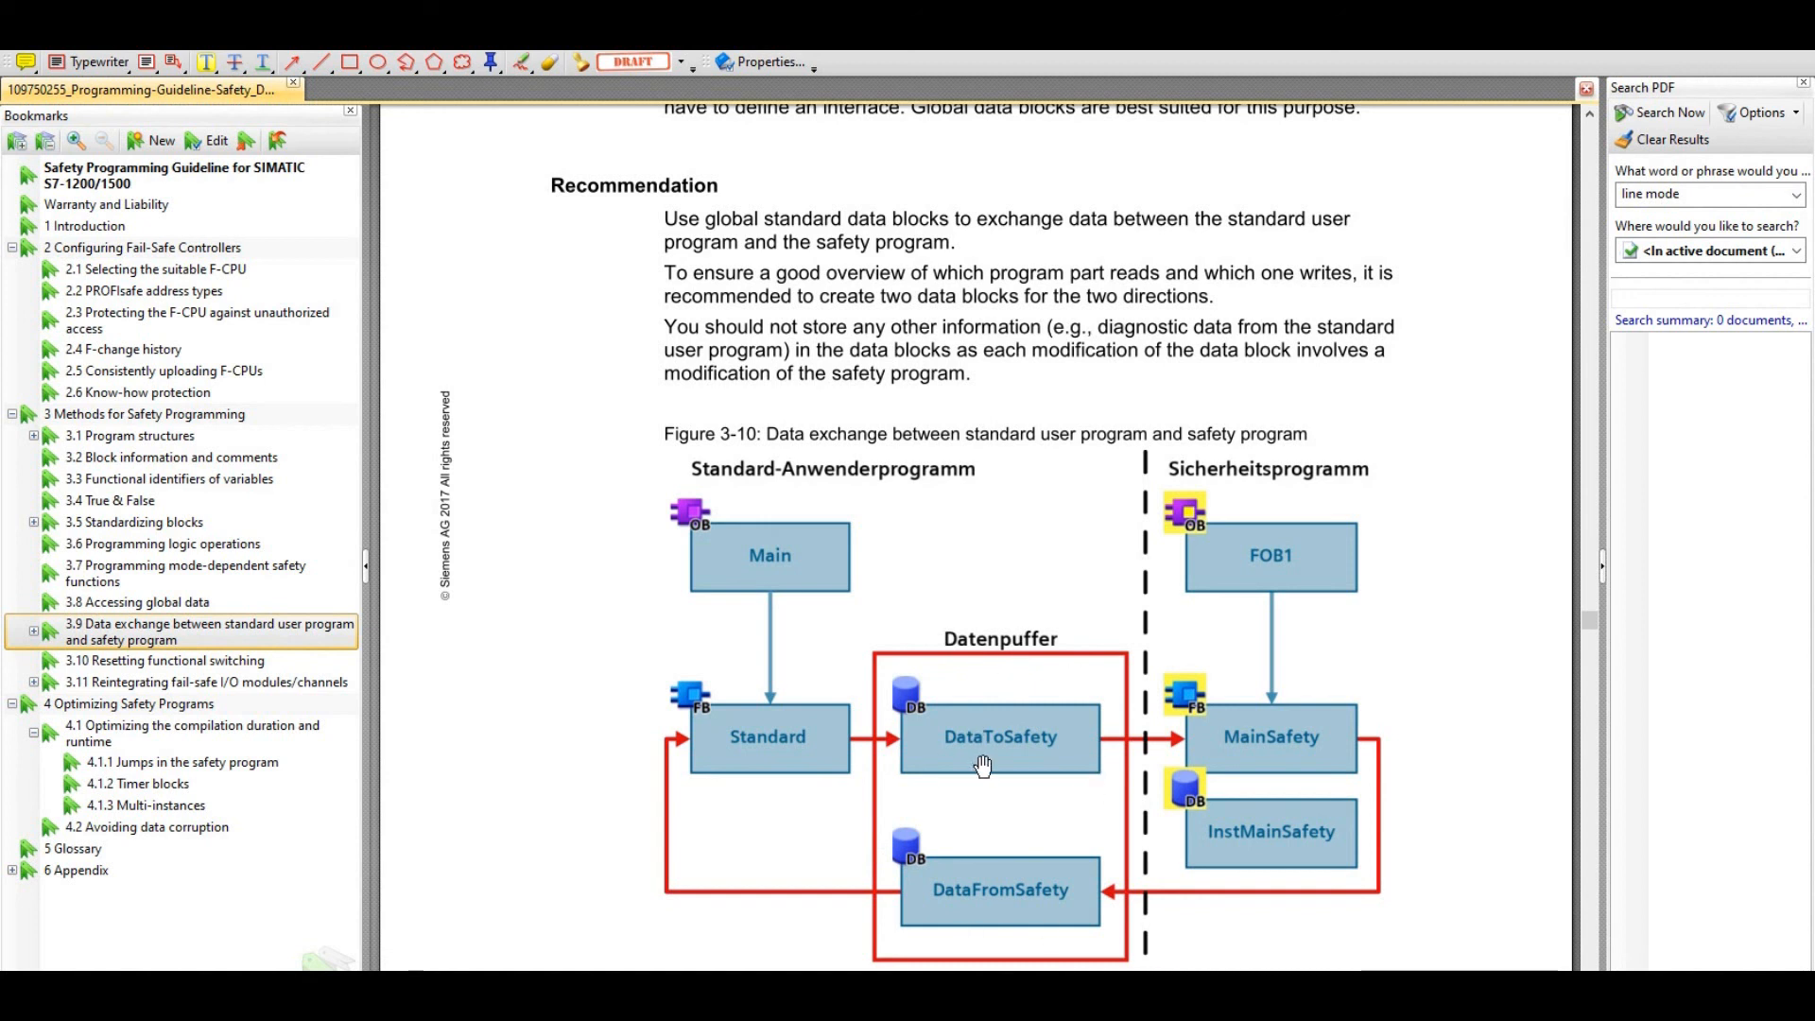
pyautogui.moveTo(829, 707)
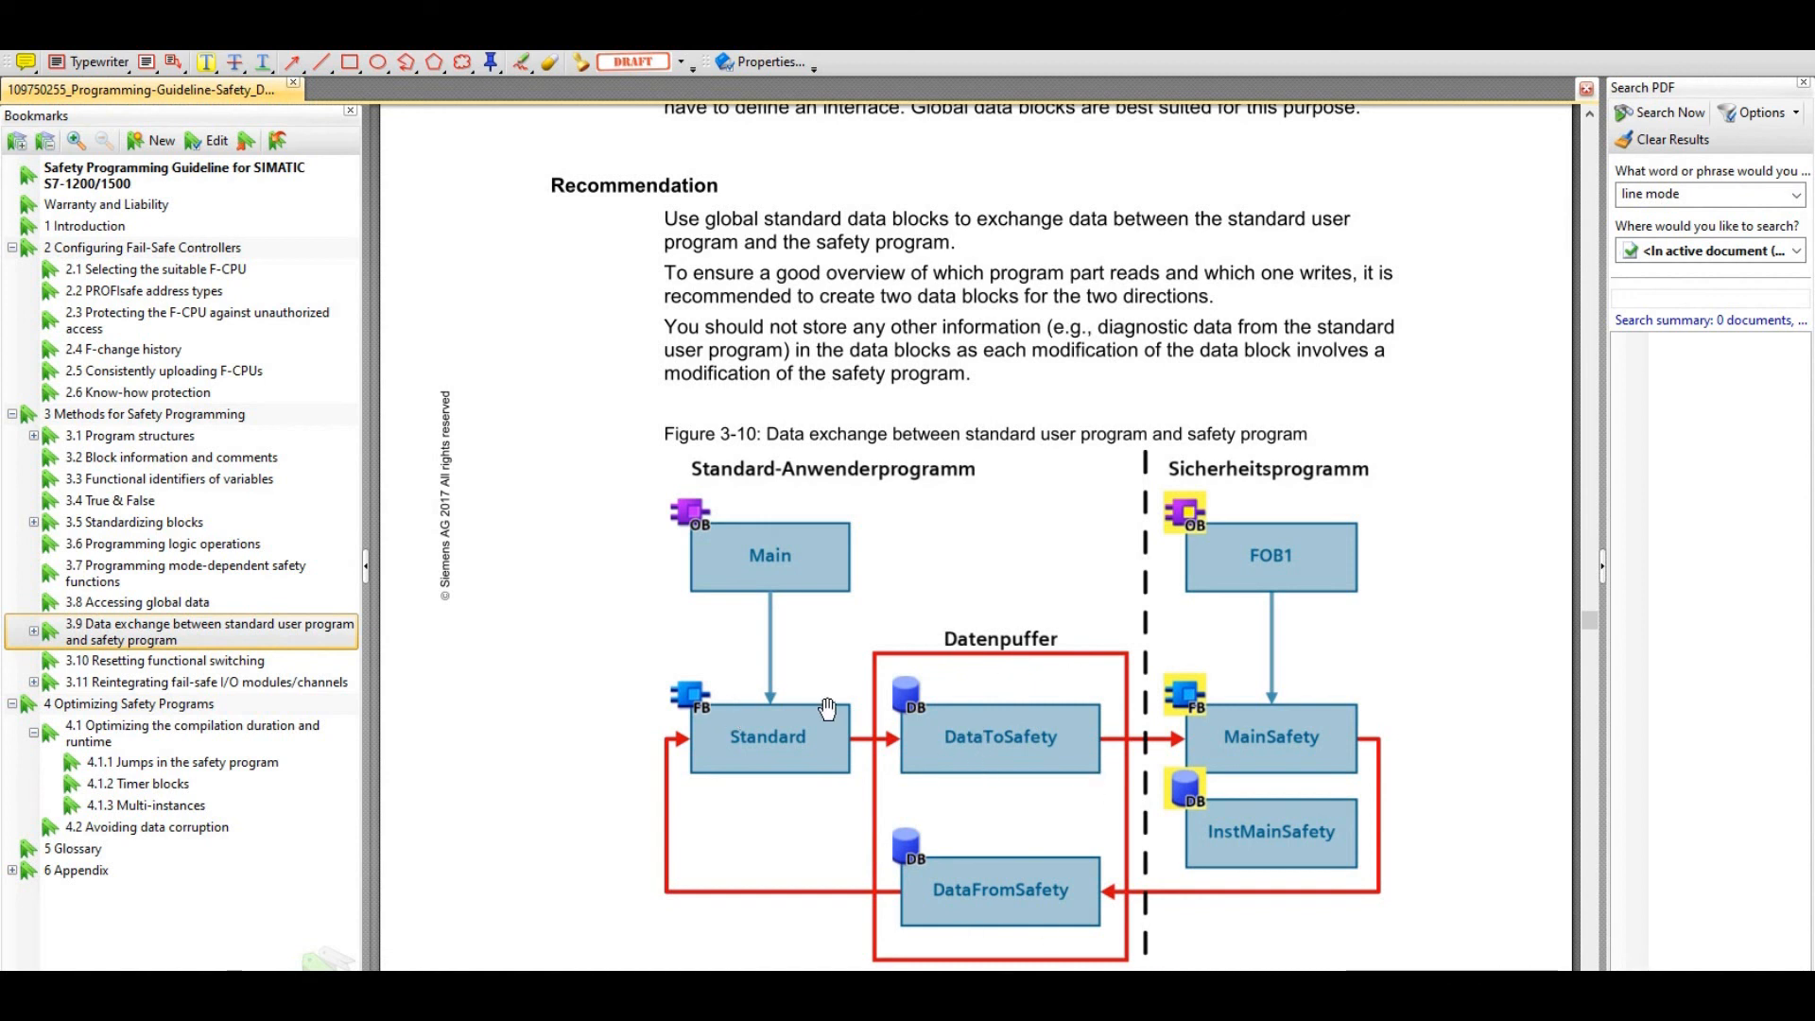
pyautogui.moveTo(907, 701)
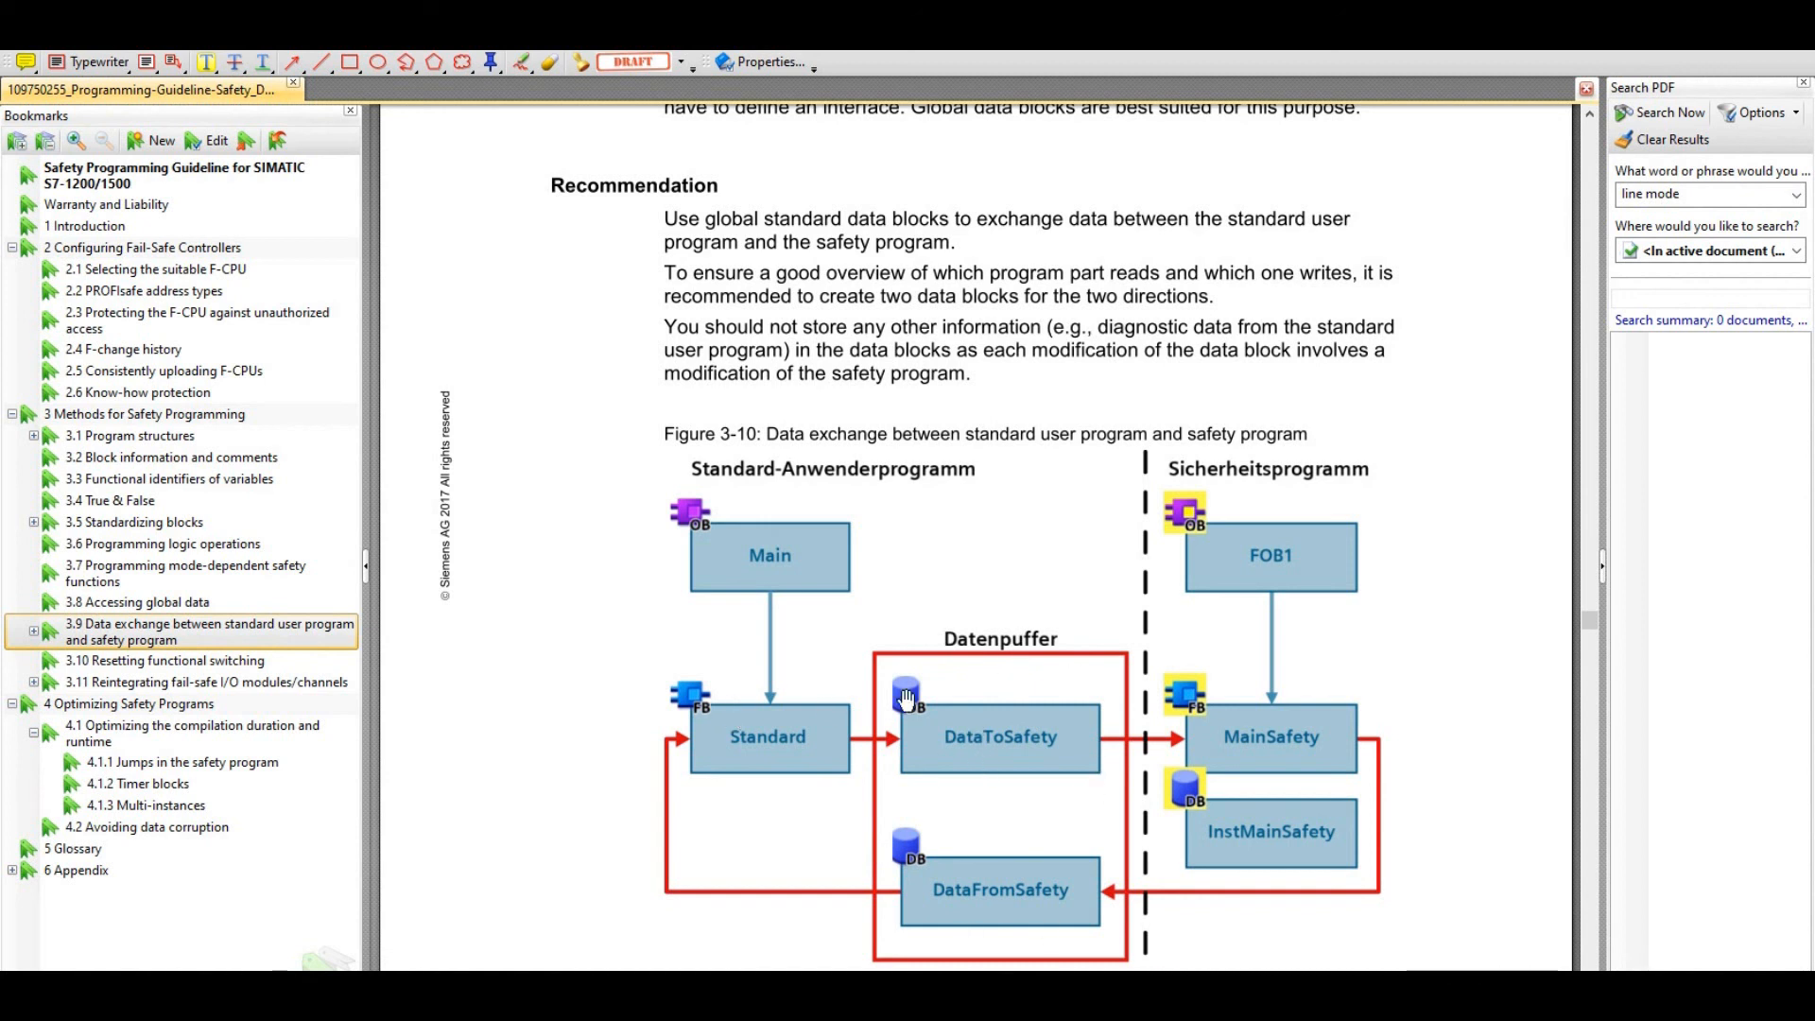
pyautogui.moveTo(702, 691)
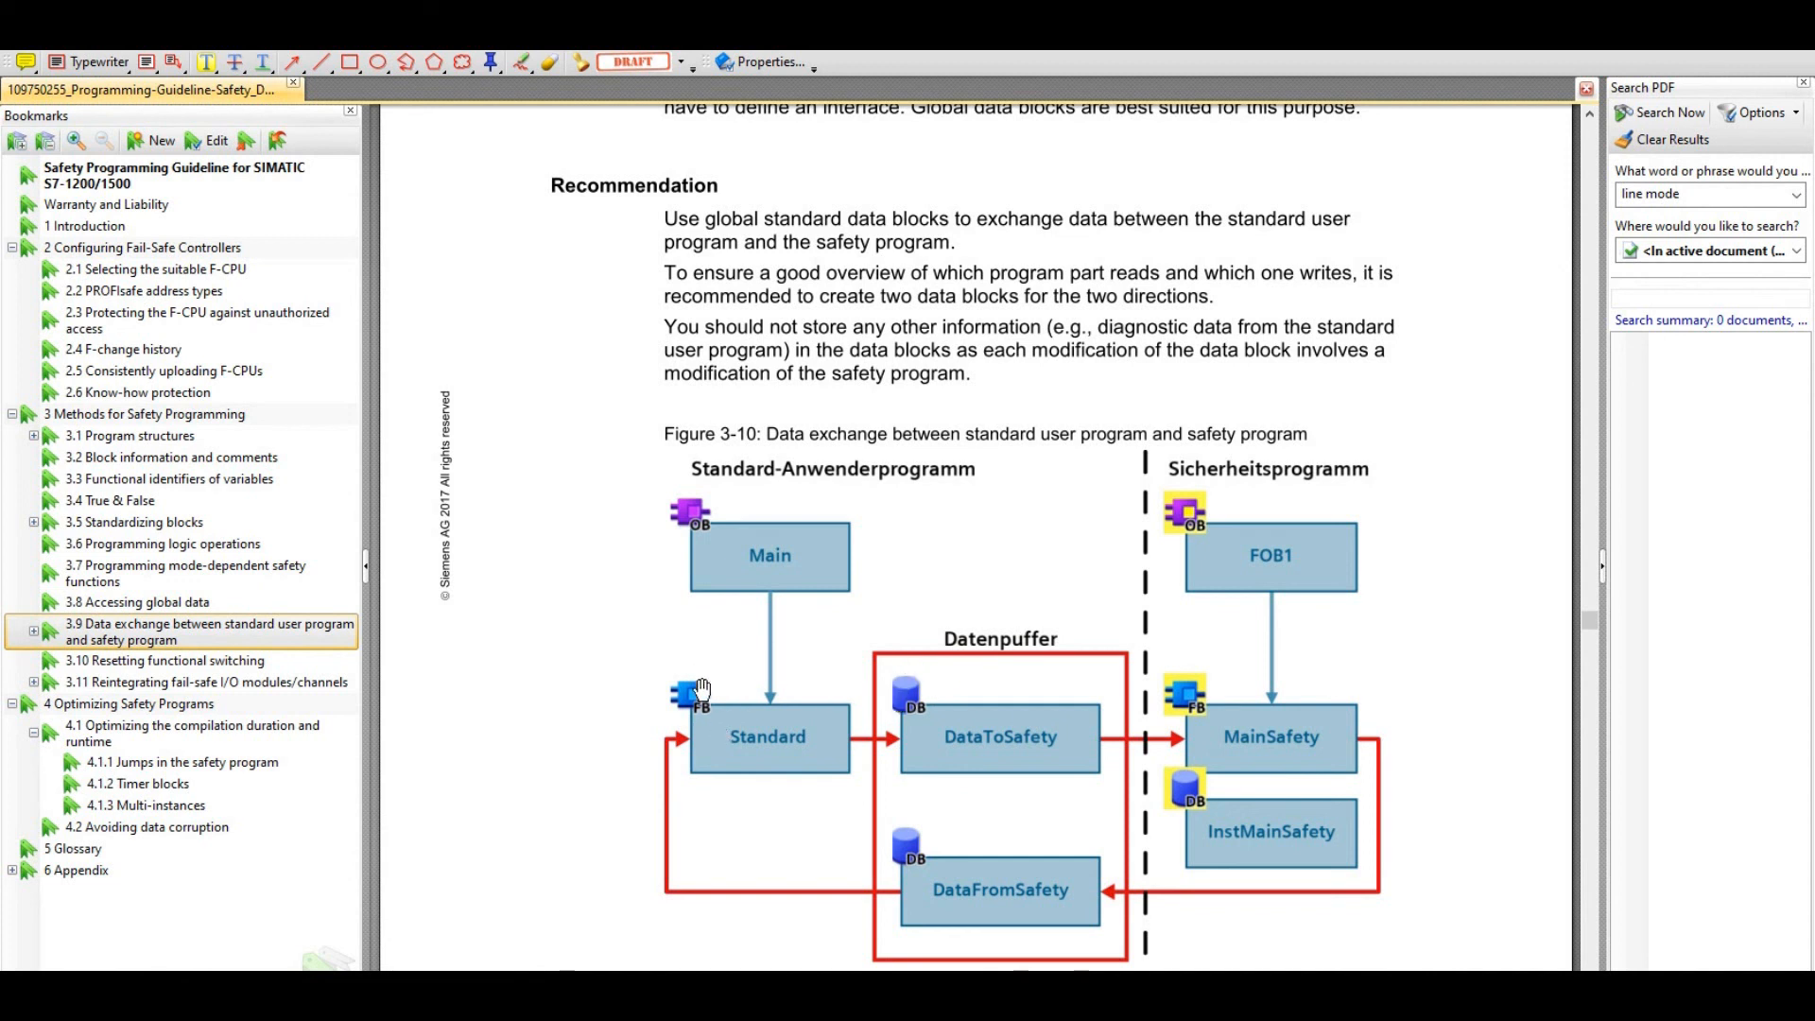
pyautogui.moveTo(1000, 579)
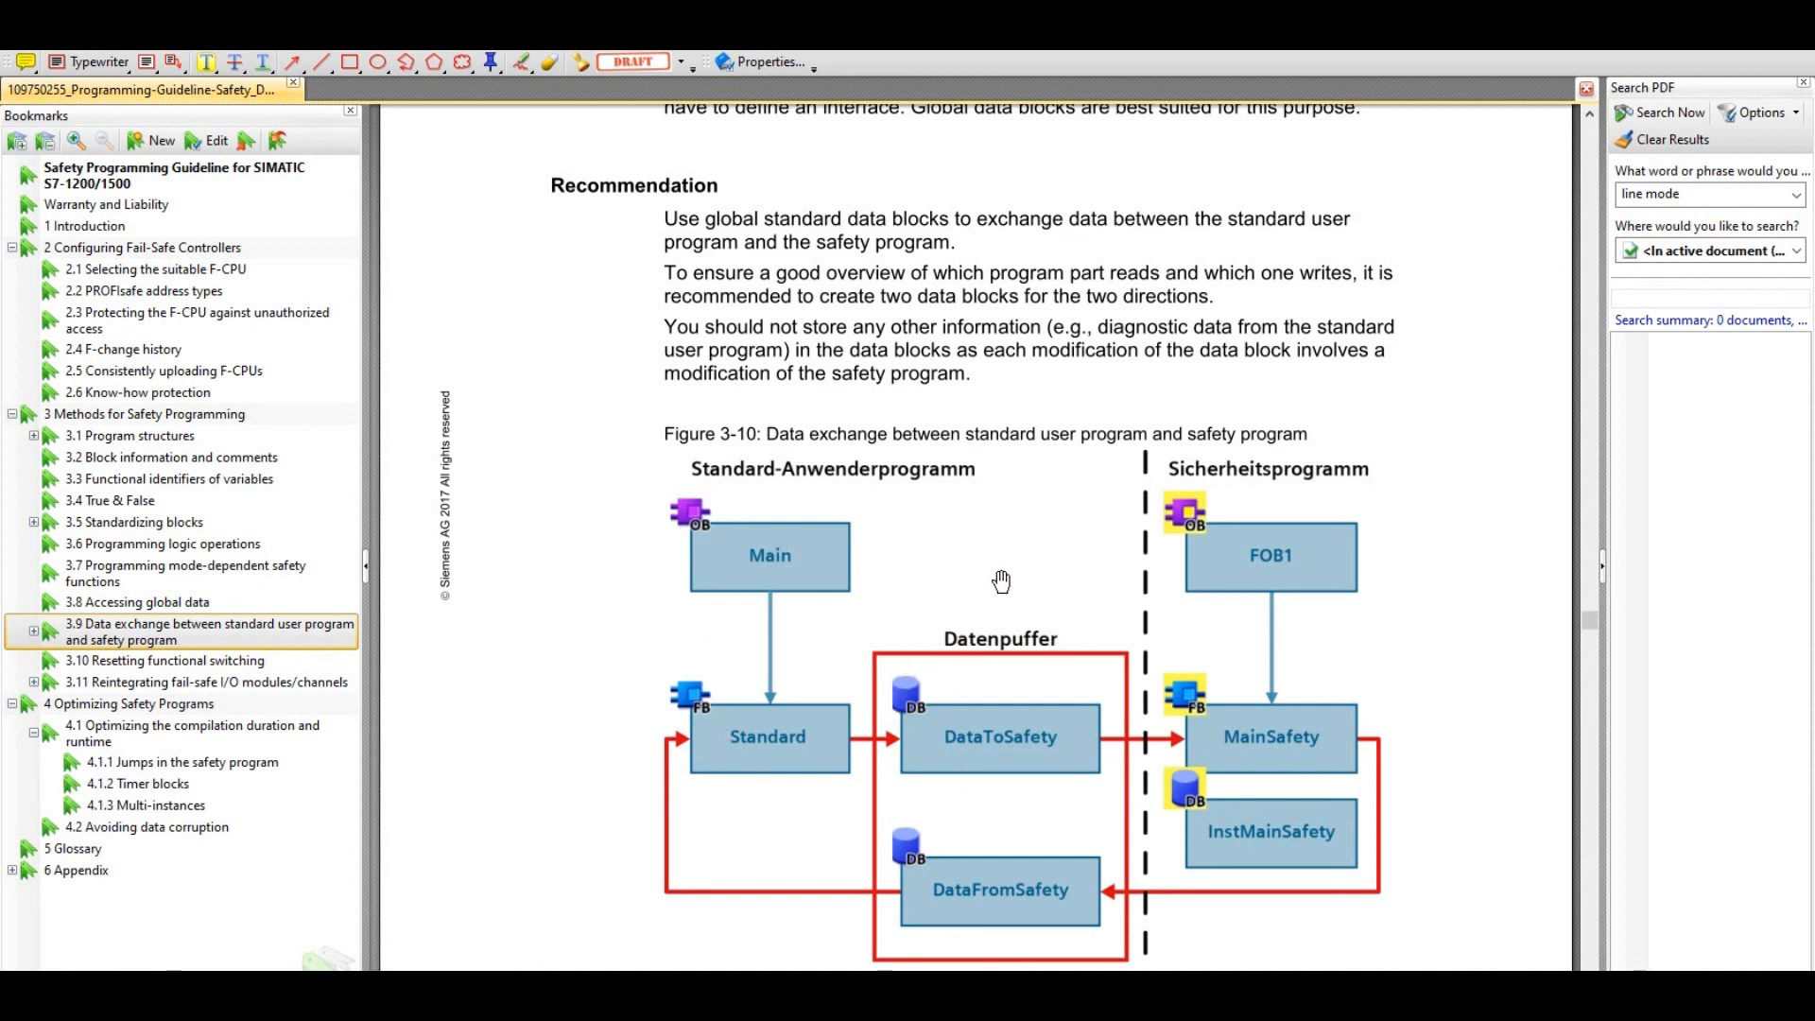
pyautogui.moveTo(1317, 521)
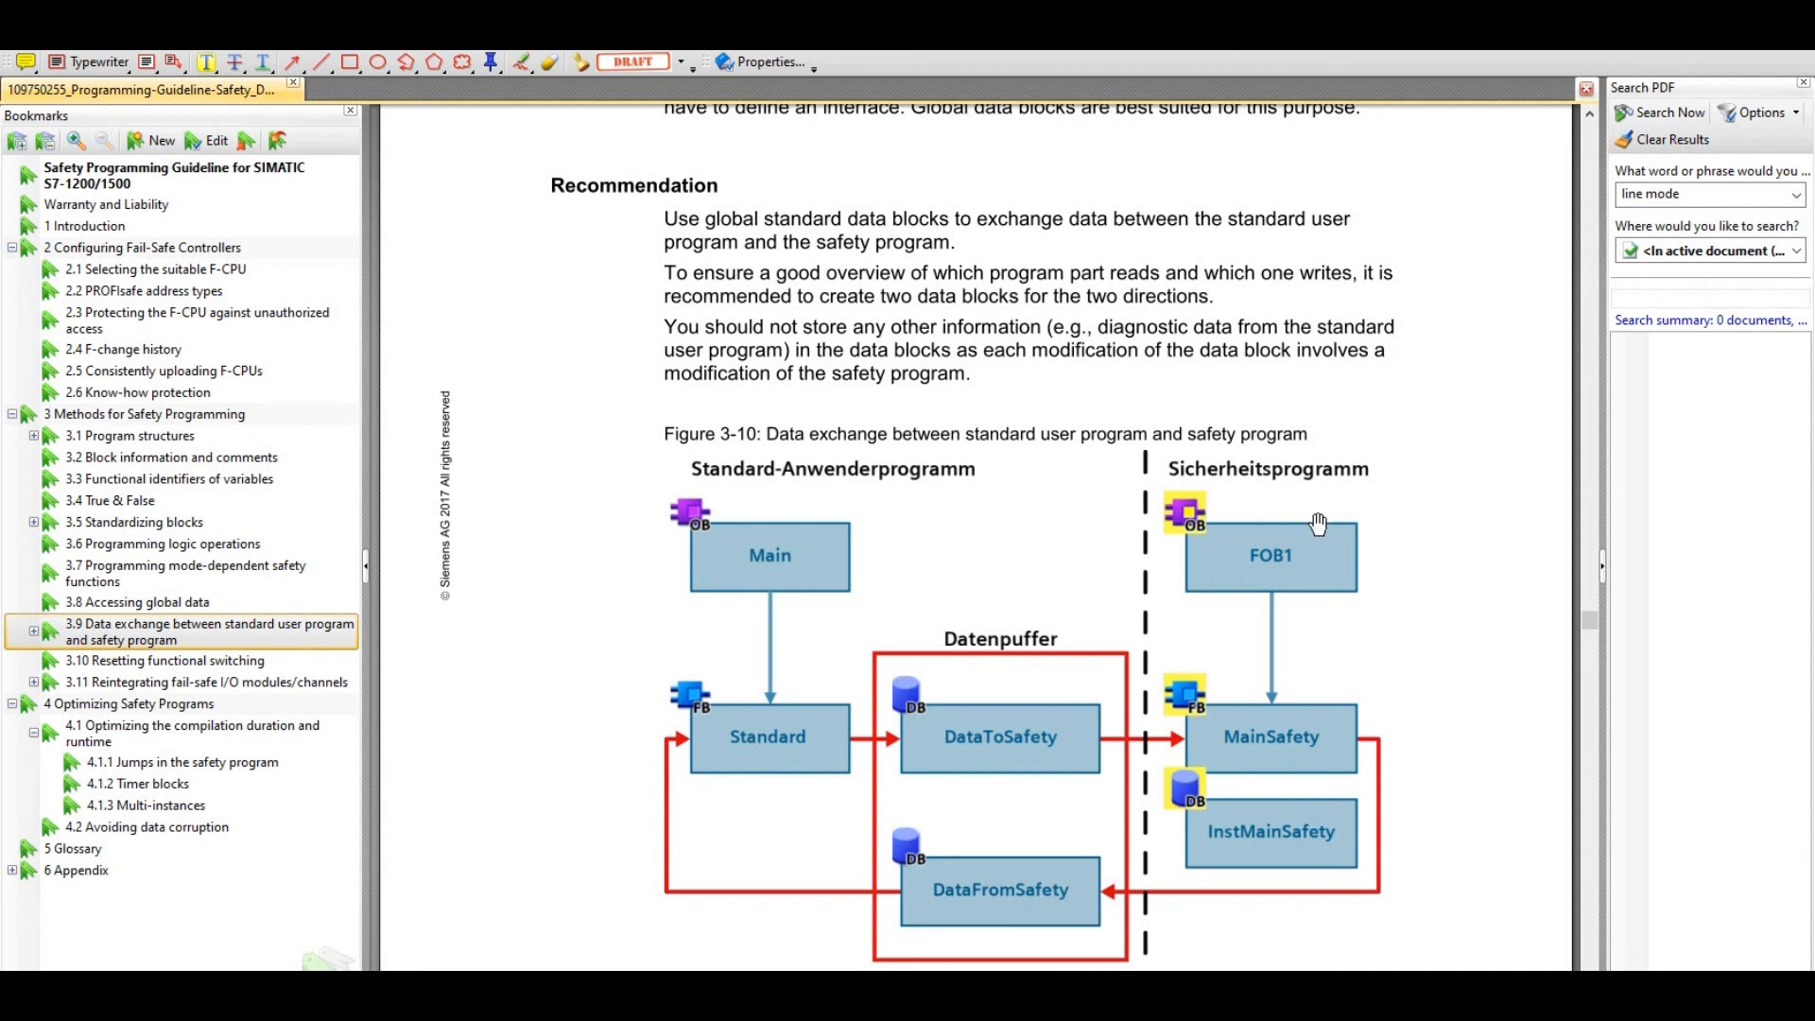
pyautogui.moveTo(984, 589)
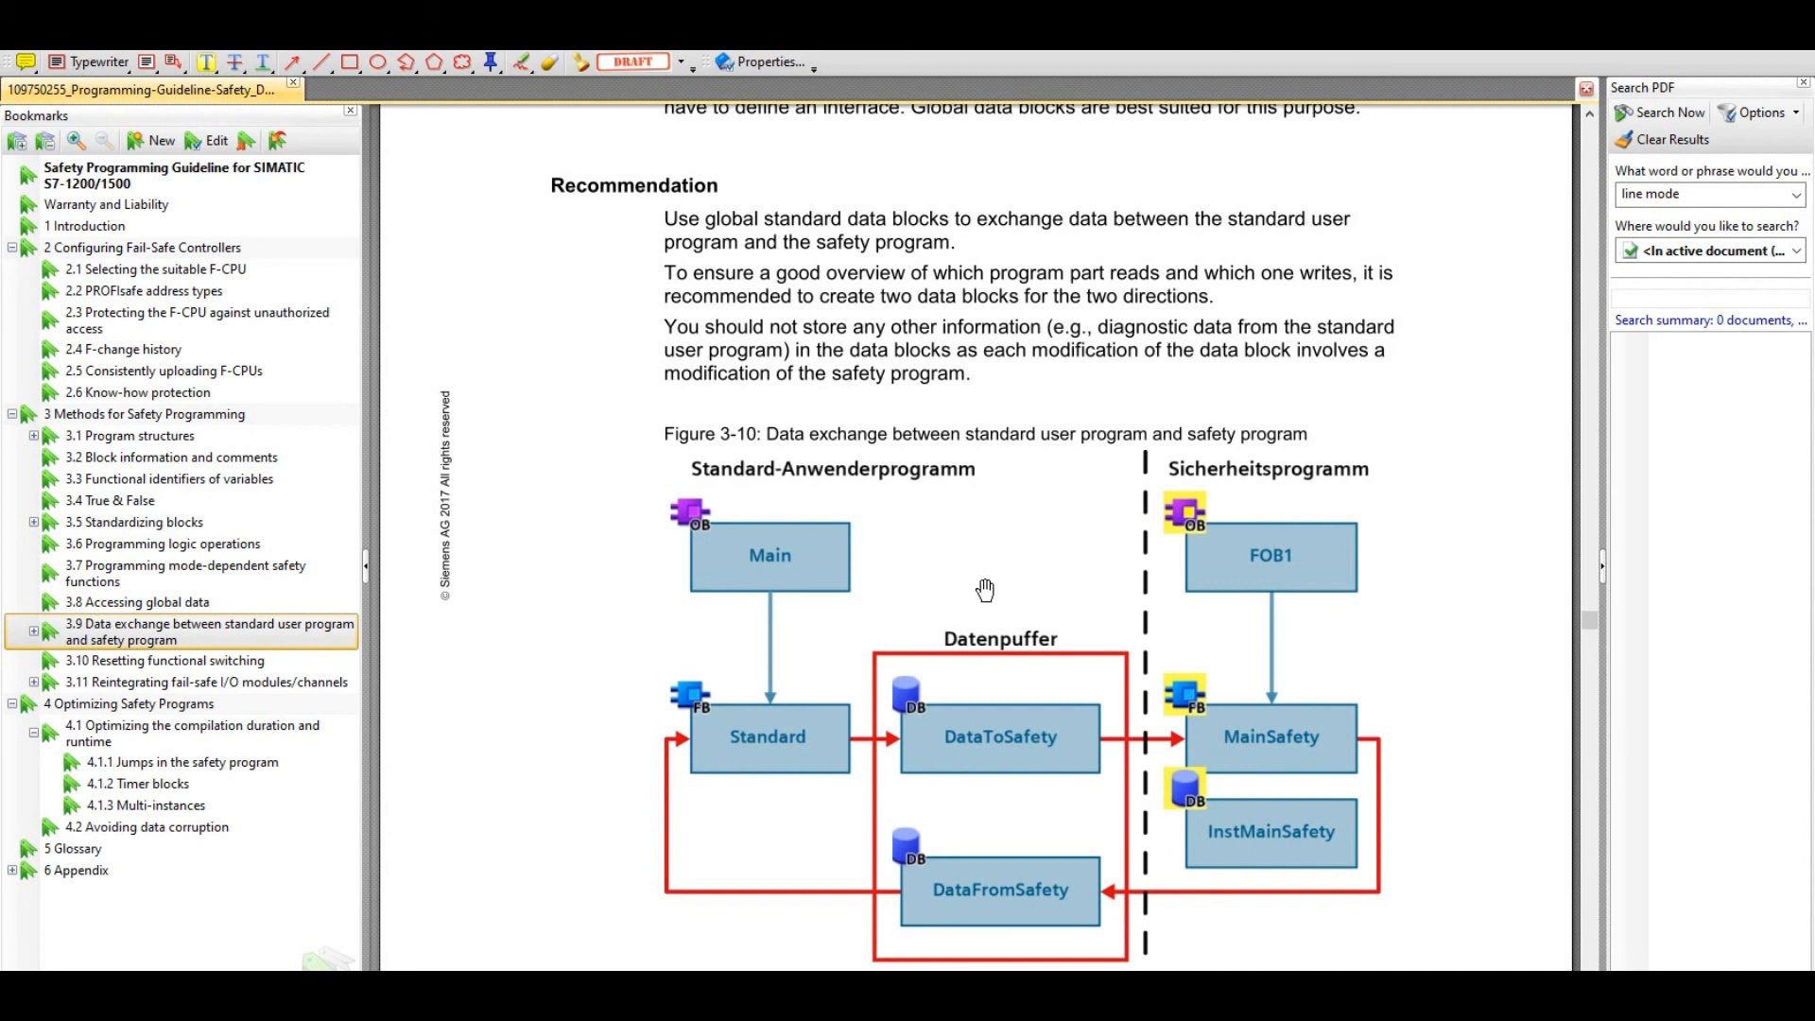
pyautogui.moveTo(1238, 515)
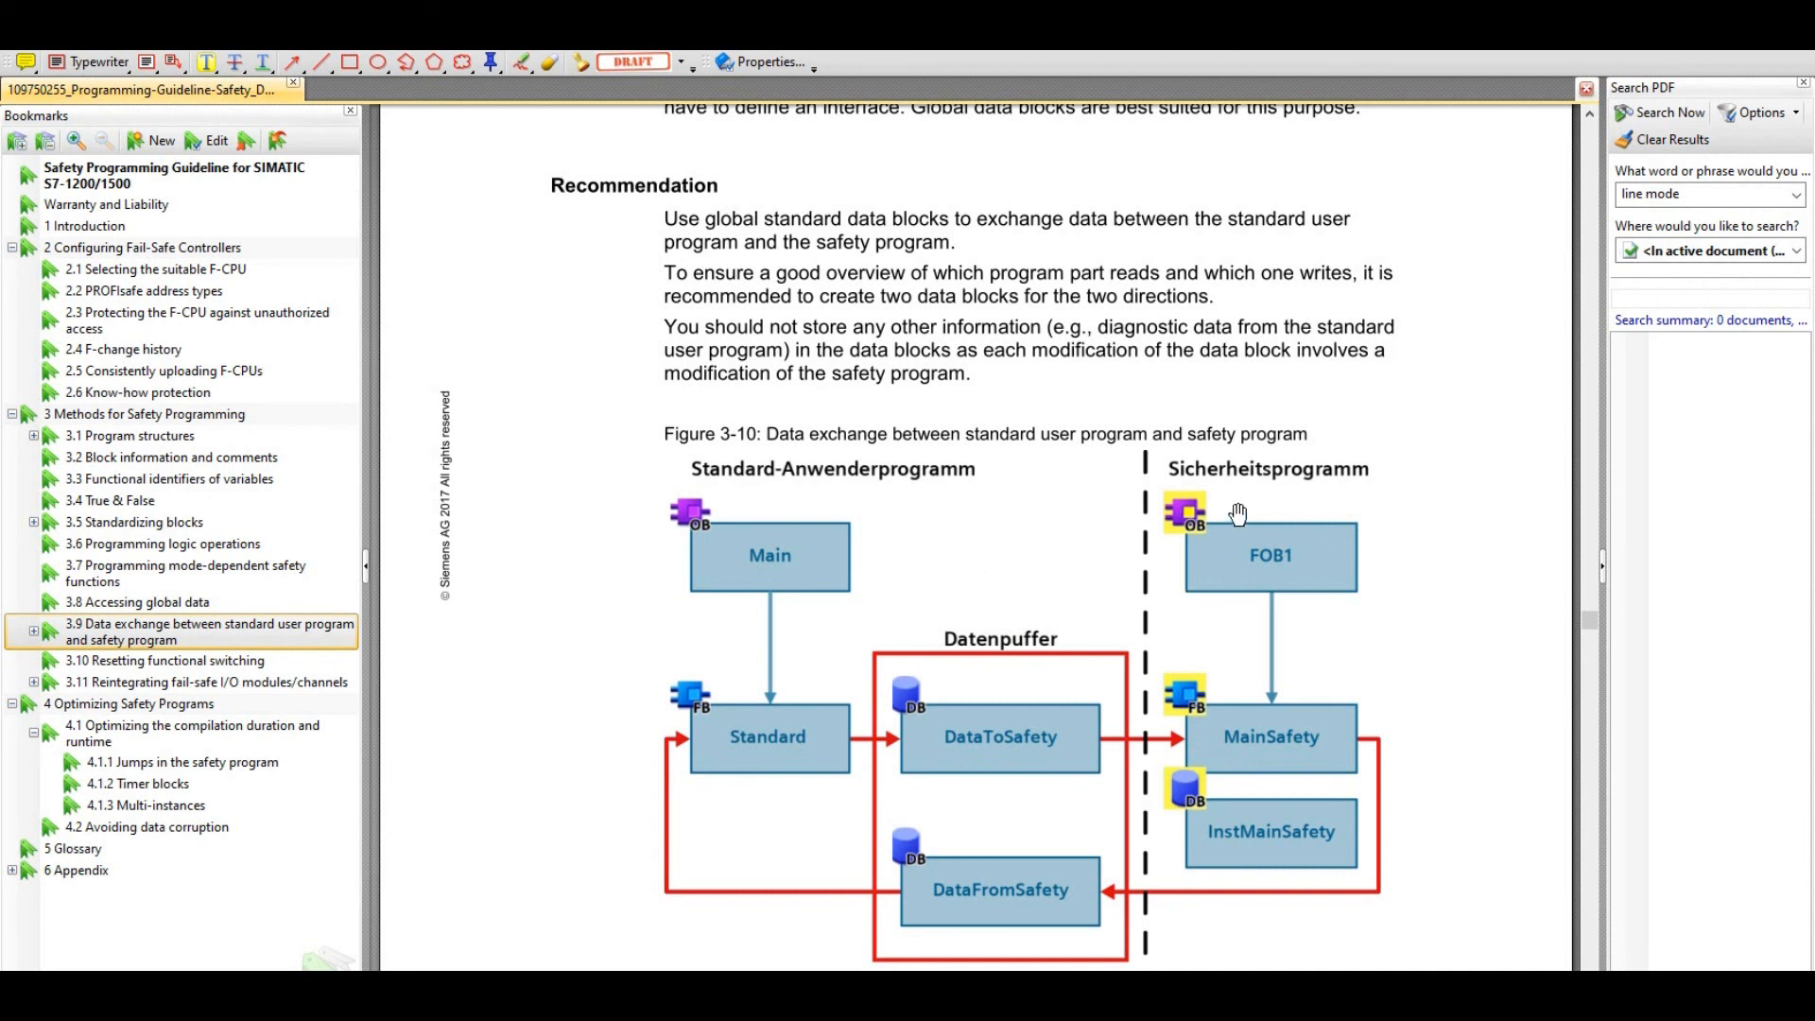
pyautogui.moveTo(1014, 500)
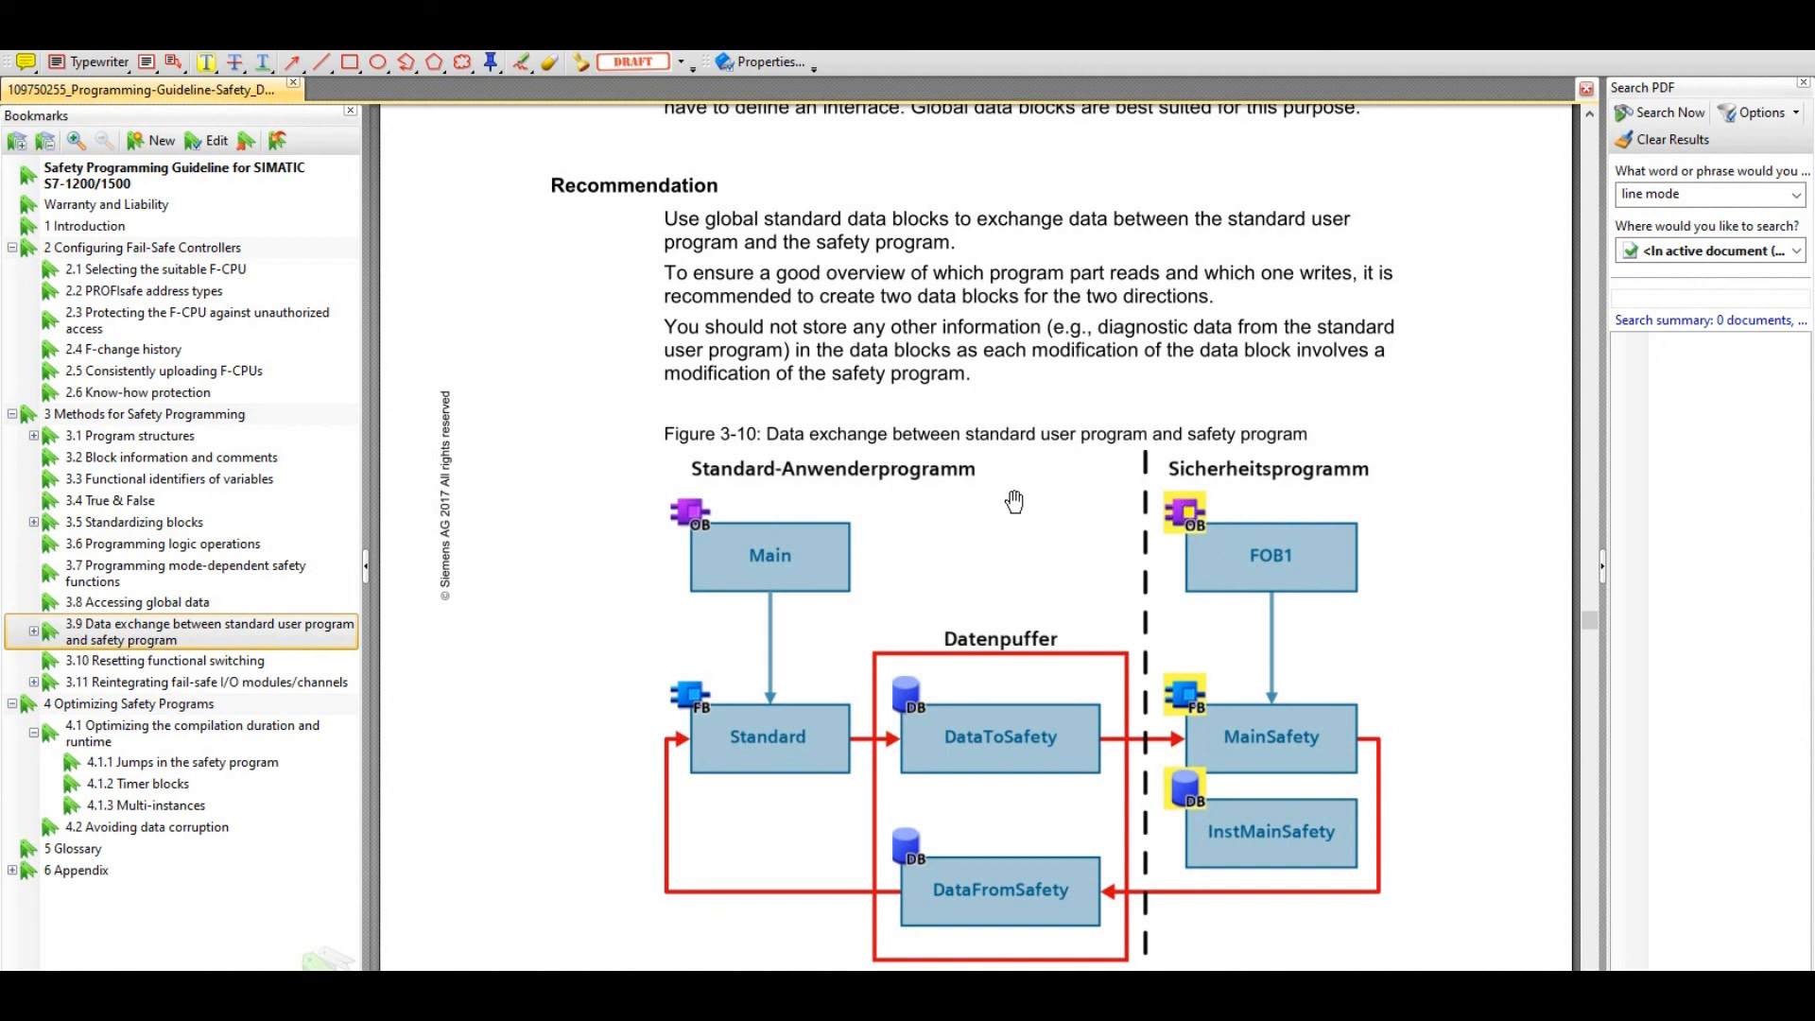
pyautogui.moveTo(779, 605)
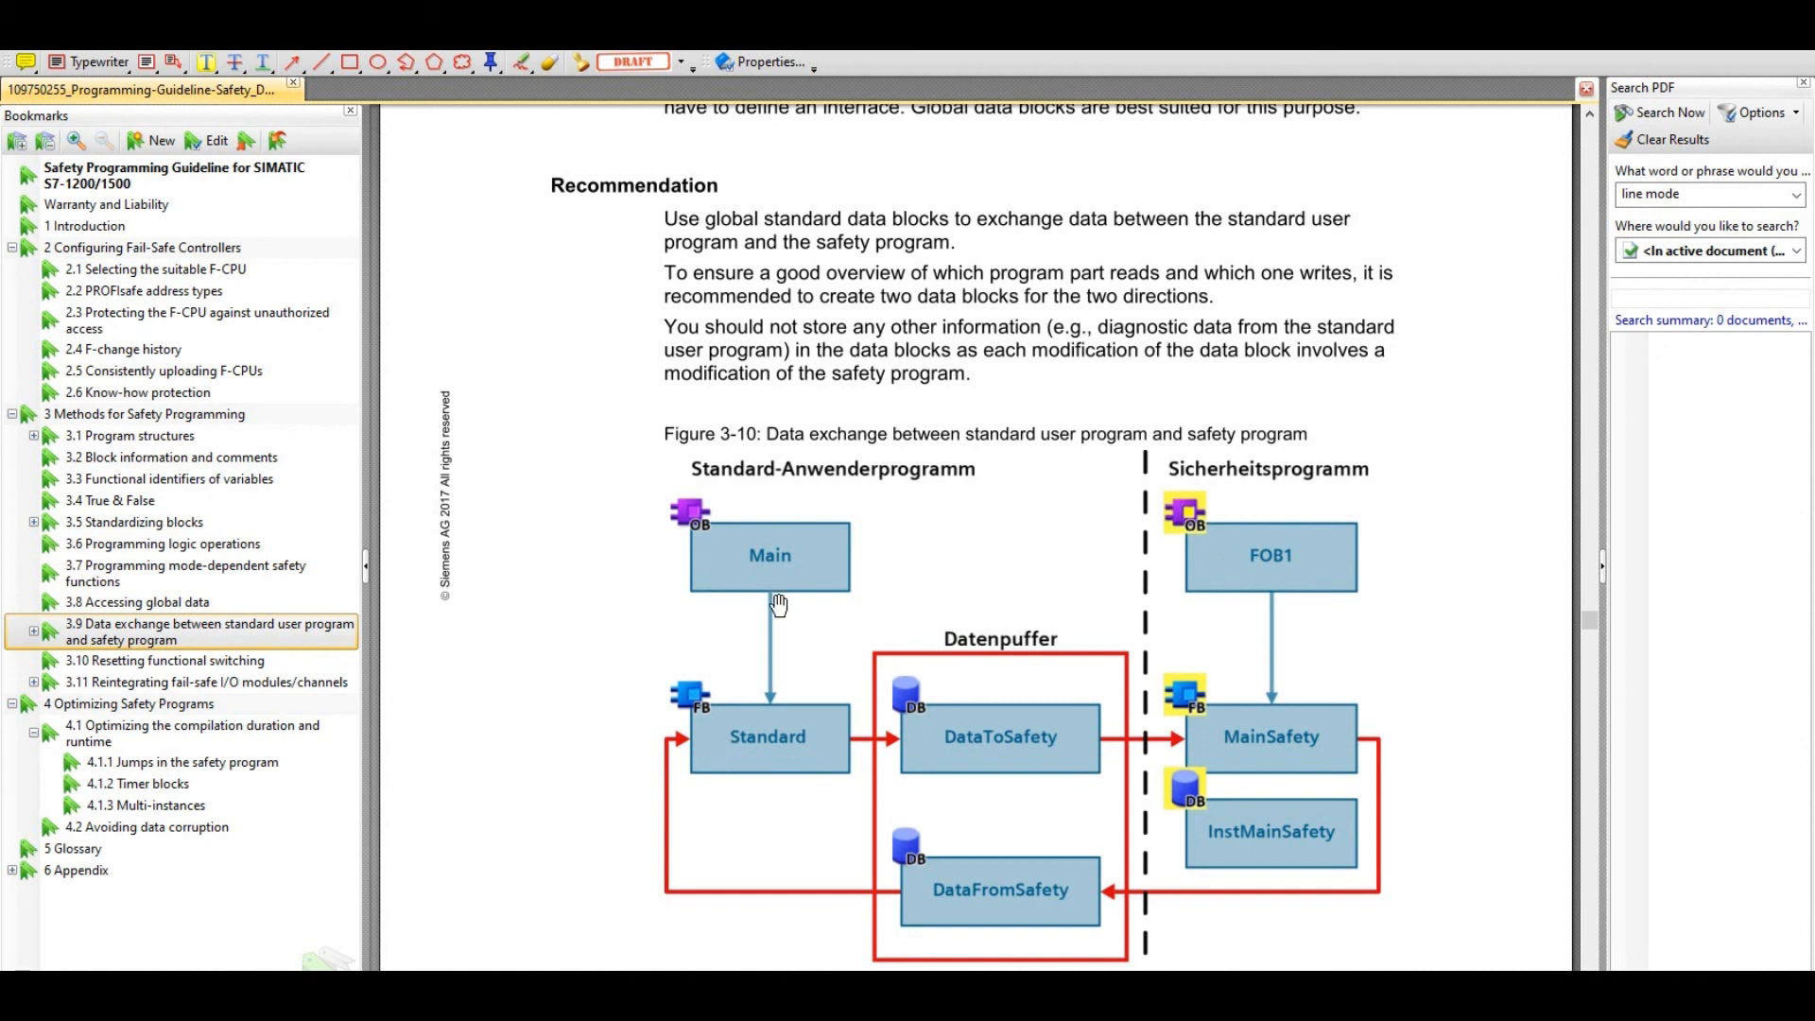
pyautogui.moveTo(1019, 598)
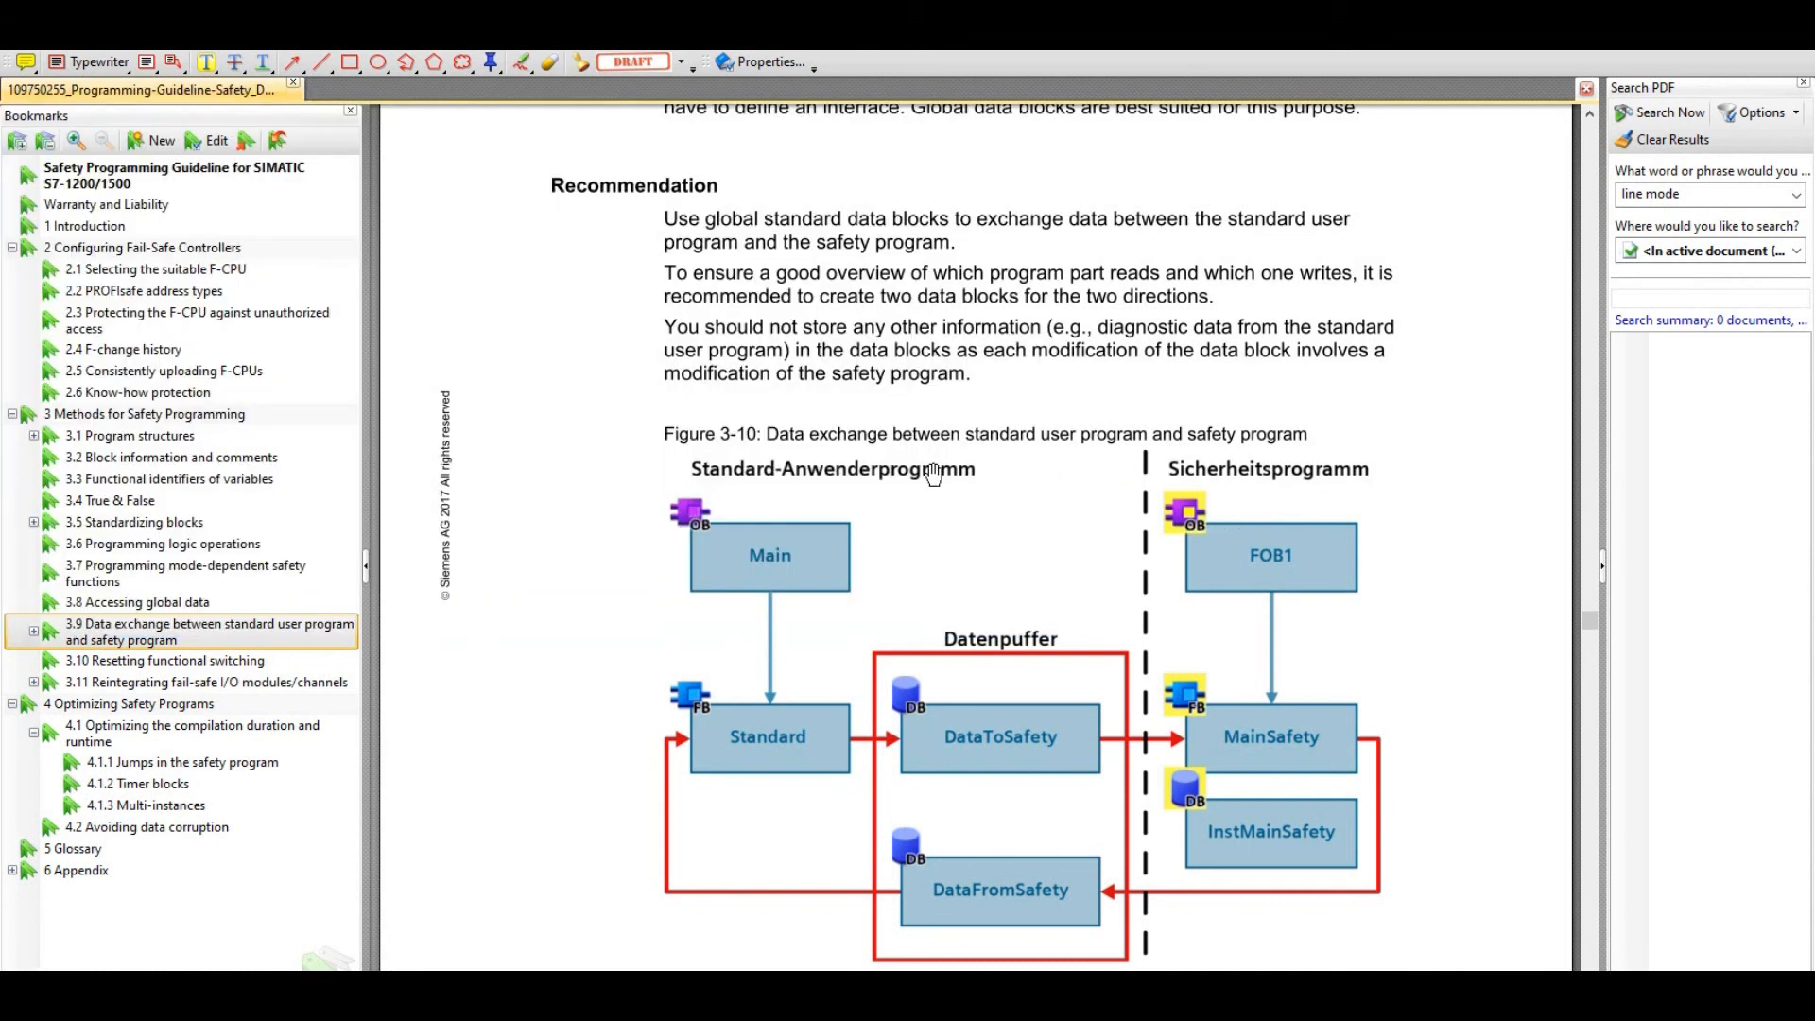
pyautogui.moveTo(793, 578)
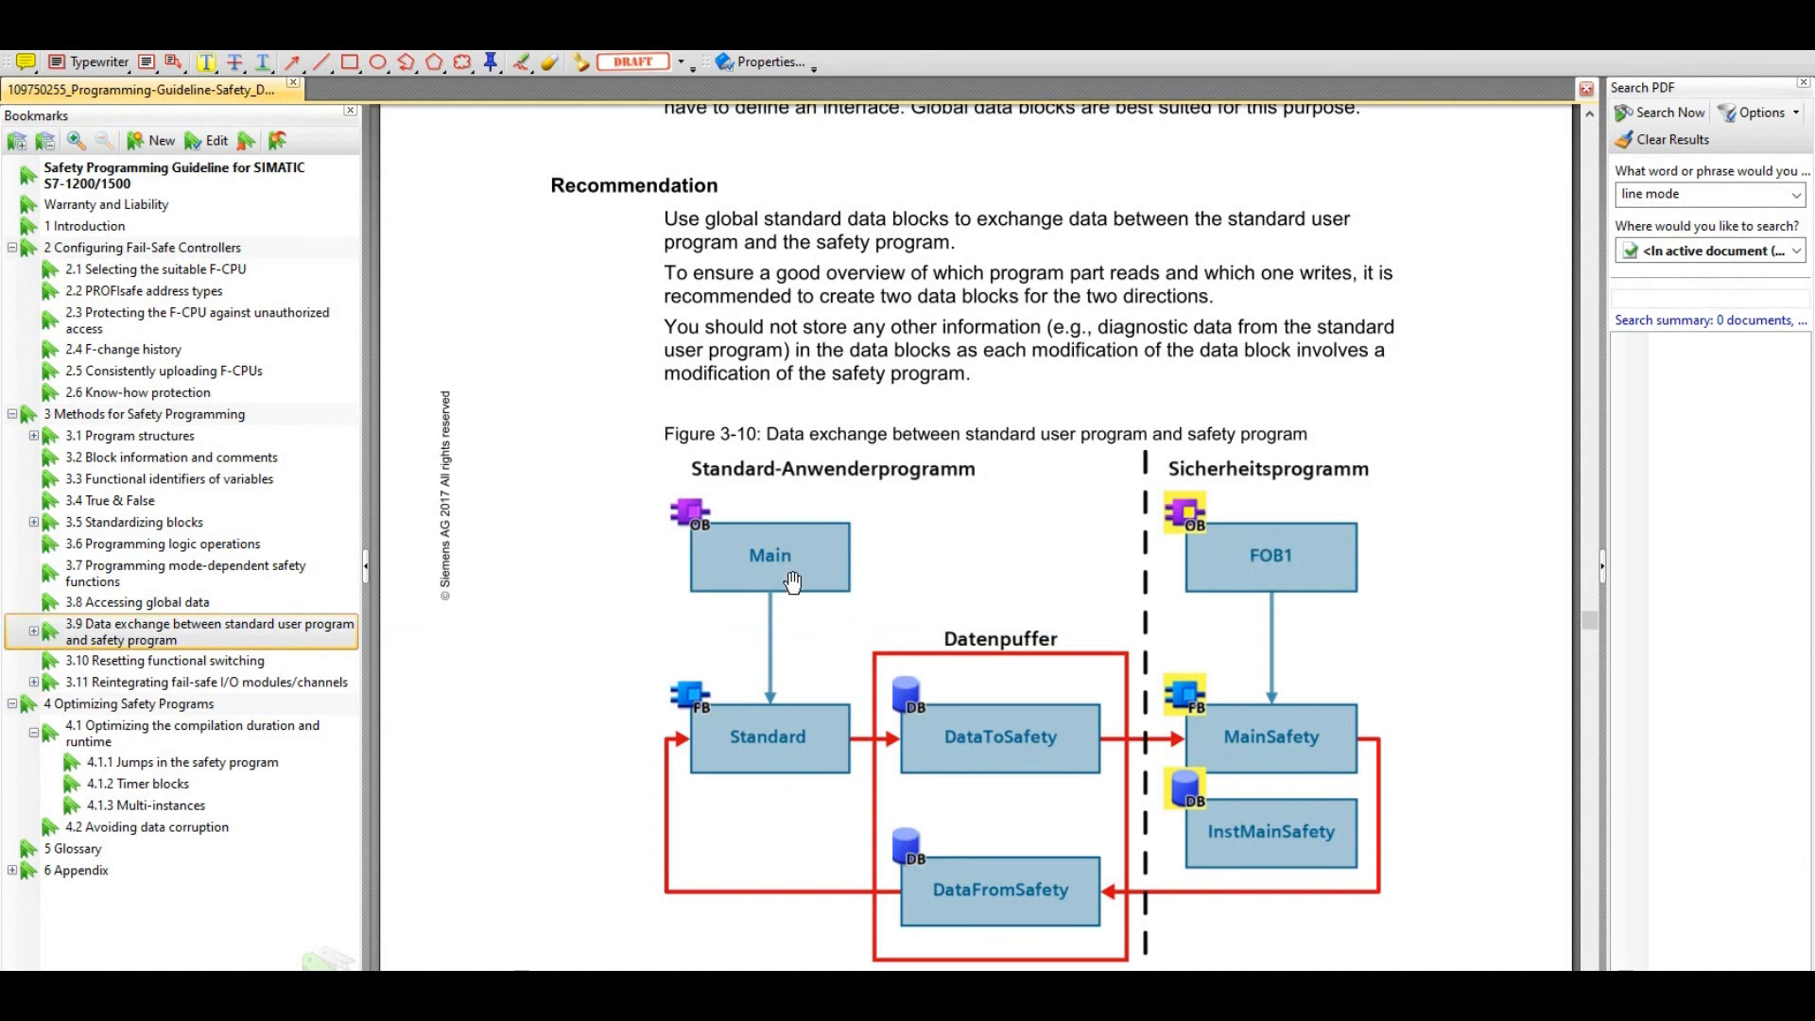
pyautogui.moveTo(1317, 567)
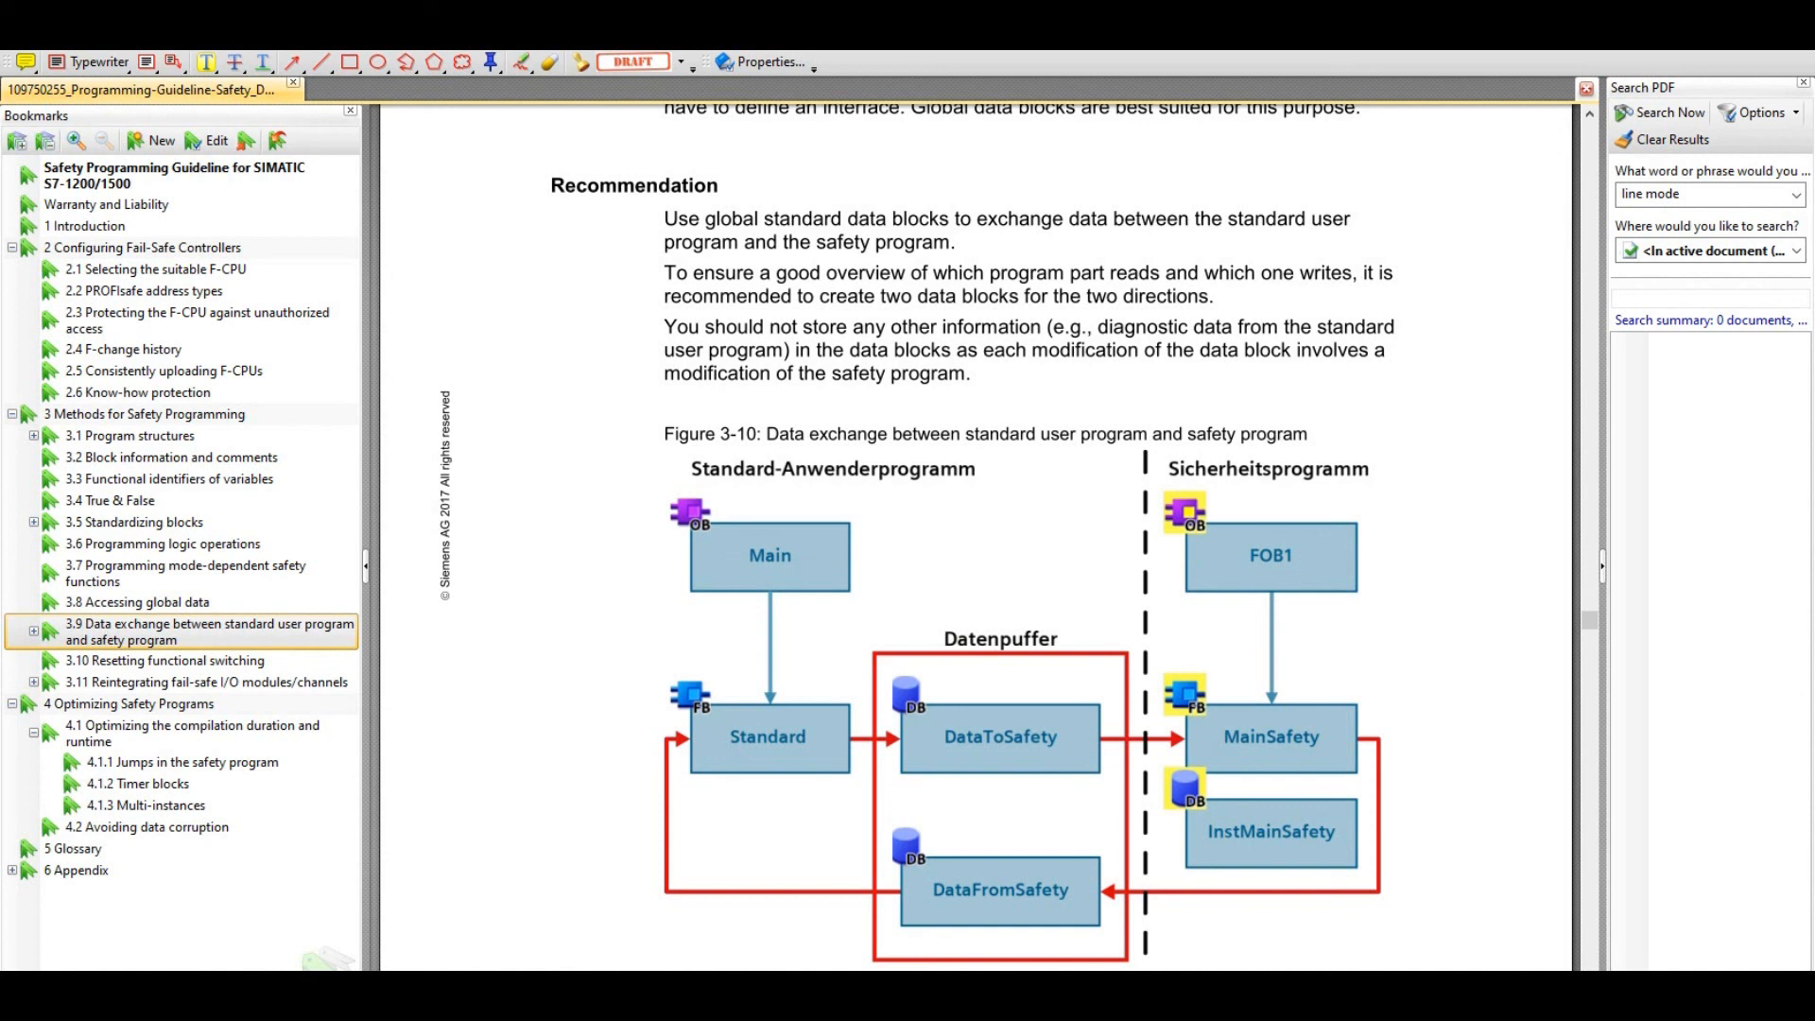
pyautogui.moveTo(886, 685)
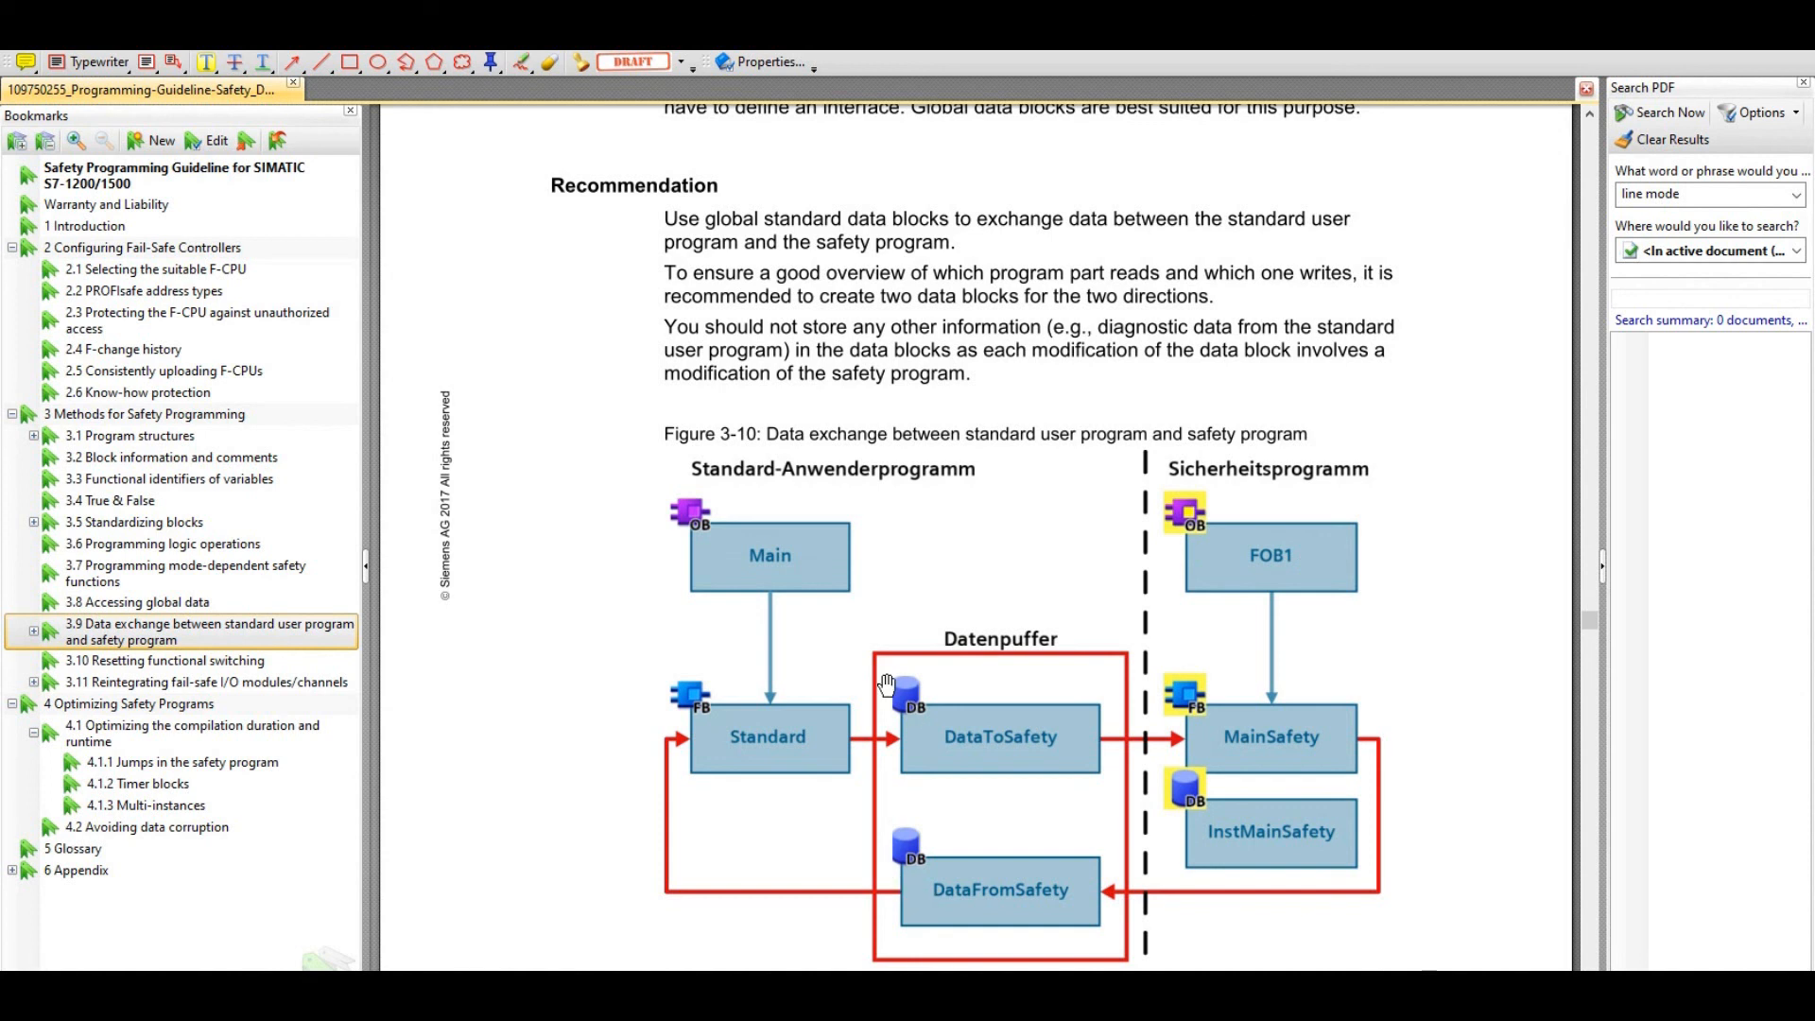
pyautogui.moveTo(1061, 764)
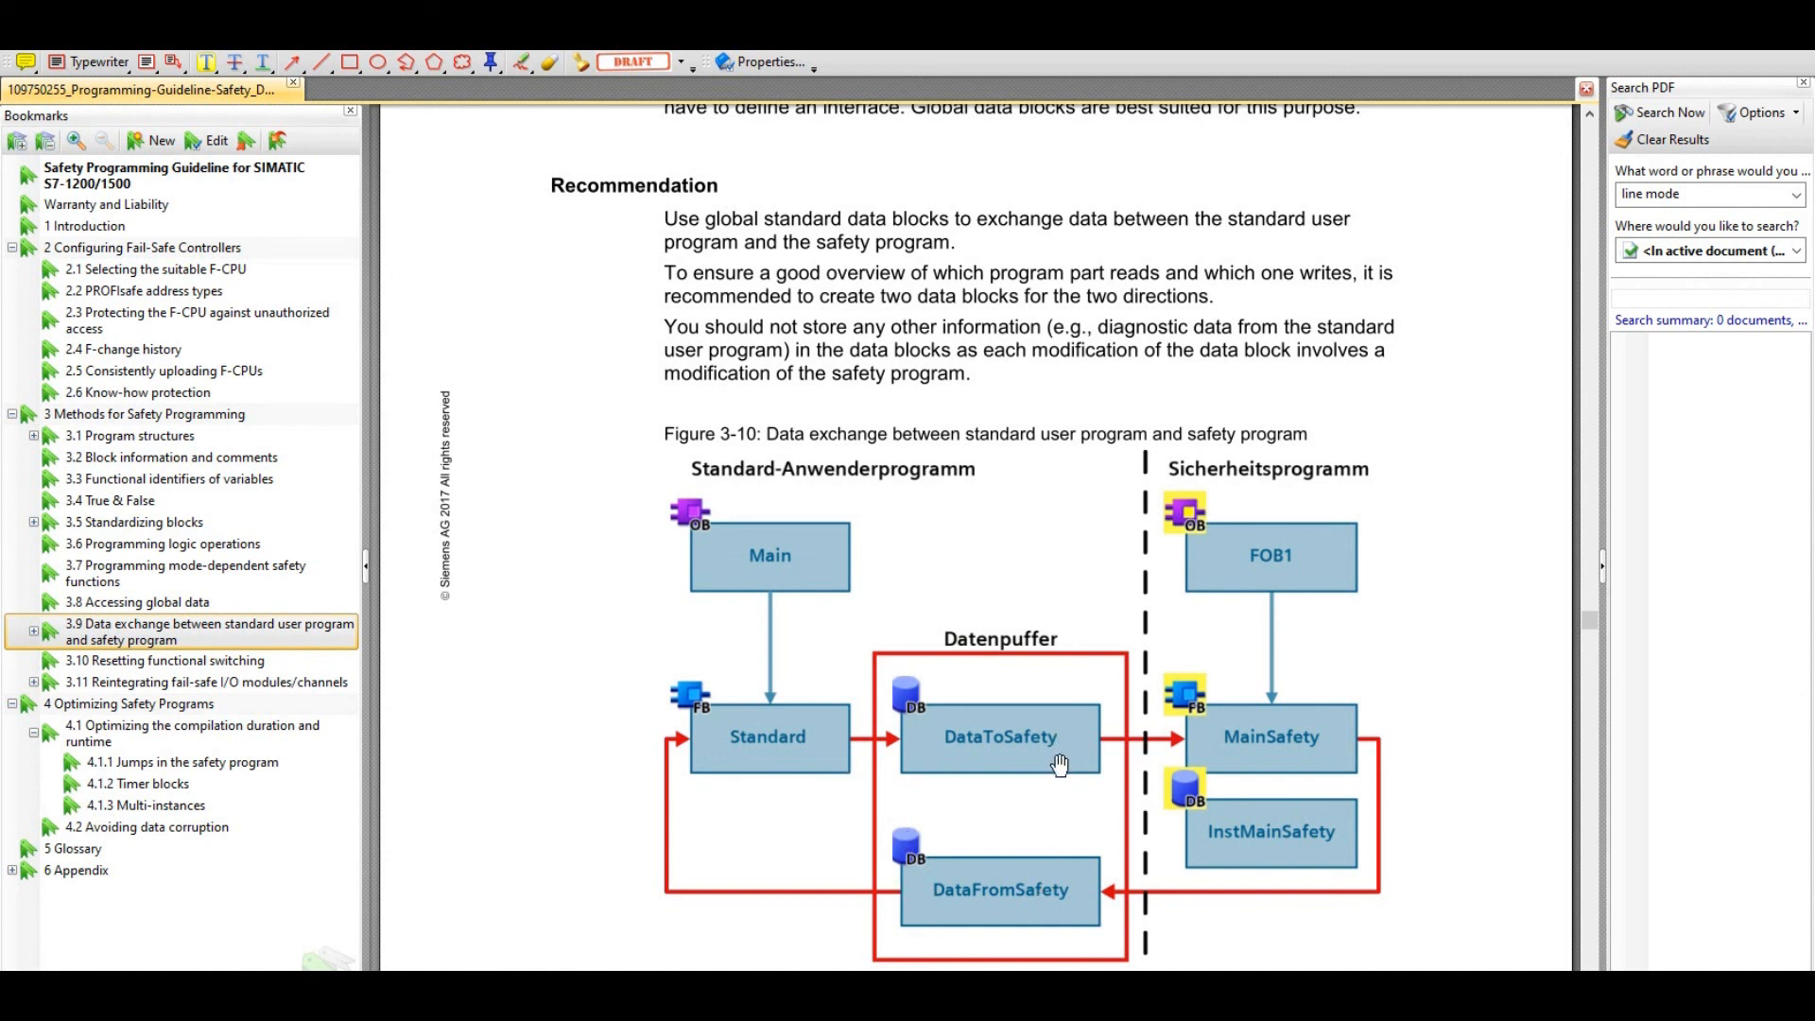
pyautogui.moveTo(1053, 847)
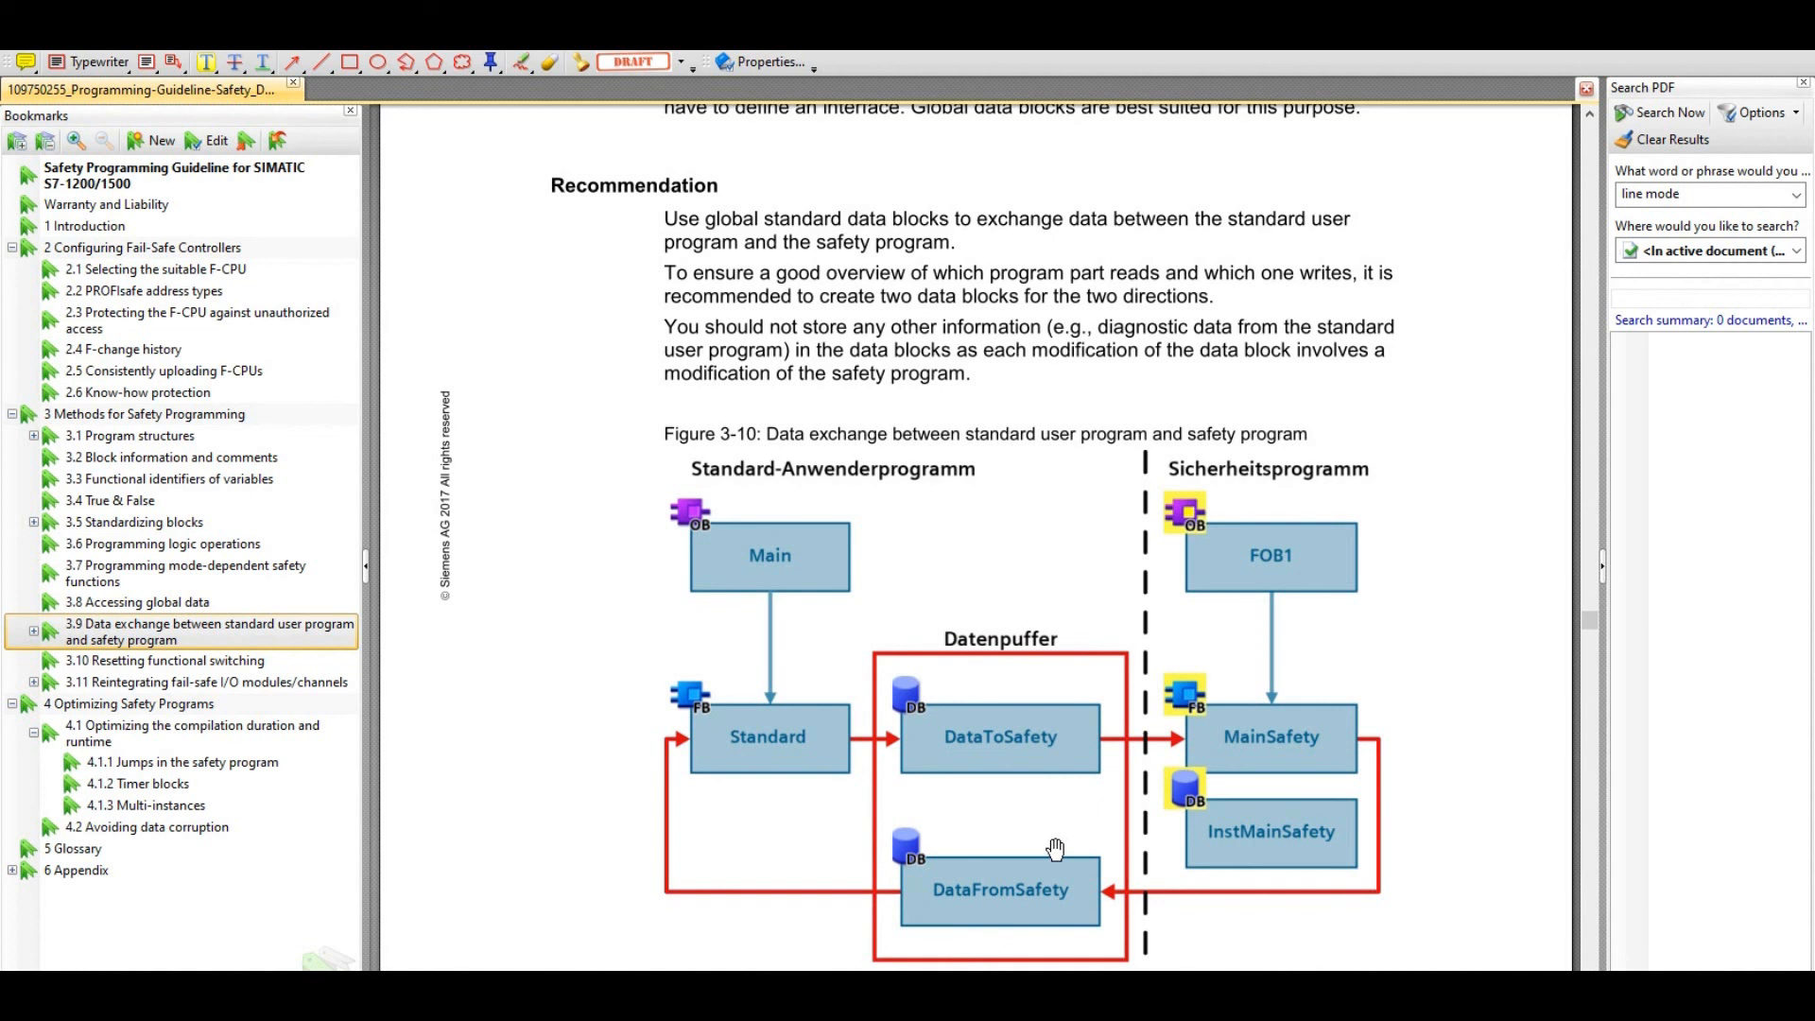